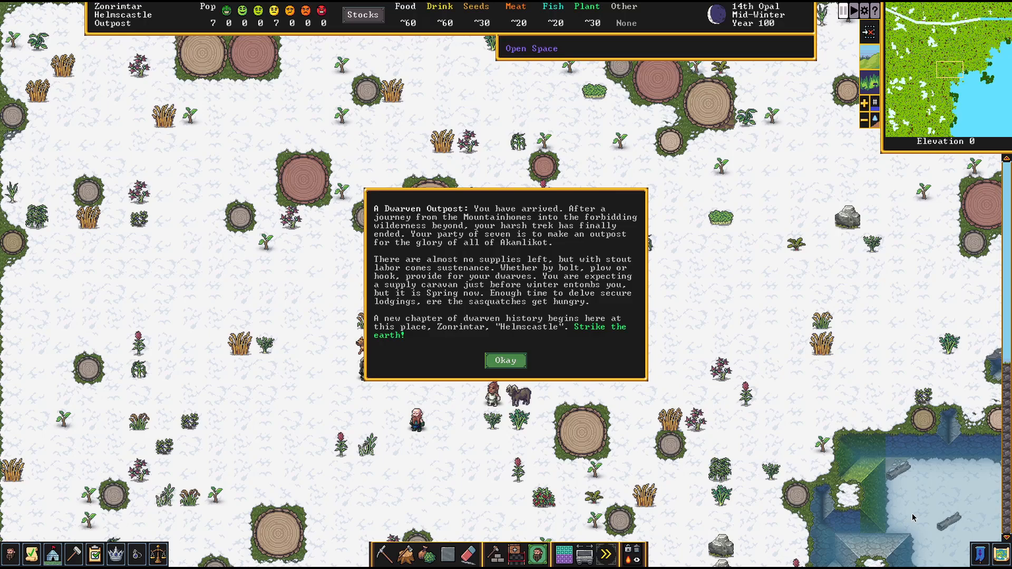
mouse_move(762, 368)
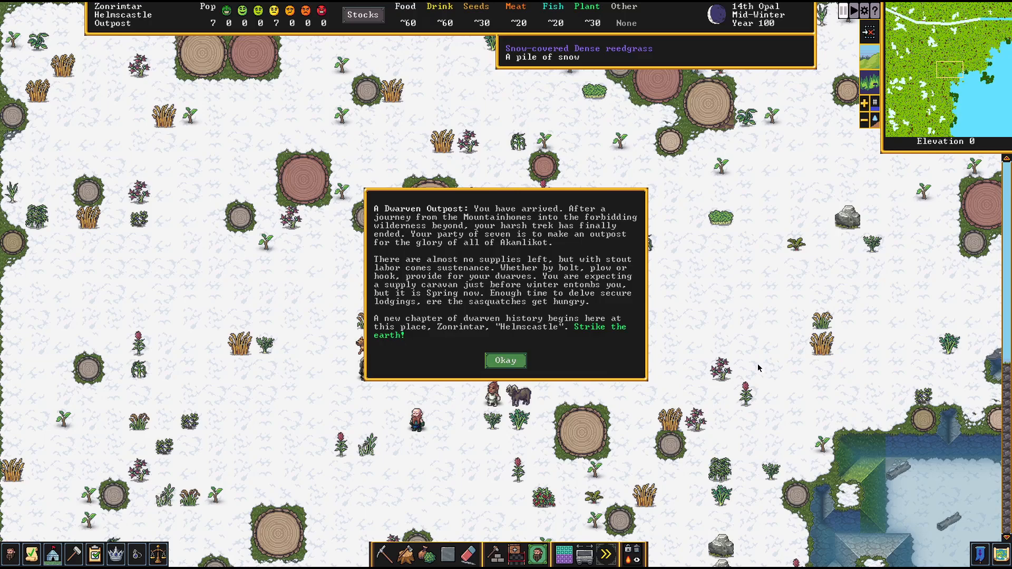
mouse_move(747, 355)
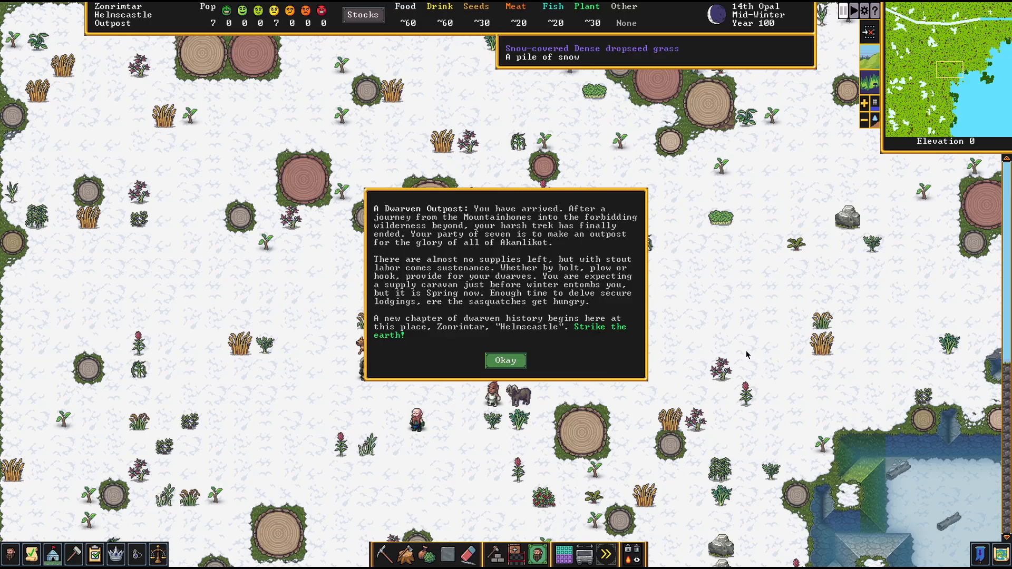
mouse_move(539, 259)
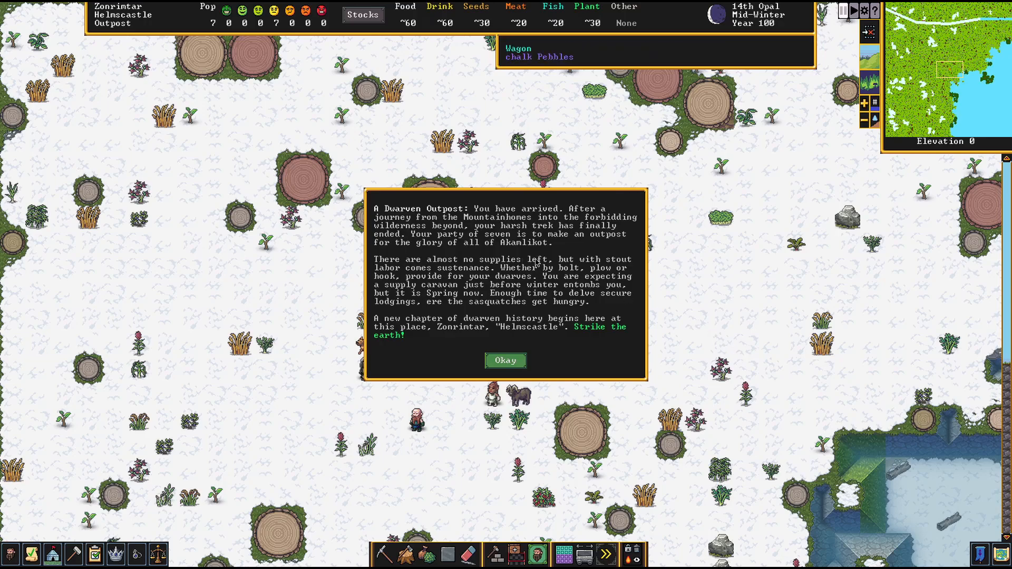
mouse_move(544, 267)
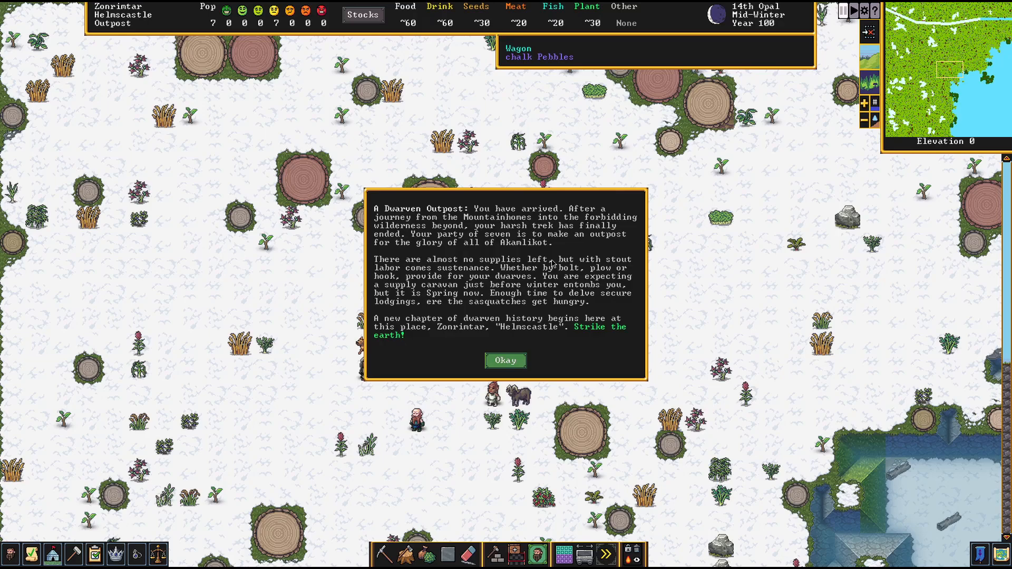
mouse_move(560, 267)
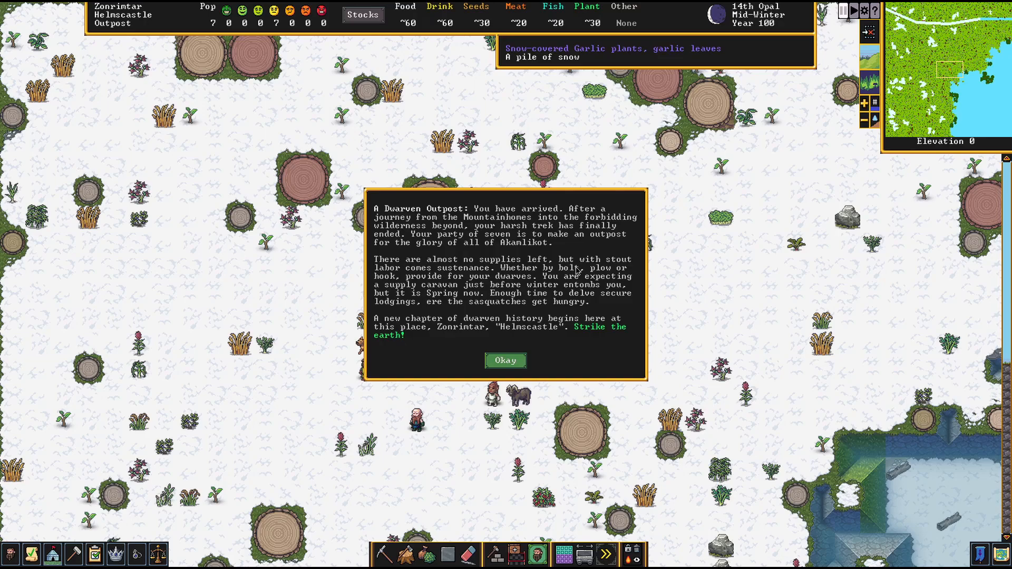
mouse_move(564, 268)
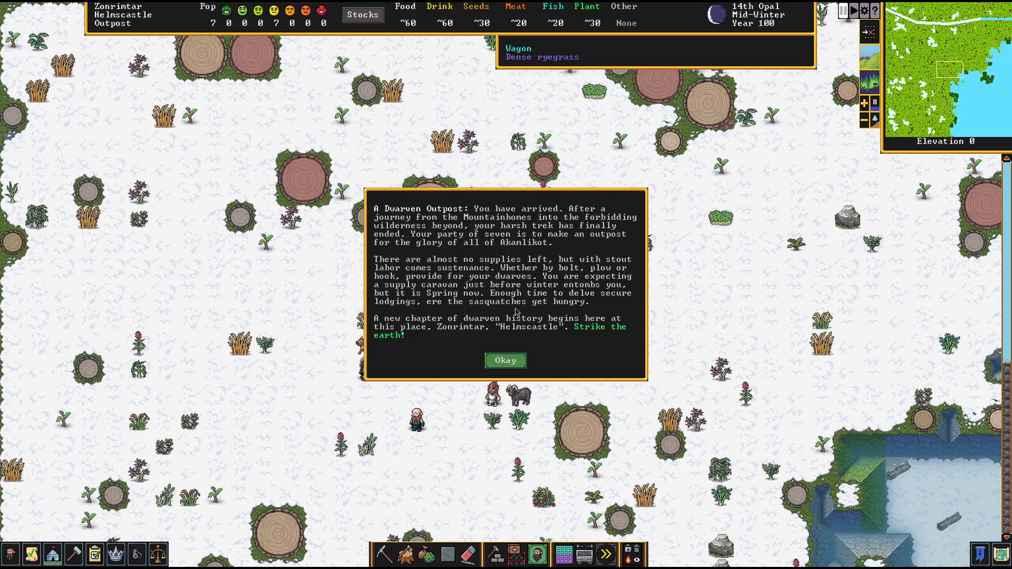
mouse_move(530, 287)
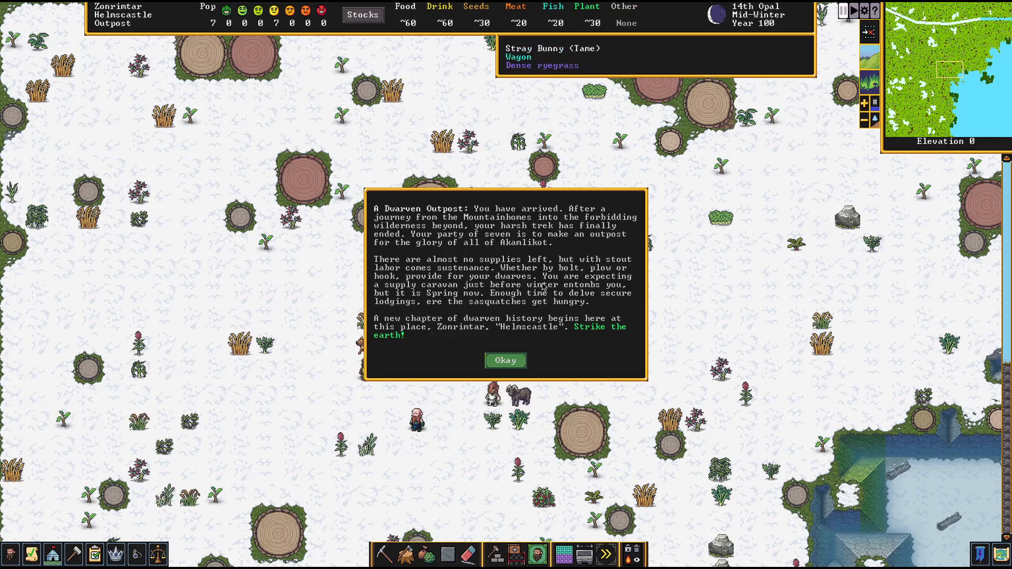
mouse_move(458, 334)
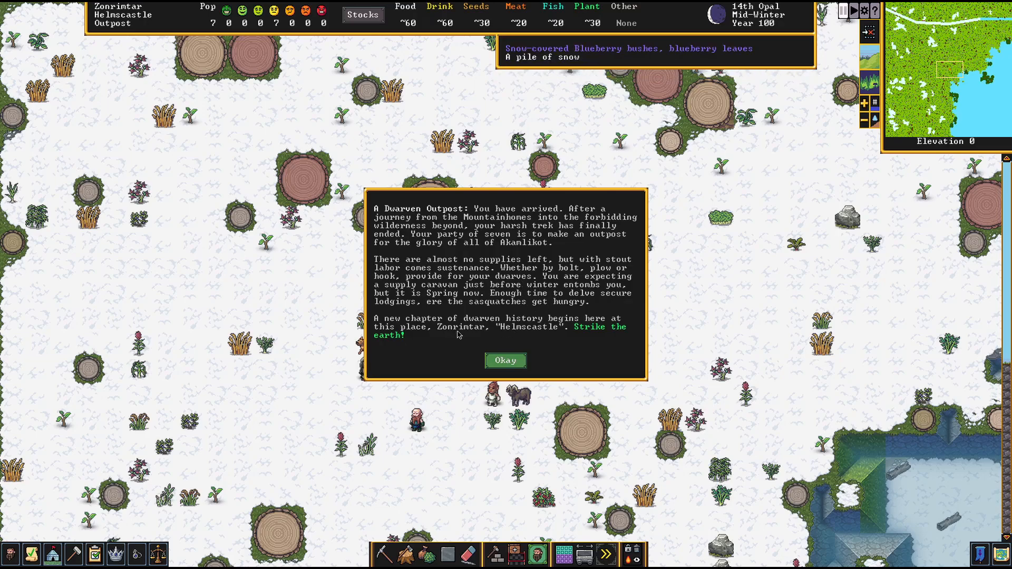
mouse_move(526, 334)
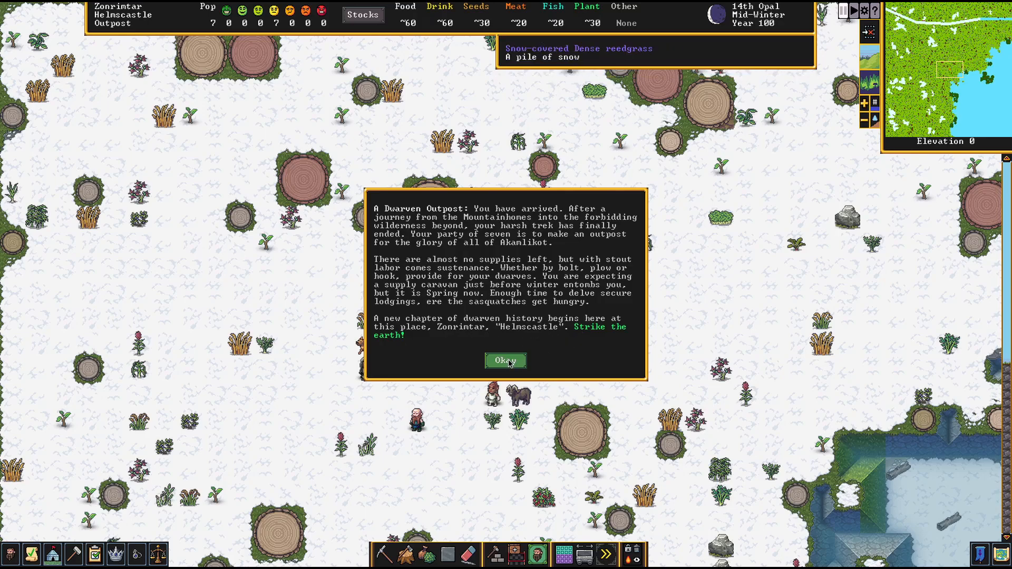
Dismiss the arrival message and survey the frozen lakeshore and woods around the wagon
click(505, 360)
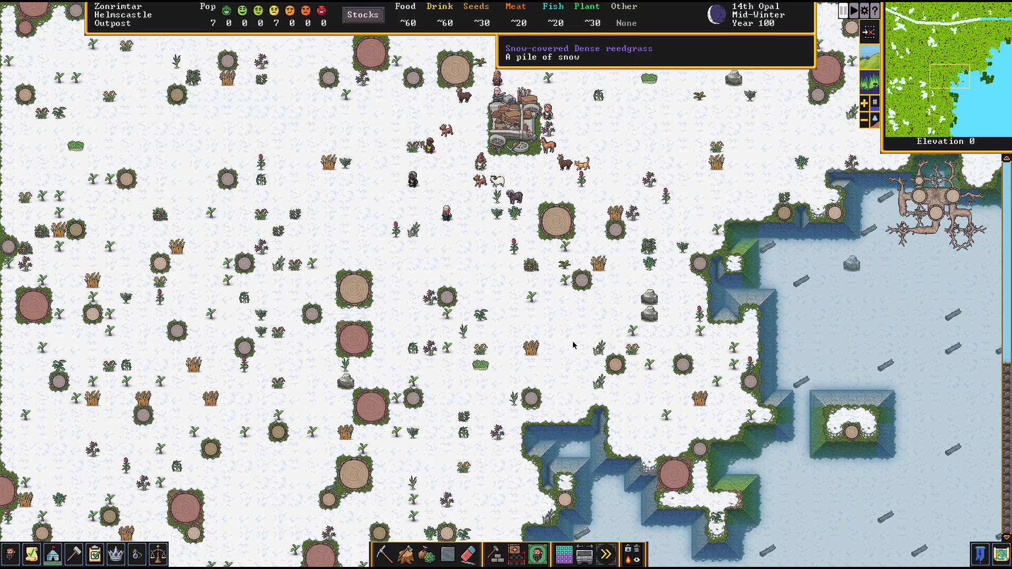
scroll(down, 3)
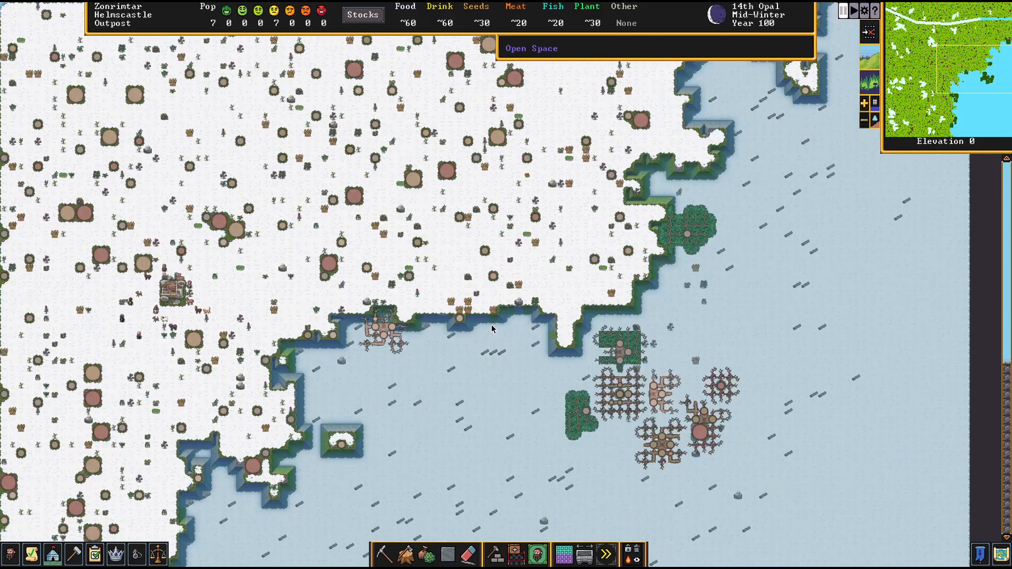
scroll(down, 3)
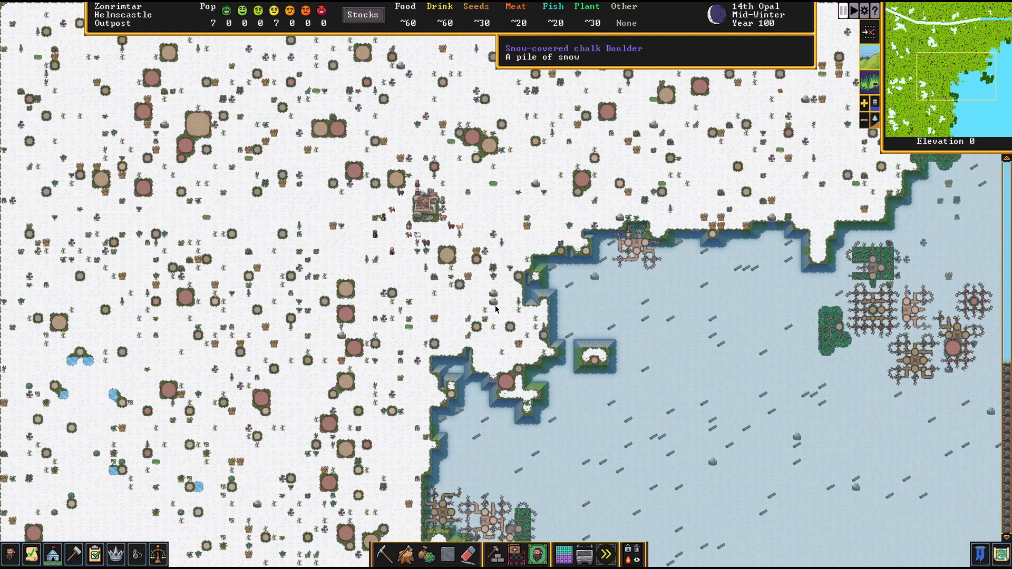
mouse_move(494, 308)
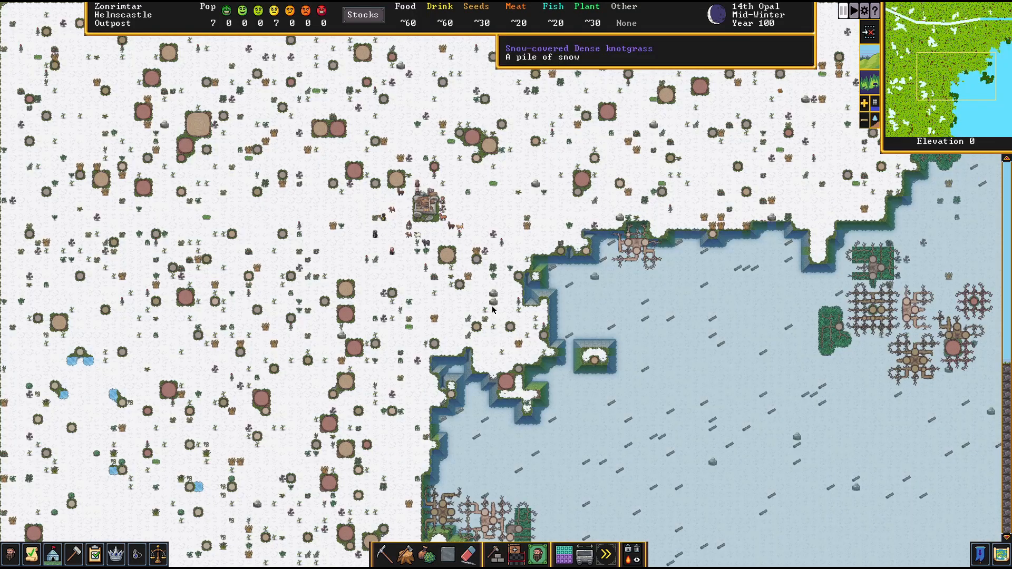
scroll(down, 3)
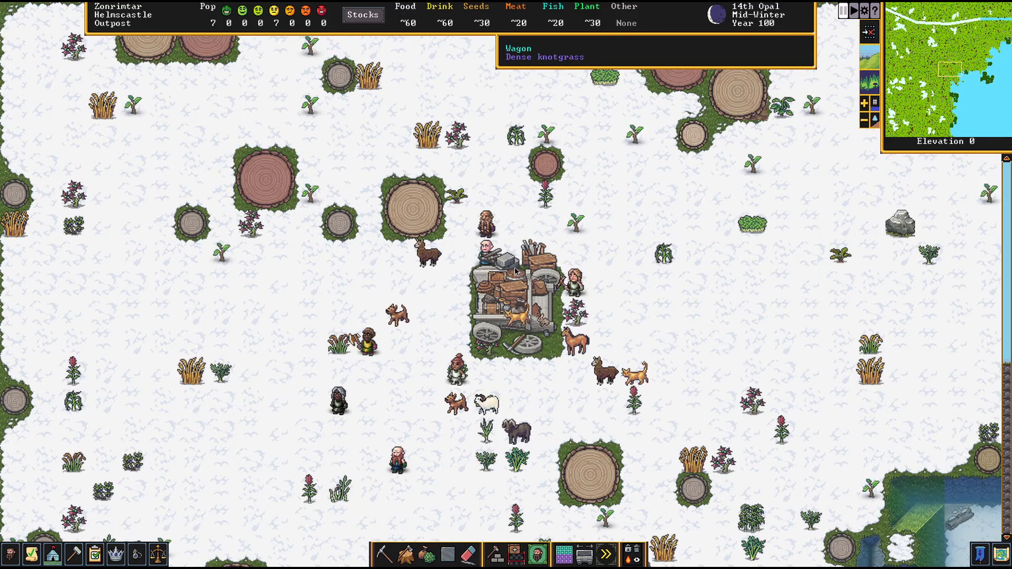
mouse_move(478, 508)
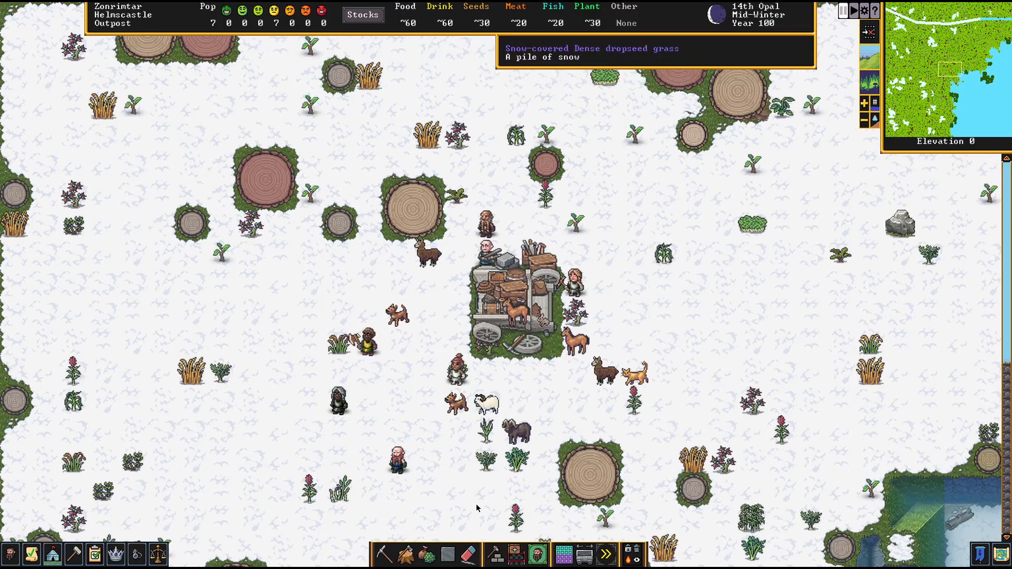
mouse_move(521, 554)
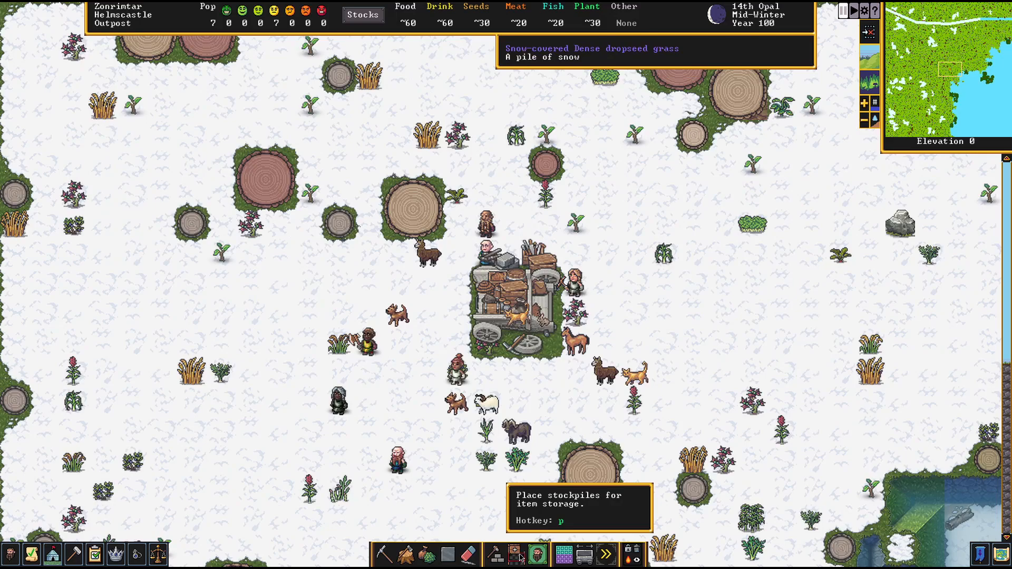
Paint a large square stockpile on the snow west of the wagon and accept it
click(521, 555)
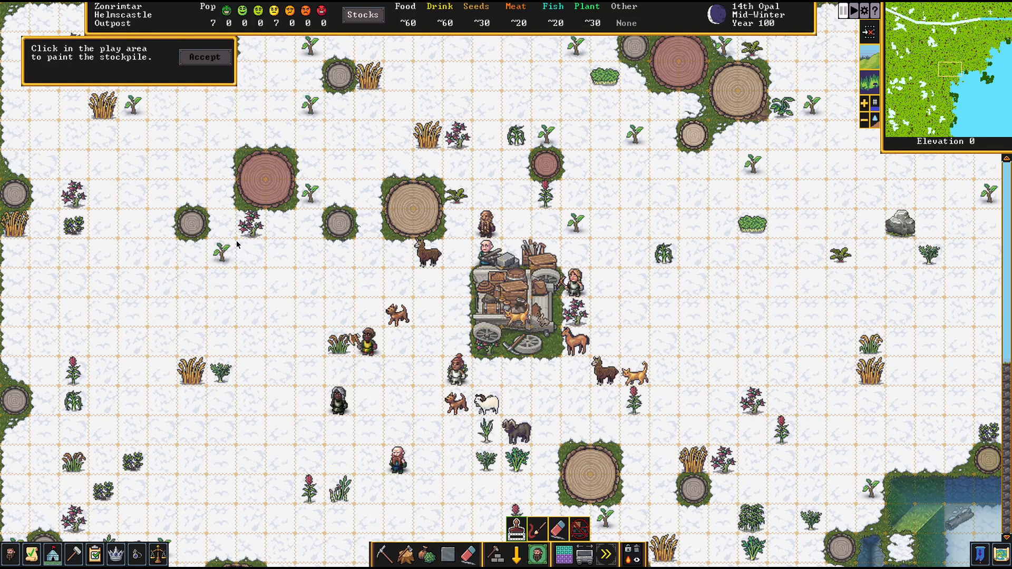
mouse_move(210, 244)
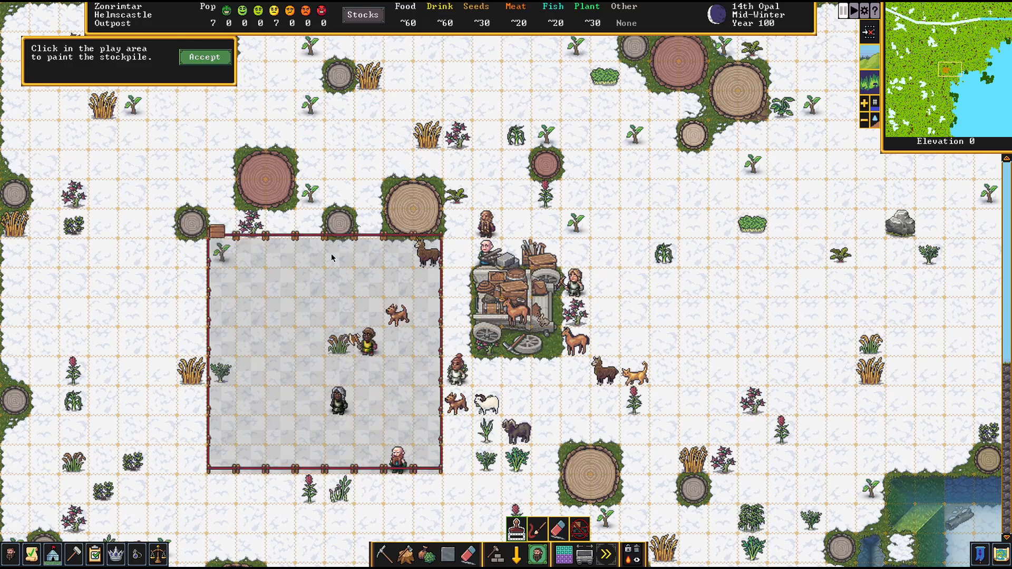
mouse_move(381, 293)
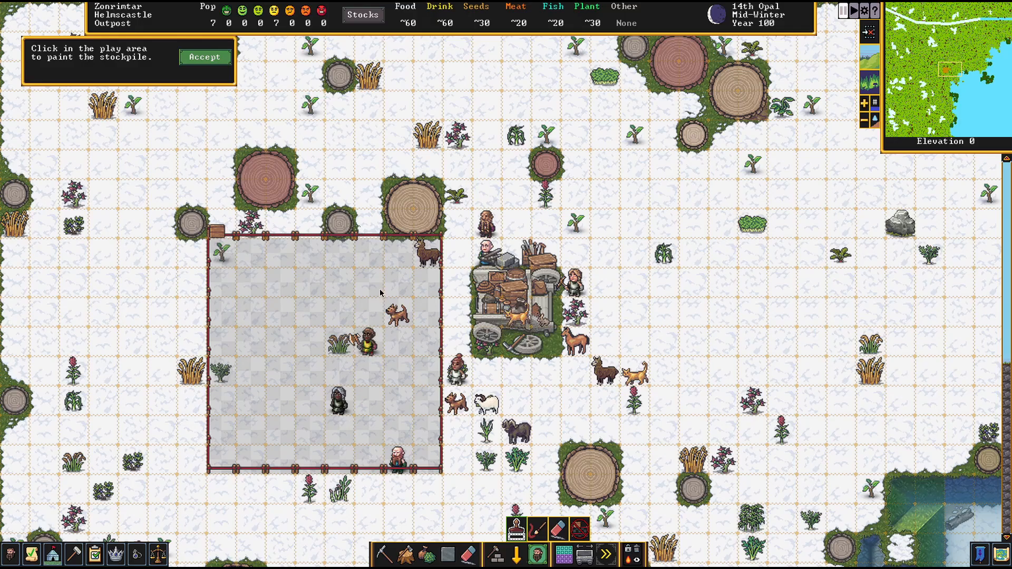
mouse_move(473, 373)
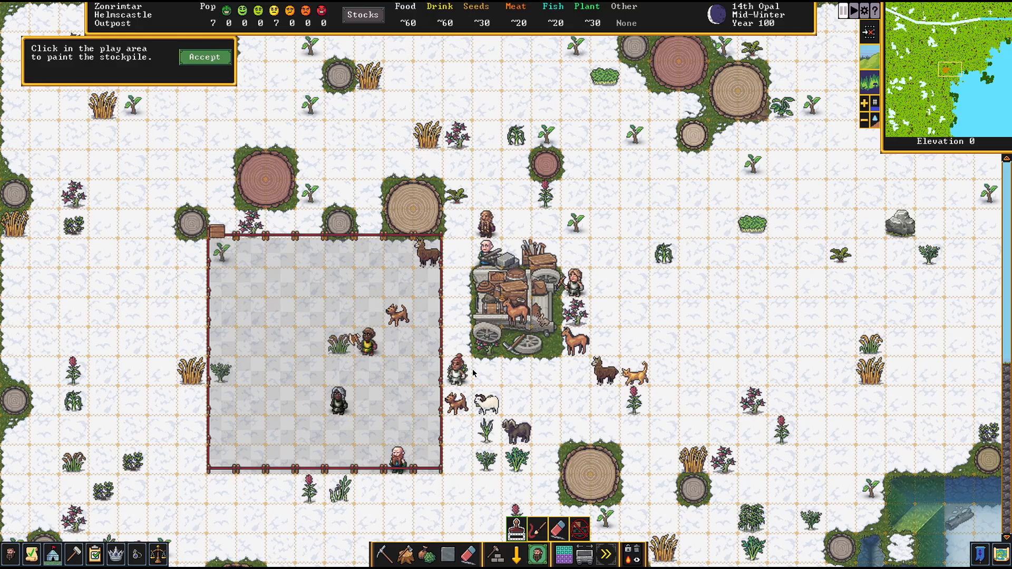
mouse_move(339, 347)
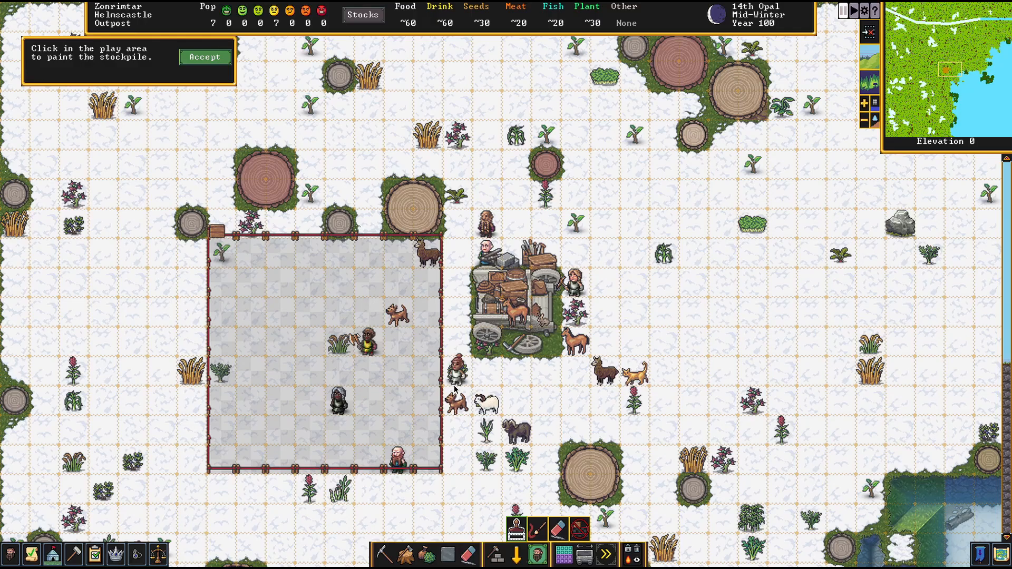
mouse_move(458, 391)
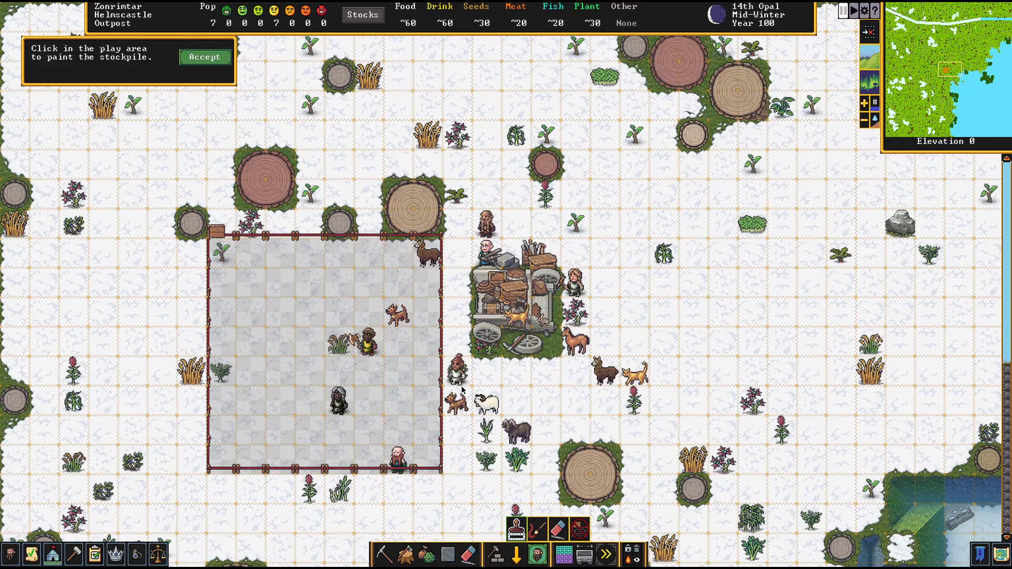
mouse_move(465, 386)
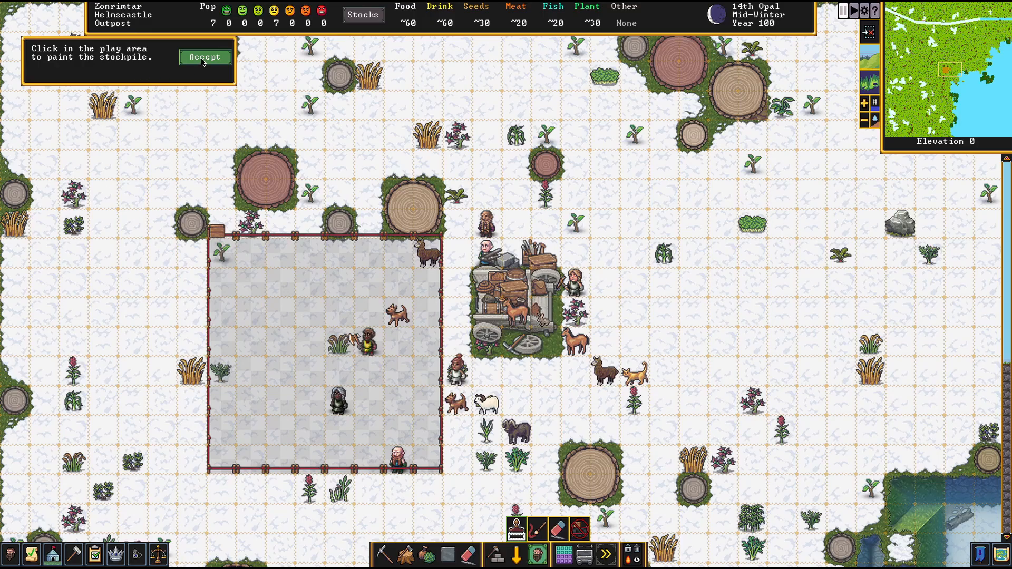
click(204, 57)
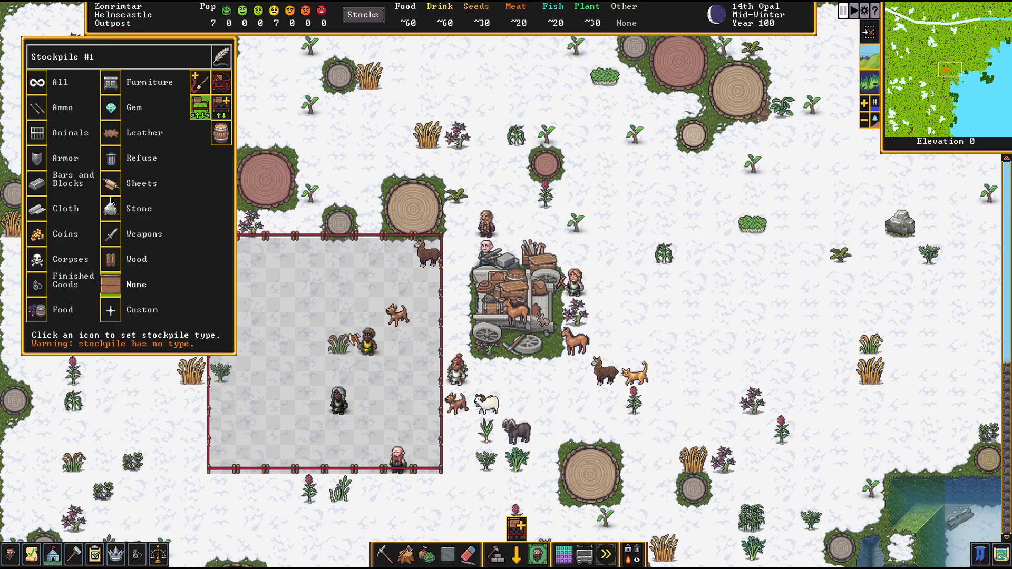
Set Stockpile #1's type to Wood
click(110, 259)
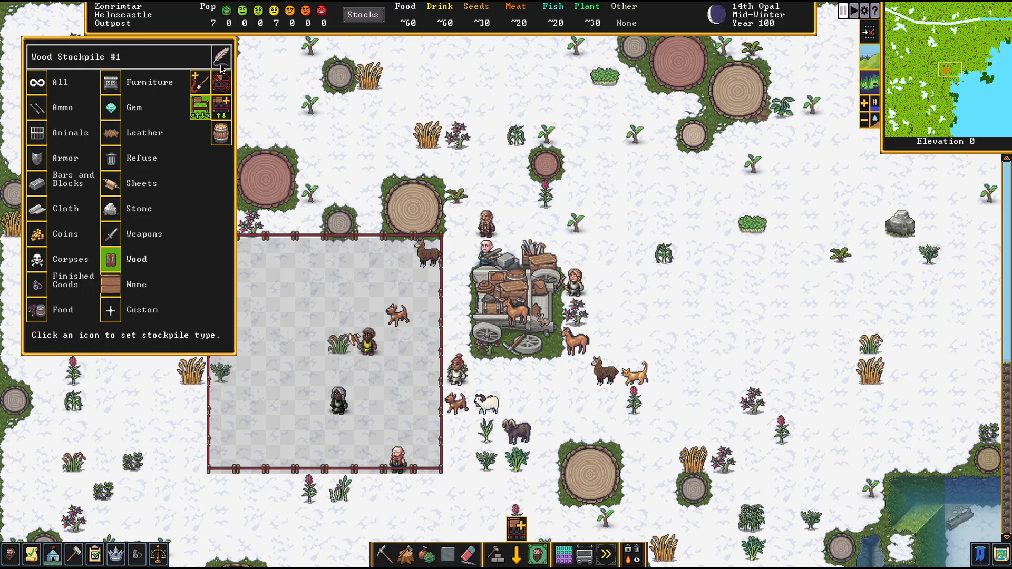
mouse_move(295, 144)
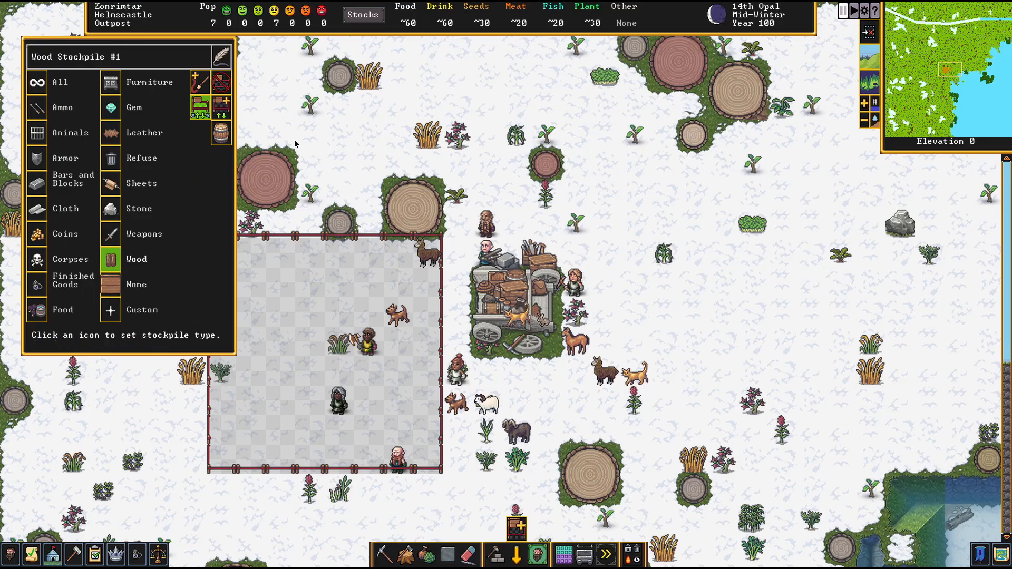
mouse_move(352, 165)
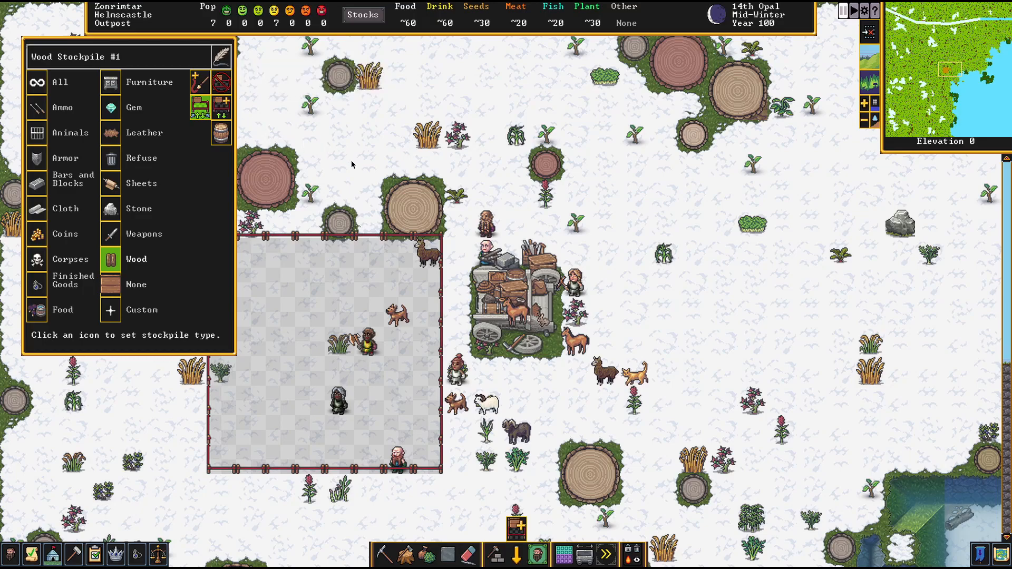
mouse_move(221, 133)
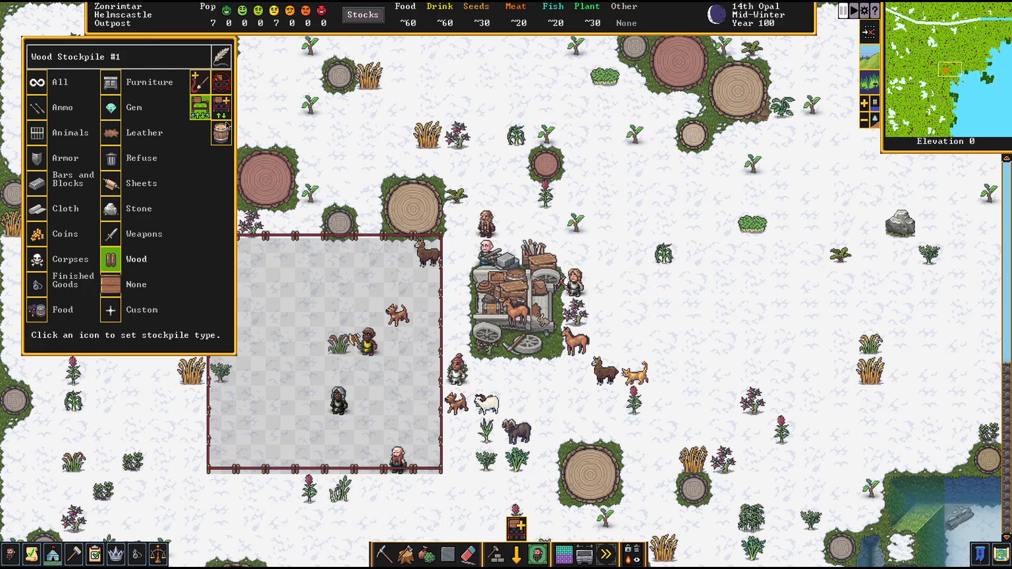
mouse_move(223, 116)
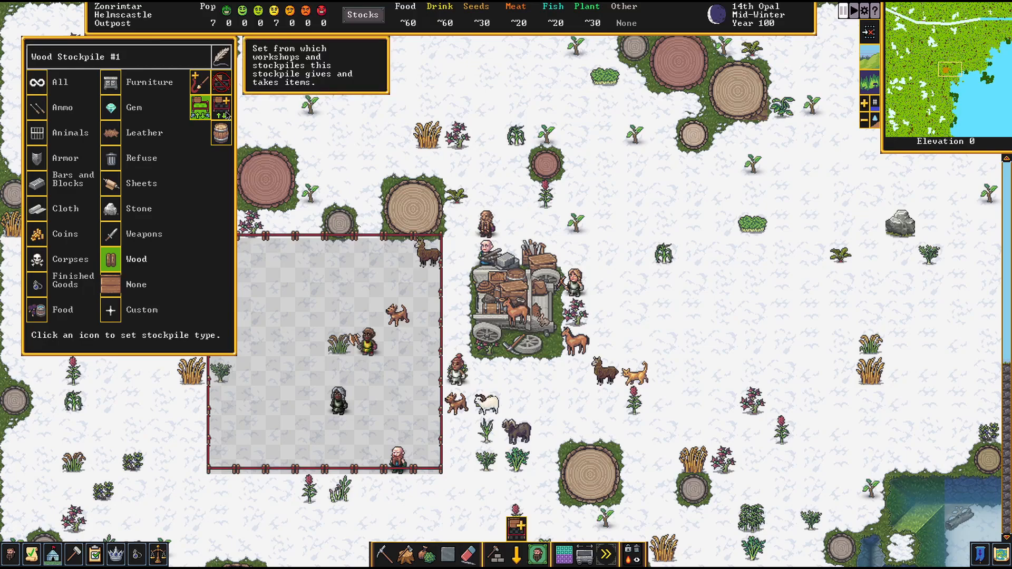
mouse_move(353, 132)
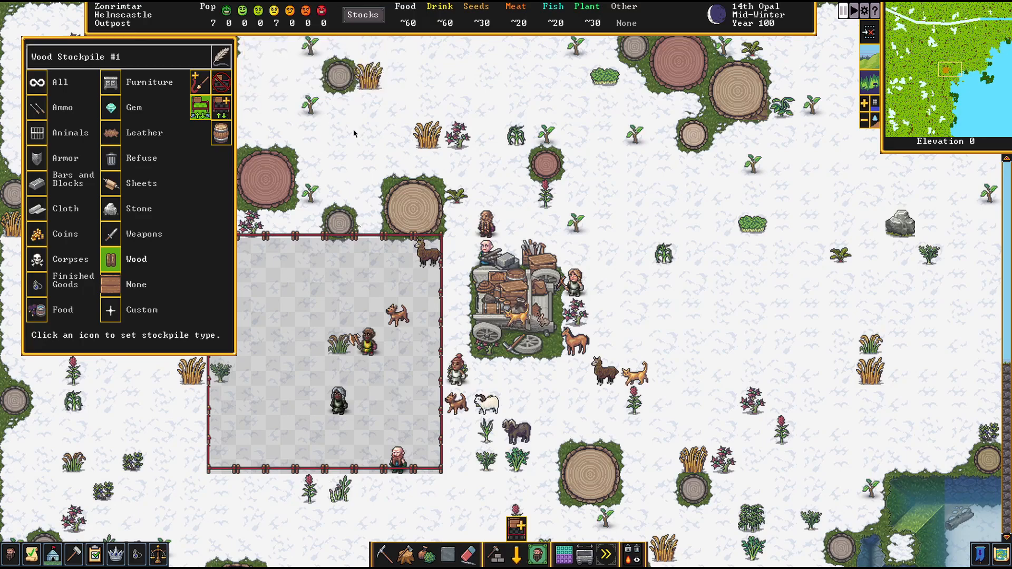
mouse_move(254, 155)
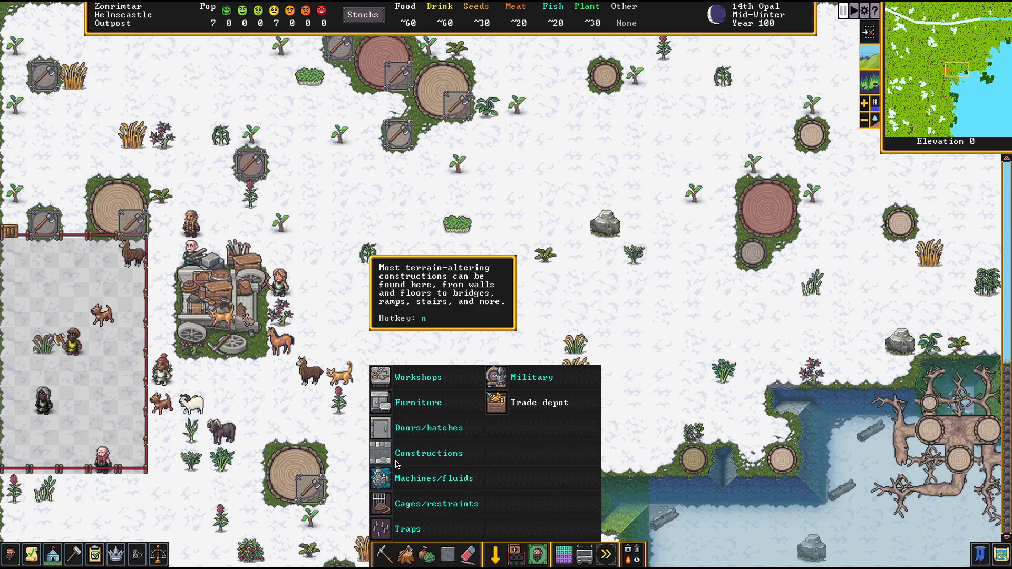
mouse_move(384, 555)
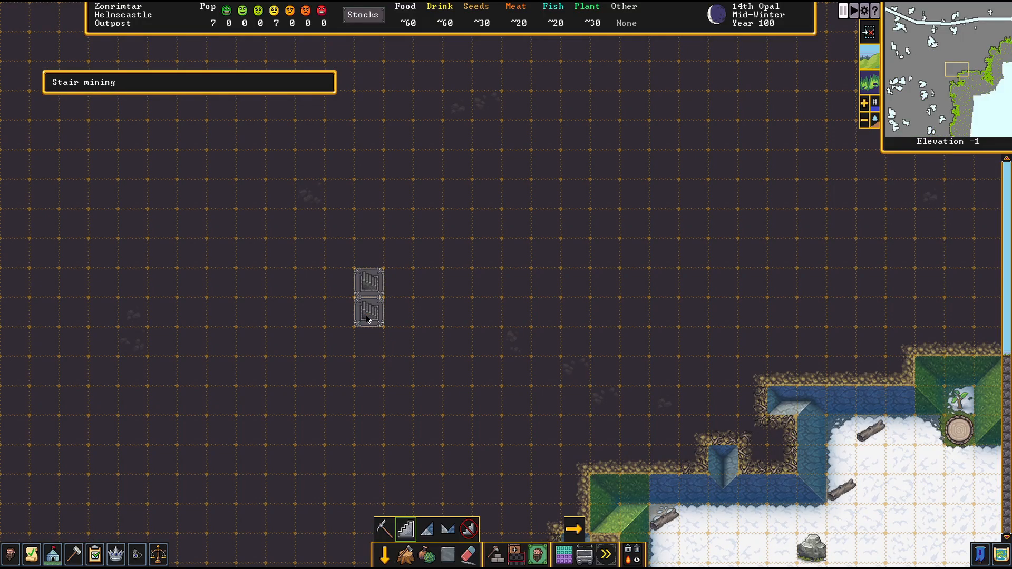
mouse_move(405, 529)
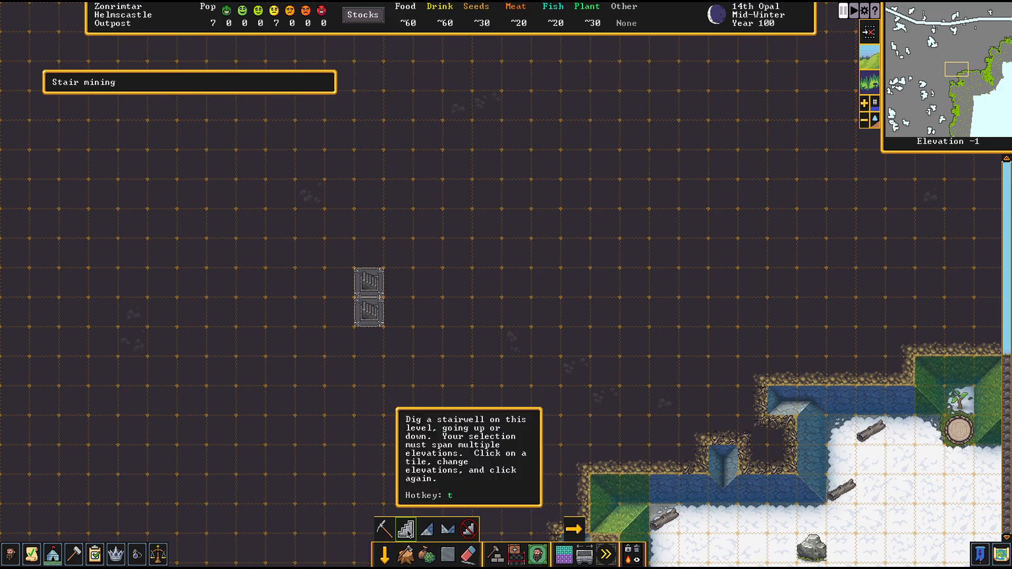
Designate the two-tile stairwell down through elevation -2
click(369, 297)
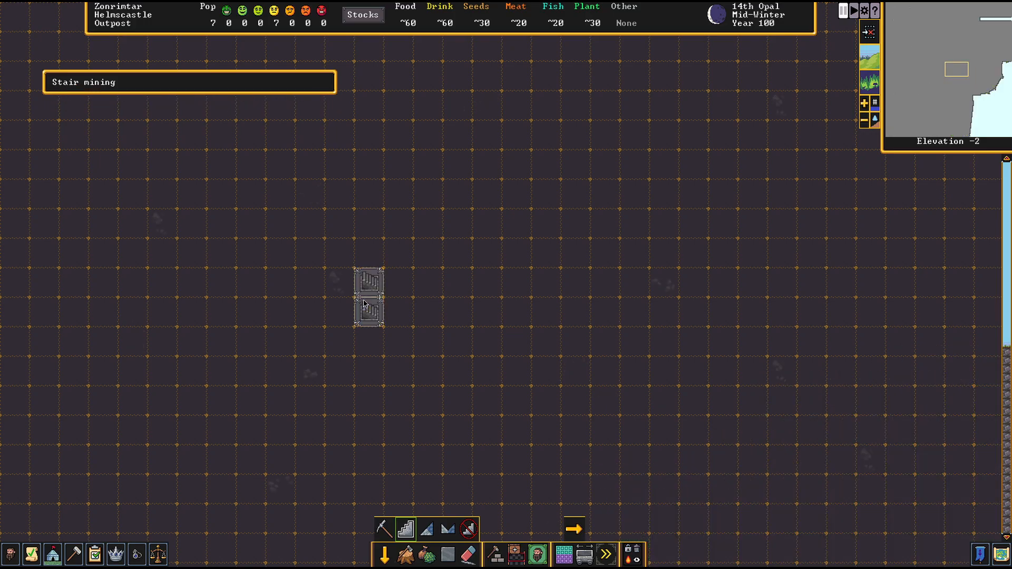
mouse_move(385, 529)
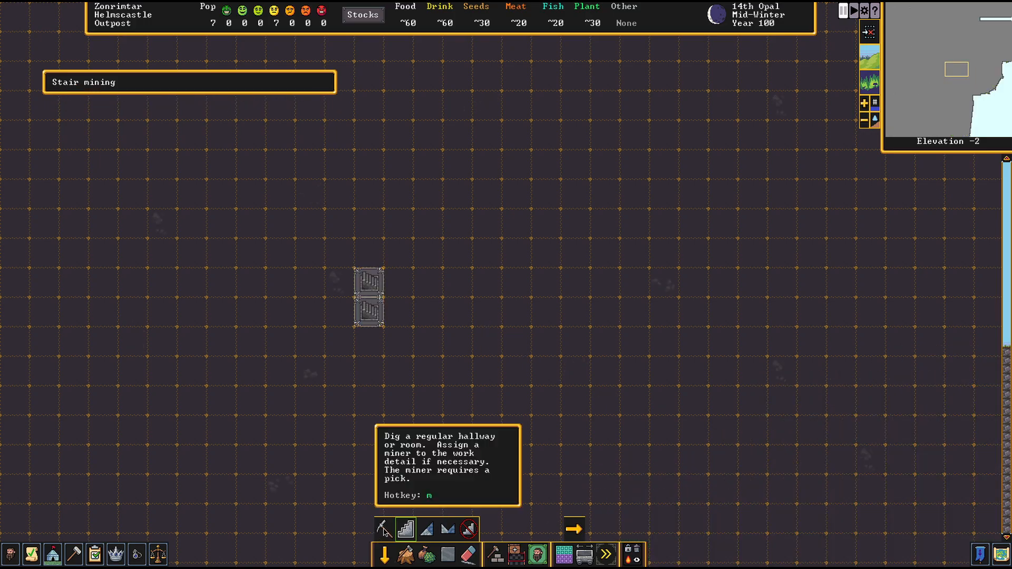
Switch digging to Regular mining at elevation -2
click(384, 529)
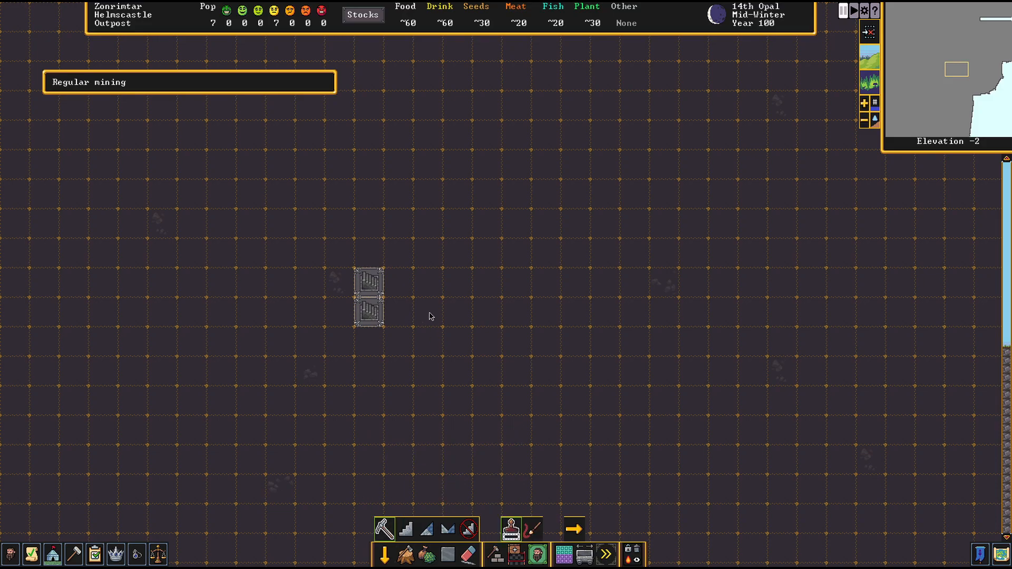
mouse_move(468, 323)
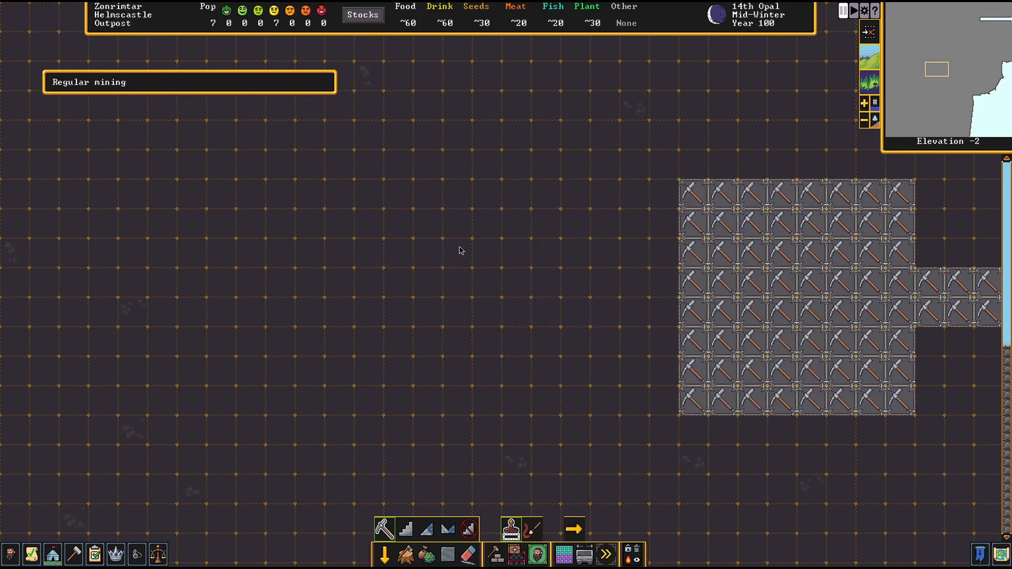
mouse_move(428, 275)
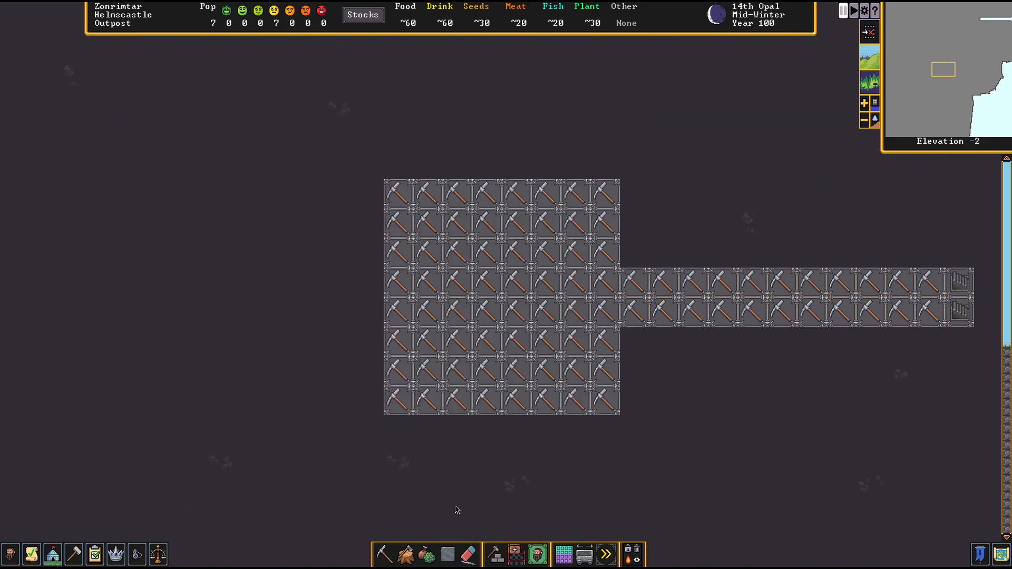
Mark westward corridors from the room's top and bottom edges, then rise to the surface
click(383, 555)
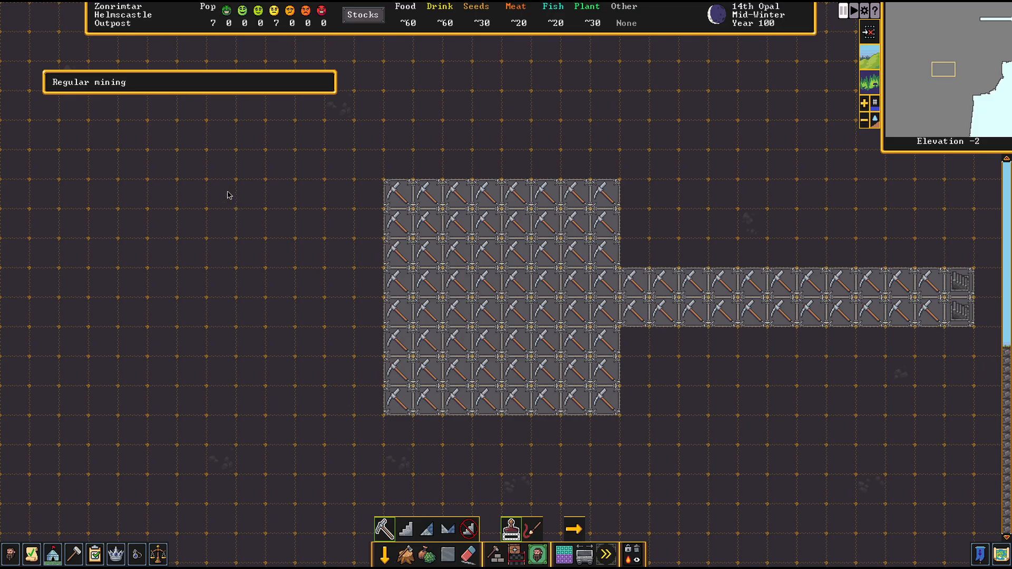
drag(213, 187, 368, 233)
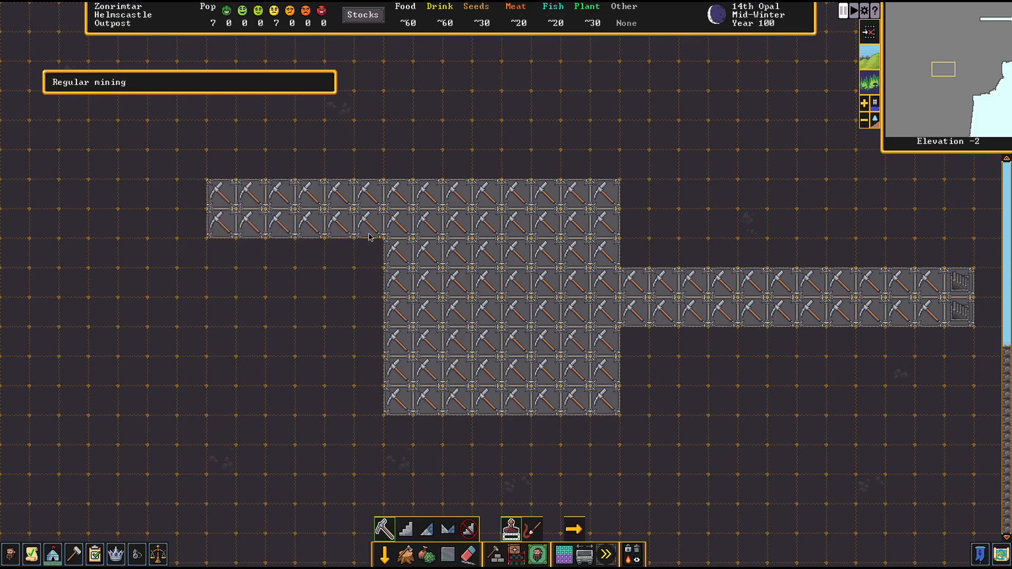
click(222, 341)
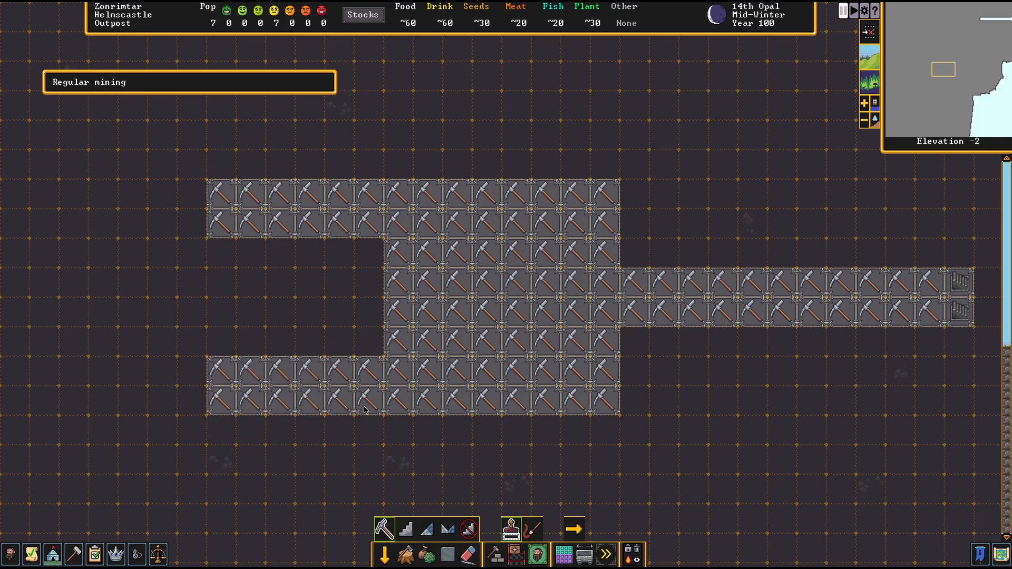
mouse_move(414, 304)
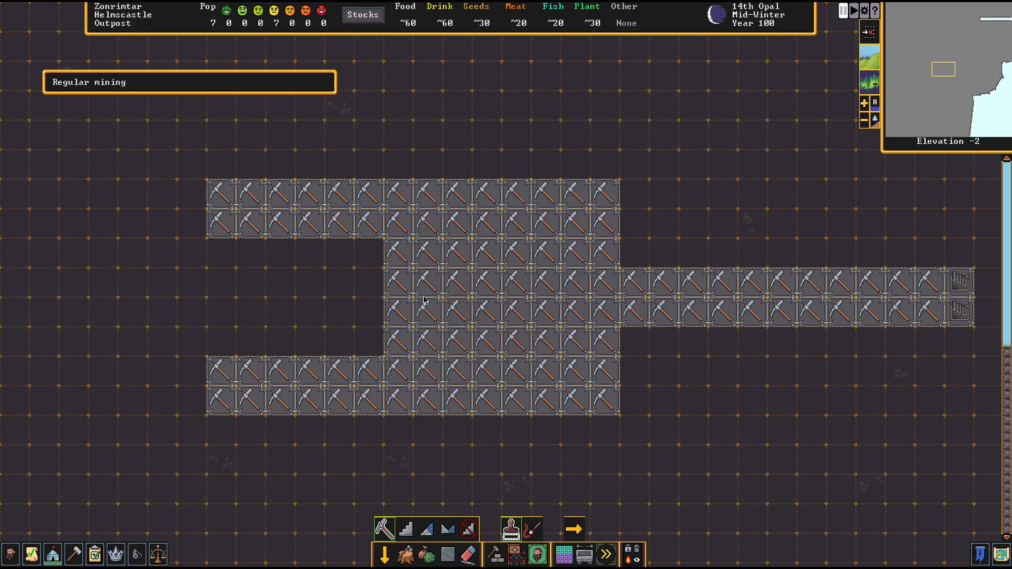
mouse_move(434, 296)
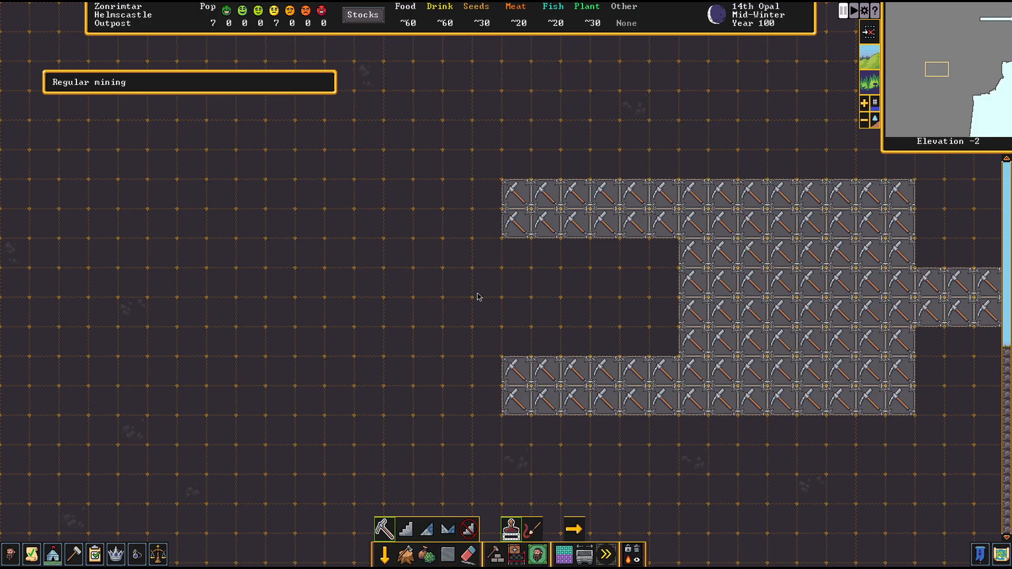
scroll(up, 3)
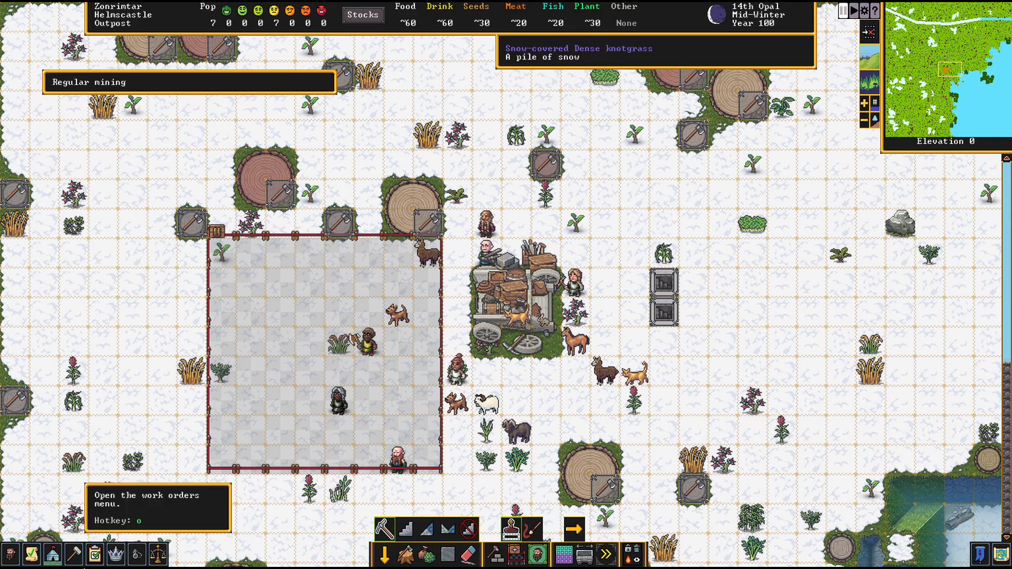
Assign the mason Thob to the Miners work detail alongside the miner
click(95, 554)
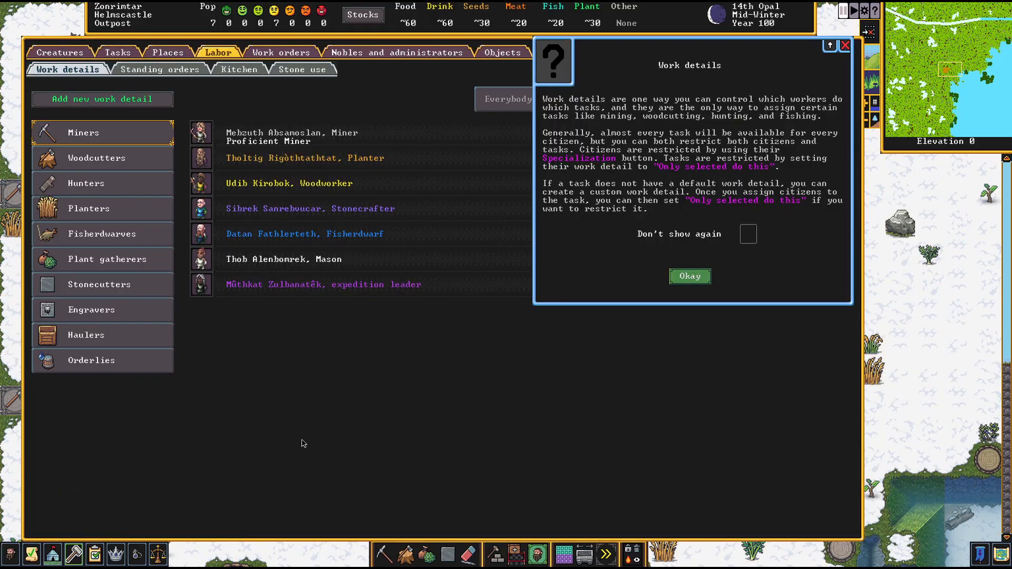
mouse_move(689, 276)
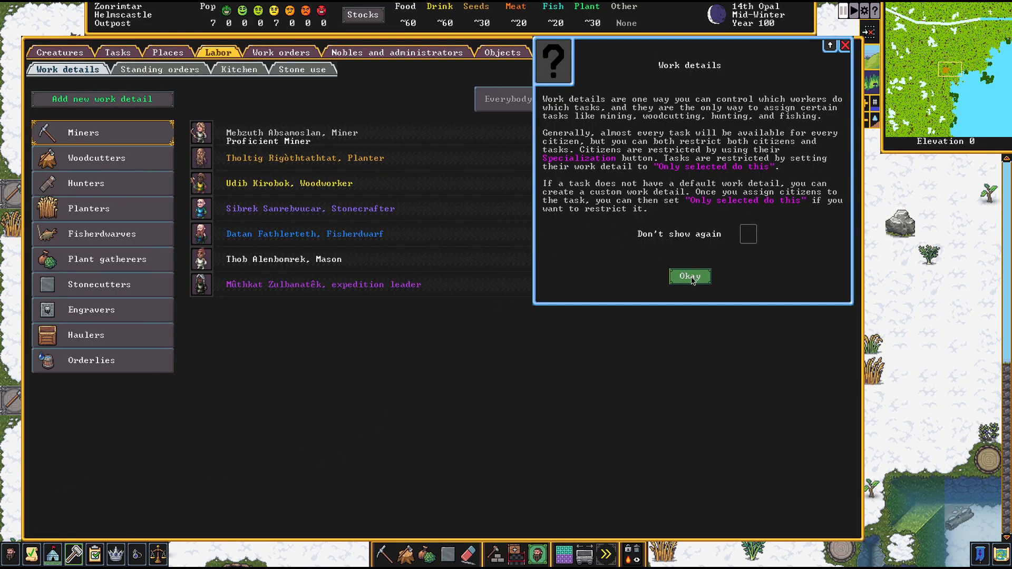
click(689, 276)
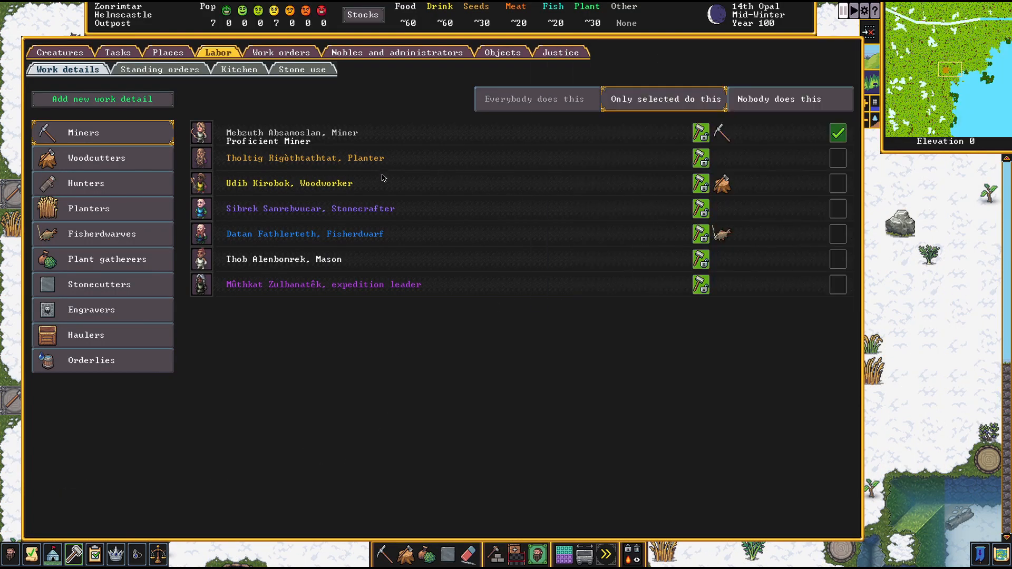
mouse_move(730, 276)
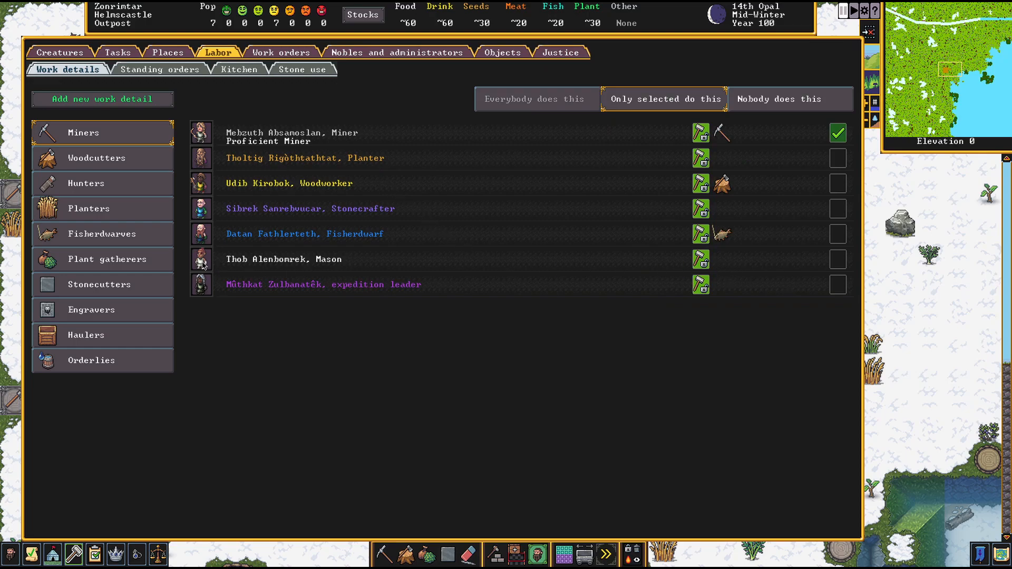
click(837, 259)
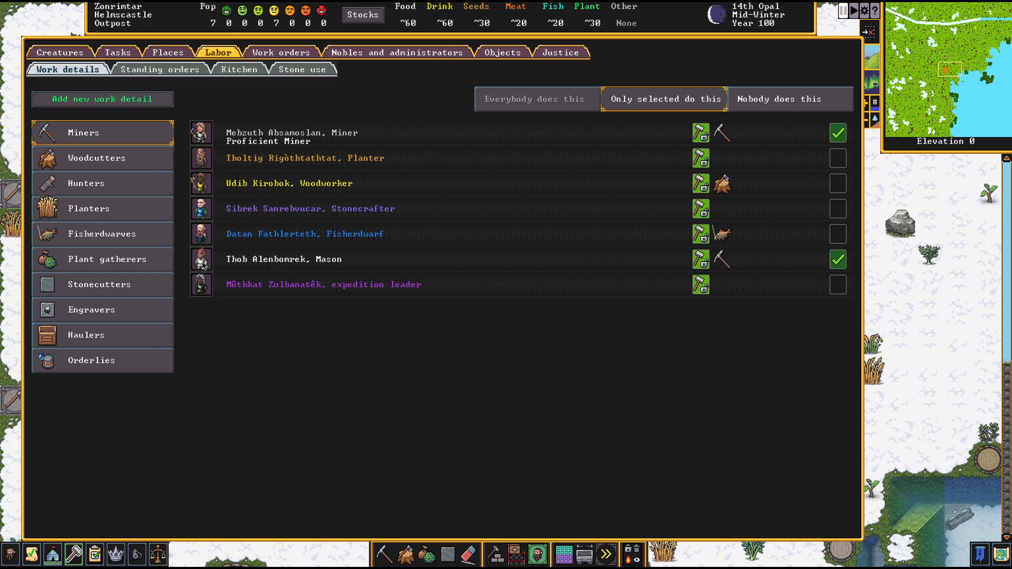
mouse_move(264, 241)
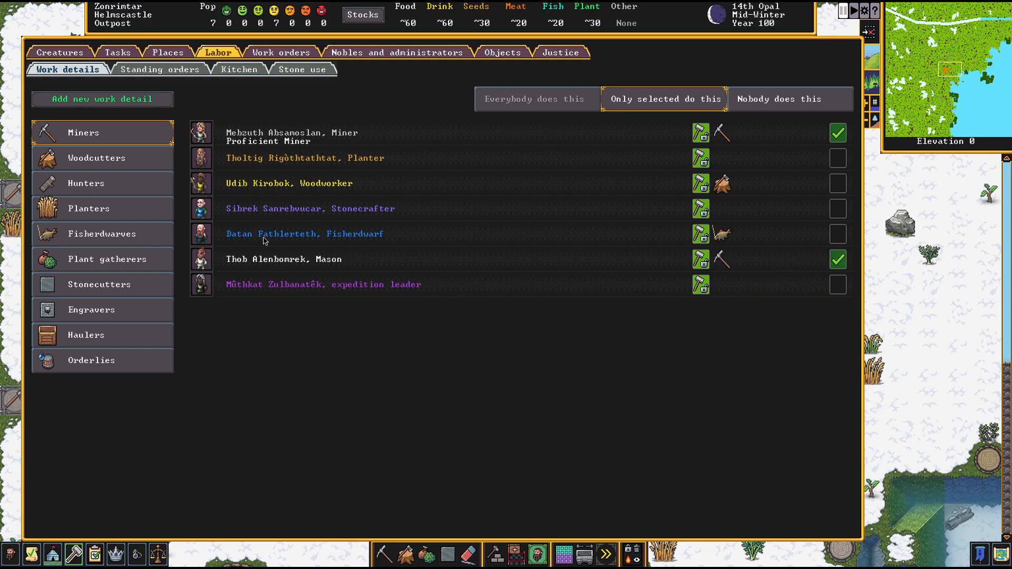
mouse_move(480, 251)
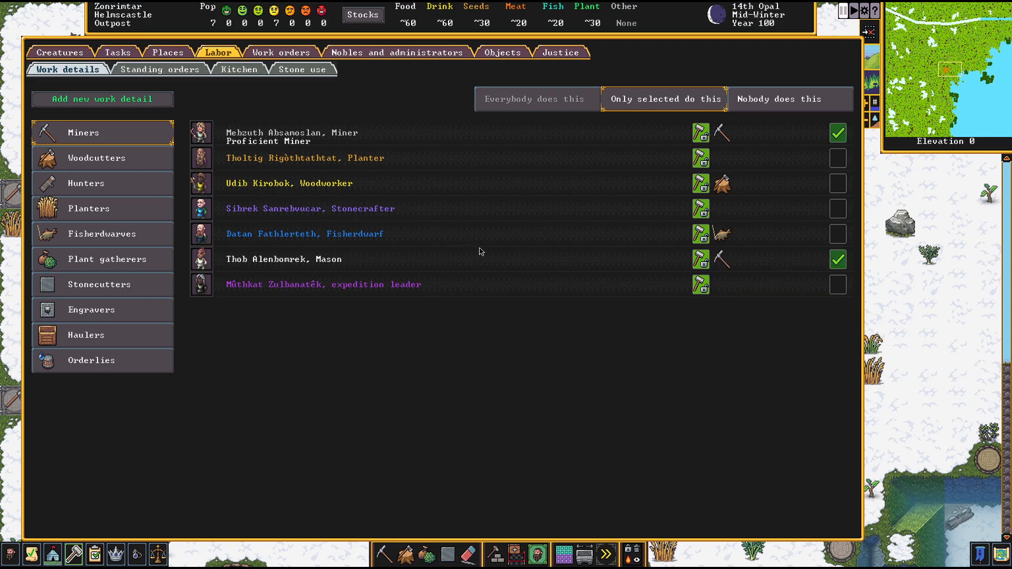
Open the mason's unit sheet and check his skills and work details
click(59, 52)
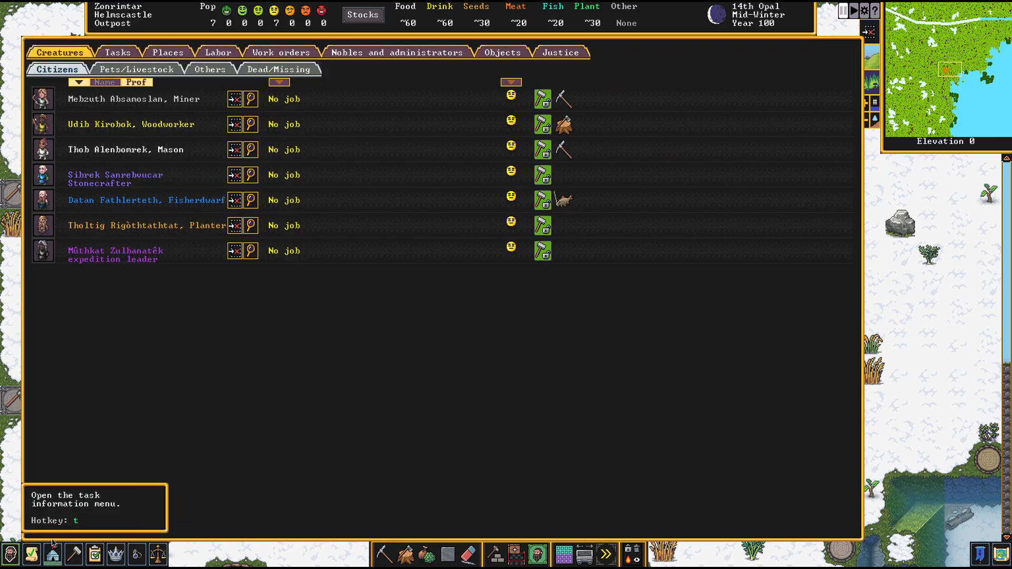
mouse_move(52, 159)
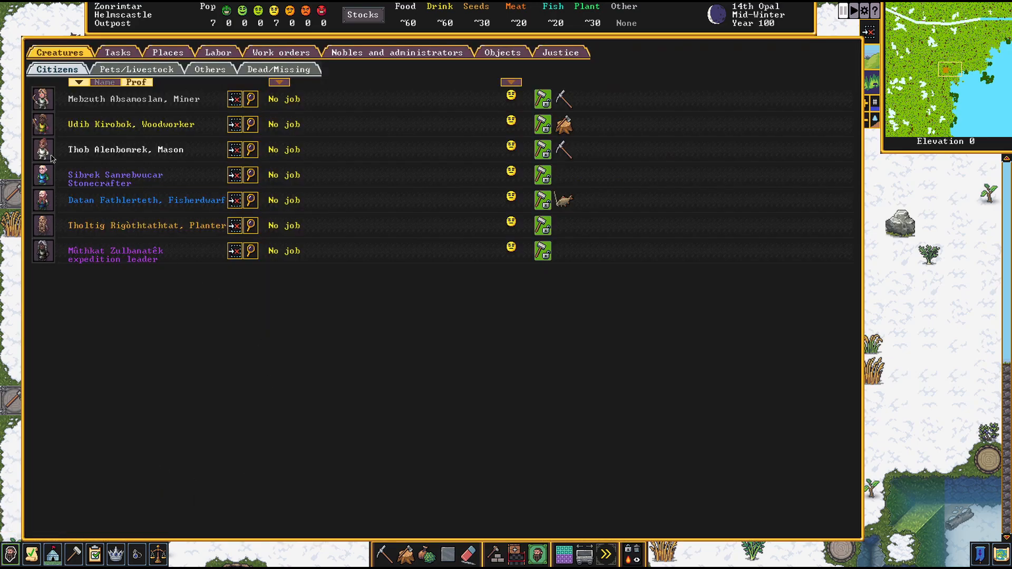
mouse_move(252, 149)
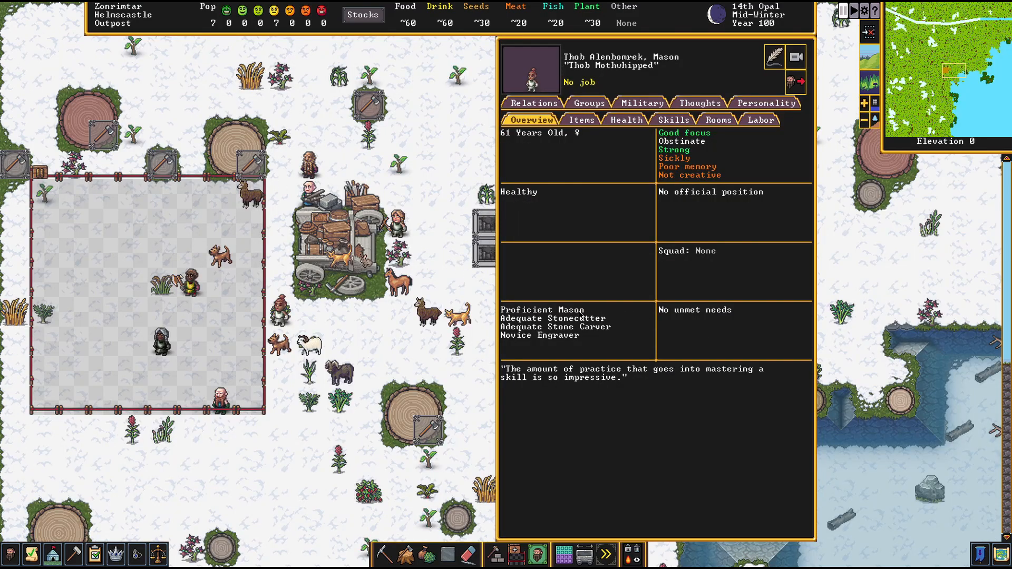
mouse_move(576, 344)
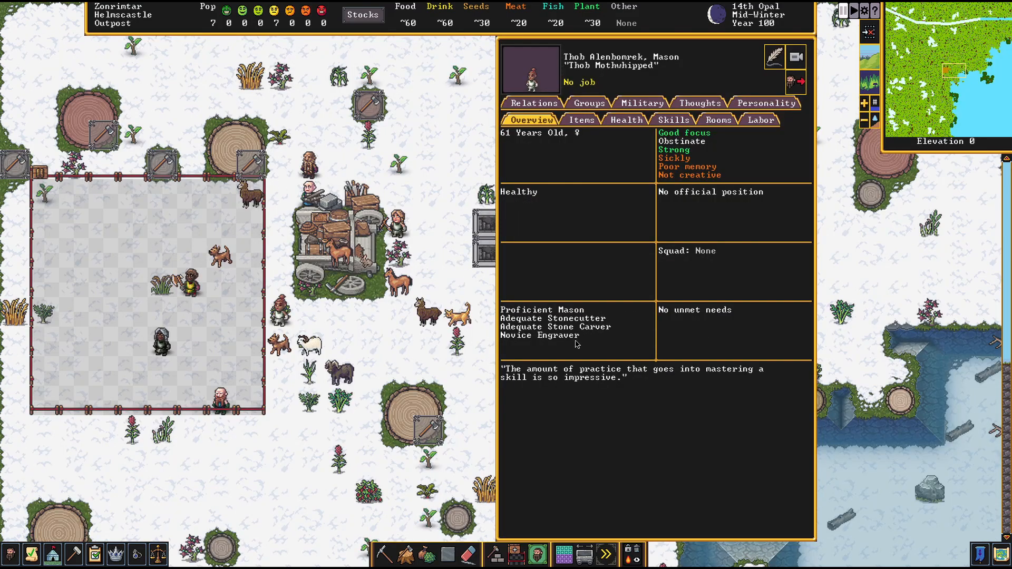
click(673, 119)
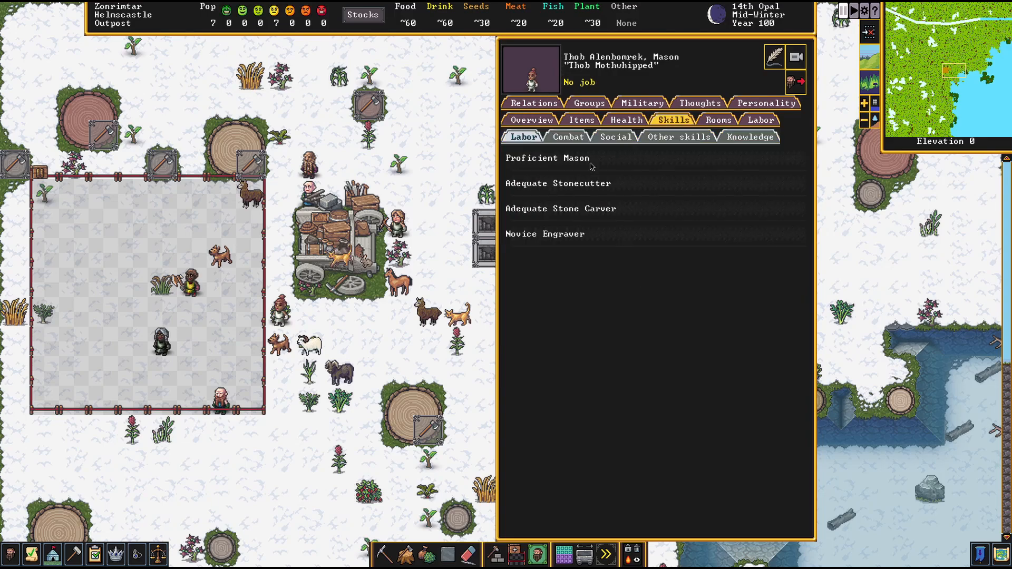
mouse_move(645, 143)
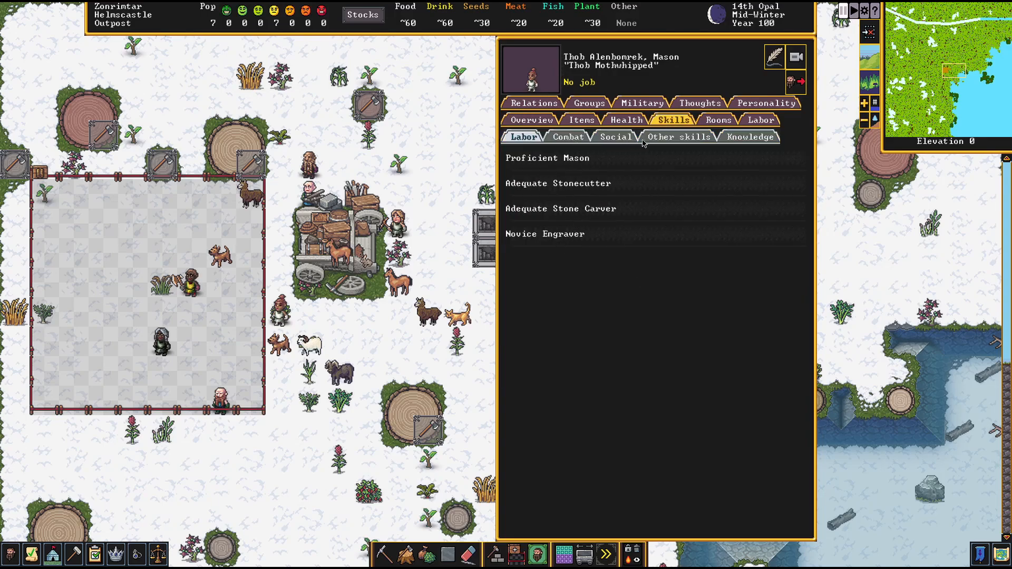
click(759, 120)
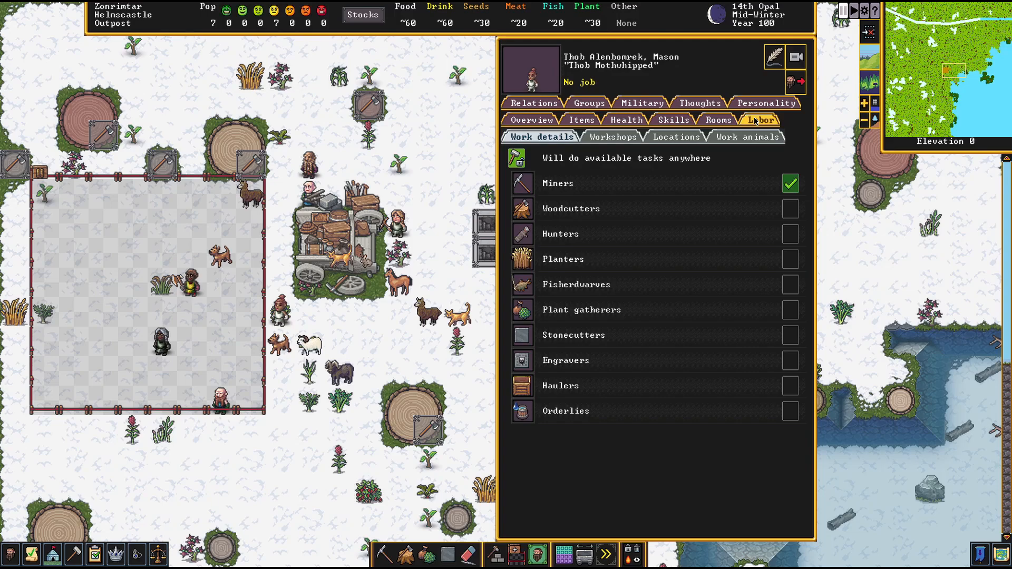
mouse_move(743, 168)
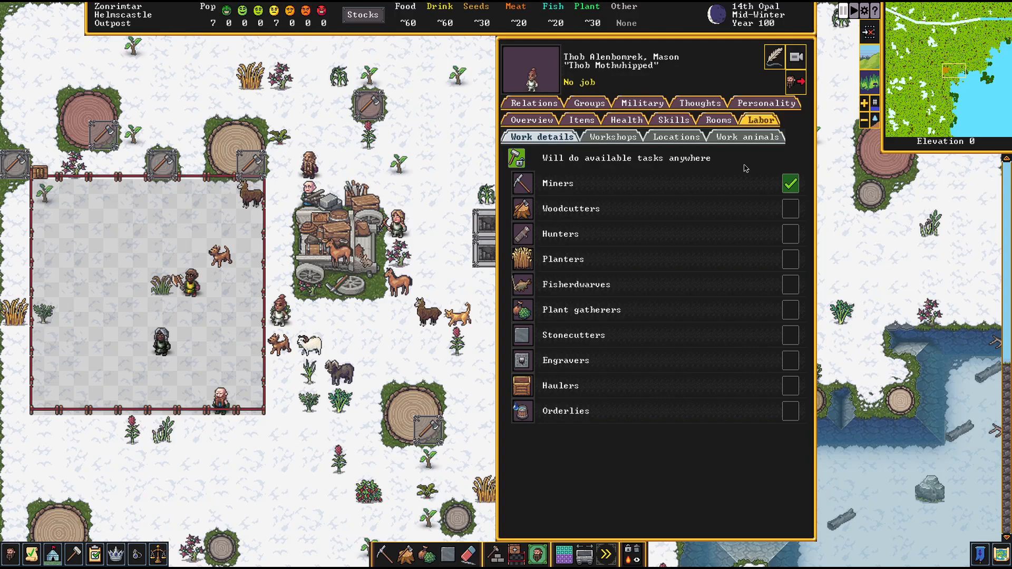
mouse_move(767, 350)
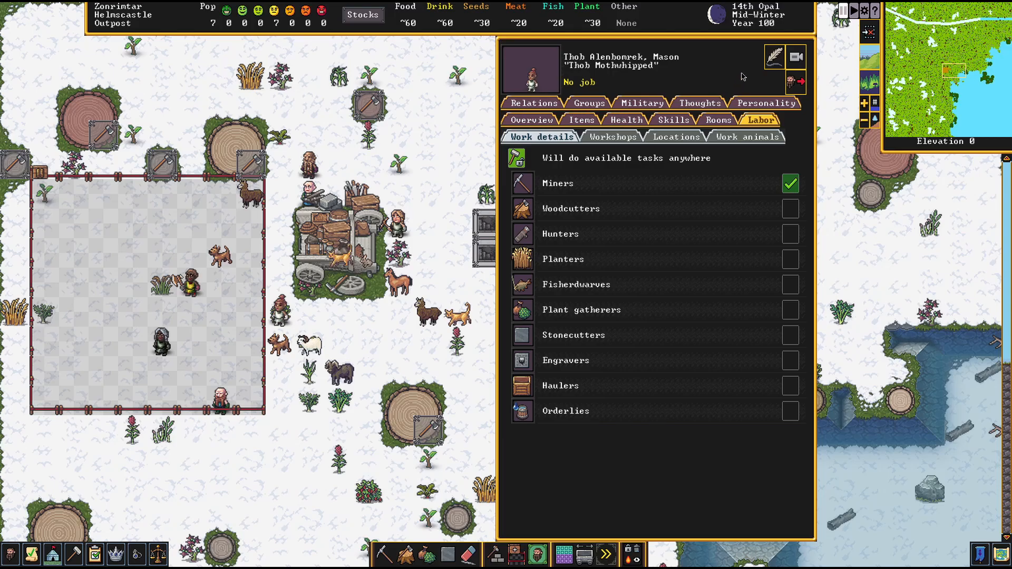
mouse_move(773, 57)
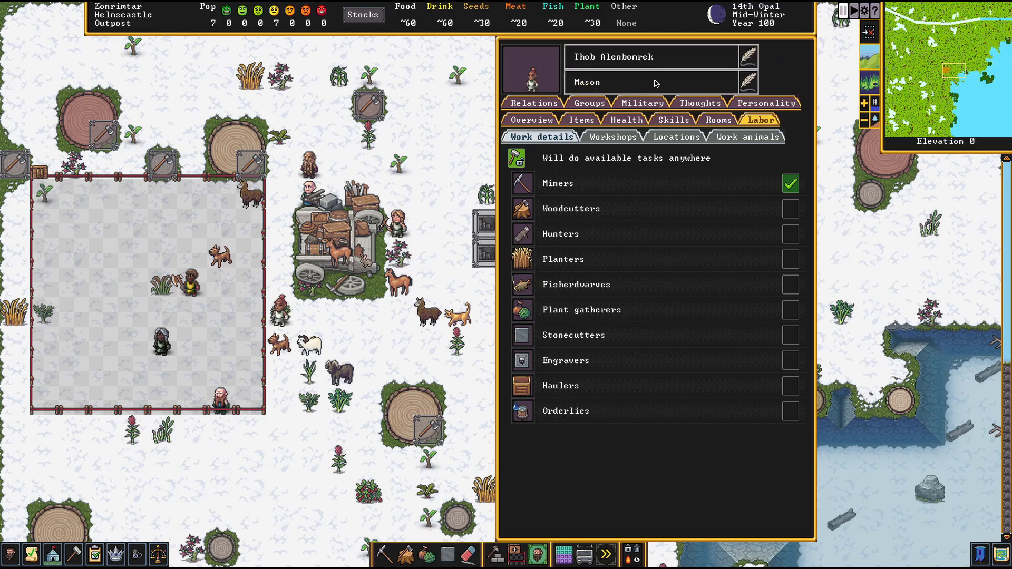
mouse_move(686, 69)
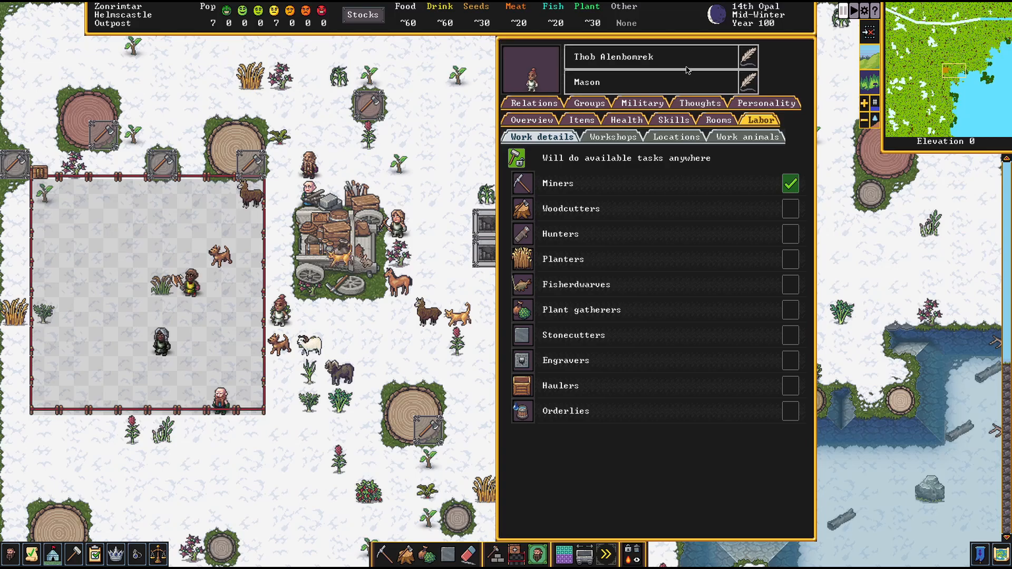
Nickname the mason 'Papa Grey' and review his relationships and overview
click(649, 57)
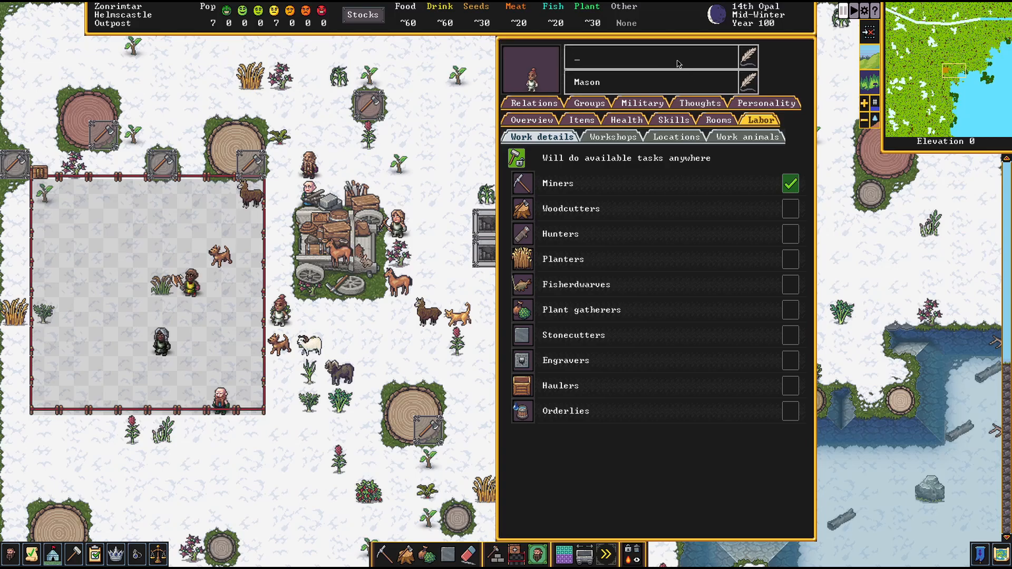
text(Papa Grey)
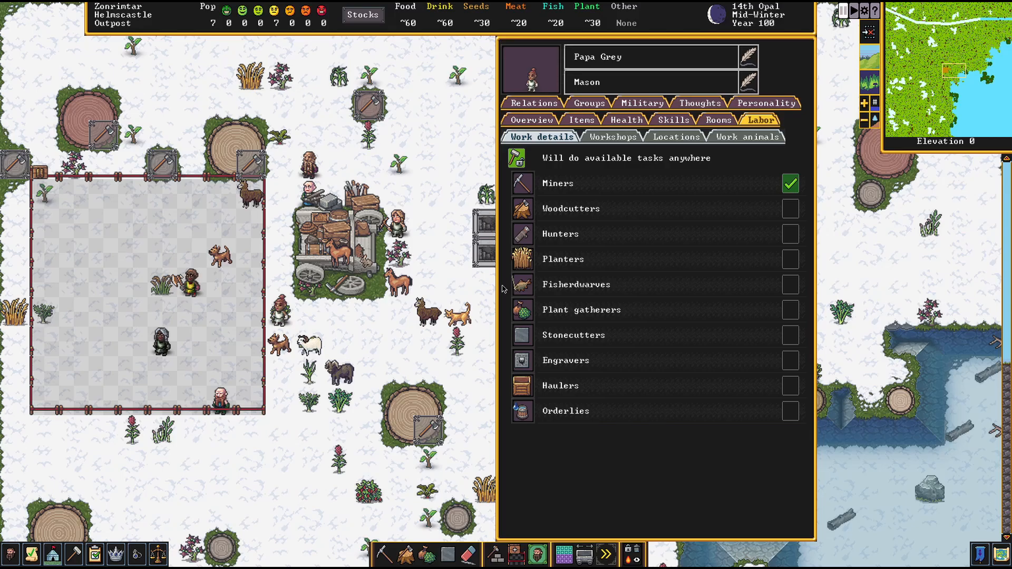
mouse_move(782, 72)
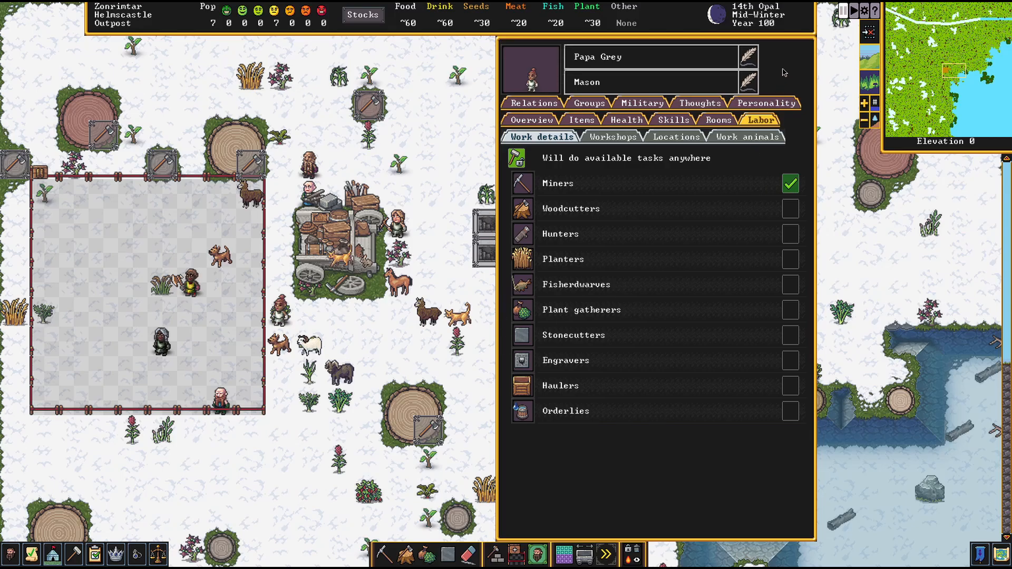
mouse_move(432, 267)
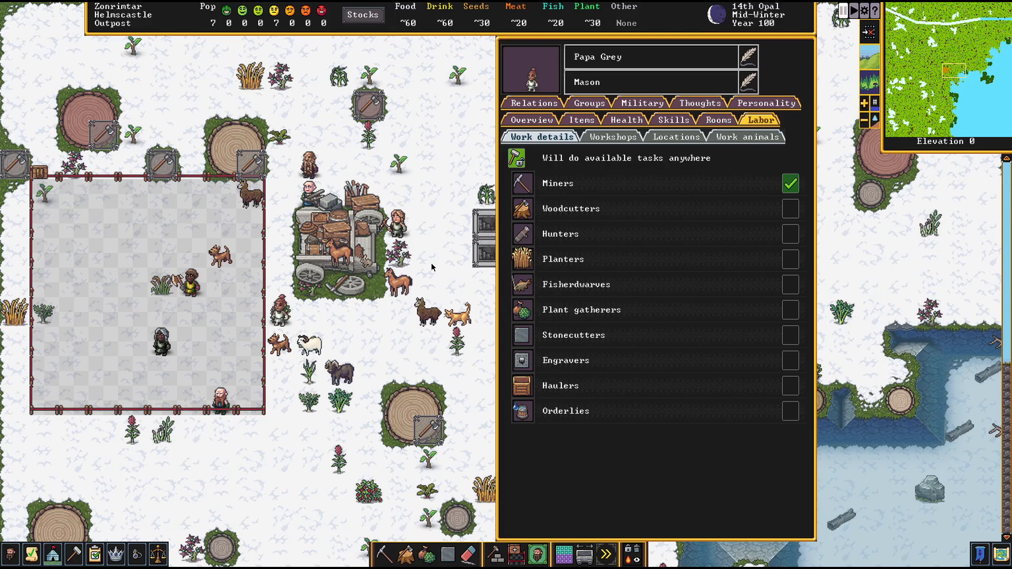
click(533, 103)
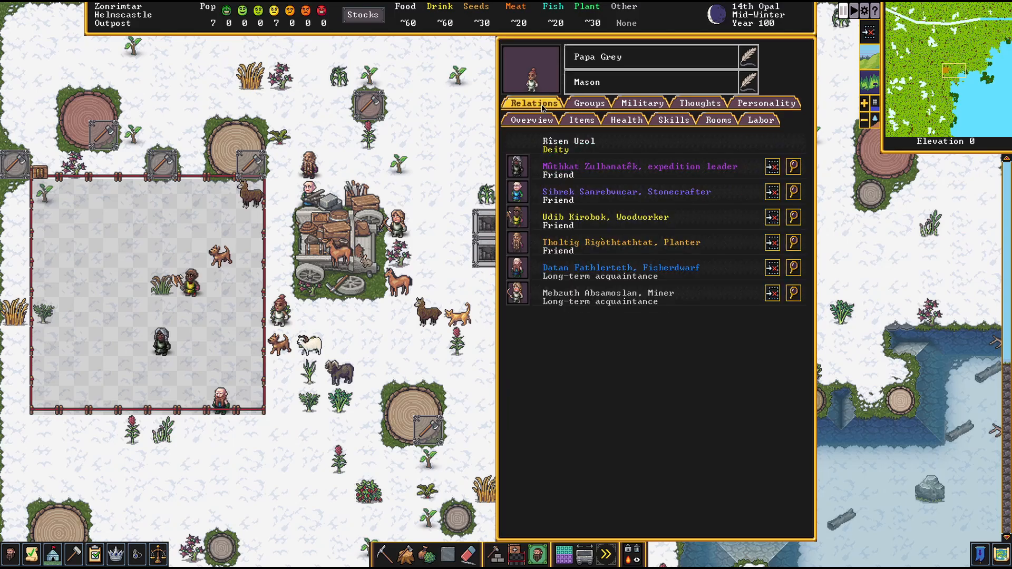
click(532, 120)
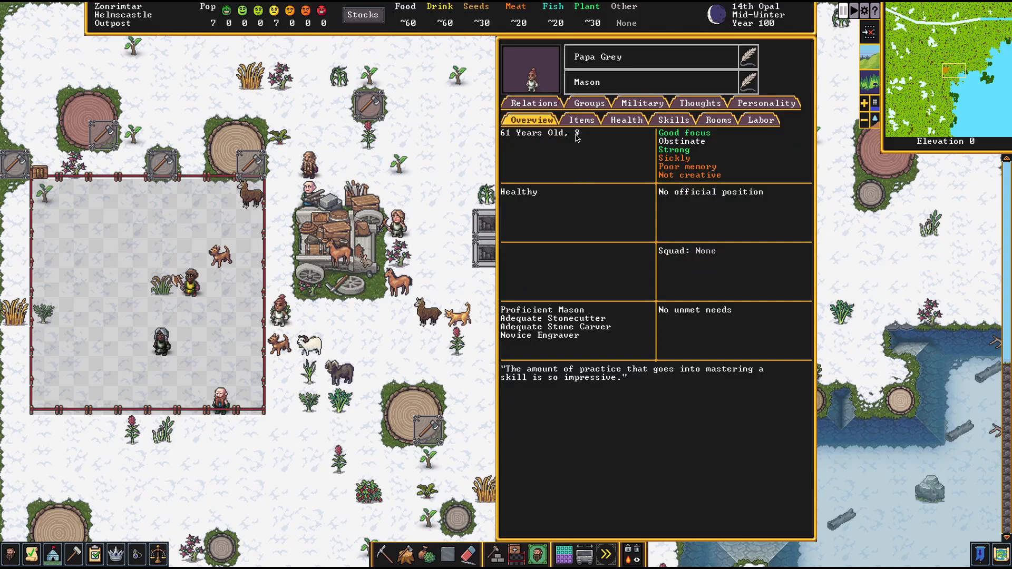
mouse_move(505, 172)
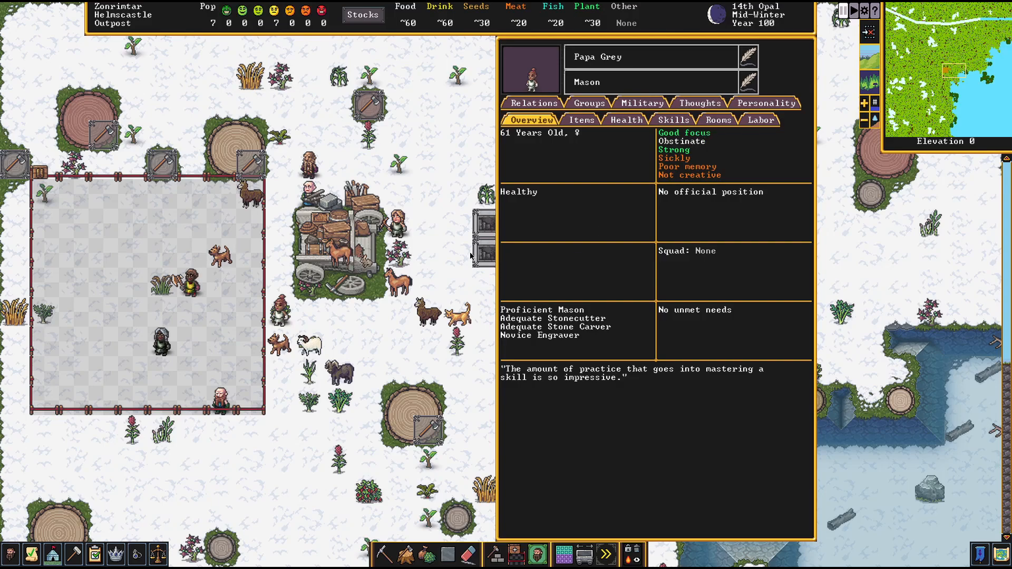
mouse_move(410, 240)
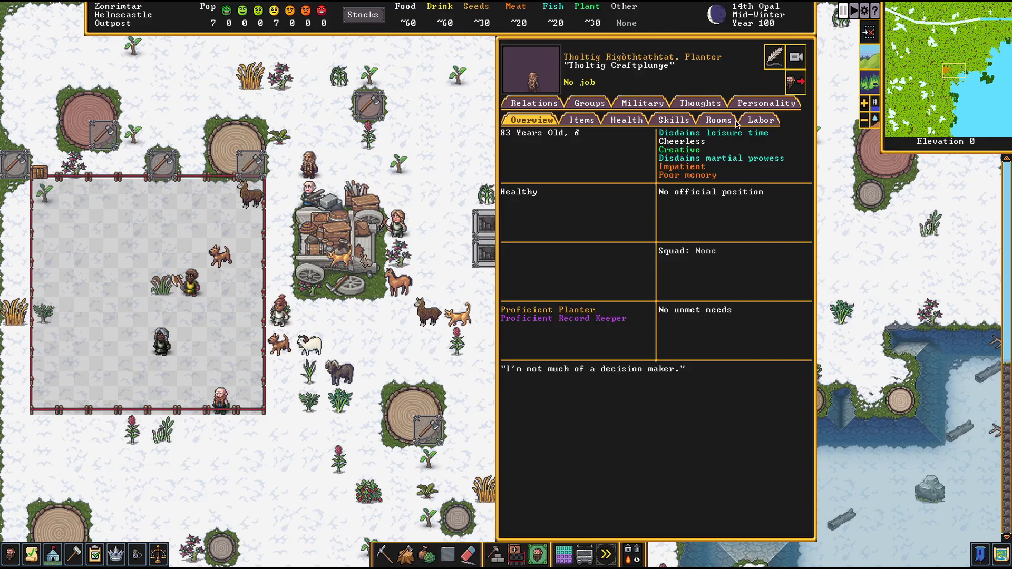
Give the planter Tholtig the nickname 'Dudebro'
click(773, 56)
text(Dudebr)
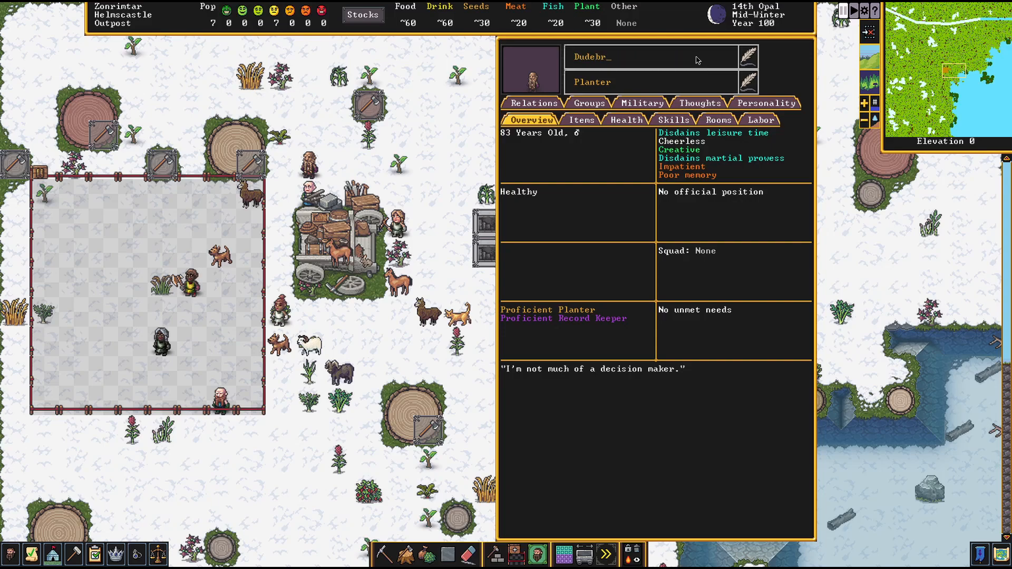
text(o)
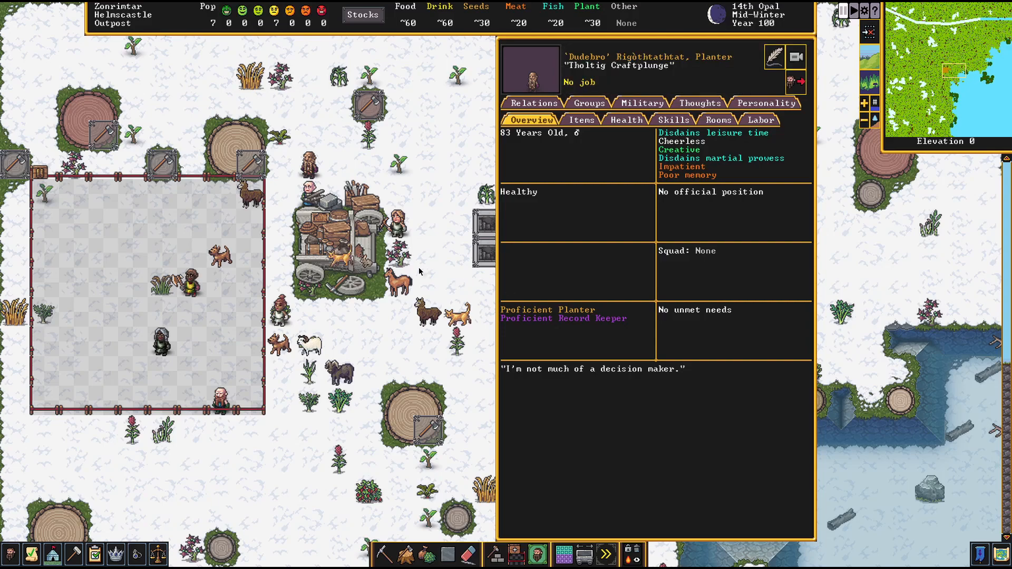
mouse_move(463, 245)
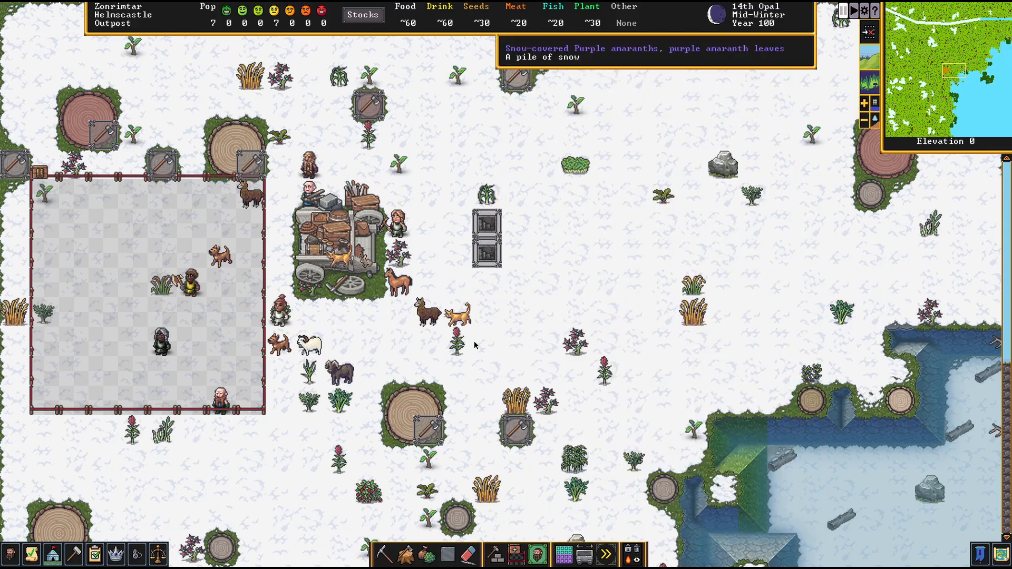
mouse_move(523, 360)
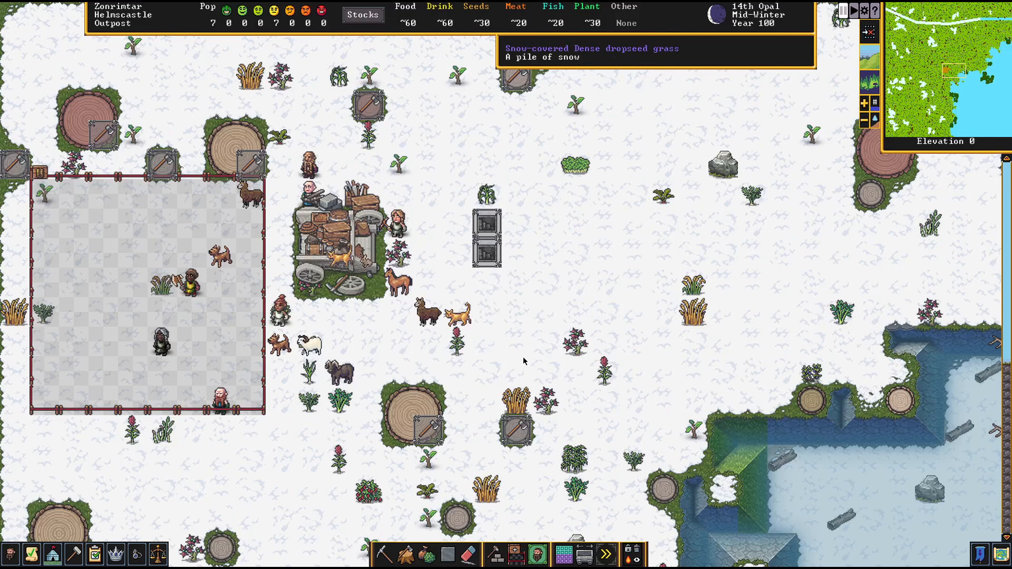
mouse_move(521, 360)
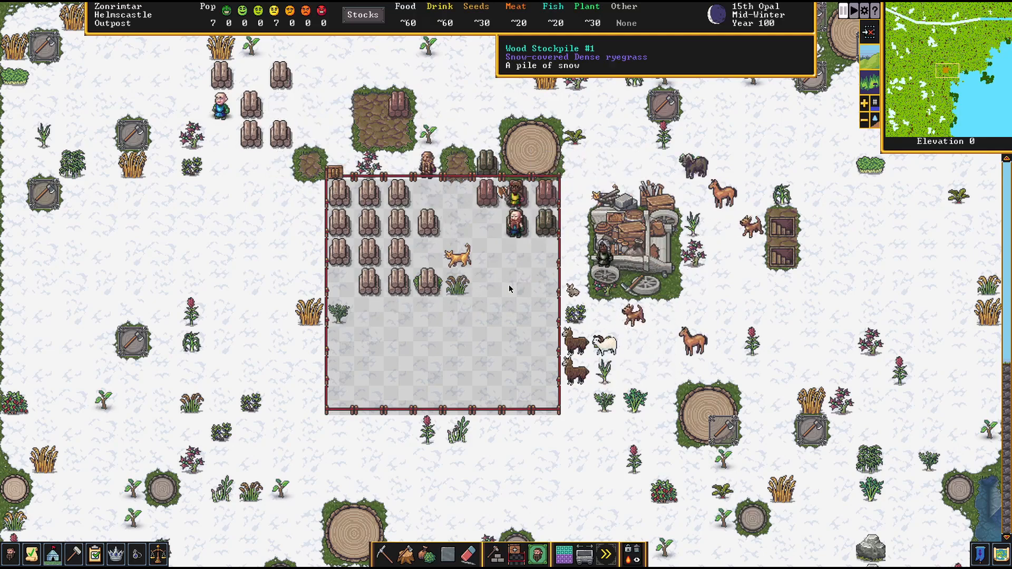
Scroll around the surface outpost, where logs now fill Wood Stockpile #1
scroll(right, 3)
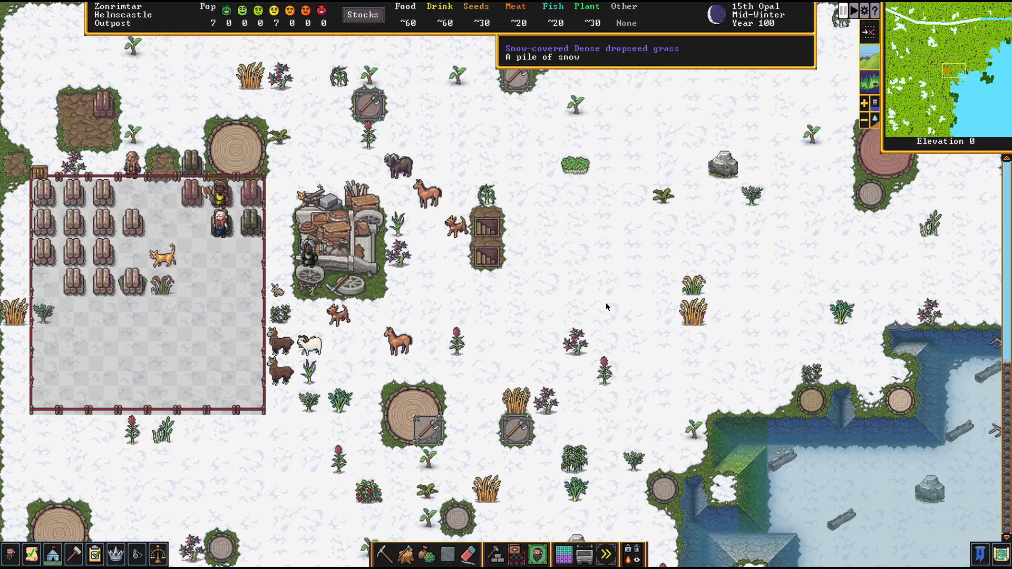
mouse_move(410, 207)
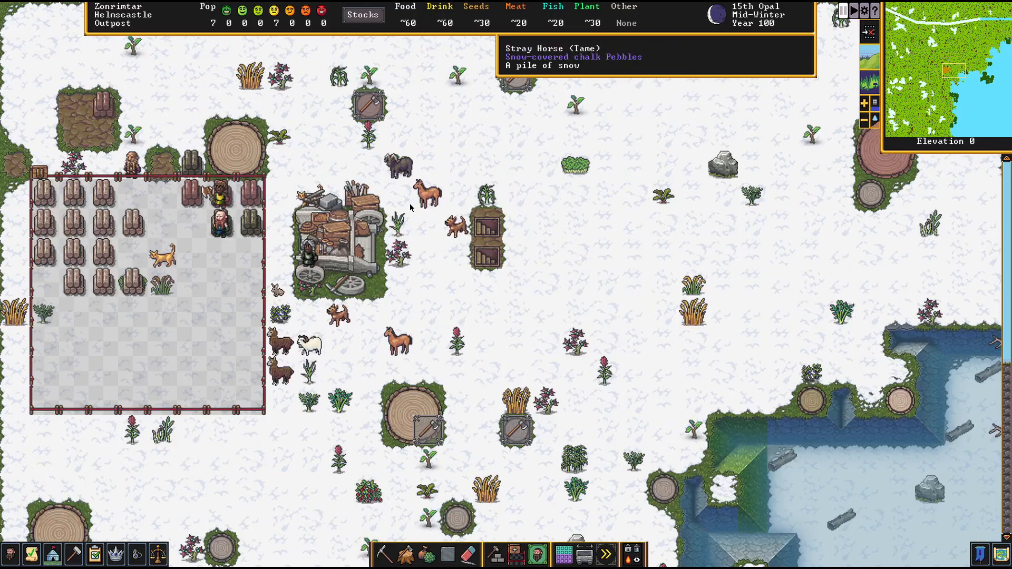
mouse_move(480, 408)
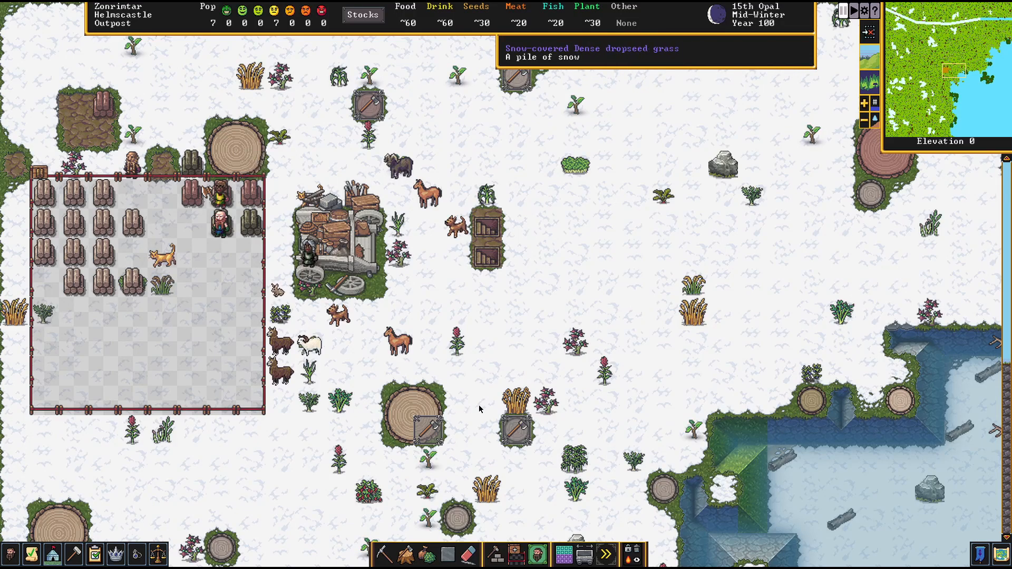
mouse_move(405, 554)
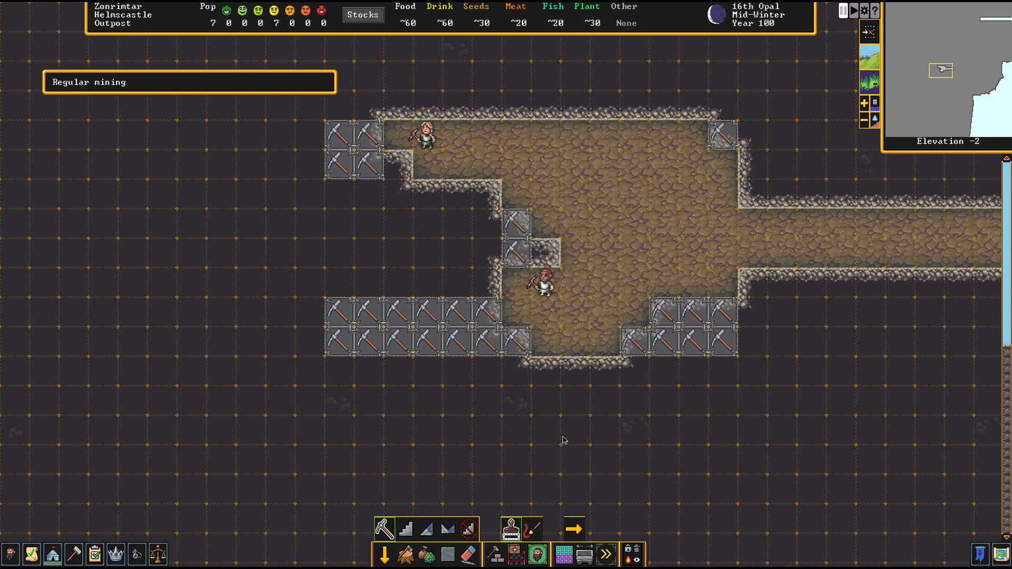
mouse_move(583, 398)
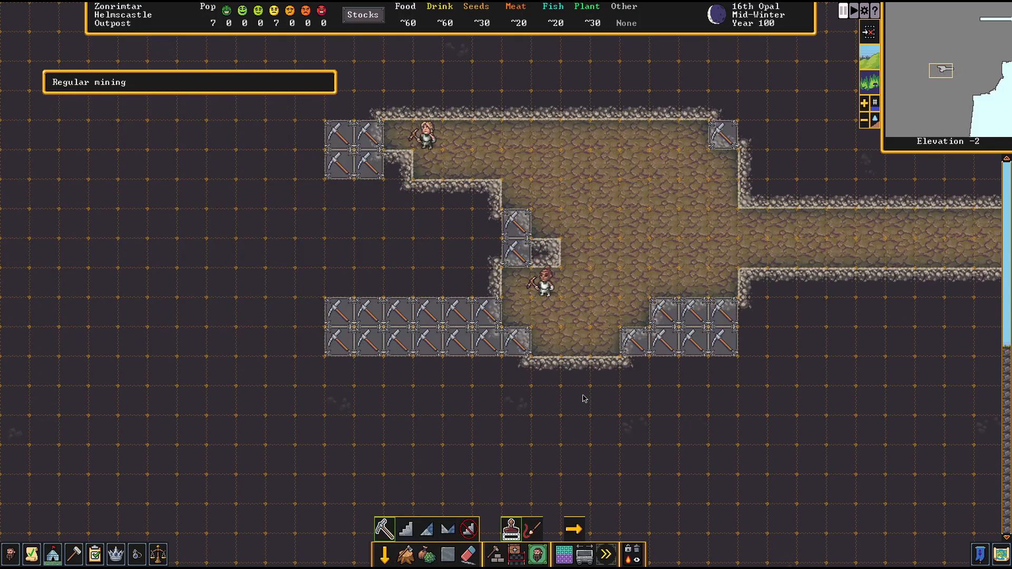
mouse_move(637, 271)
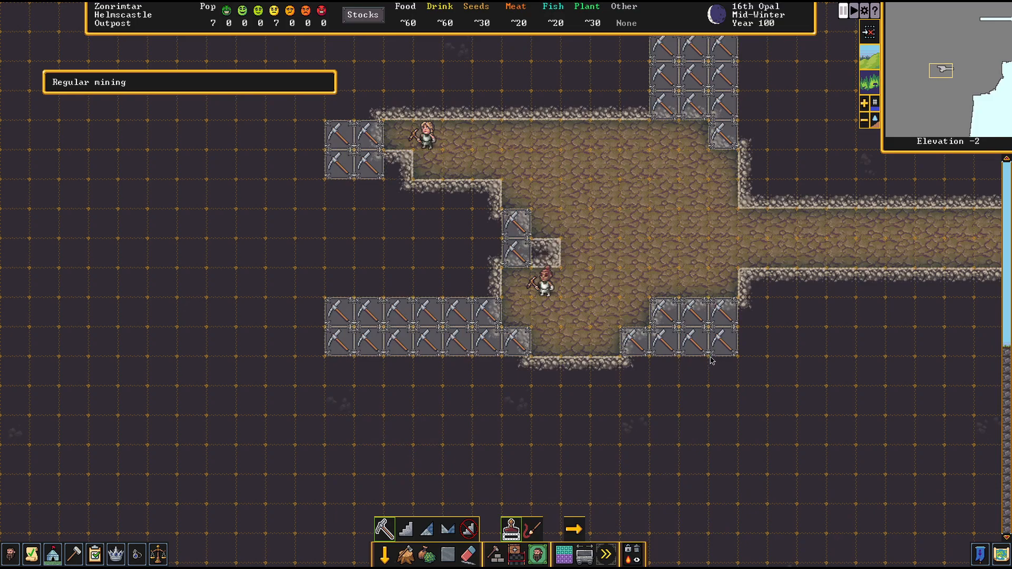
mouse_move(667, 376)
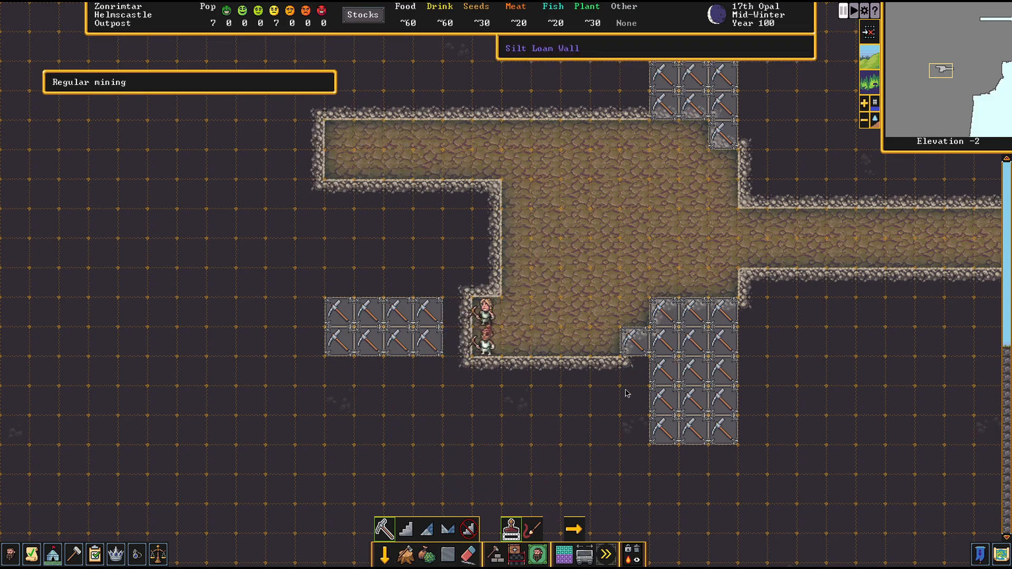
mouse_move(406, 514)
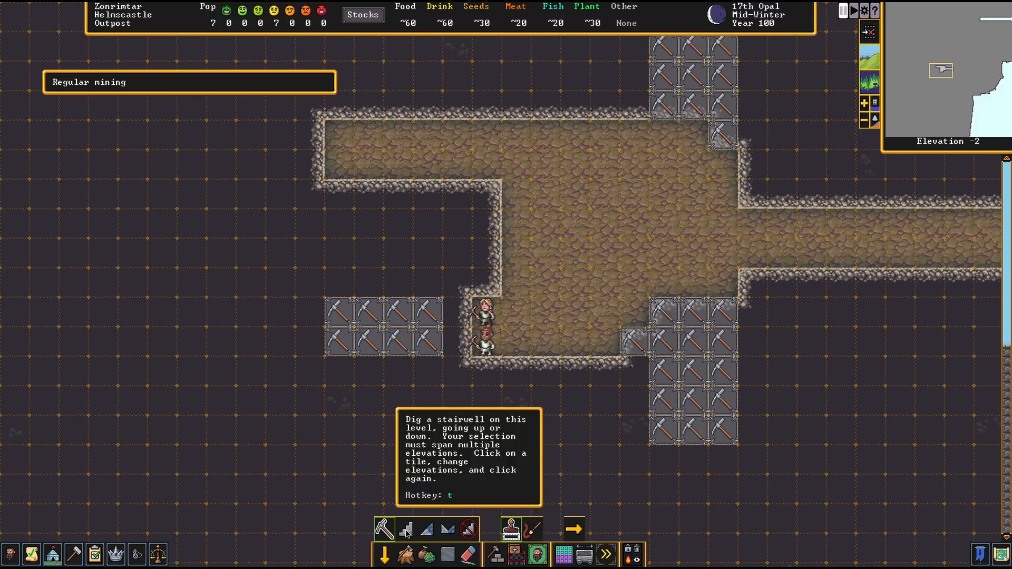
Designate the two-tile stairwell linking elevation -2 with elevation -3
click(405, 529)
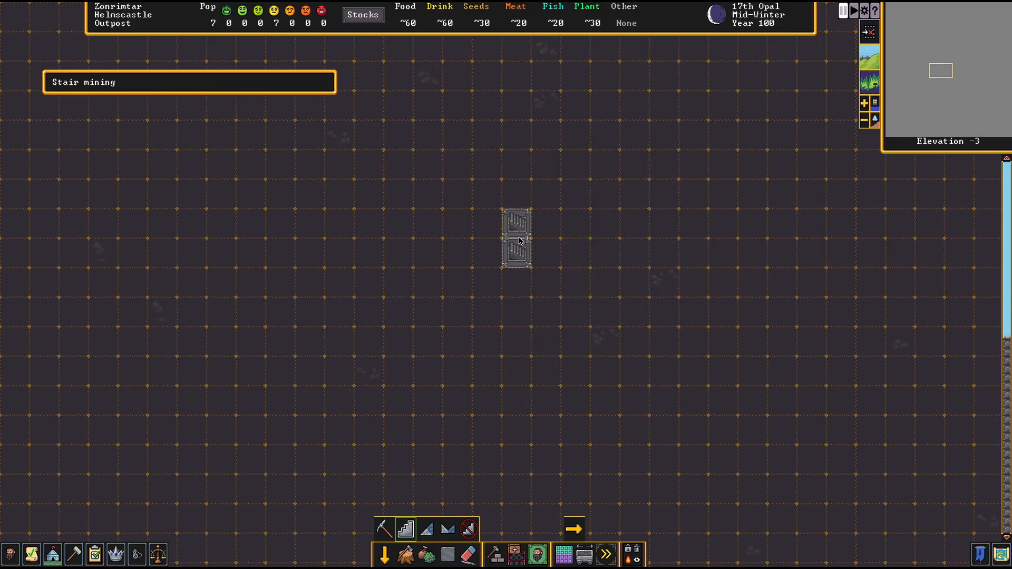
mouse_move(404, 529)
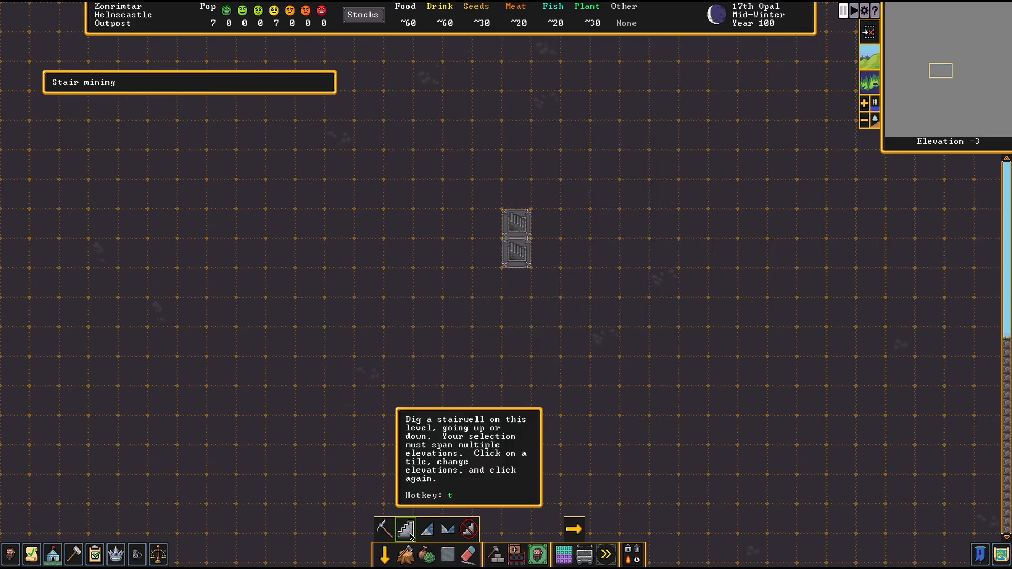
click(516, 233)
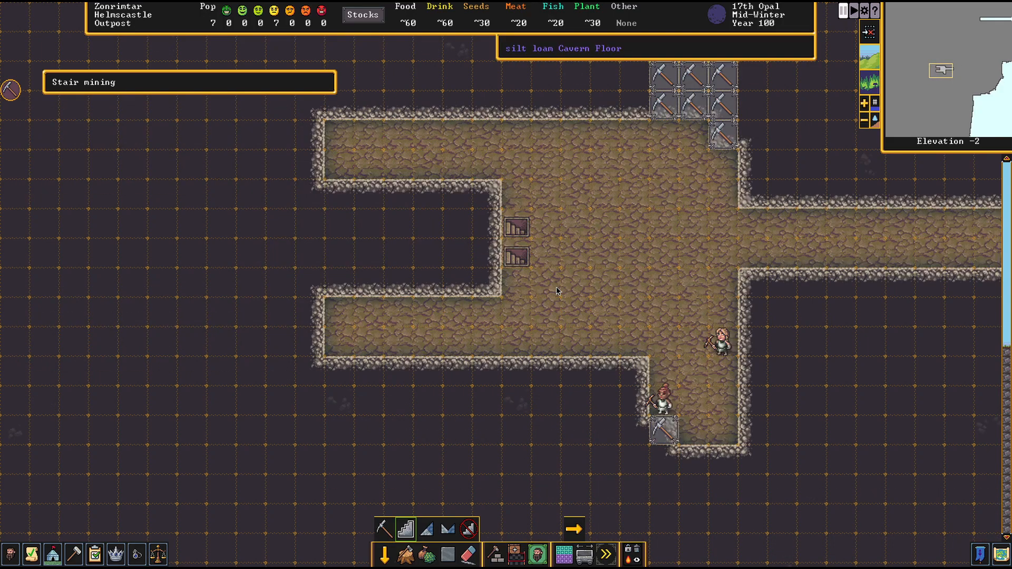
mouse_move(523, 309)
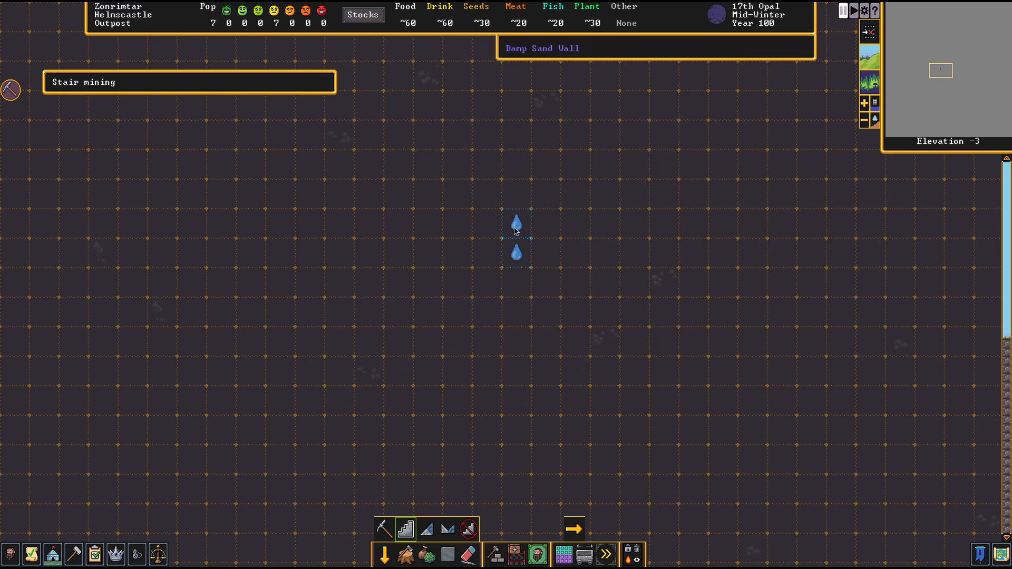
mouse_move(555, 241)
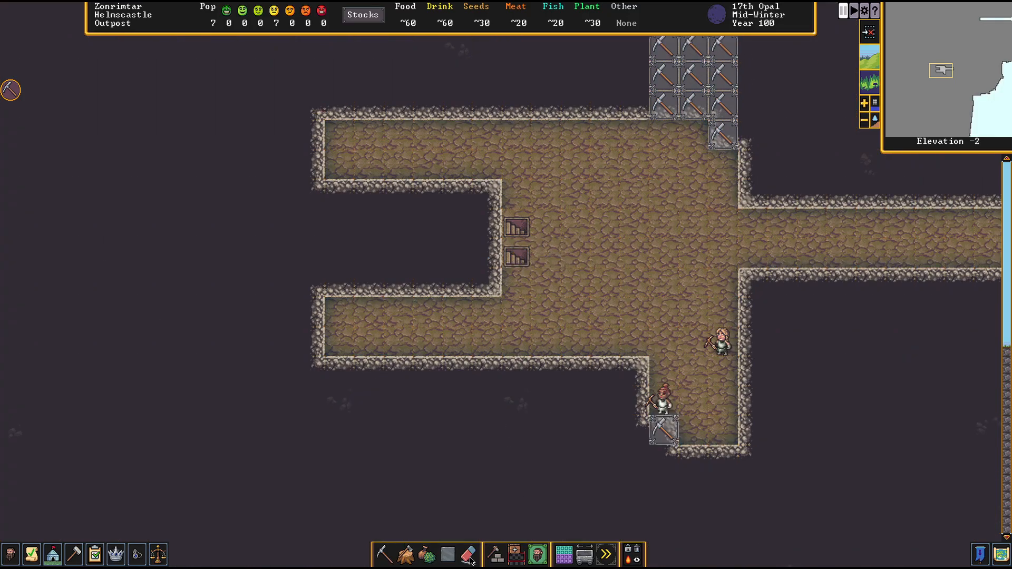
mouse_move(468, 554)
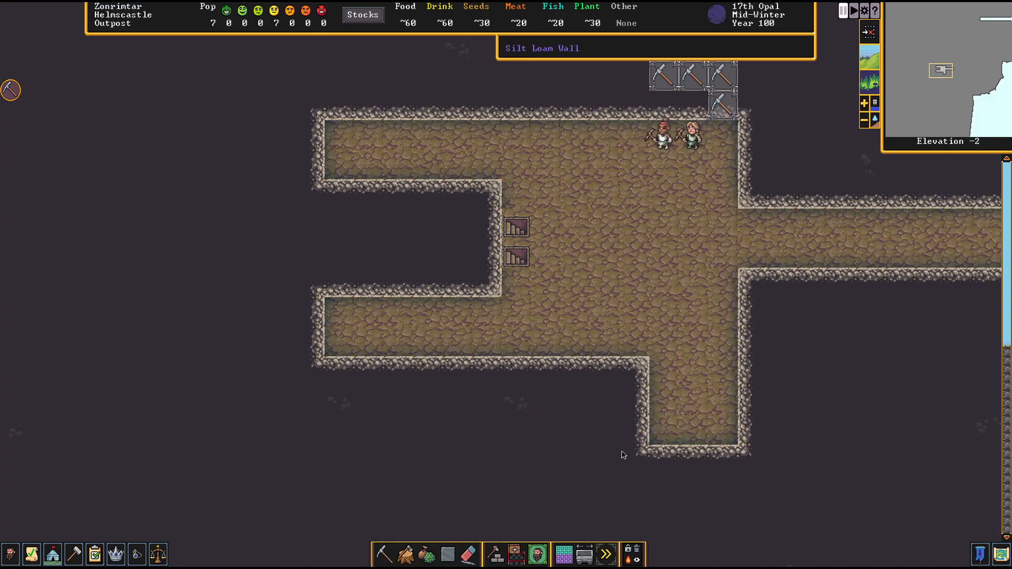
click(494, 554)
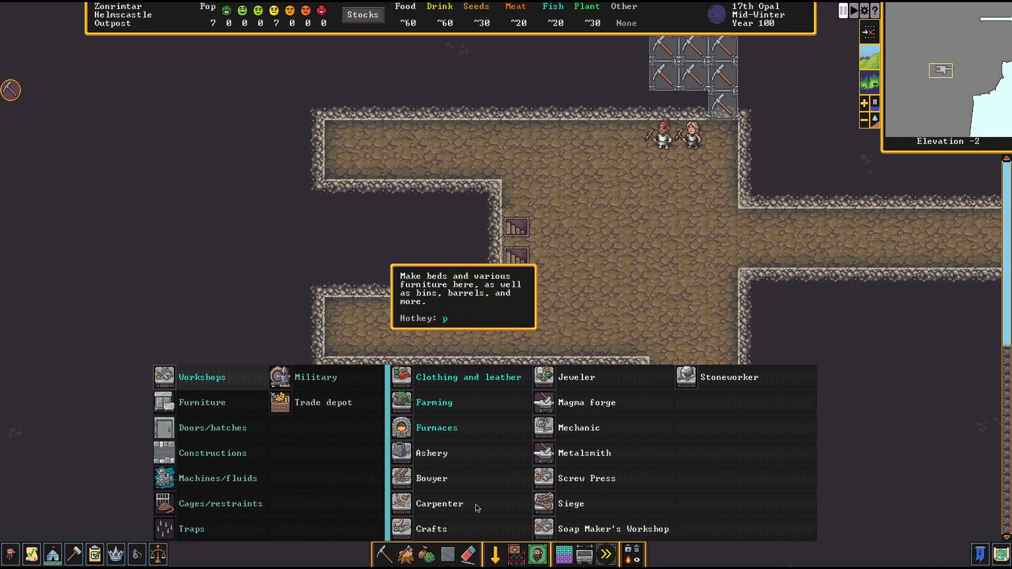
Select the Carpenter's Workshop for placement in the southern tunnel room
click(440, 504)
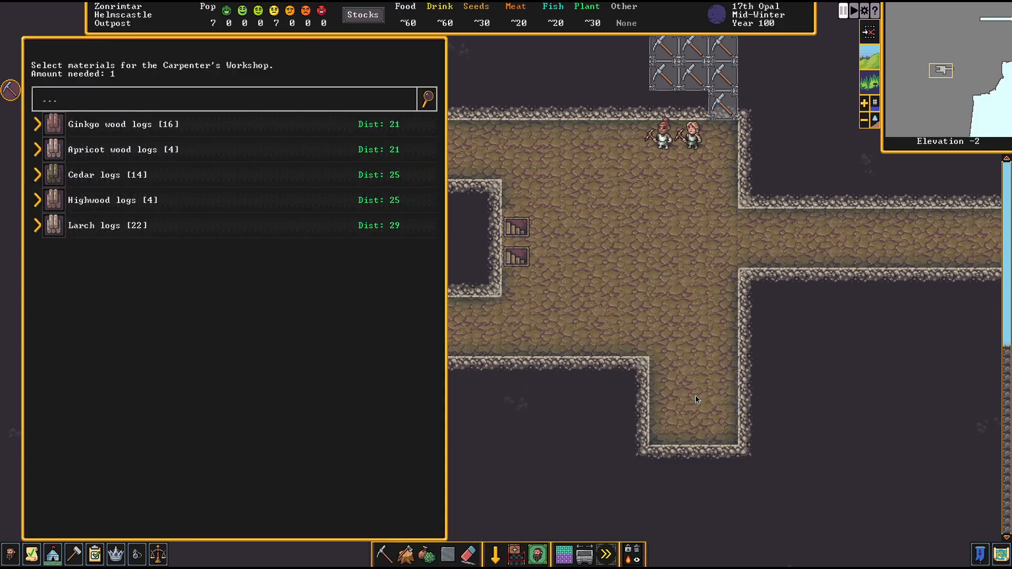
scroll(down, 3)
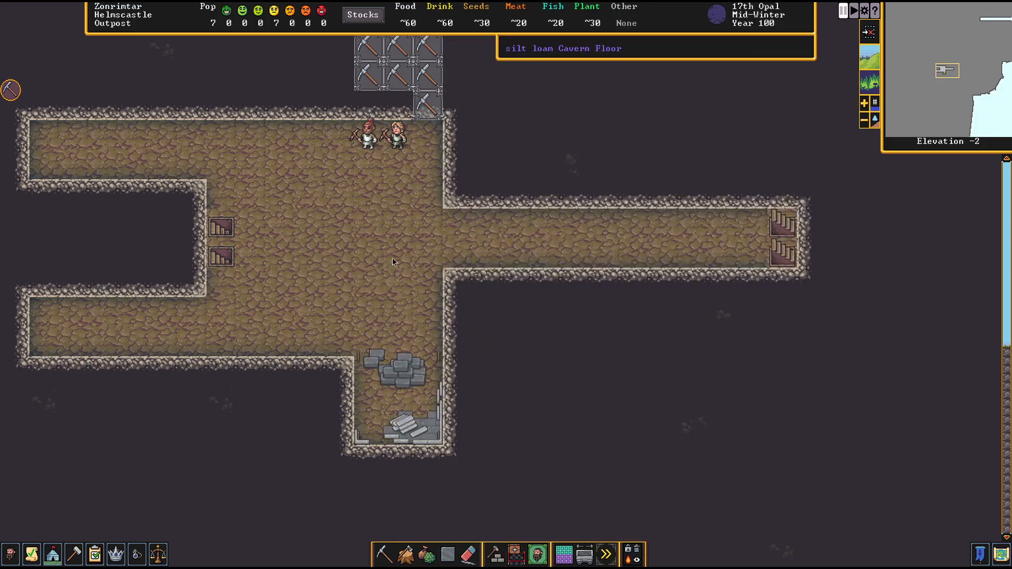
mouse_move(431, 276)
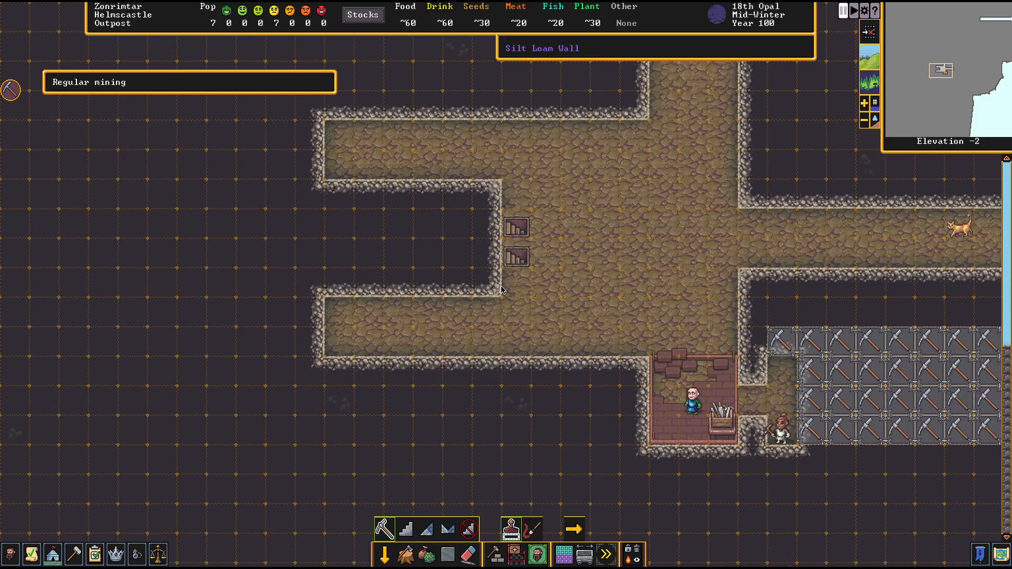
Mark a stairwell at the northwest tunnel end
click(405, 530)
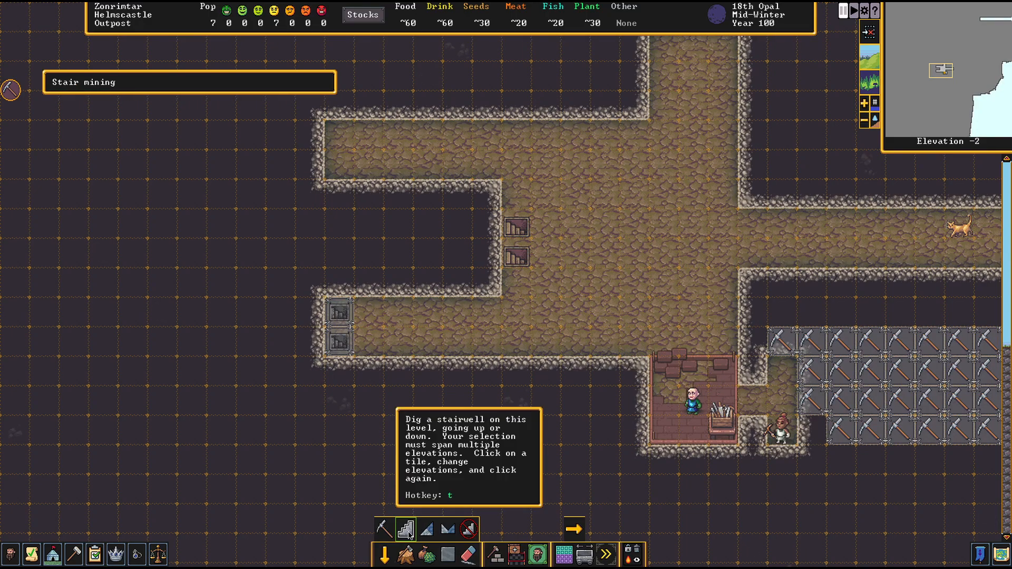
click(338, 150)
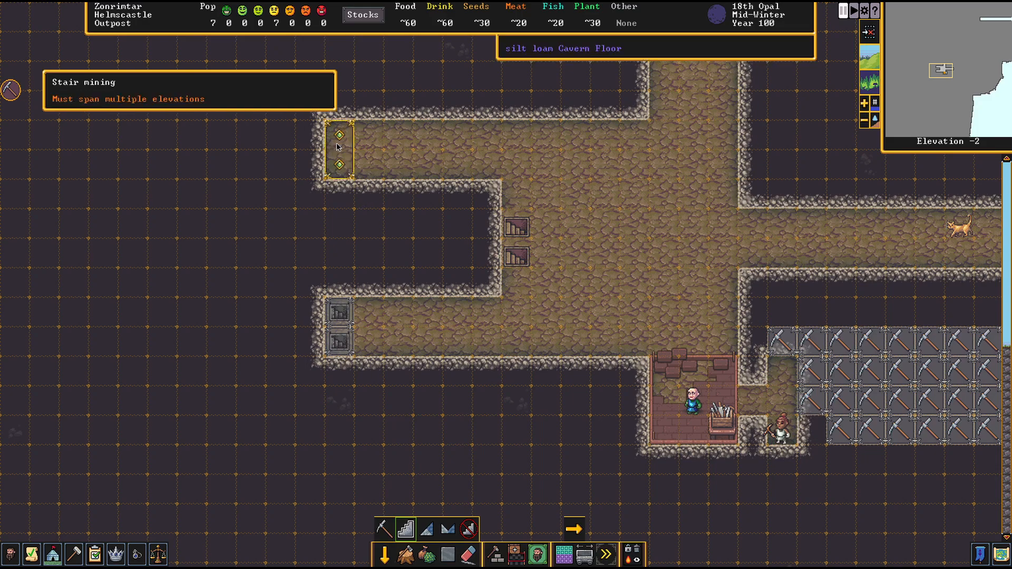
scroll(down, 3)
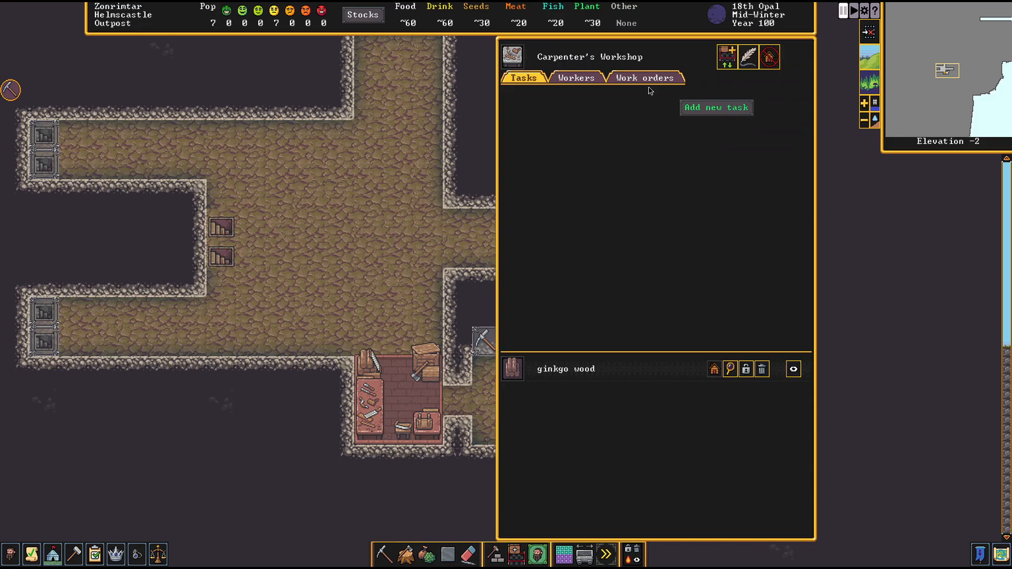
Queue a wooden door and a bed at the Carpenter's Workshop
click(715, 107)
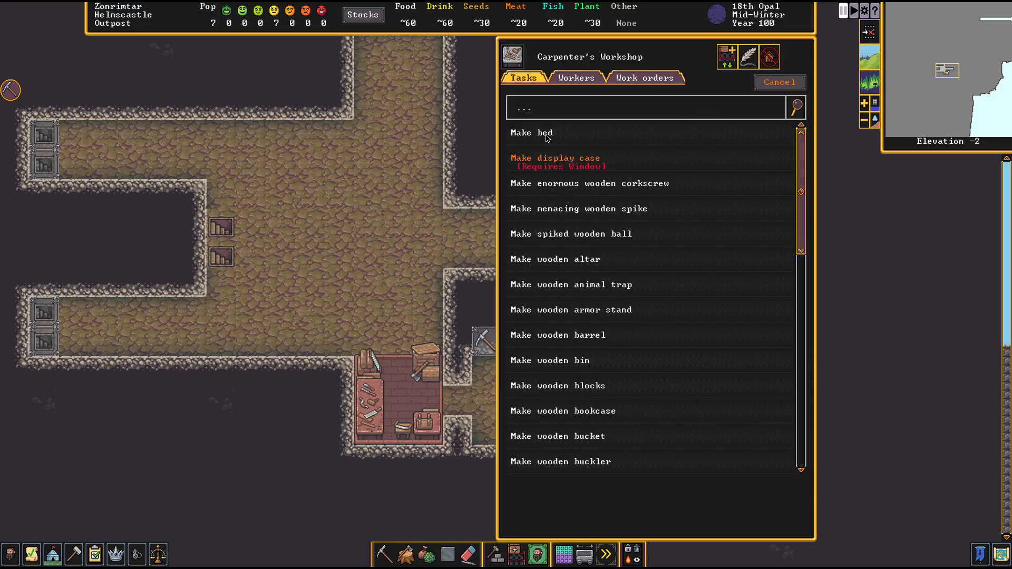
mouse_move(597, 350)
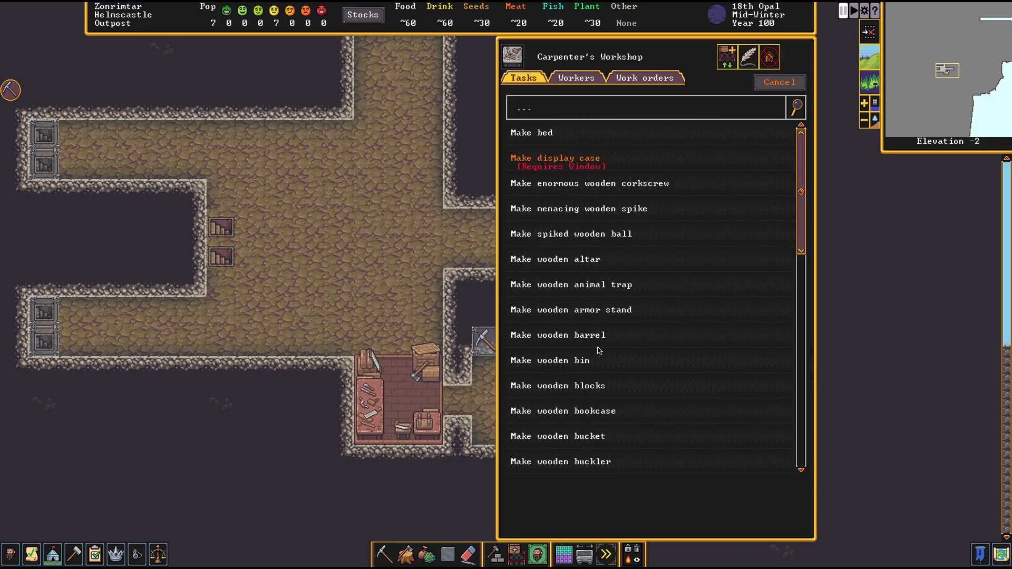
mouse_move(456, 233)
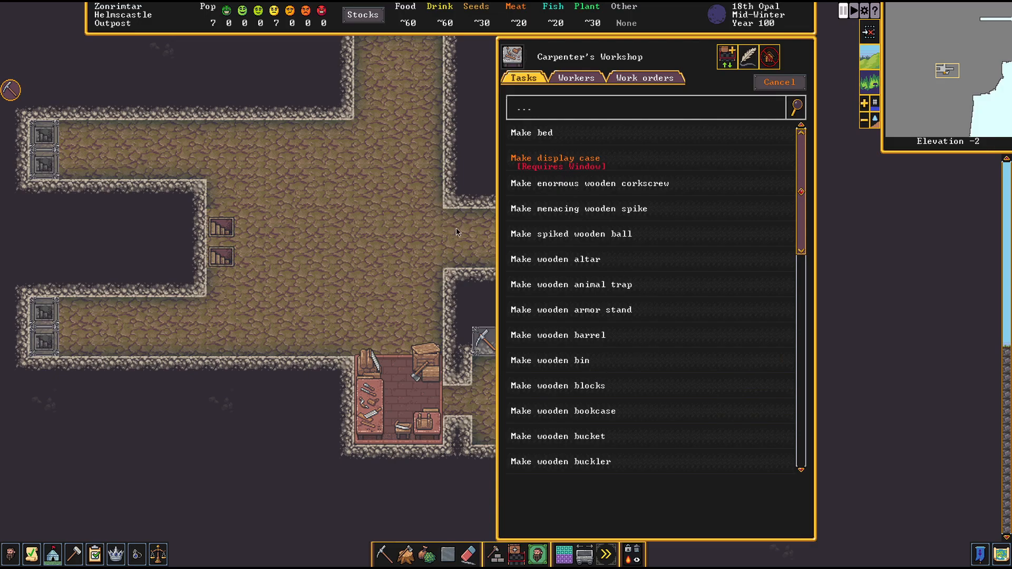
mouse_move(588, 411)
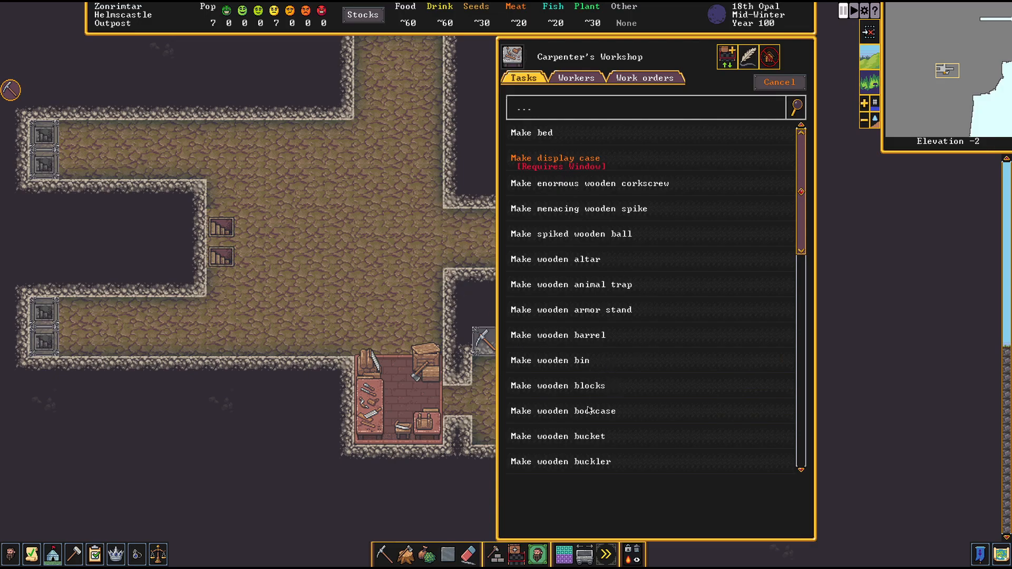
scroll(down, 3)
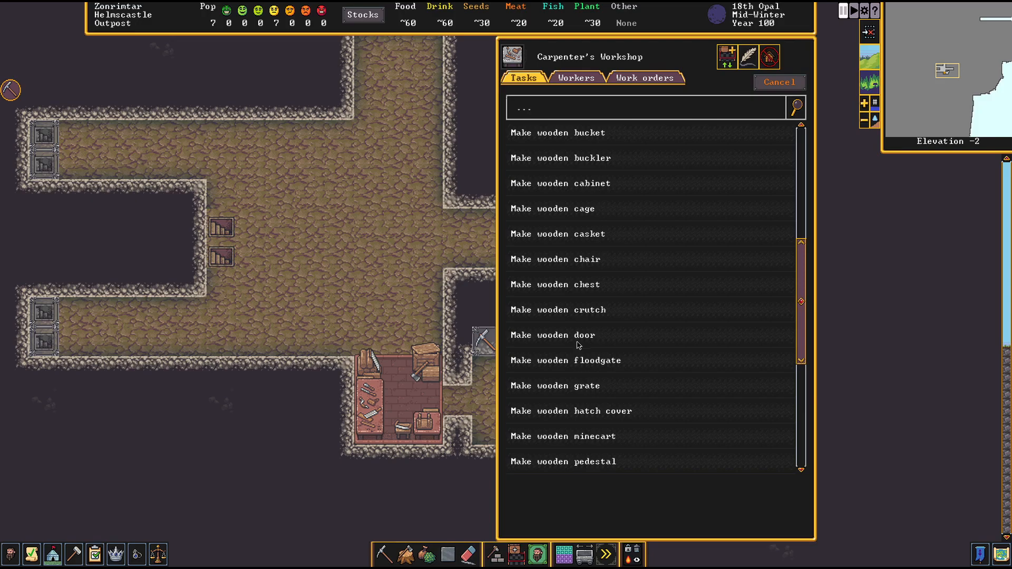
scroll(up, 3)
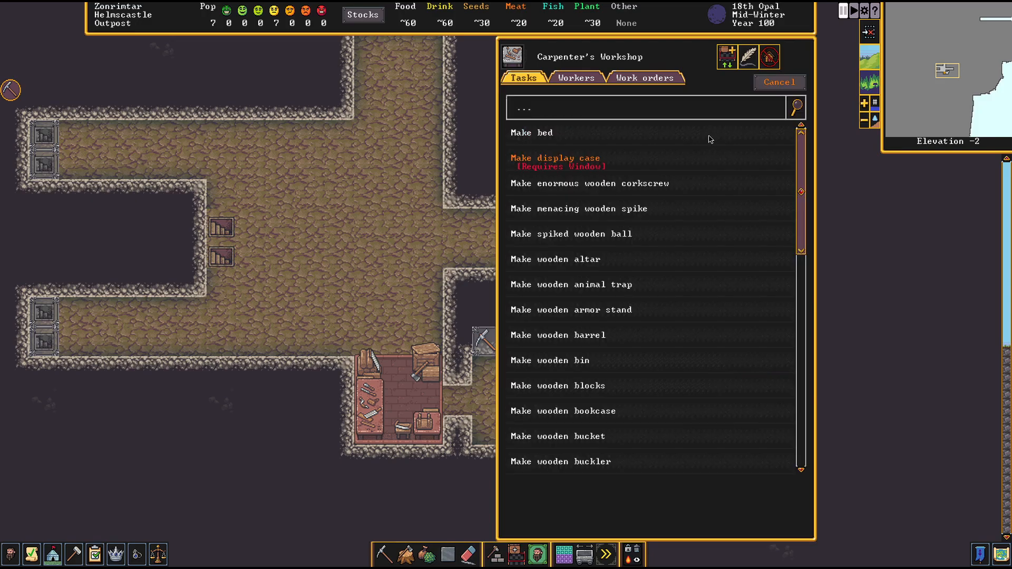
scroll(down, 3)
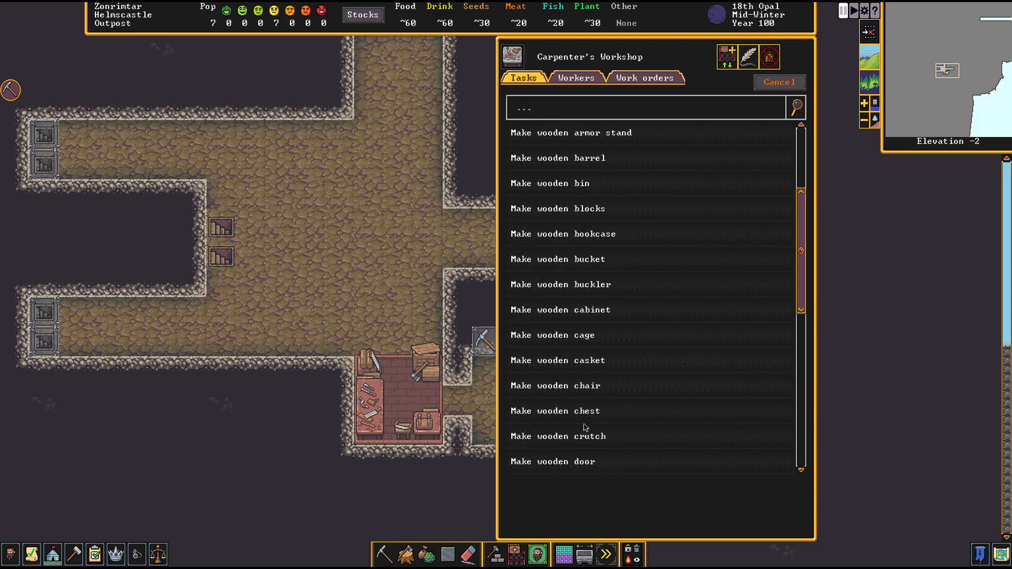
click(571, 462)
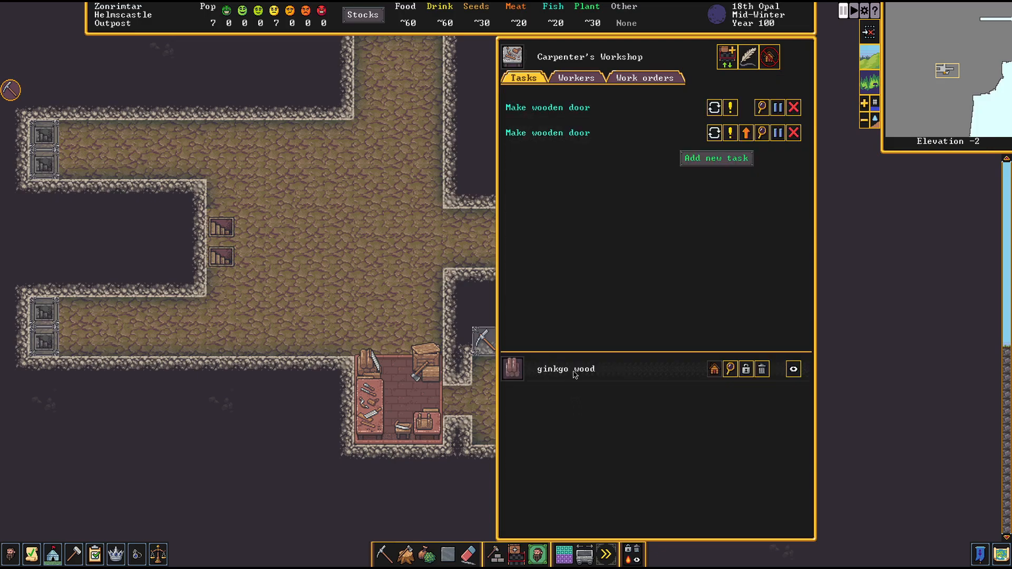
mouse_move(706, 172)
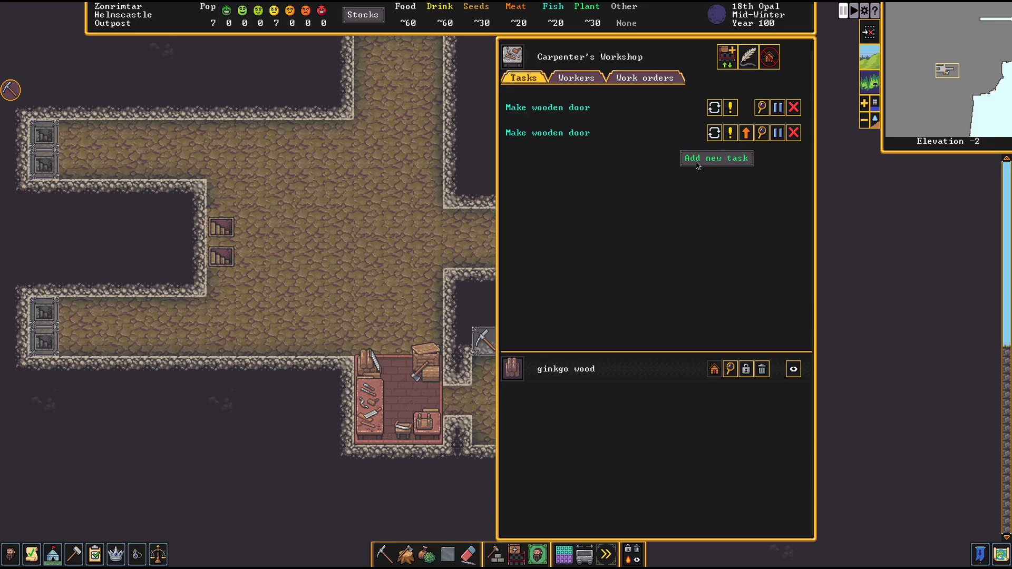
click(715, 158)
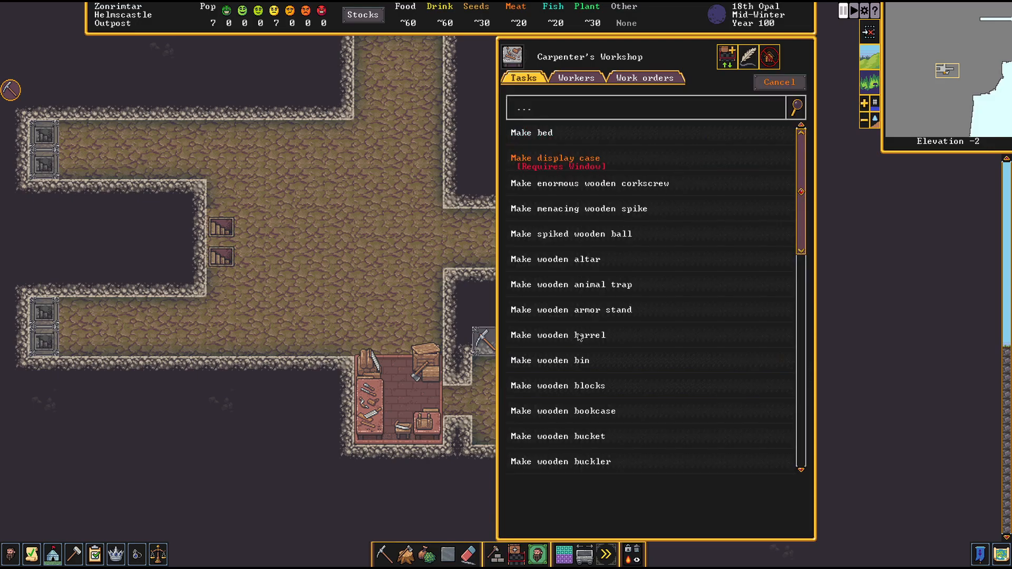
mouse_move(529, 132)
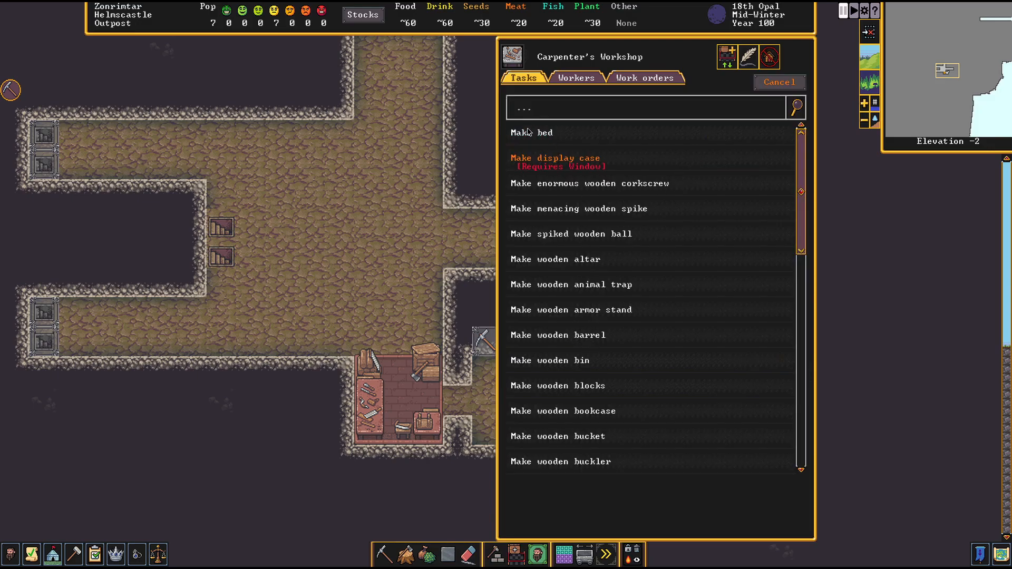
click(529, 133)
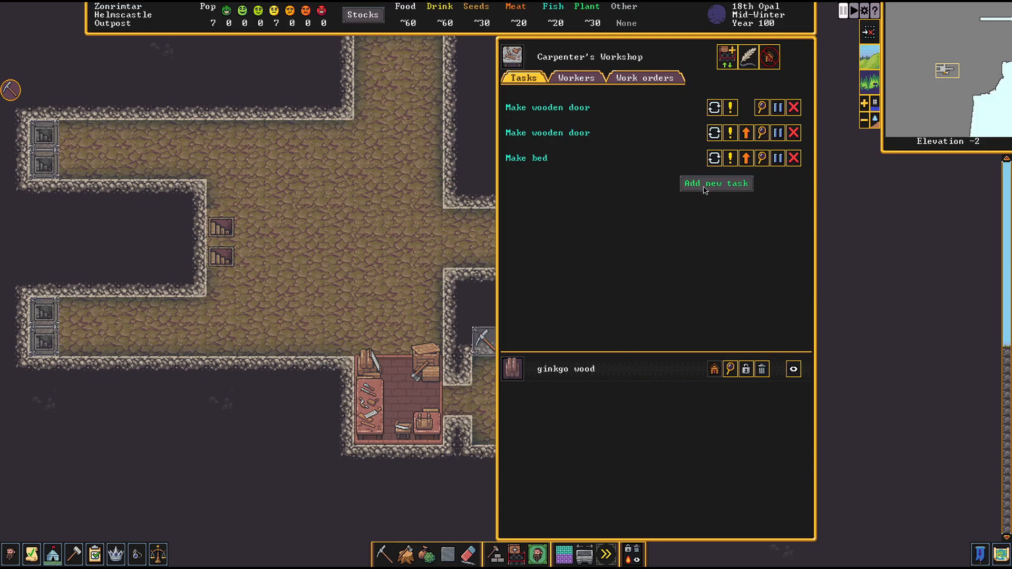
Queue another wooden door from the job list and close the workshop panel
click(716, 183)
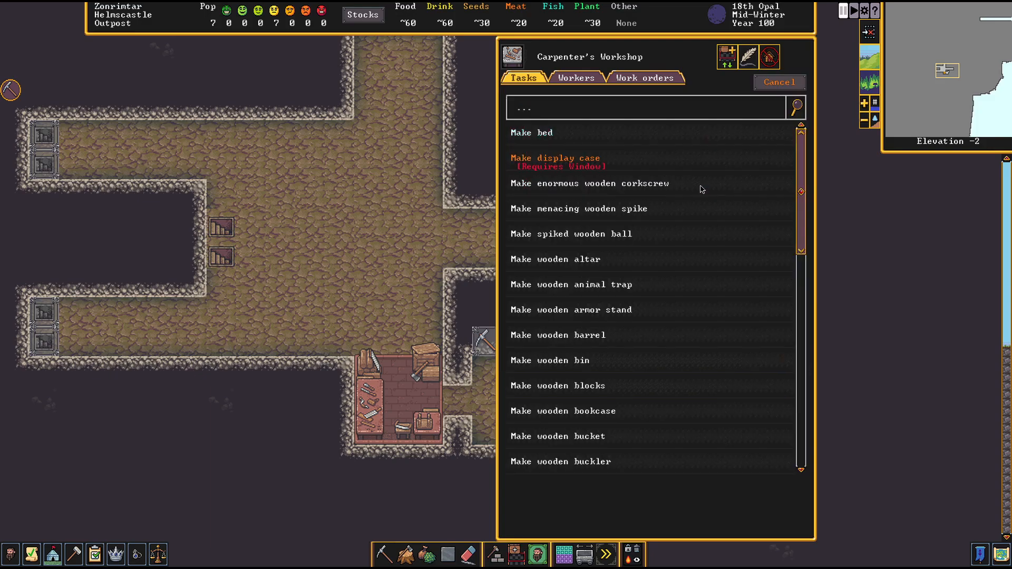
scroll(down, 3)
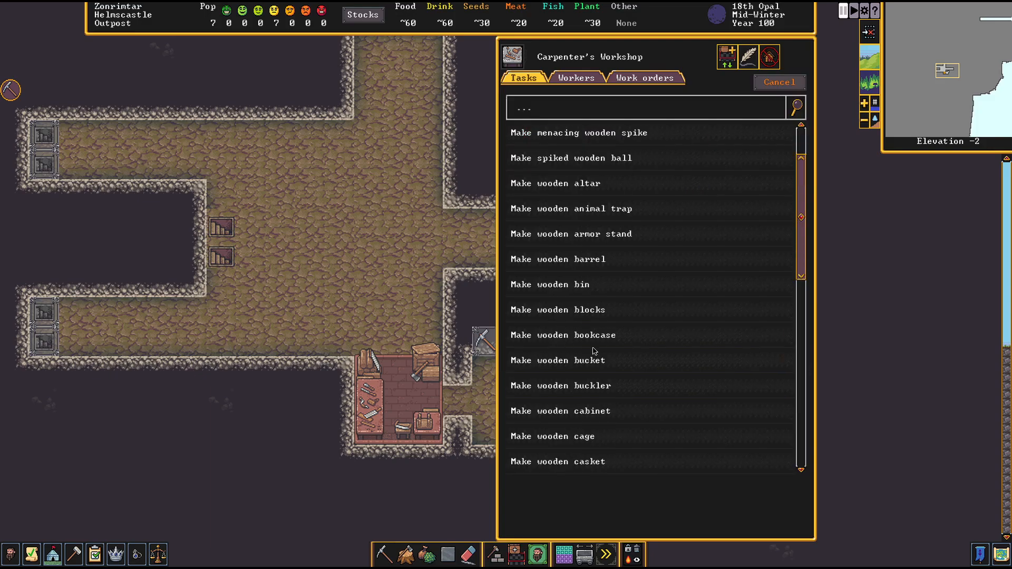
scroll(down, 3)
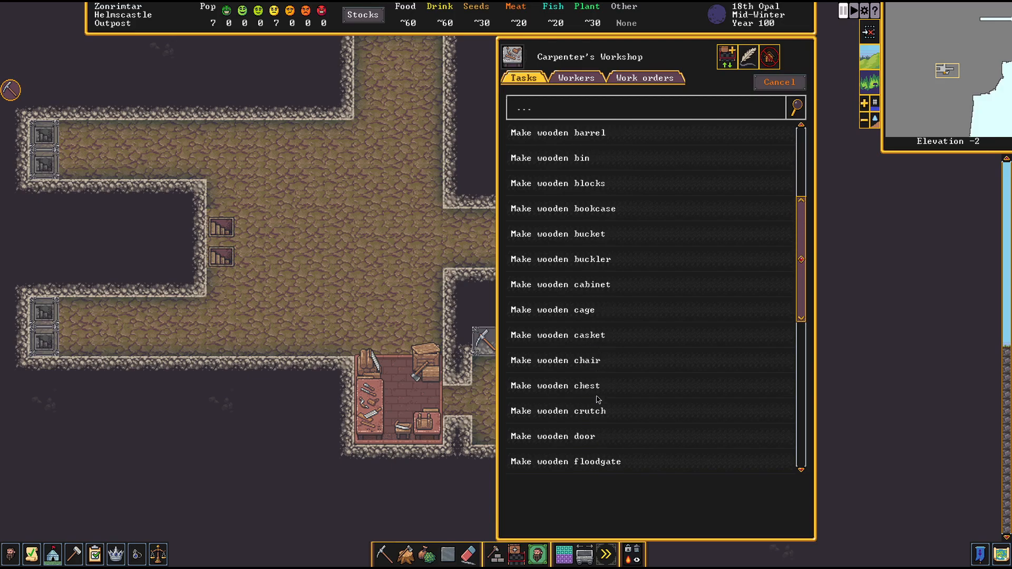
scroll(up, 3)
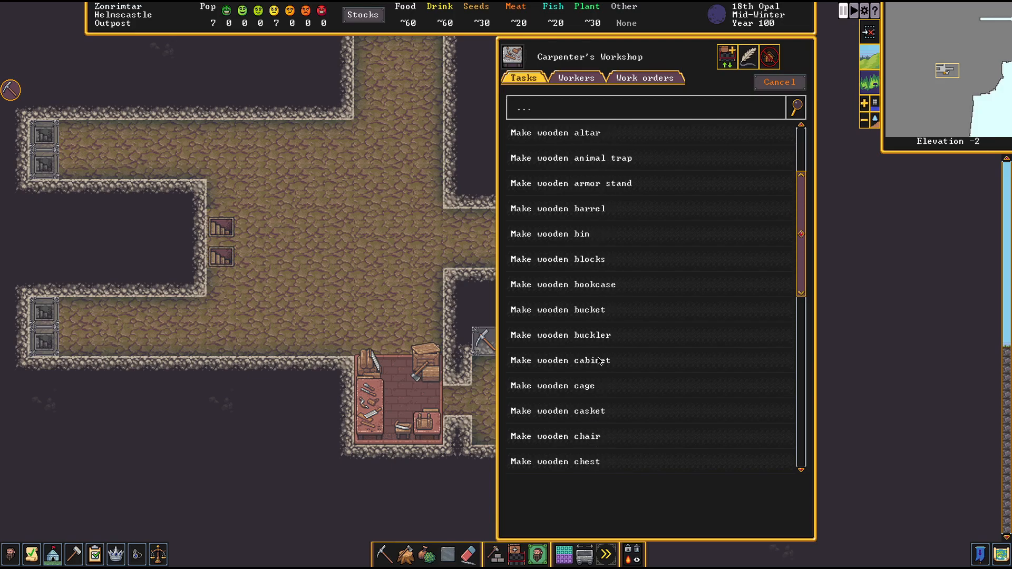
scroll(up, 3)
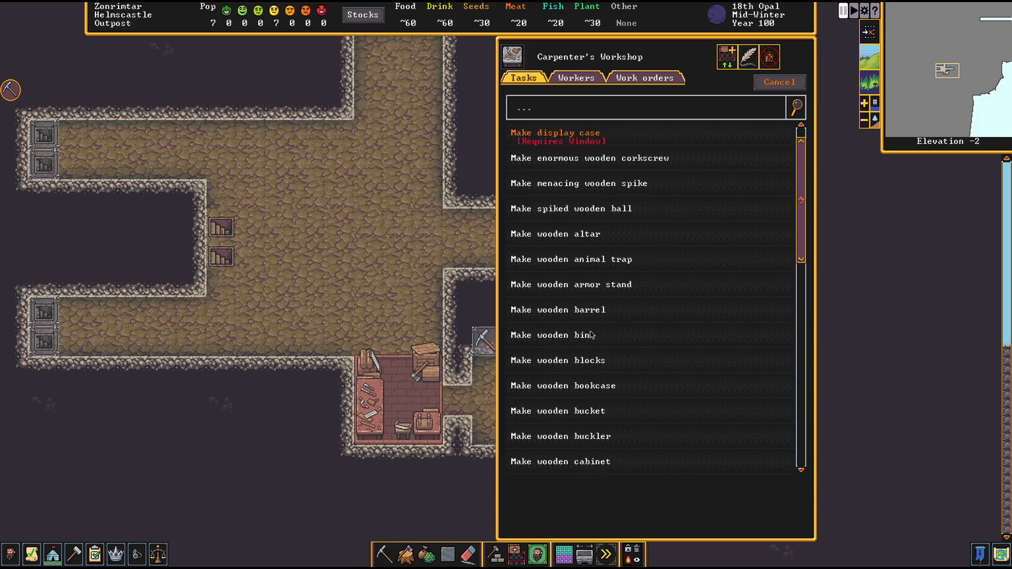
scroll(down, 3)
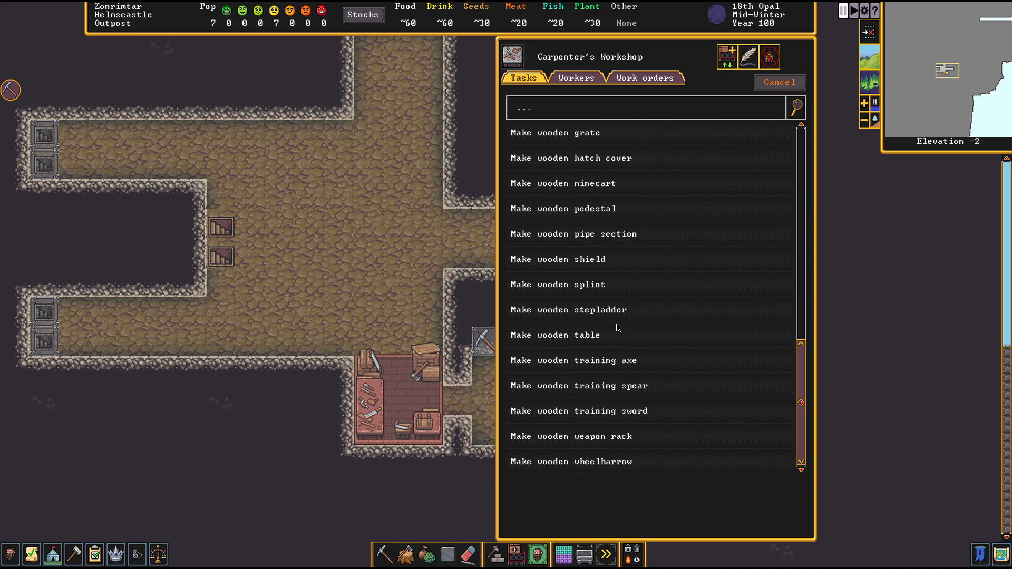
scroll(up, 3)
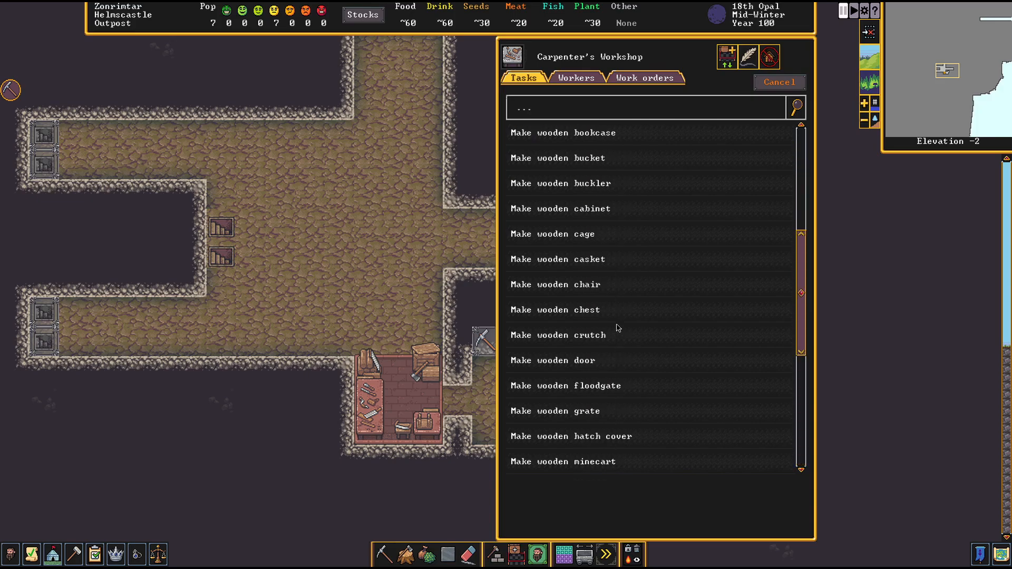
scroll(up, 3)
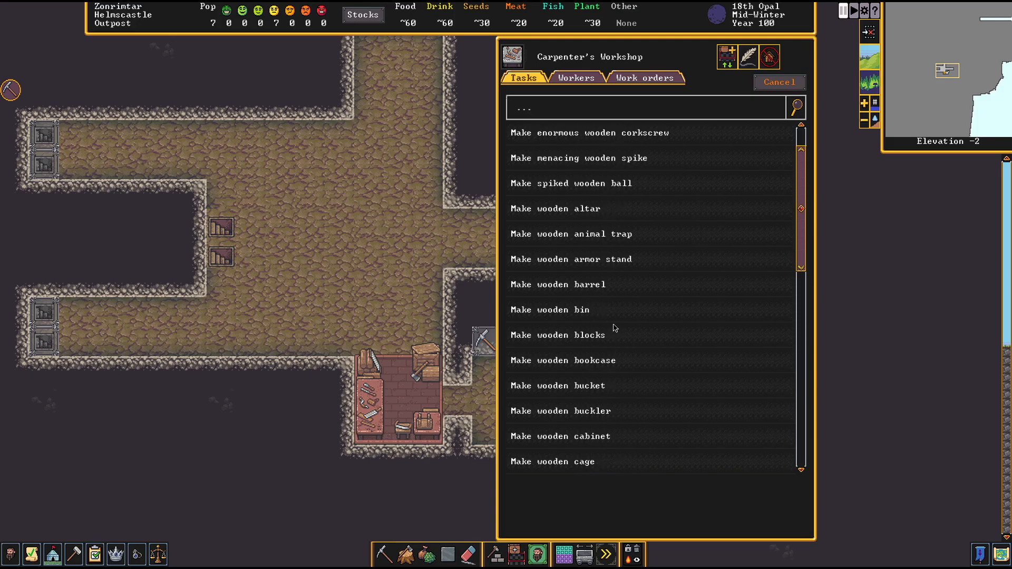
scroll(down, 3)
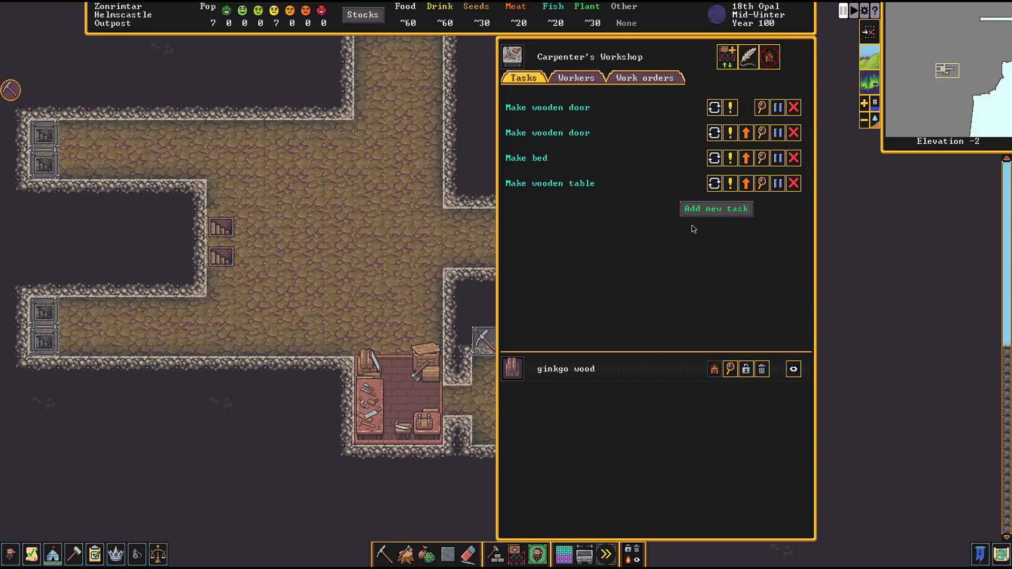
mouse_move(699, 213)
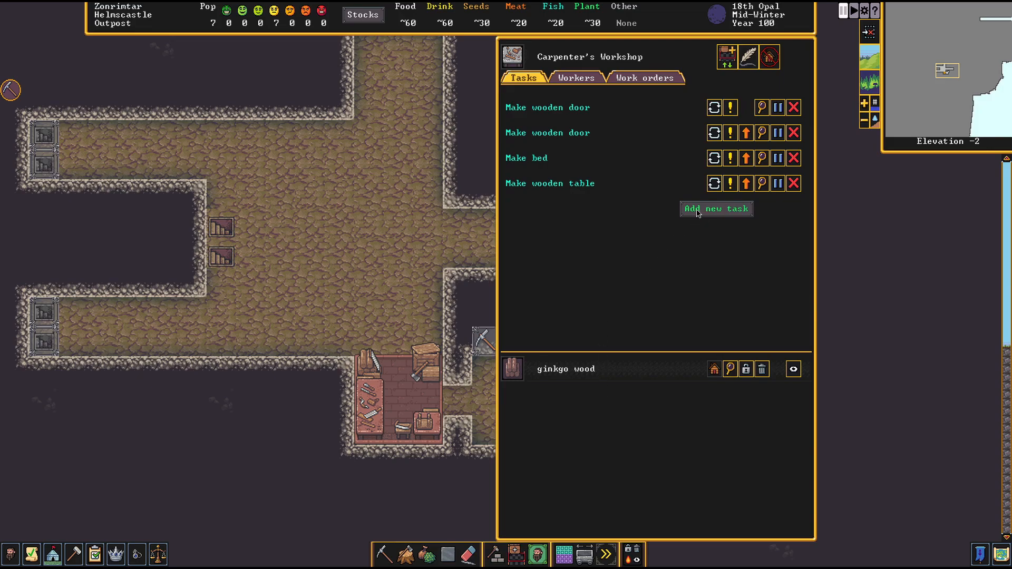
click(715, 208)
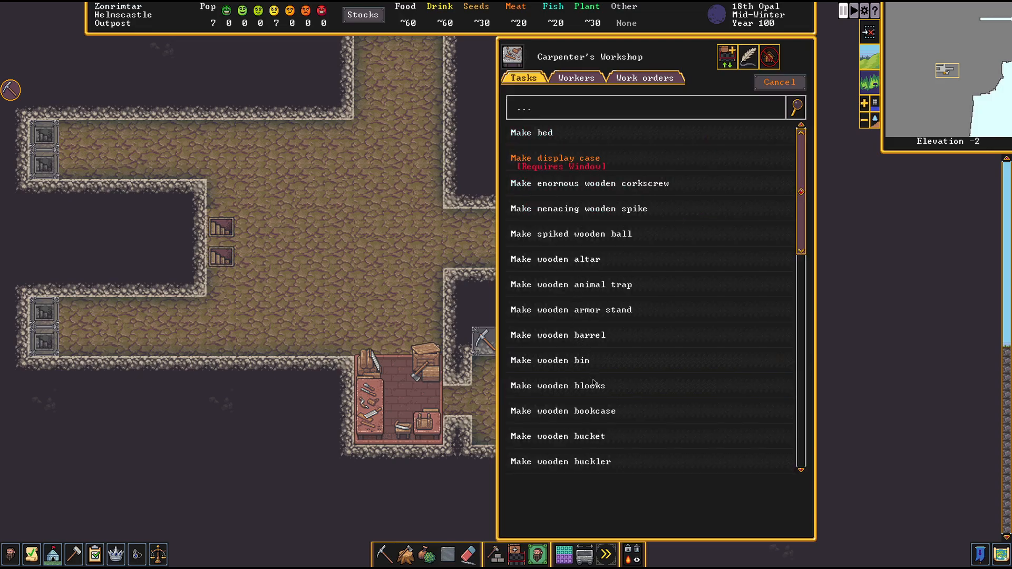
scroll(down, 3)
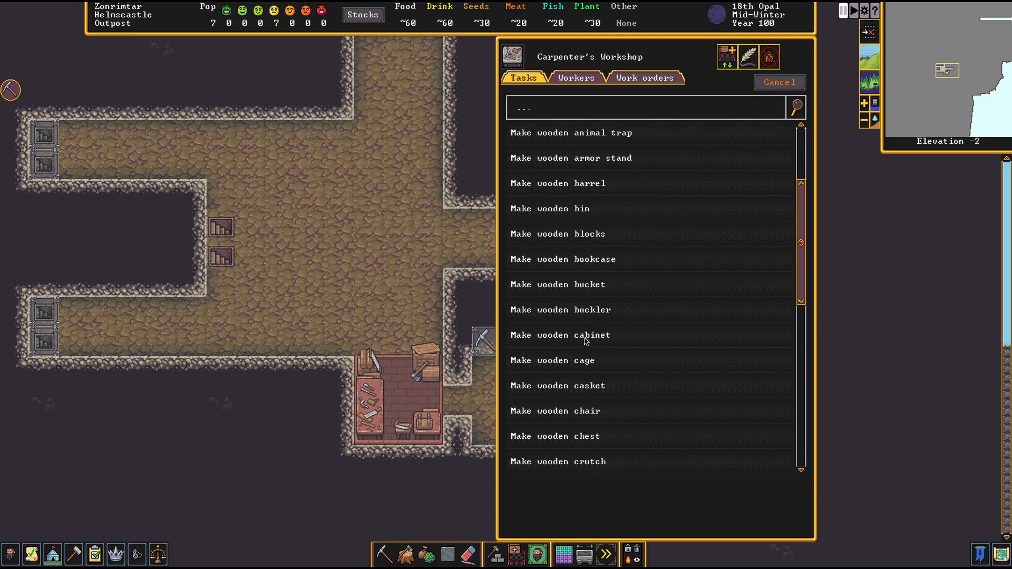
scroll(down, 3)
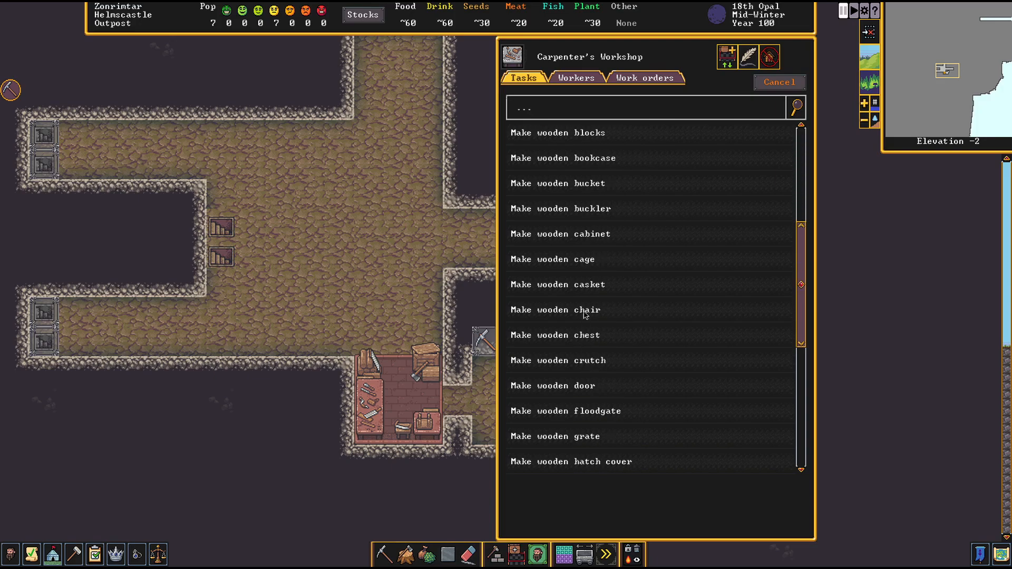
click(552, 385)
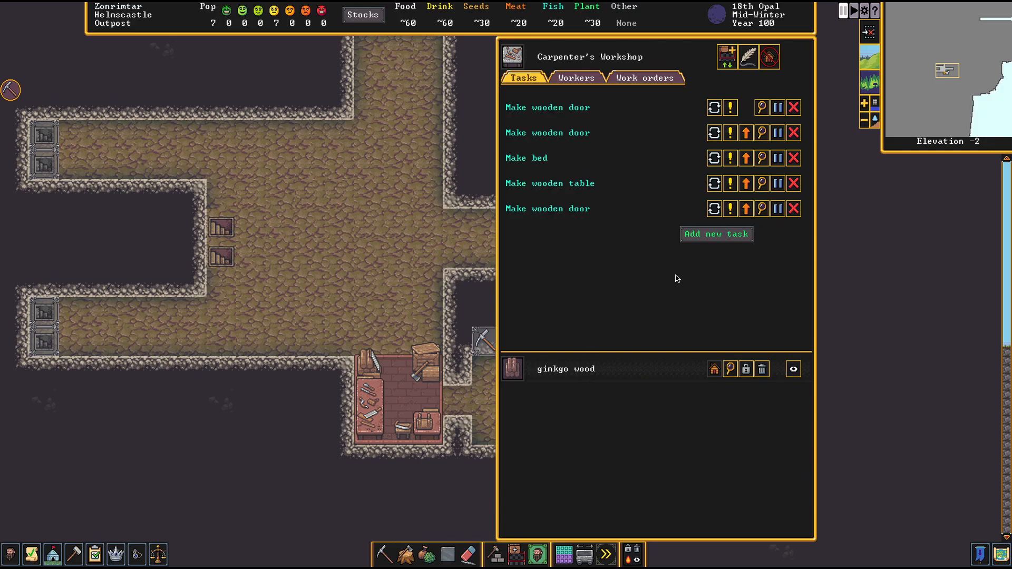
click(760, 107)
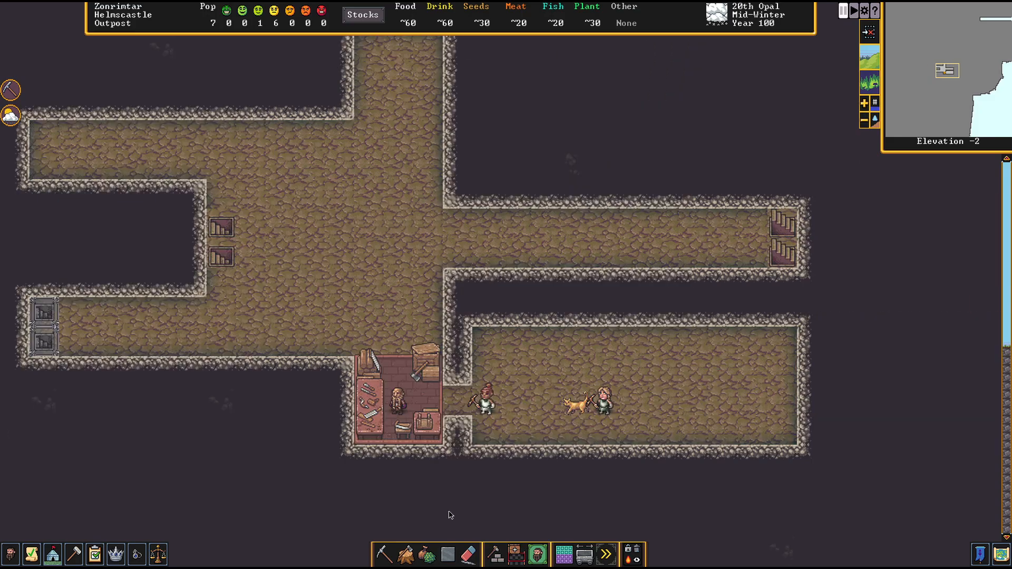
Paint a new stockpile beside the workshop and set it to hold wood
click(495, 554)
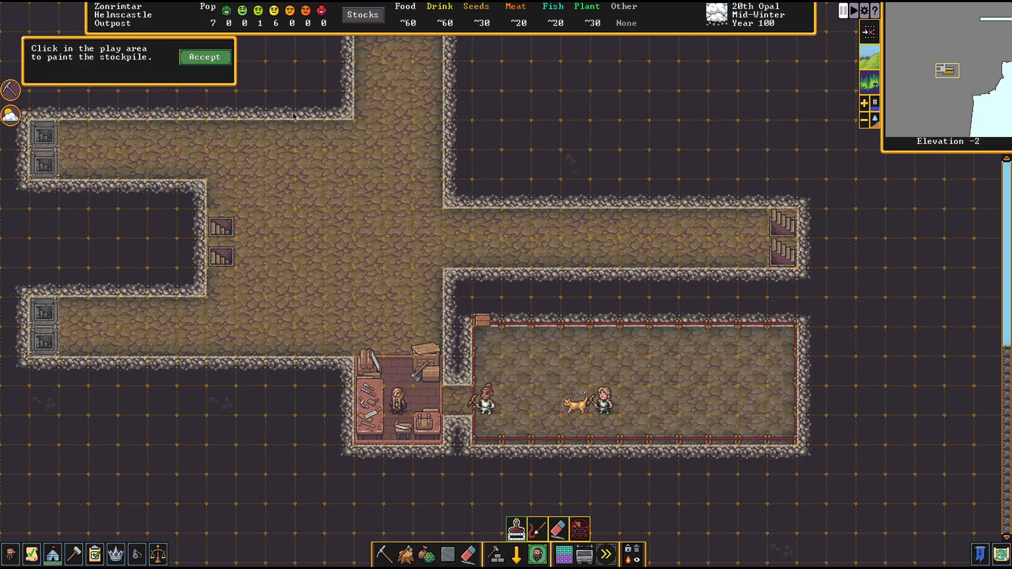
click(205, 57)
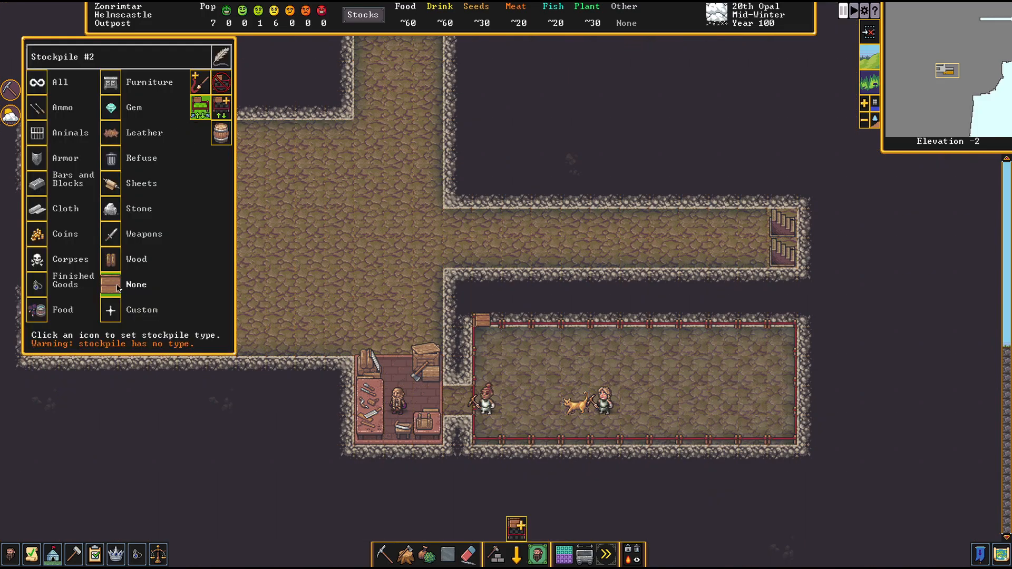
mouse_move(115, 278)
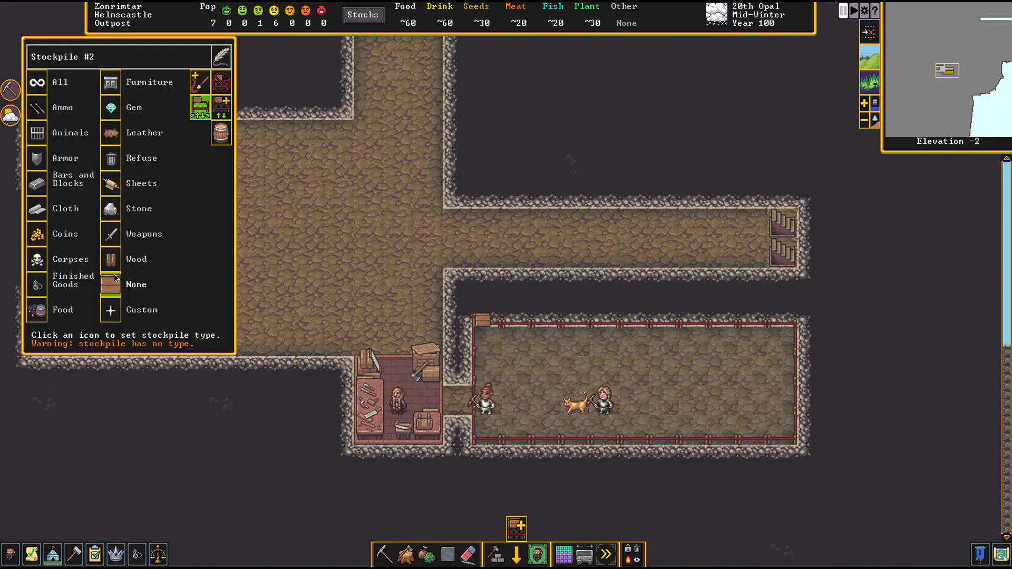
click(110, 259)
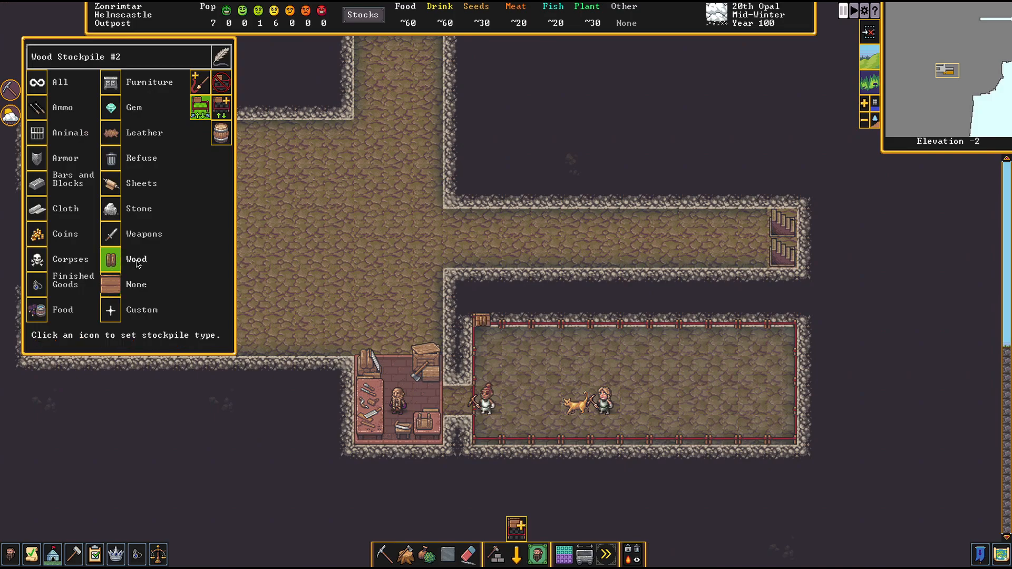
mouse_move(224, 103)
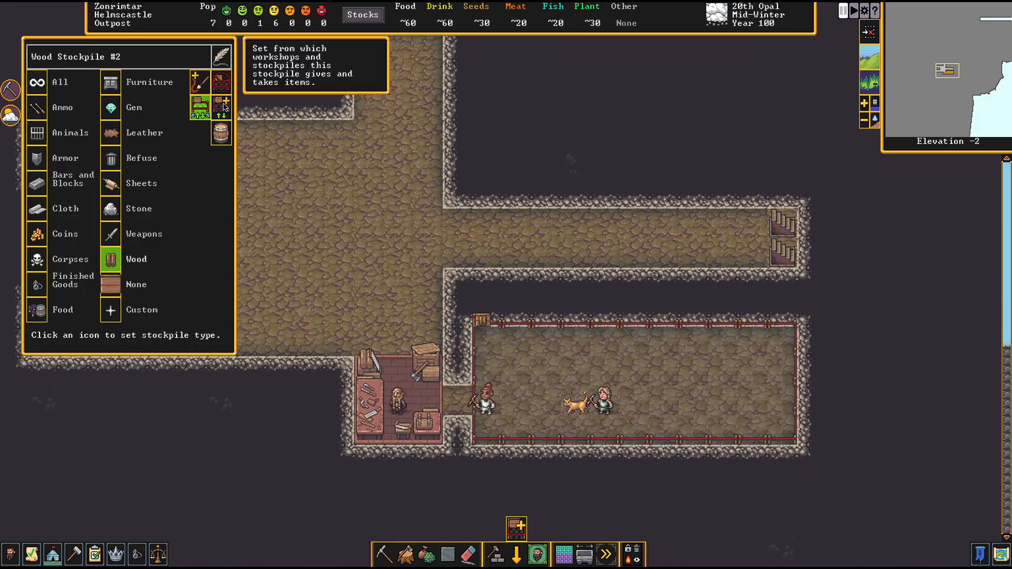
Open Wood Stockpile #2's give/take links and pick a source to take from
click(223, 106)
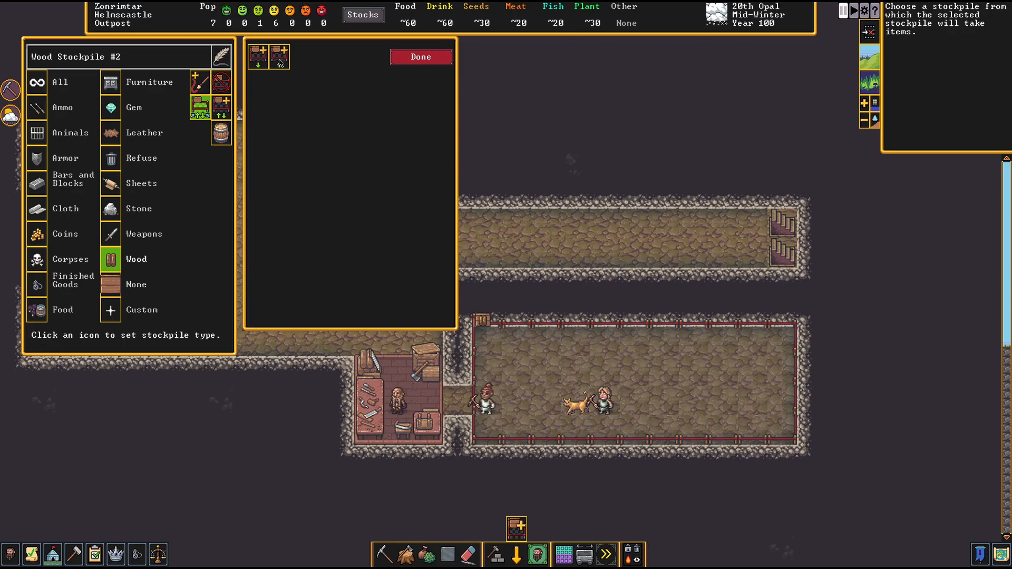
click(260, 57)
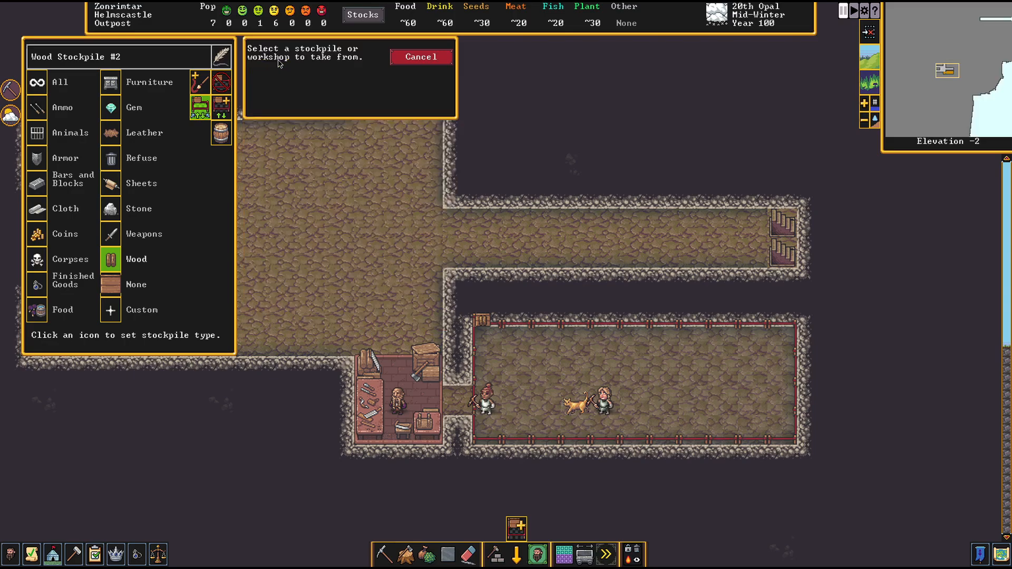
mouse_move(330, 96)
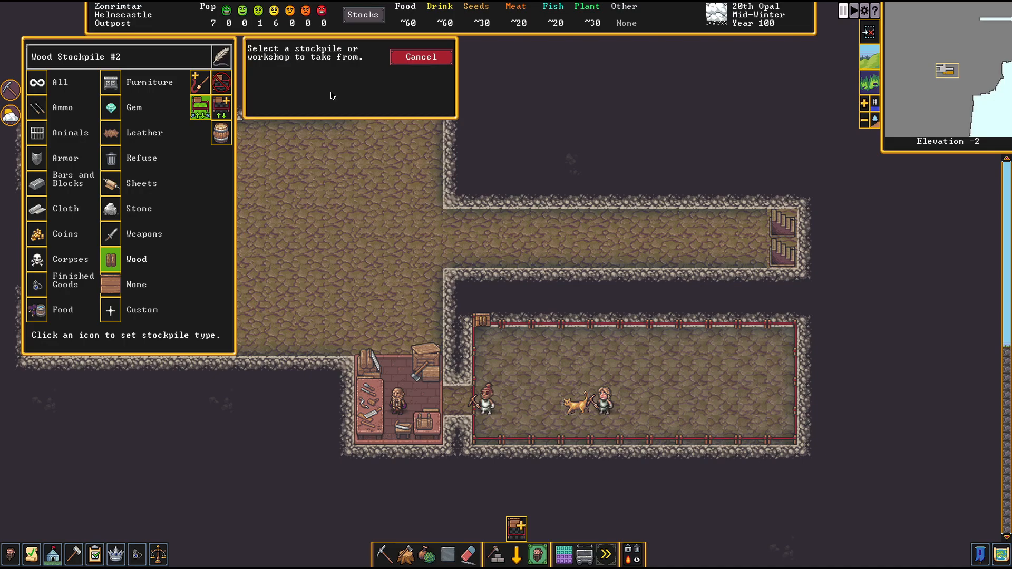
mouse_move(316, 83)
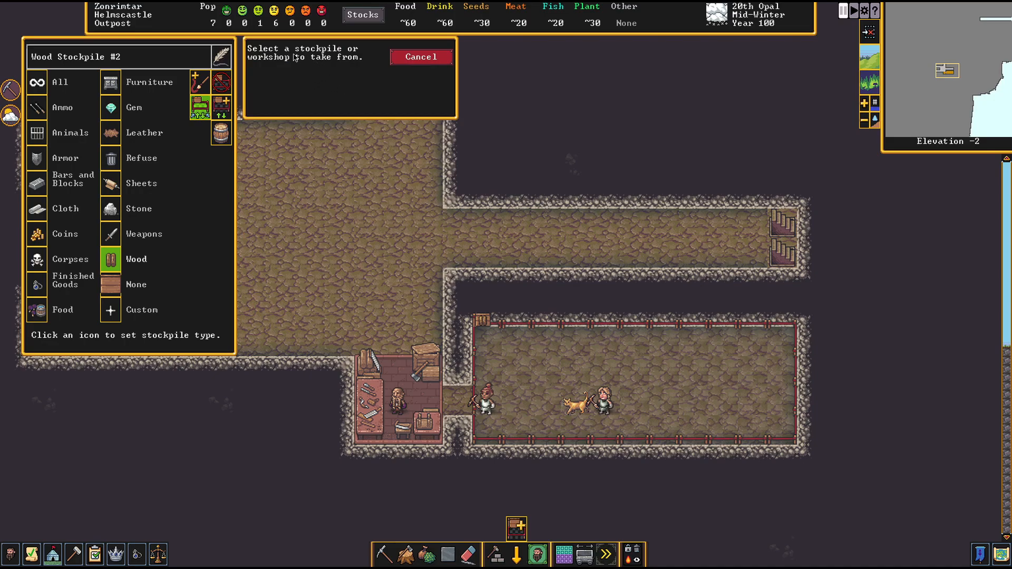
mouse_move(428, 198)
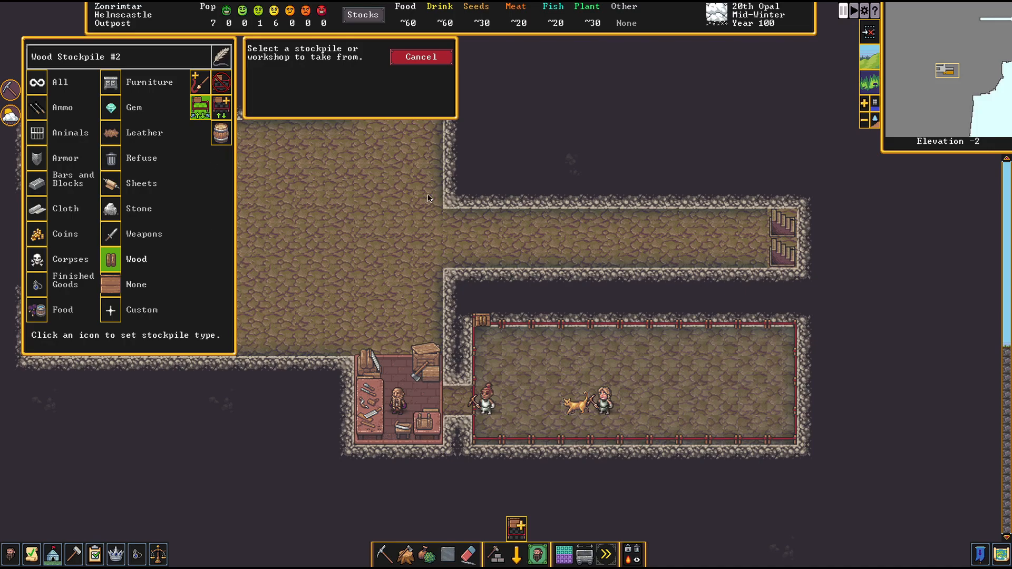
scroll(up, 3)
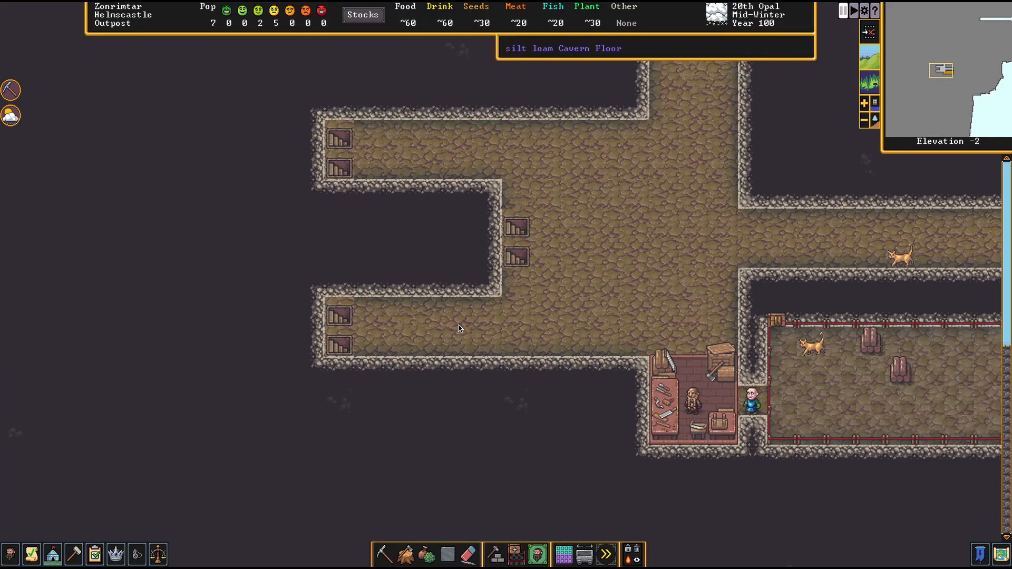
Move the view down to elevation -3 to inspect the undug sand
scroll(down, 3)
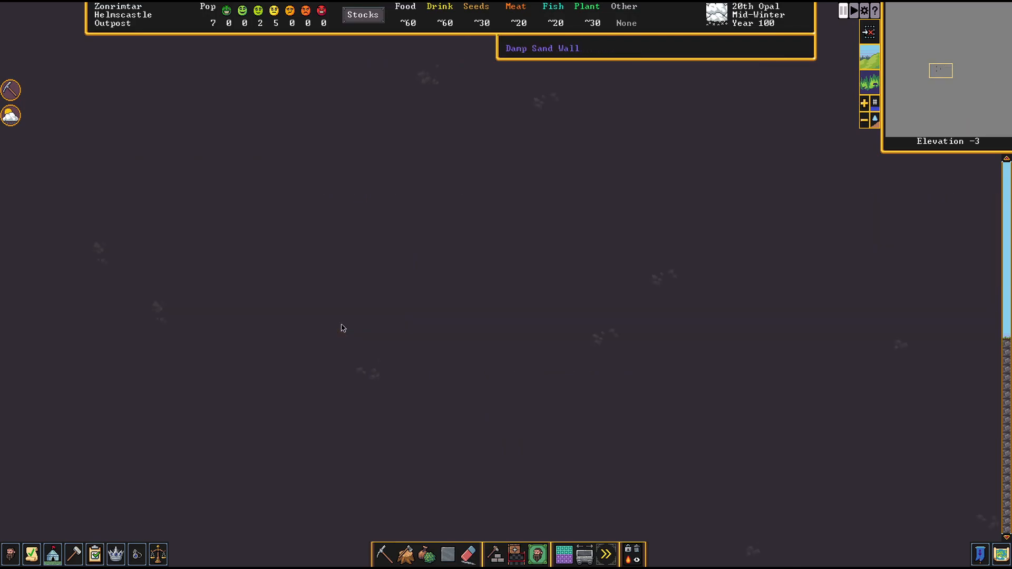
mouse_move(522, 288)
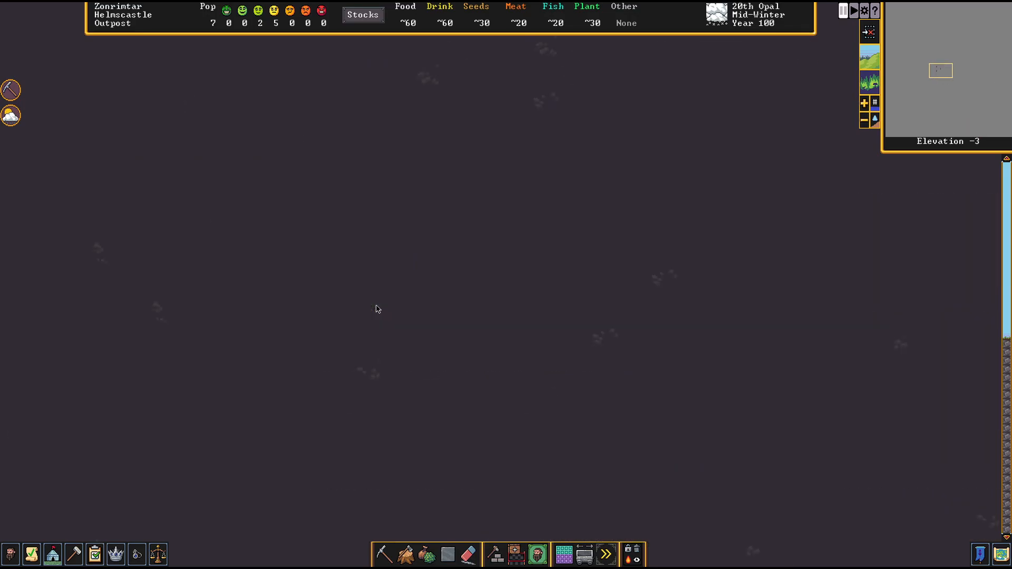
mouse_move(348, 322)
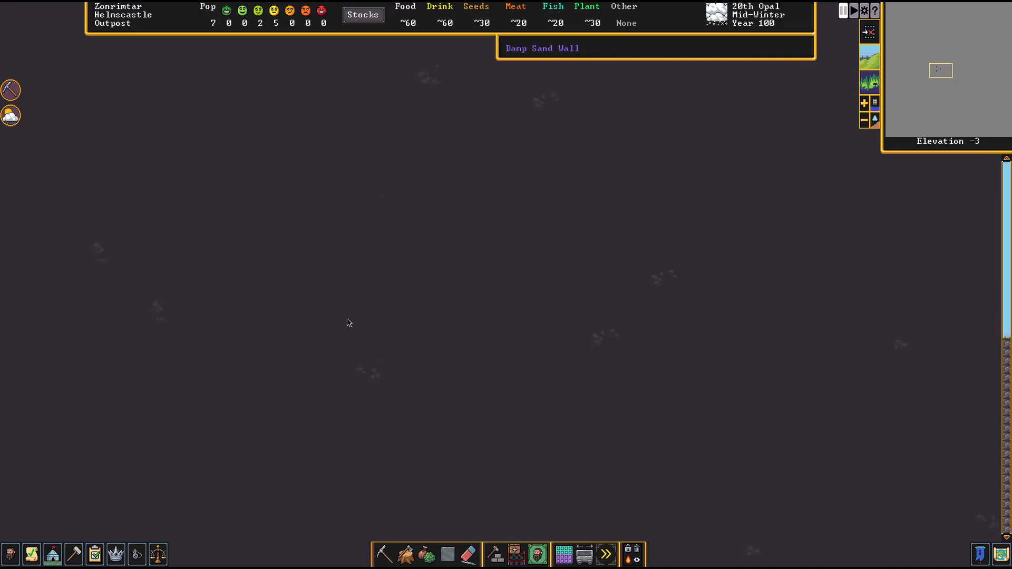
mouse_move(408, 332)
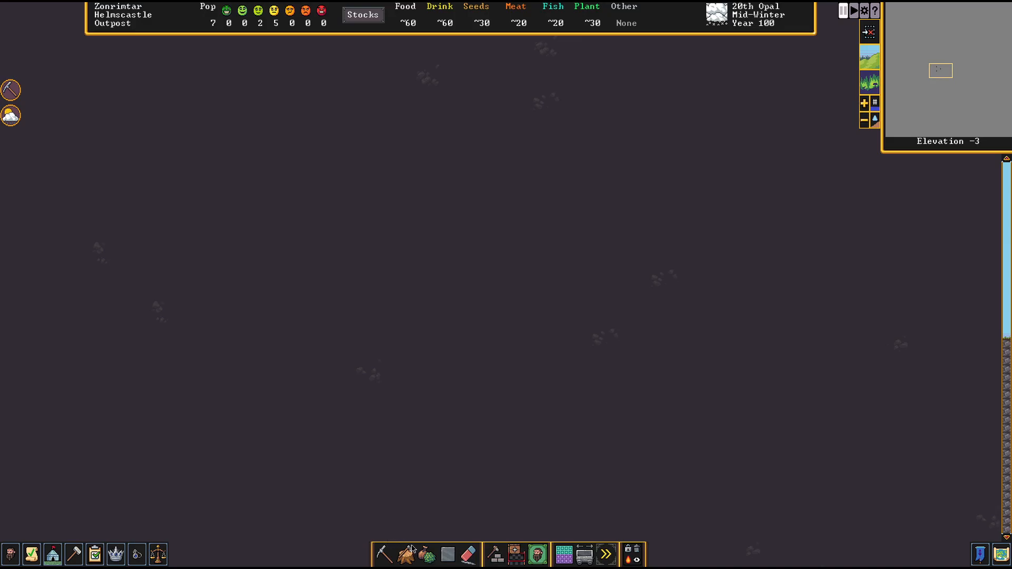
Bring the view back up to the elevation -2 tunnels
click(863, 101)
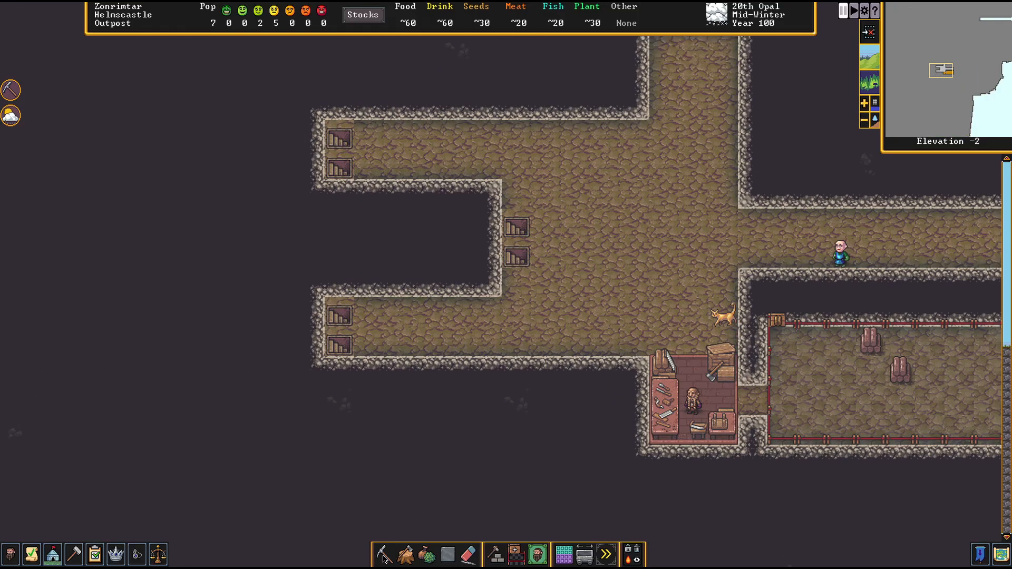
Designate the stairways at the east corridor end for removal
click(383, 554)
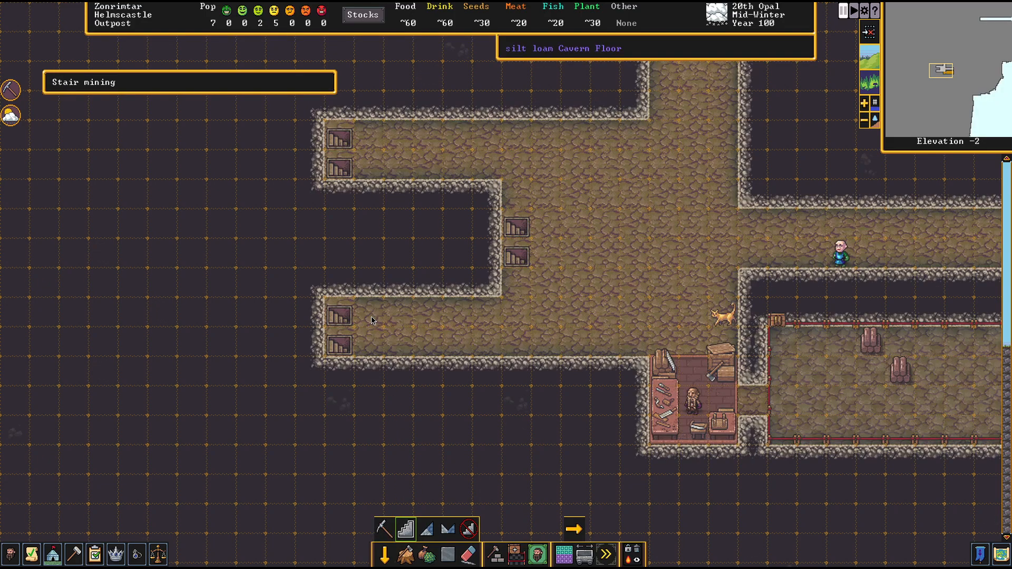
mouse_move(413, 317)
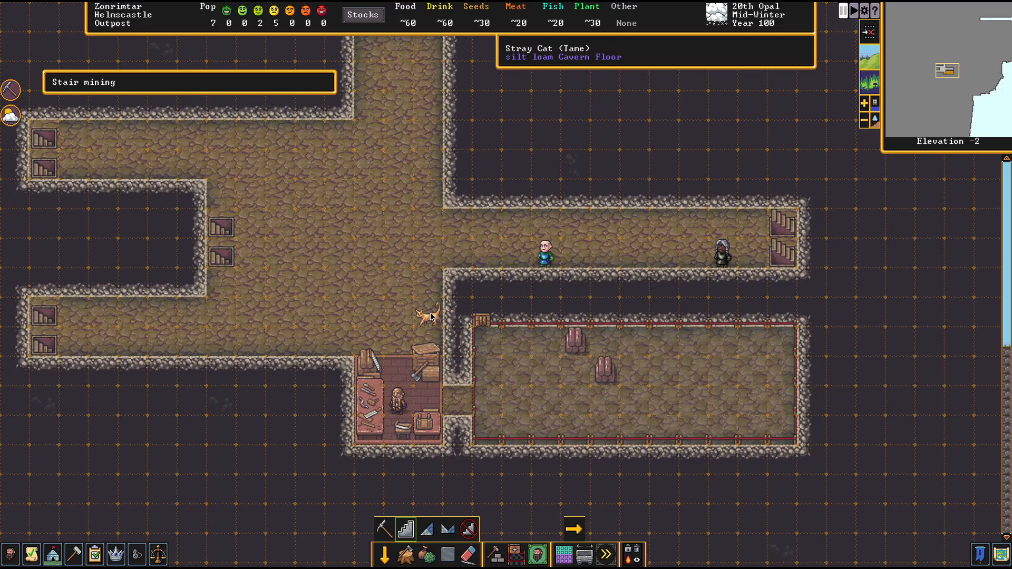
mouse_move(558, 272)
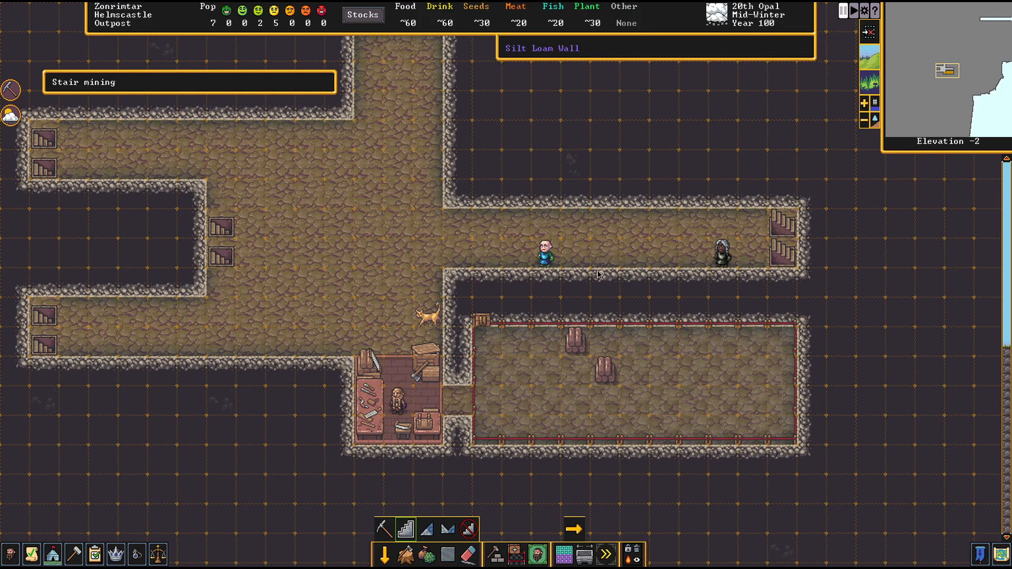
mouse_move(465, 258)
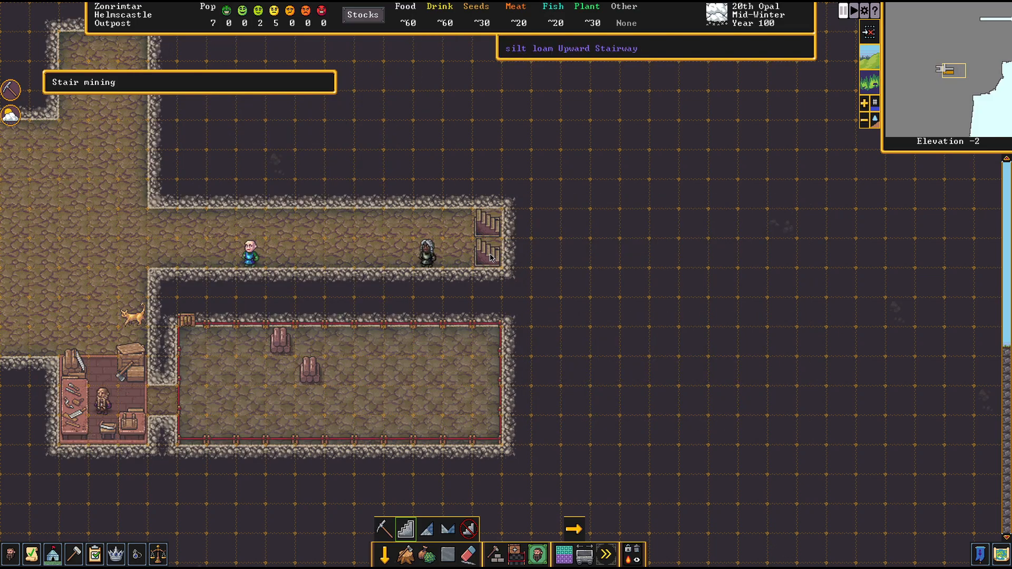
click(485, 254)
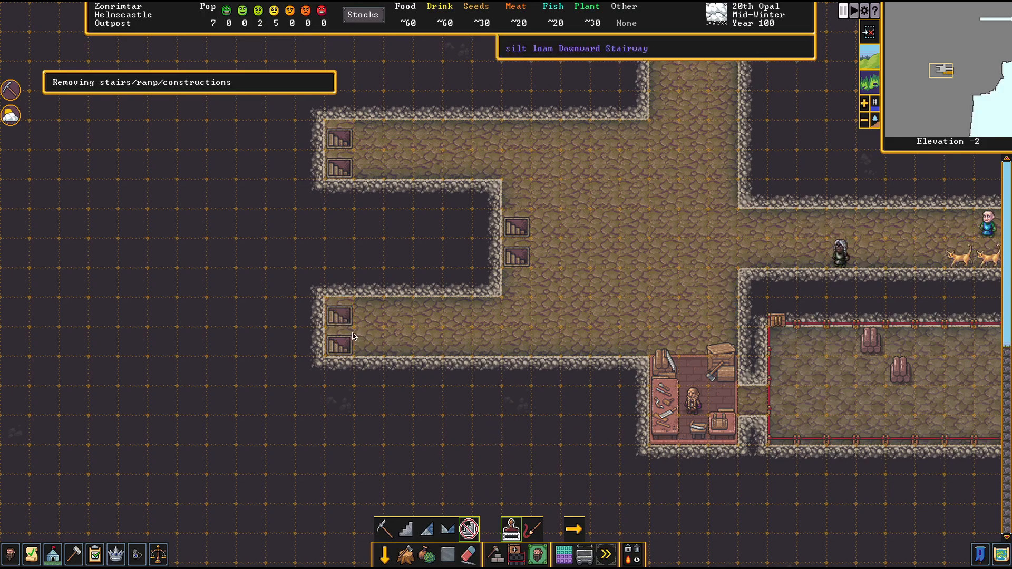
click(404, 529)
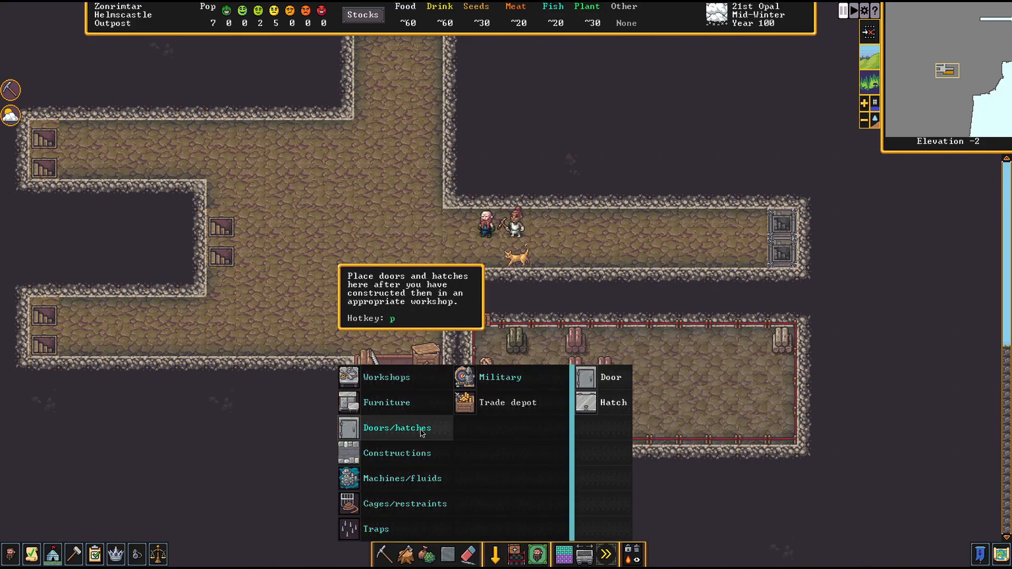
Place a Ginkgo wood door in the east corridor opening
click(609, 377)
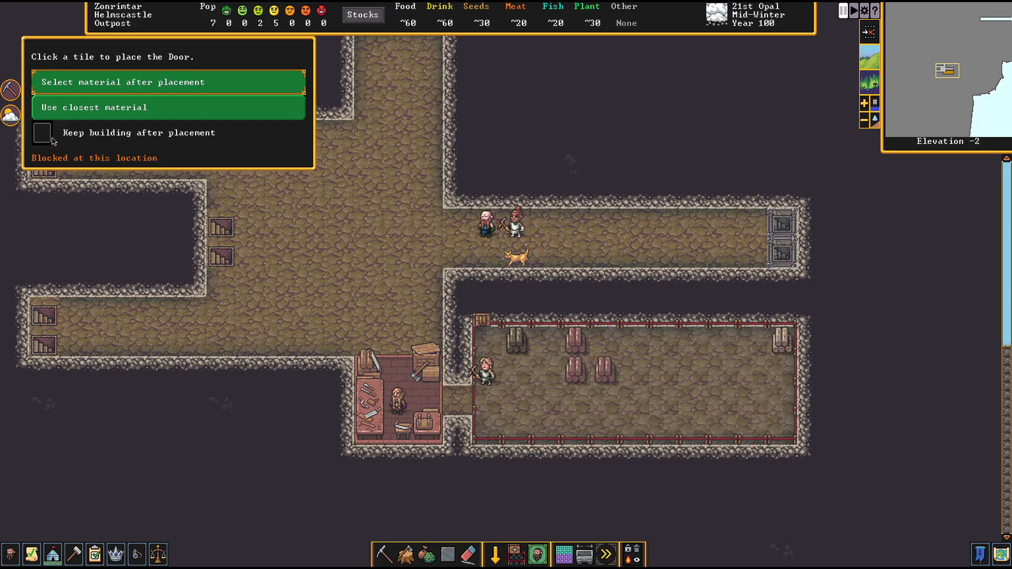
click(42, 133)
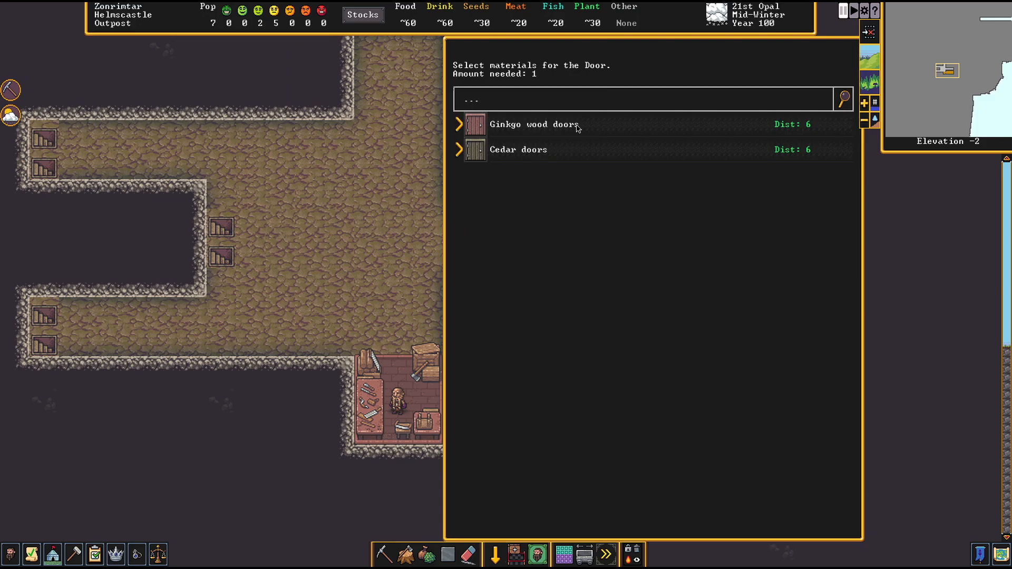
click(532, 124)
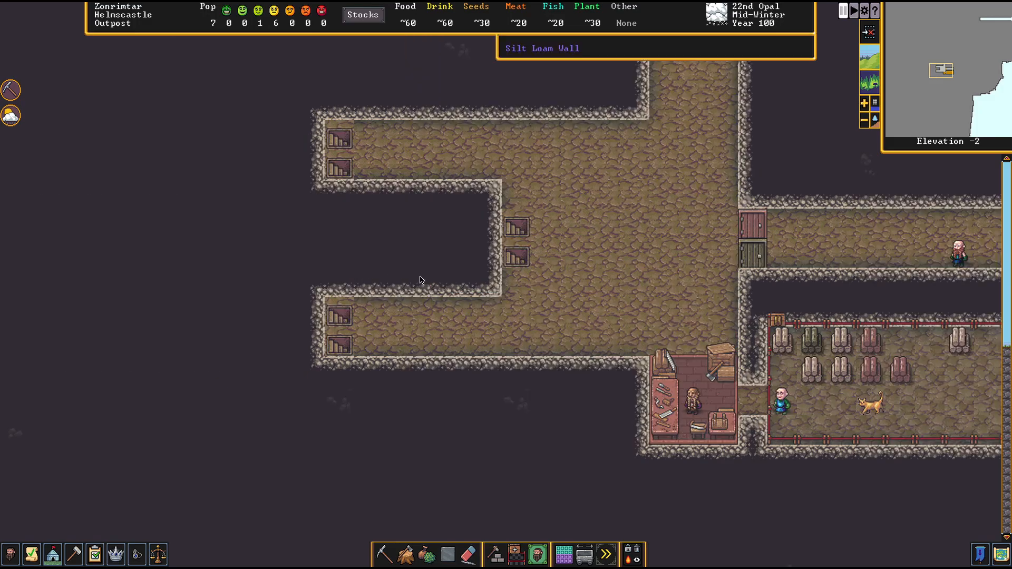
mouse_move(509, 313)
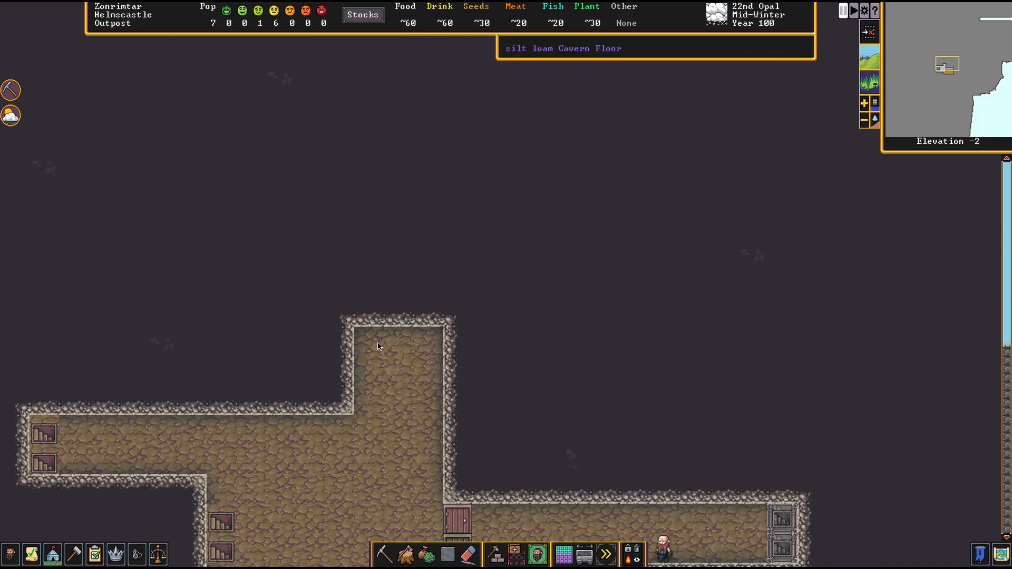
Place a Craftsdwarf's Workshop inside the small northern alcove room
click(495, 554)
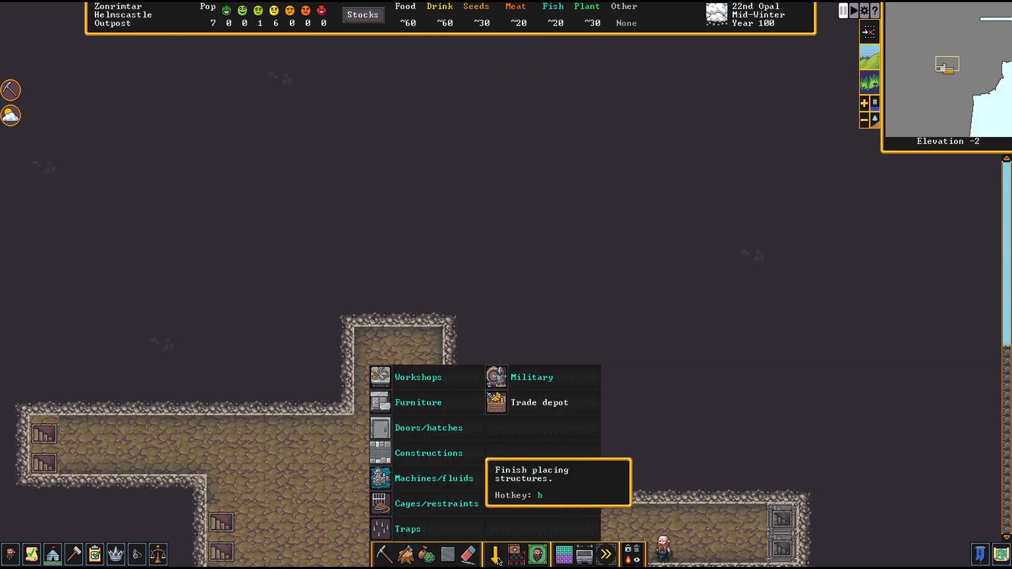
mouse_move(428, 452)
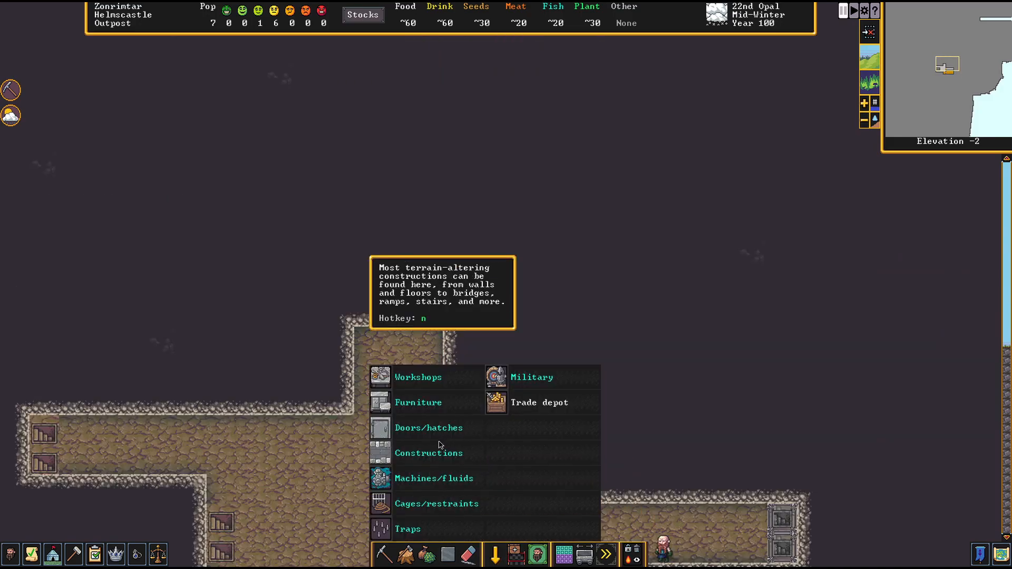
mouse_move(391, 506)
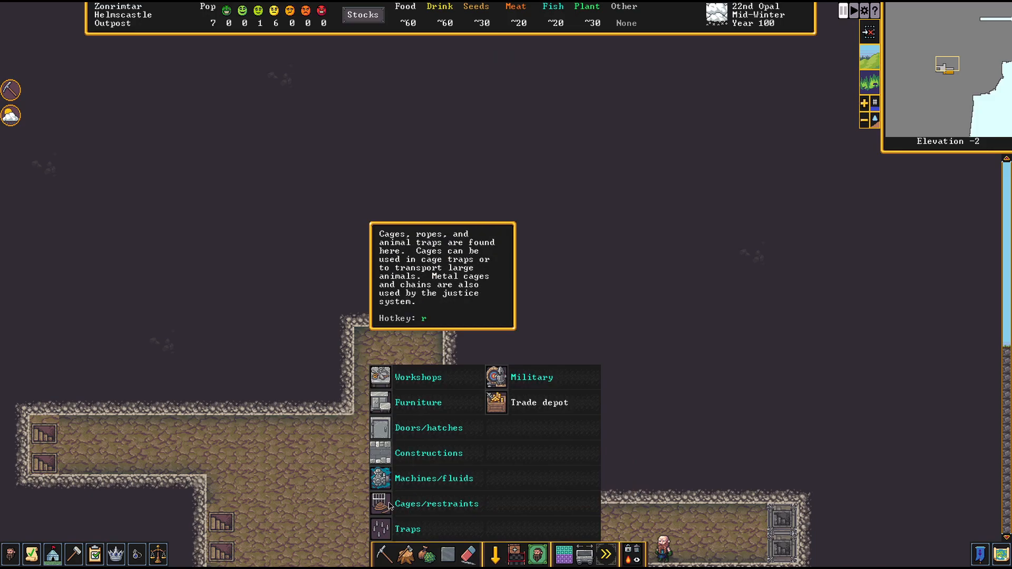
click(417, 377)
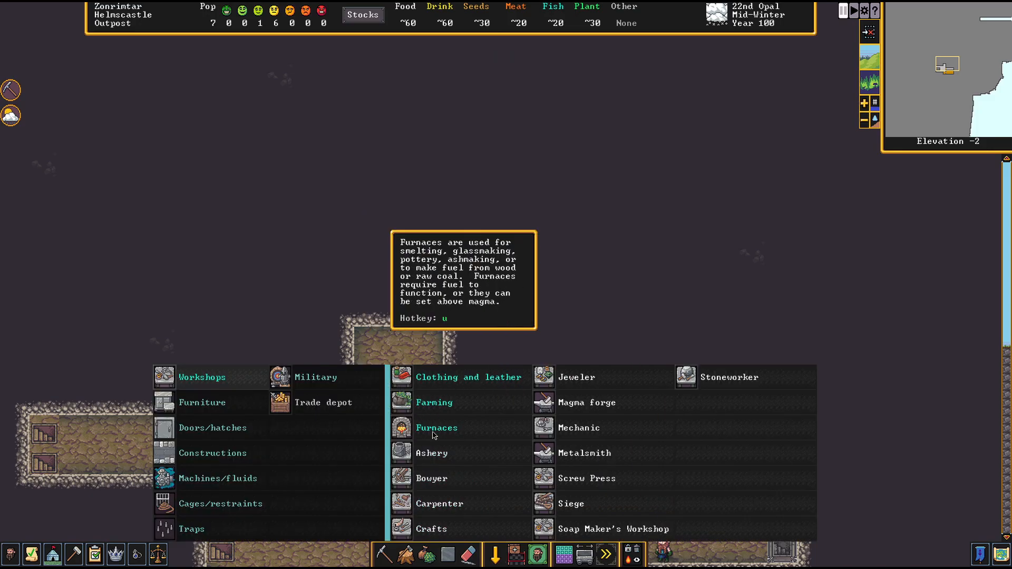
mouse_move(431, 528)
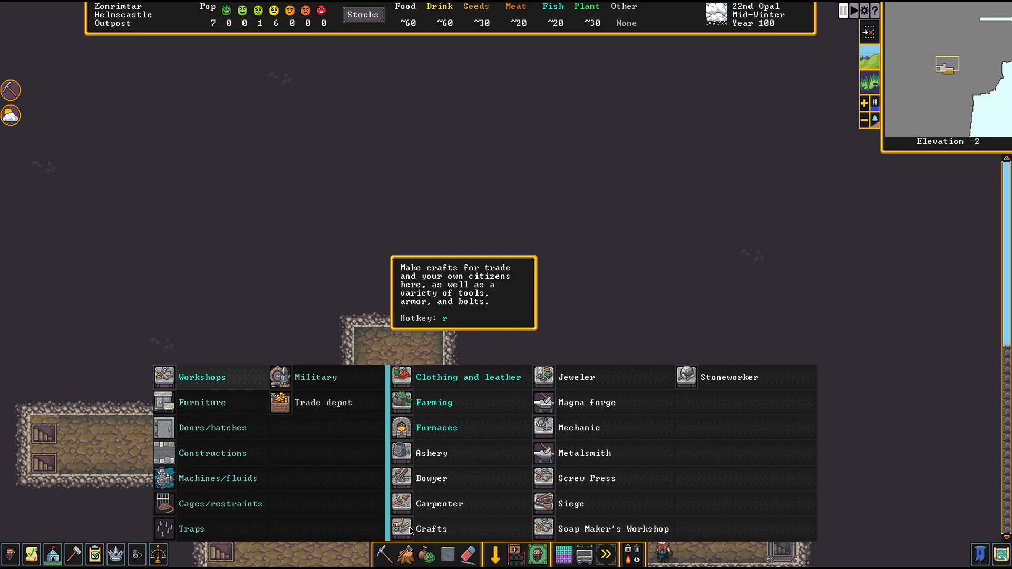
click(430, 529)
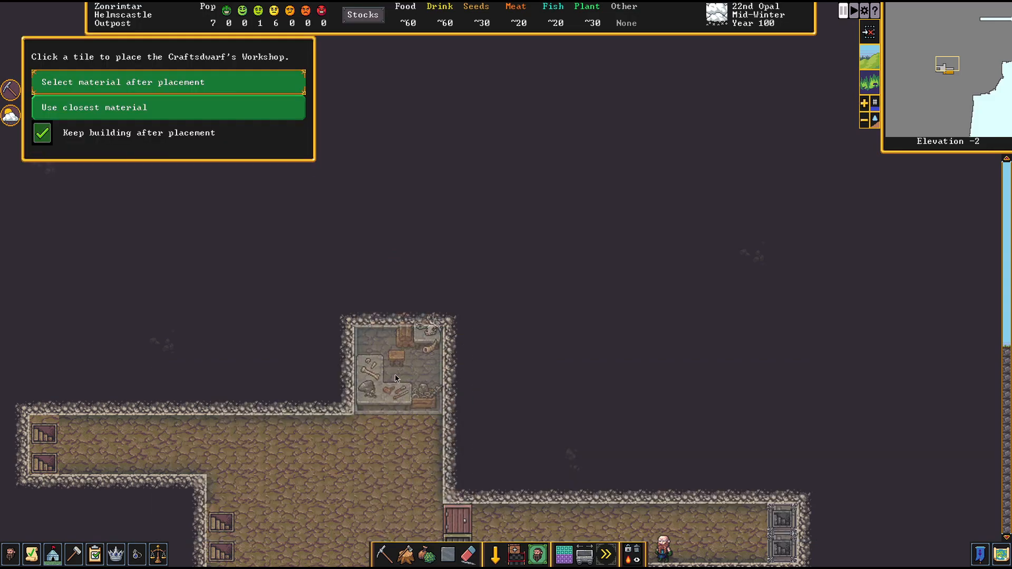
click(397, 364)
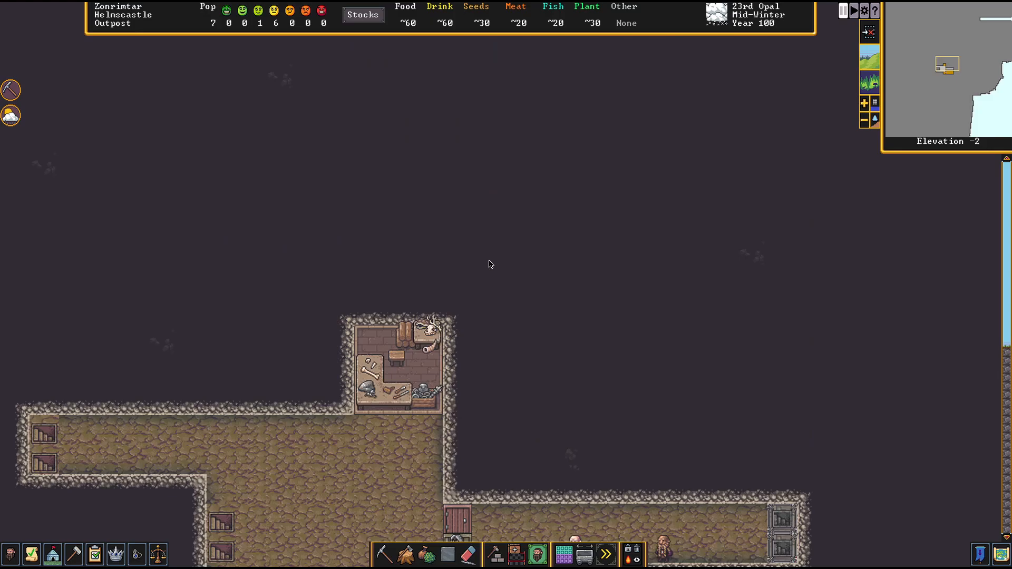
Scroll to the hall and start regular mining designation for the two 2×3 rooms
scroll(down, 3)
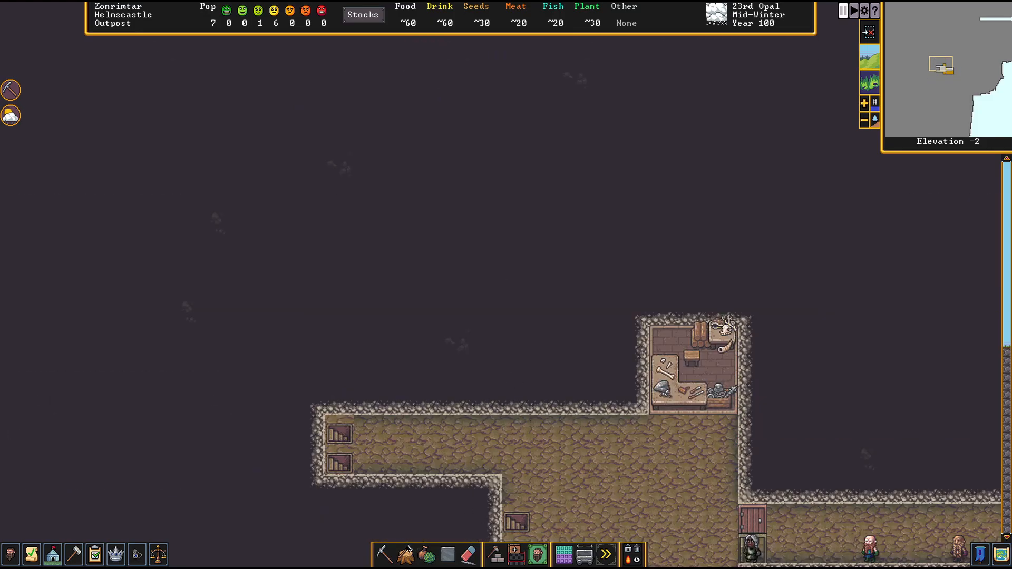
click(383, 554)
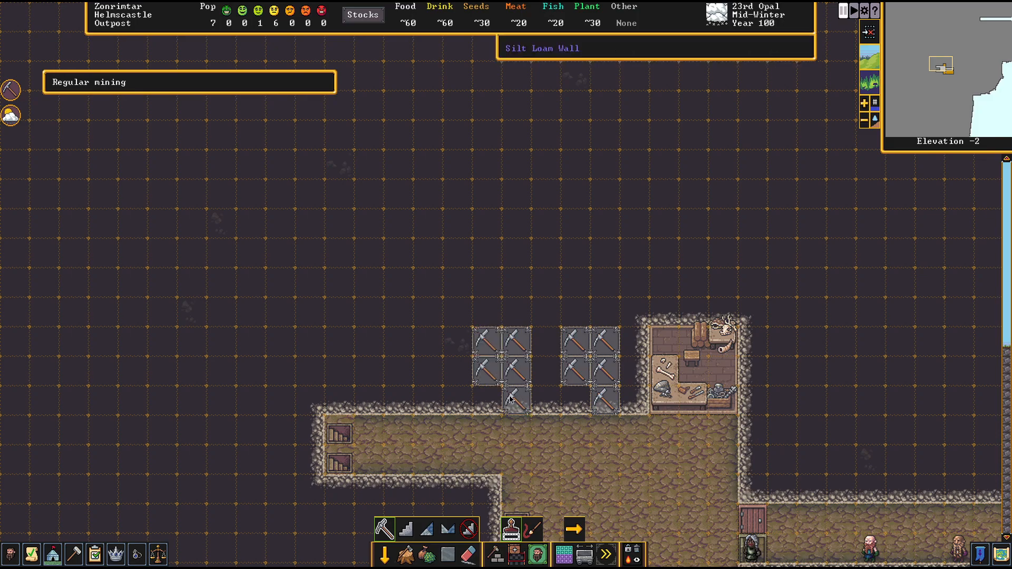
mouse_move(587, 444)
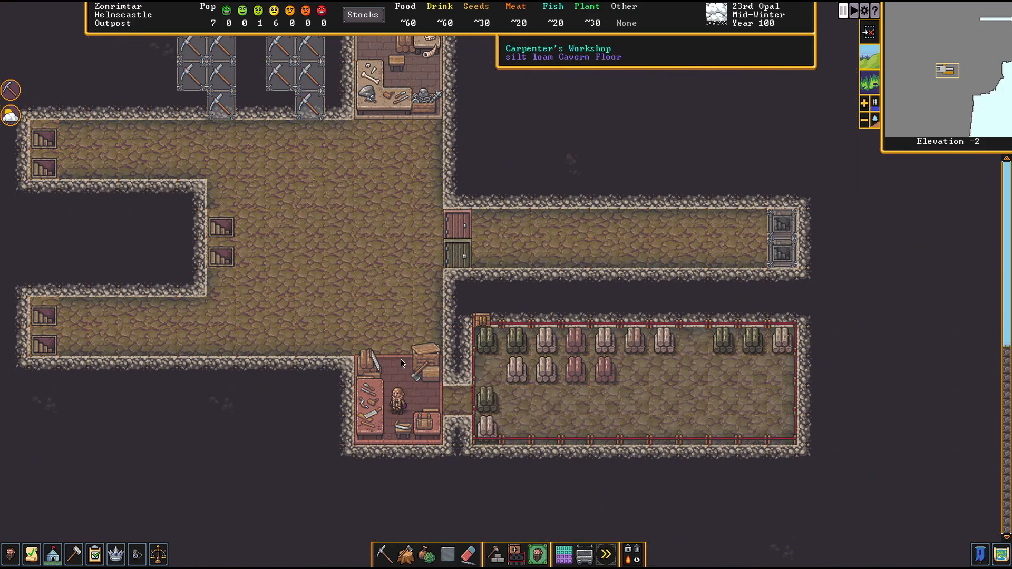
Add Make wooden chair and a second Make wooden door to the Carpenter's Workshop queue
click(386, 398)
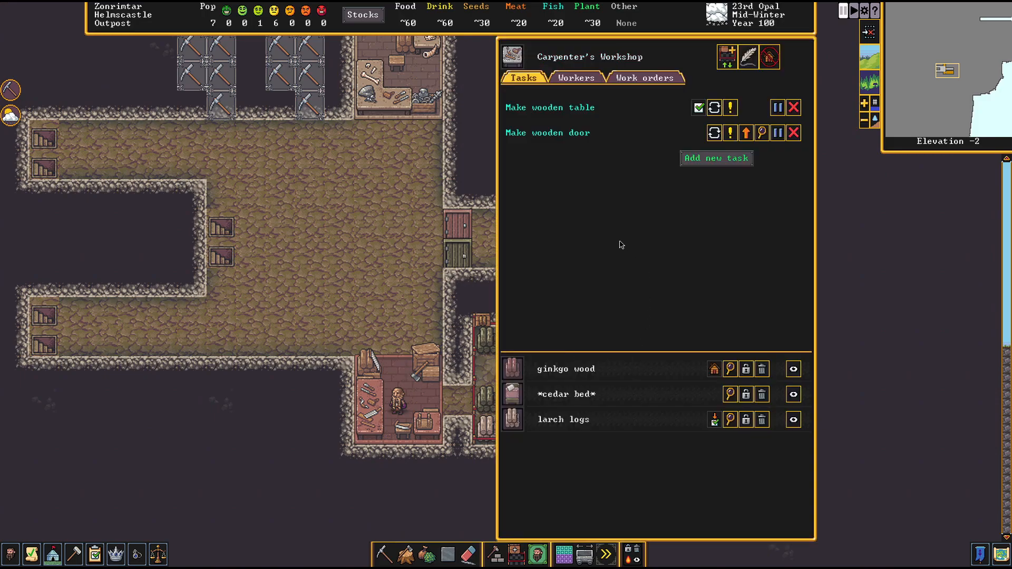
mouse_move(667, 212)
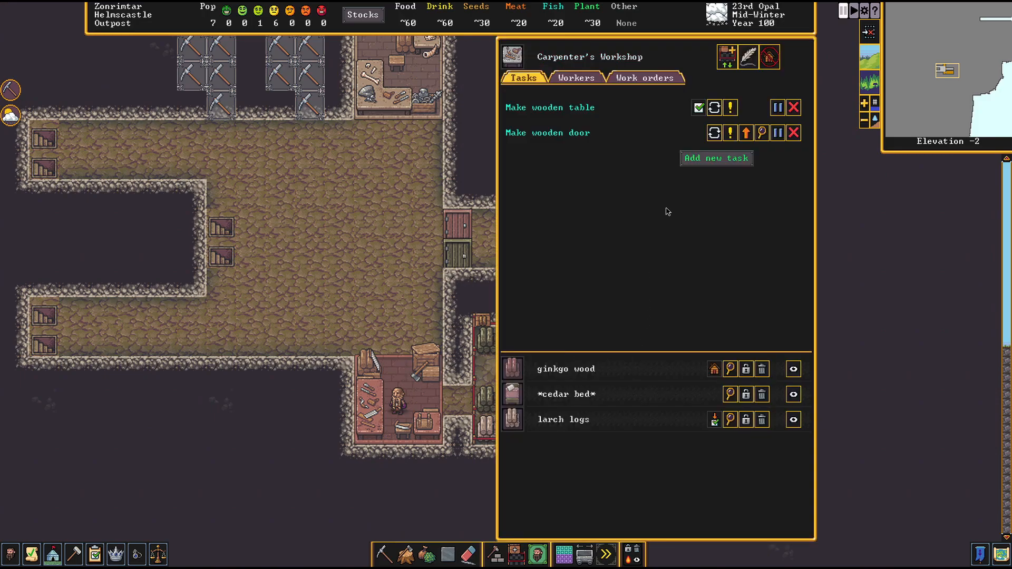
mouse_move(625, 196)
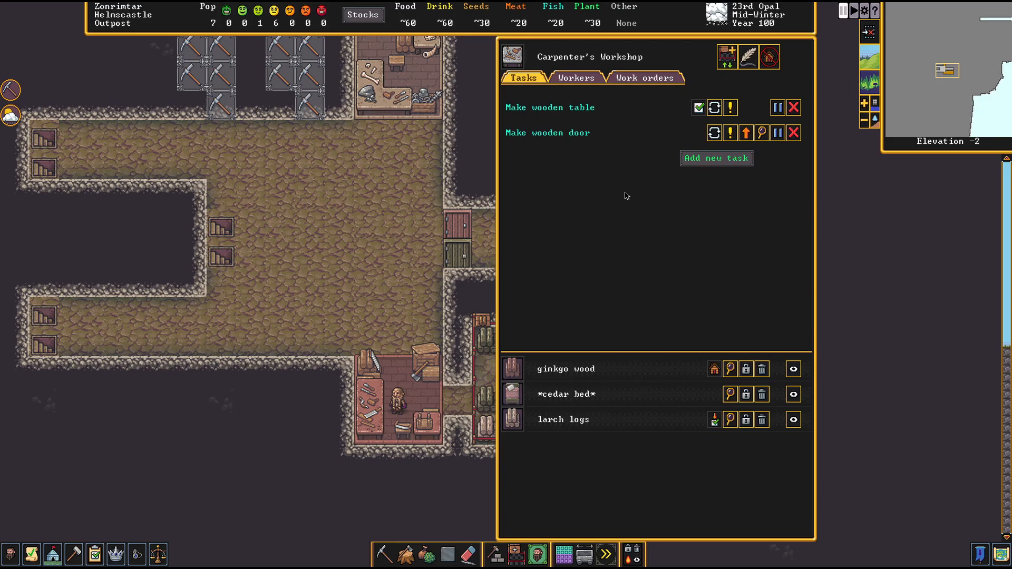
mouse_move(710, 165)
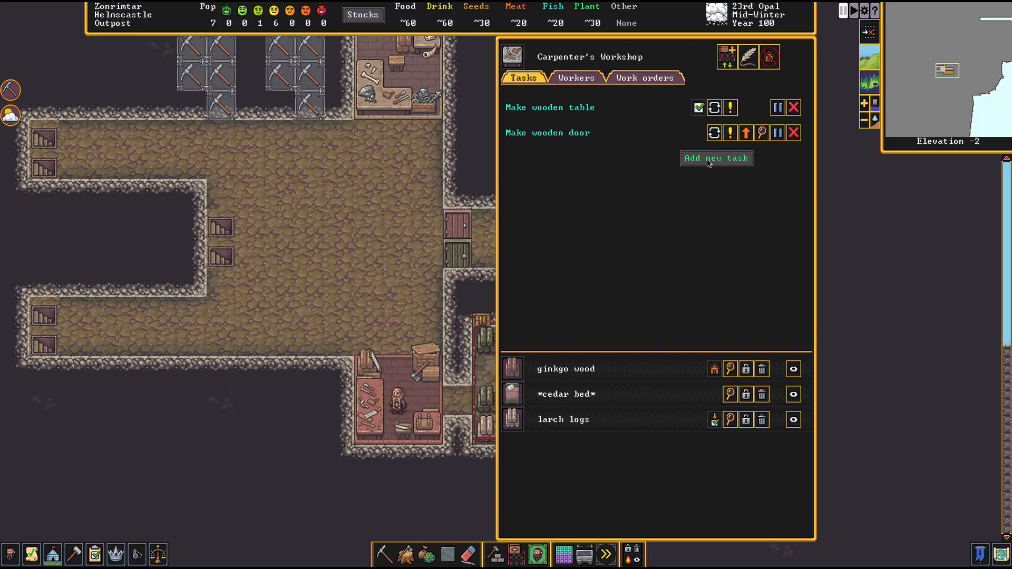
click(716, 158)
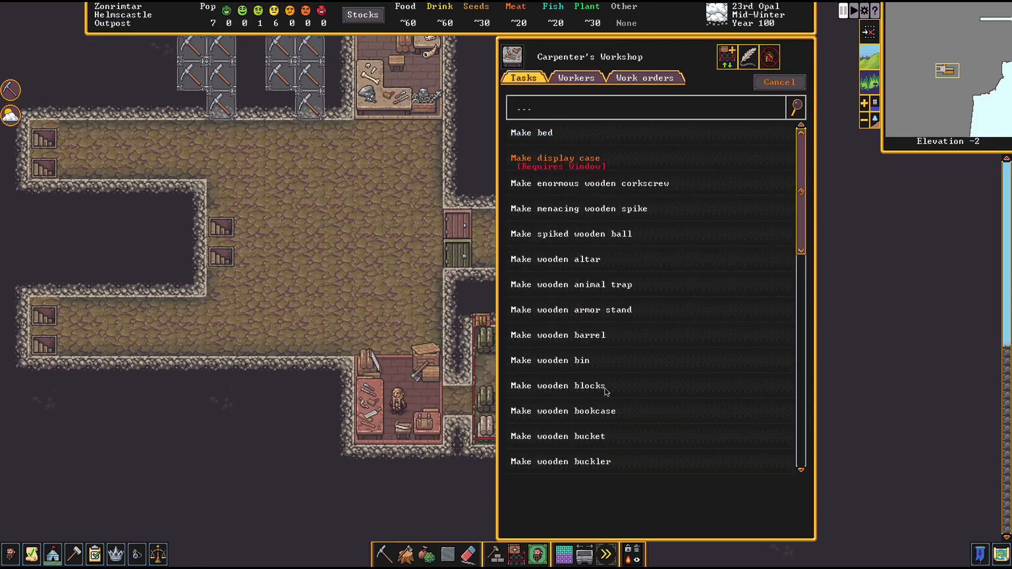
scroll(down, 3)
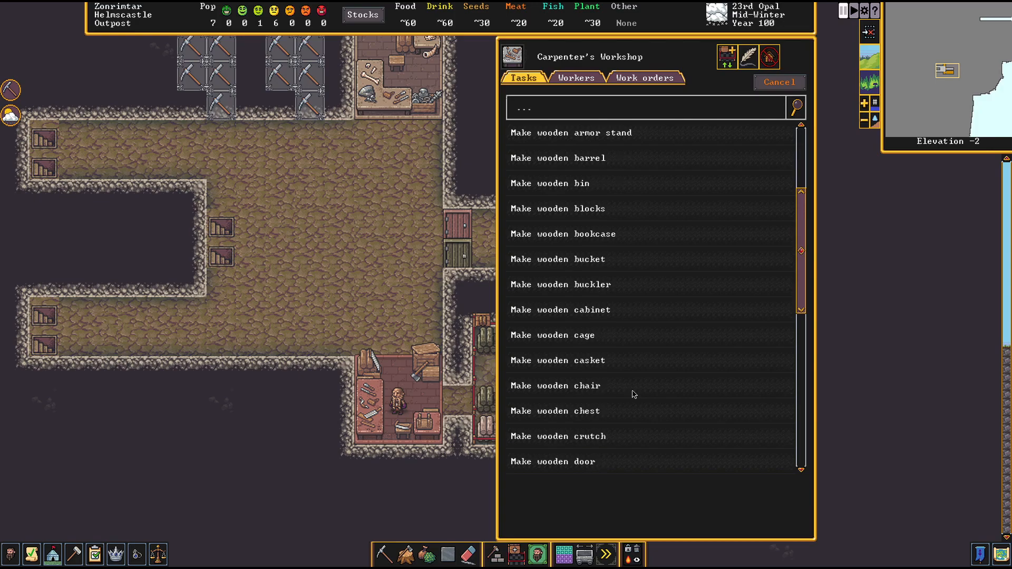
scroll(down, 3)
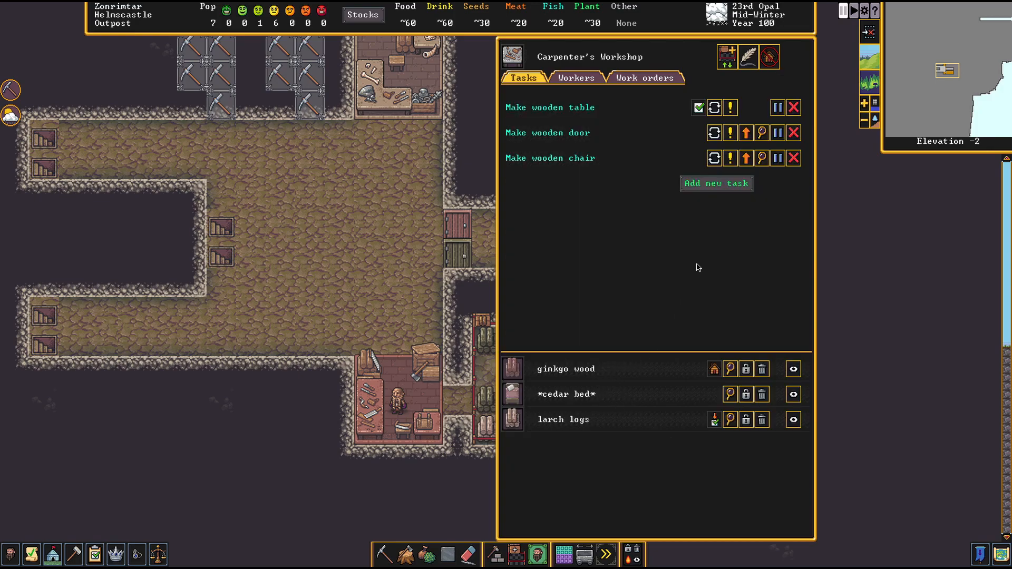
click(715, 183)
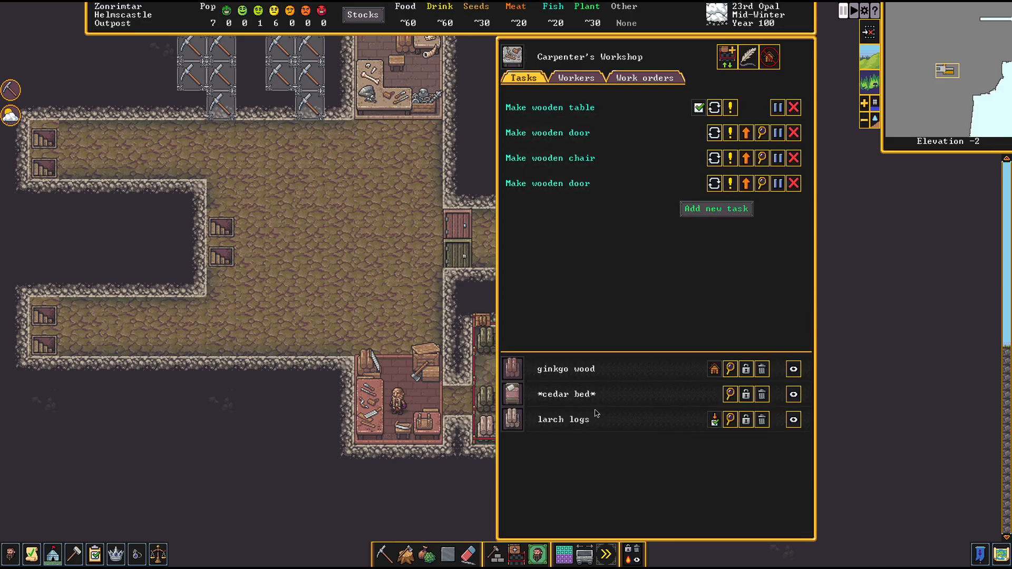
mouse_move(641, 333)
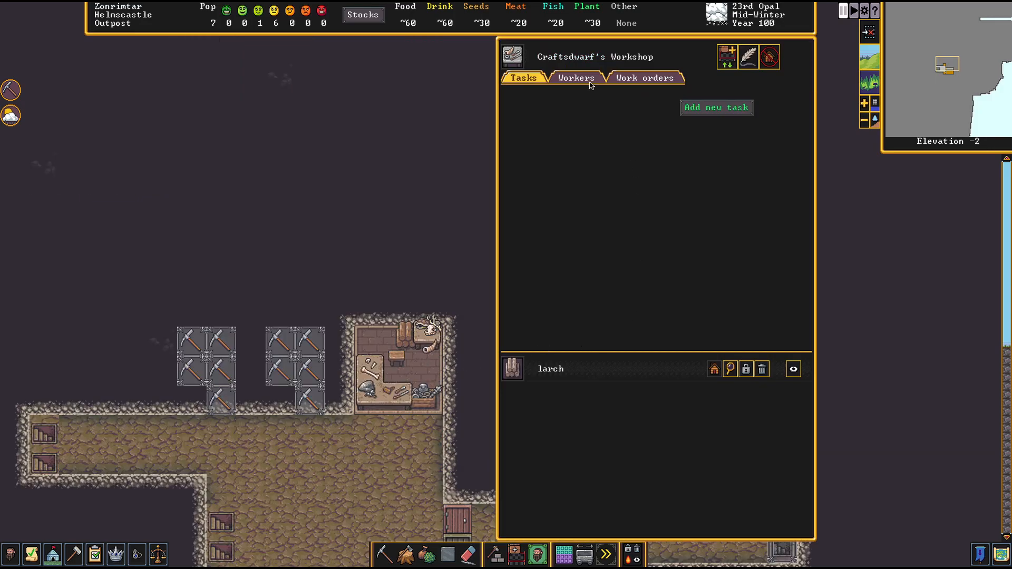
Queue three Make wooden figurine jobs at the Craftsdwarf's Workshop
click(716, 107)
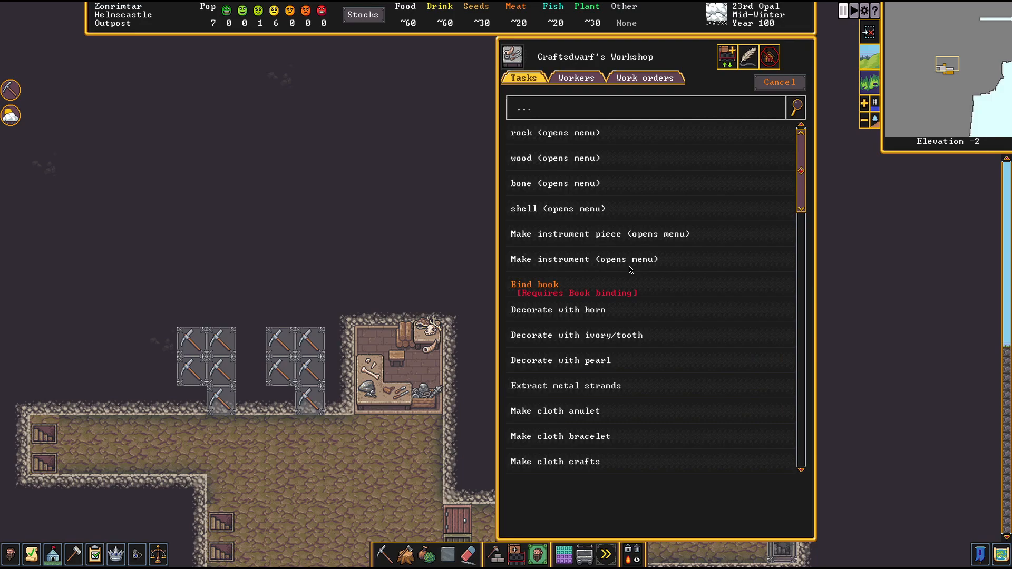
mouse_move(621, 165)
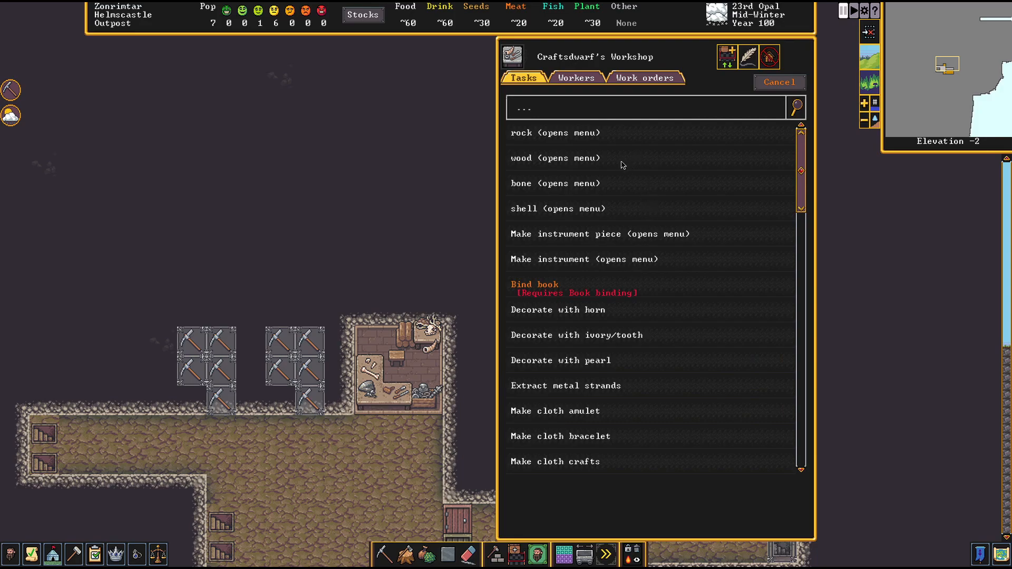
click(554, 158)
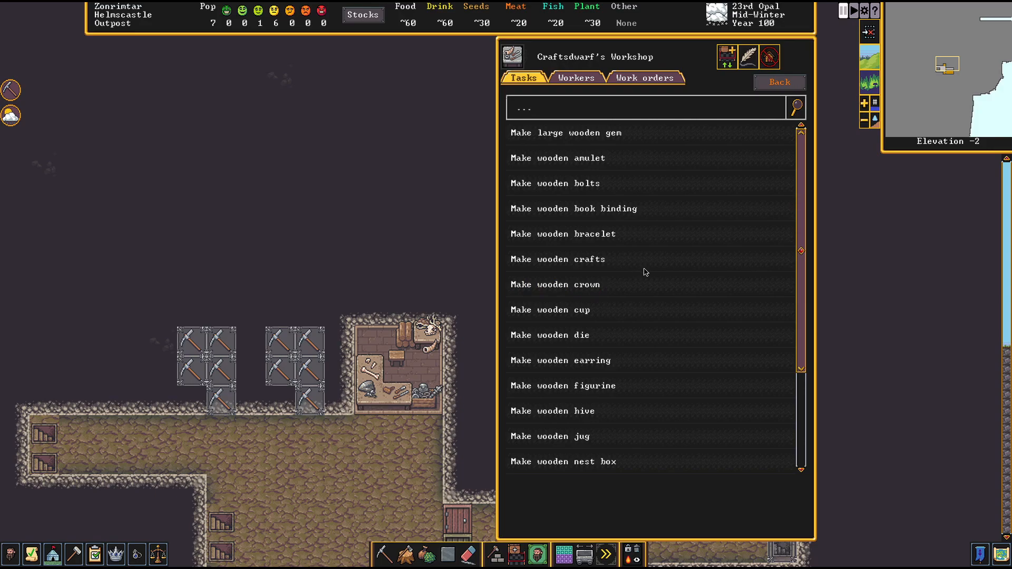
mouse_move(682, 398)
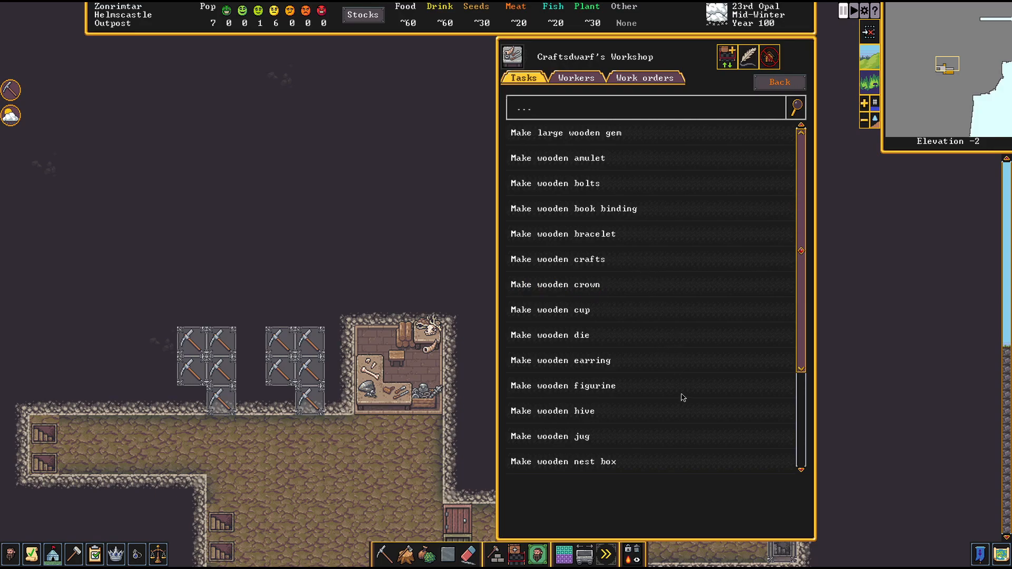
click(562, 386)
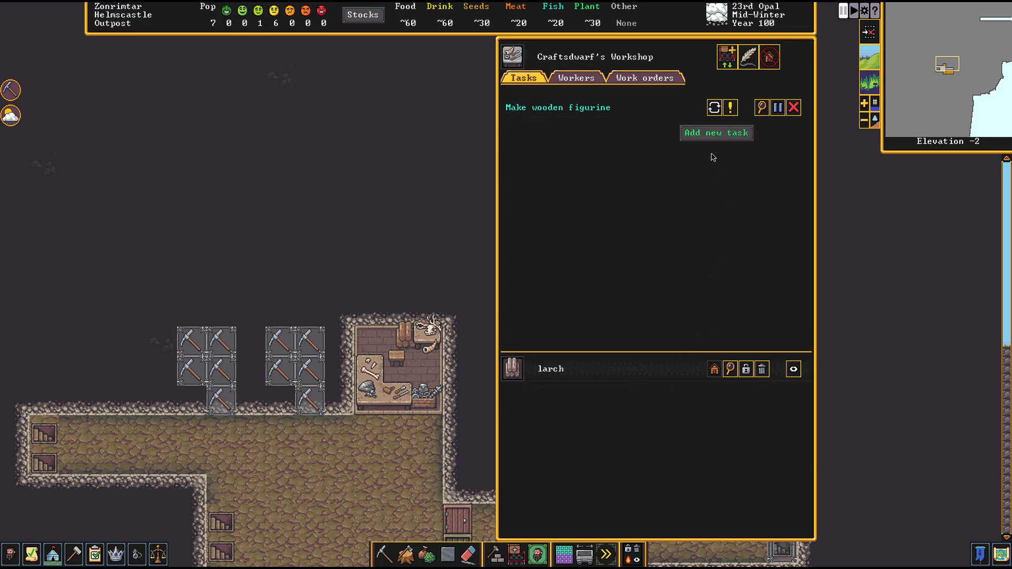
click(716, 132)
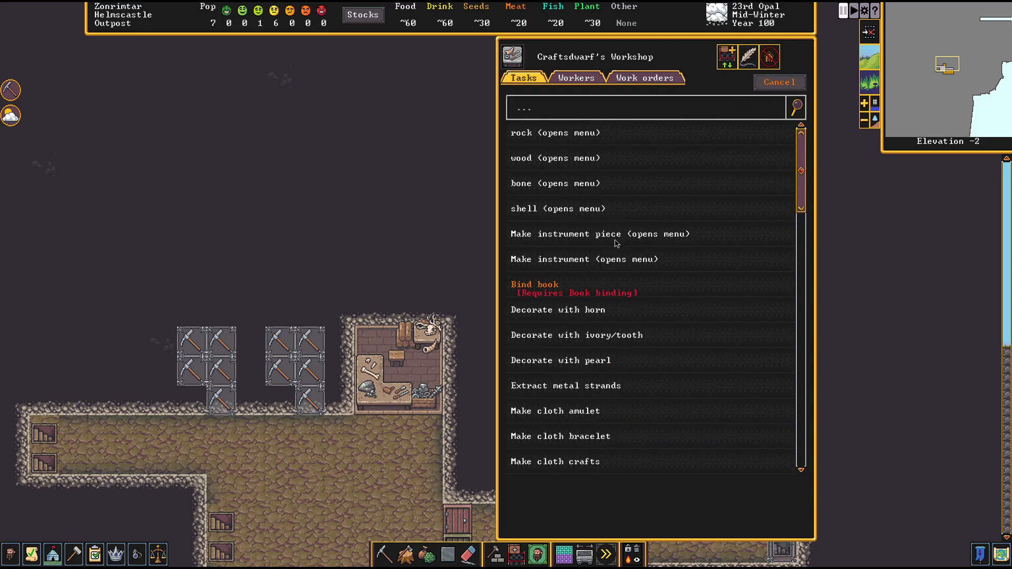
click(554, 159)
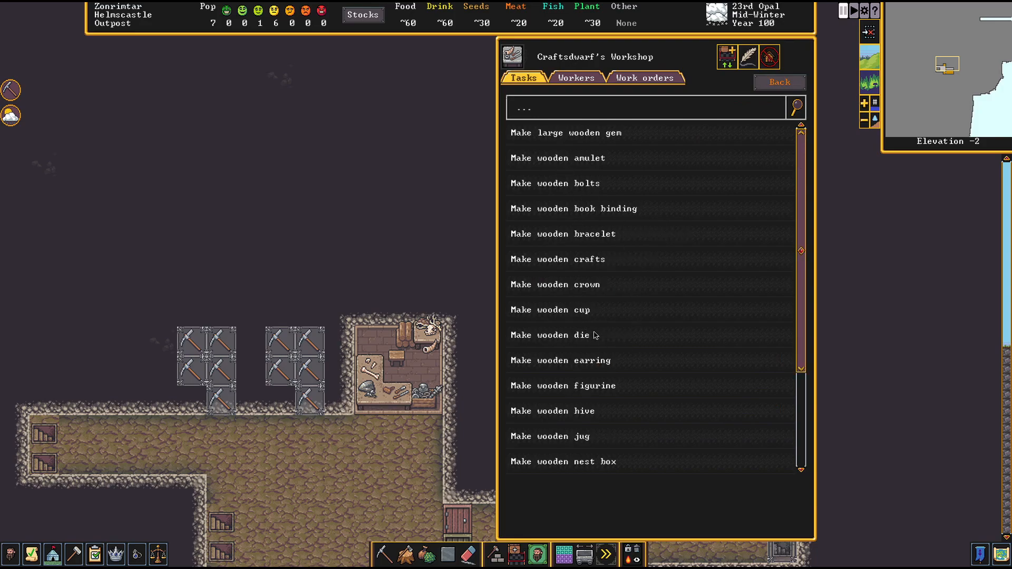
click(561, 385)
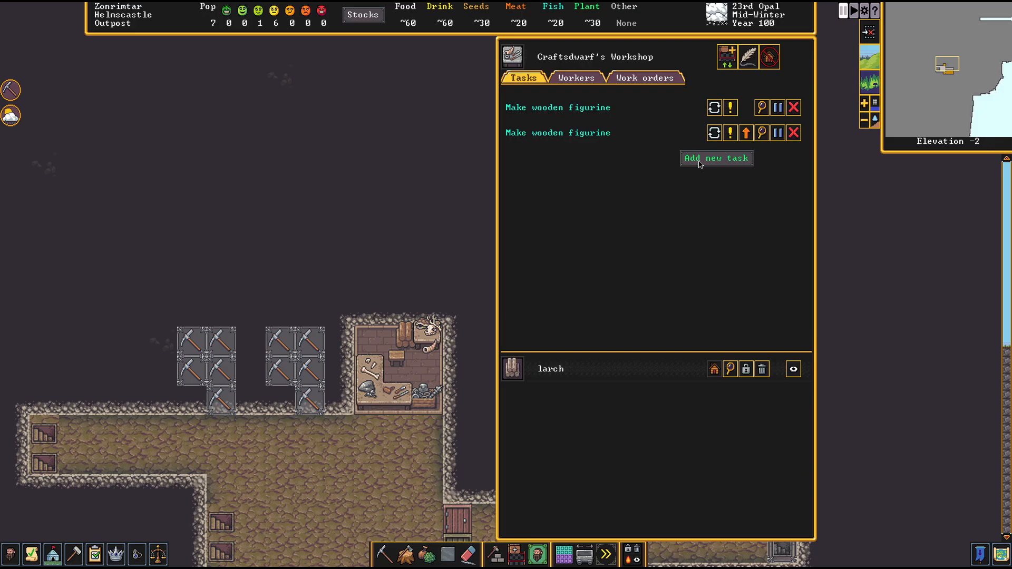
click(715, 159)
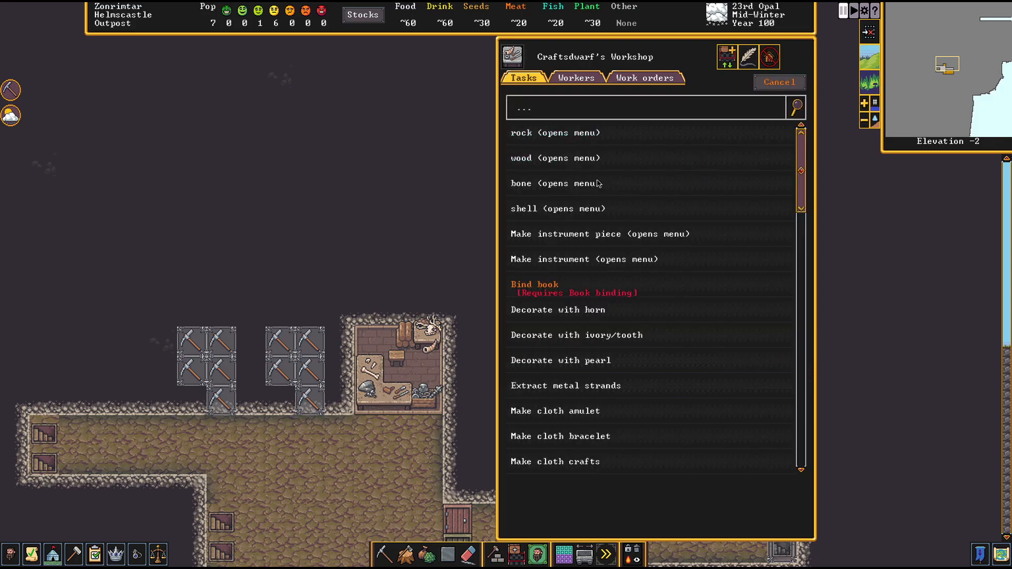
click(556, 158)
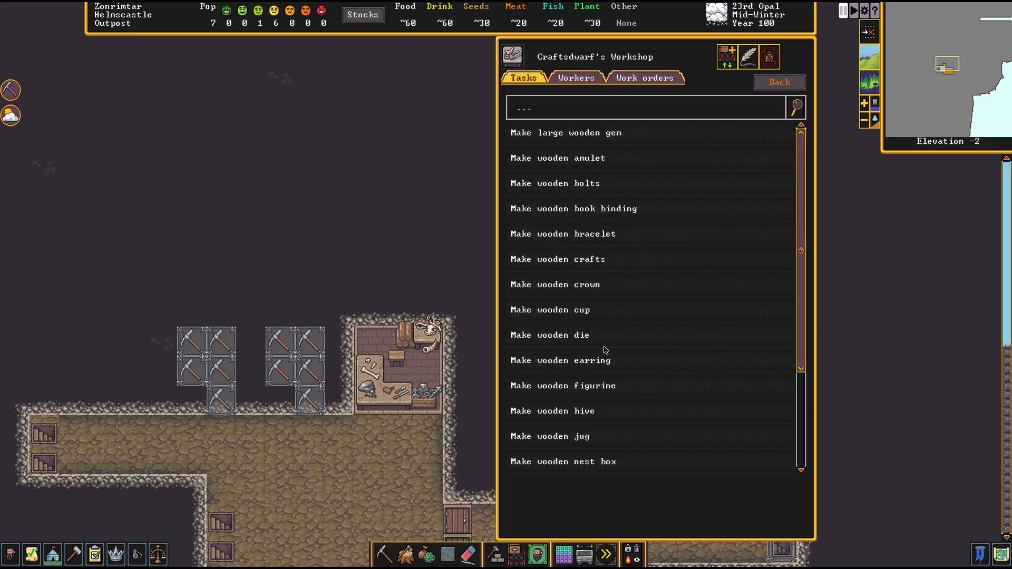
mouse_move(593, 367)
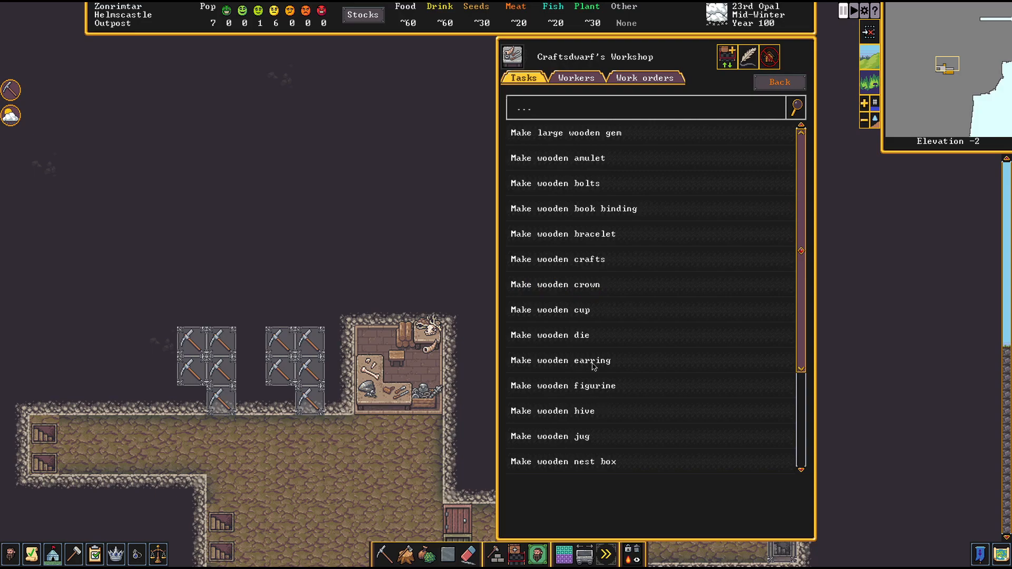
click(562, 385)
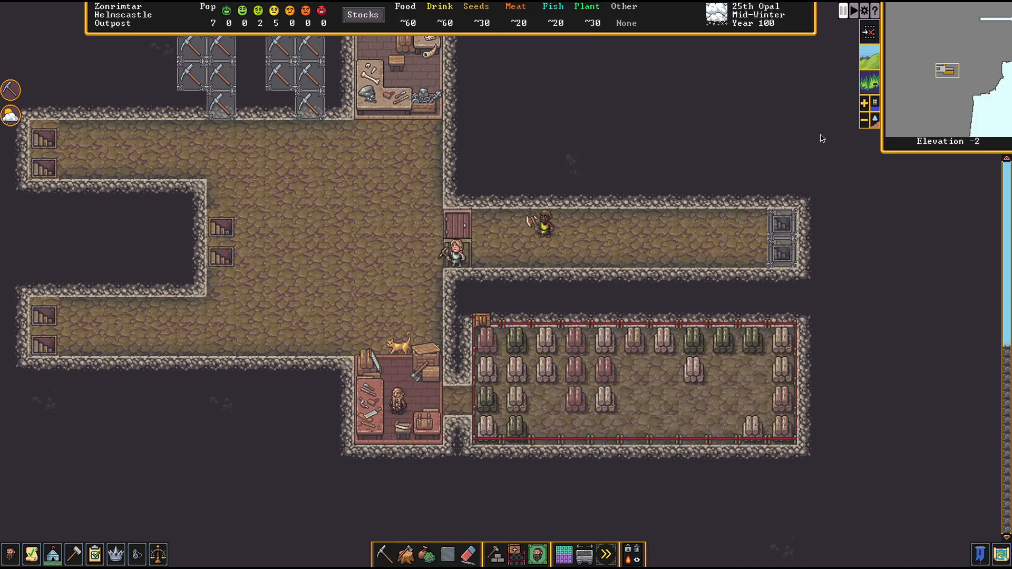
mouse_move(533, 64)
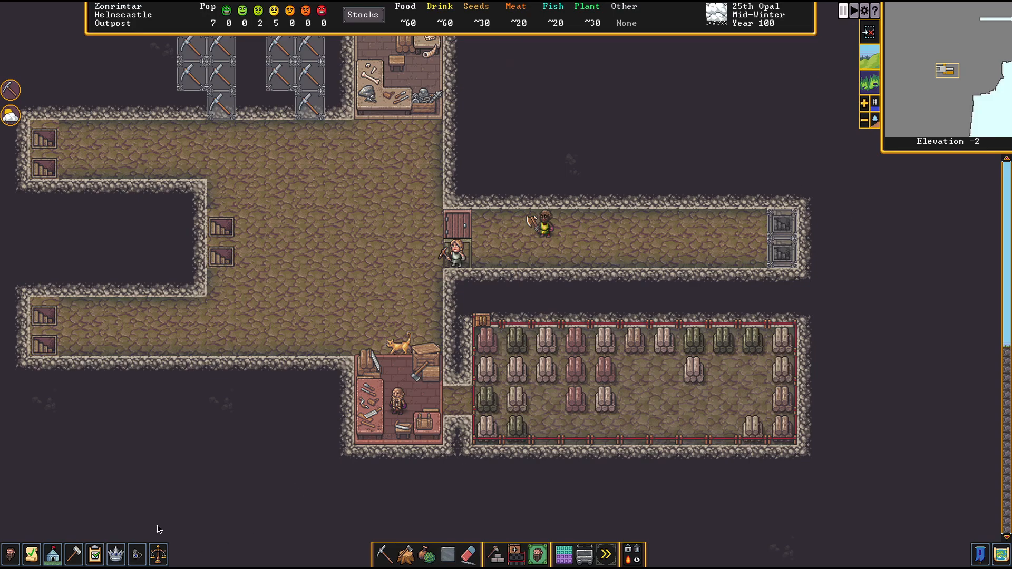
Open the Labor work details from the bottom toolbar
click(73, 554)
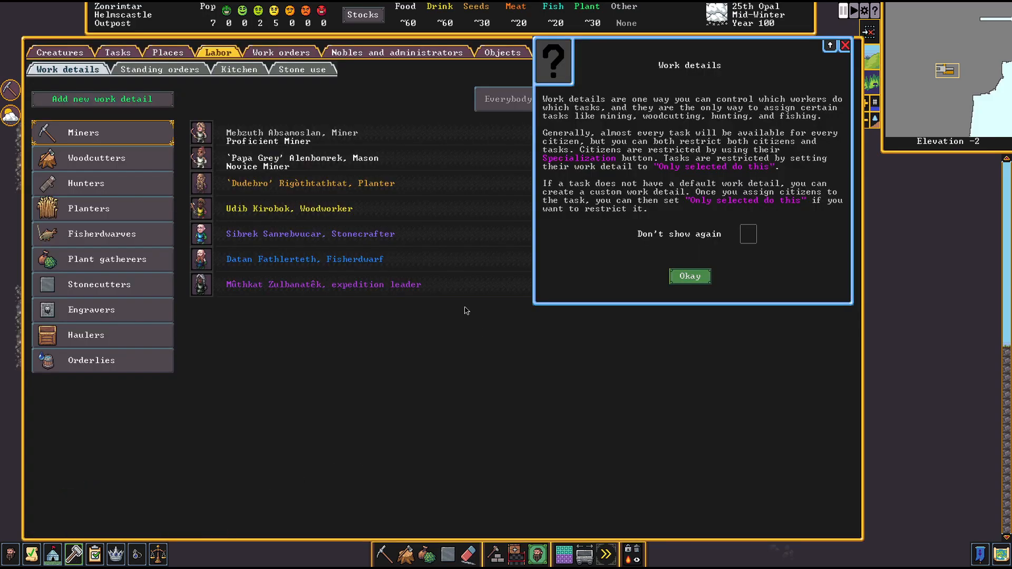
Dismiss the help popup and limit the Haulers detail to the miner and the mason
click(689, 276)
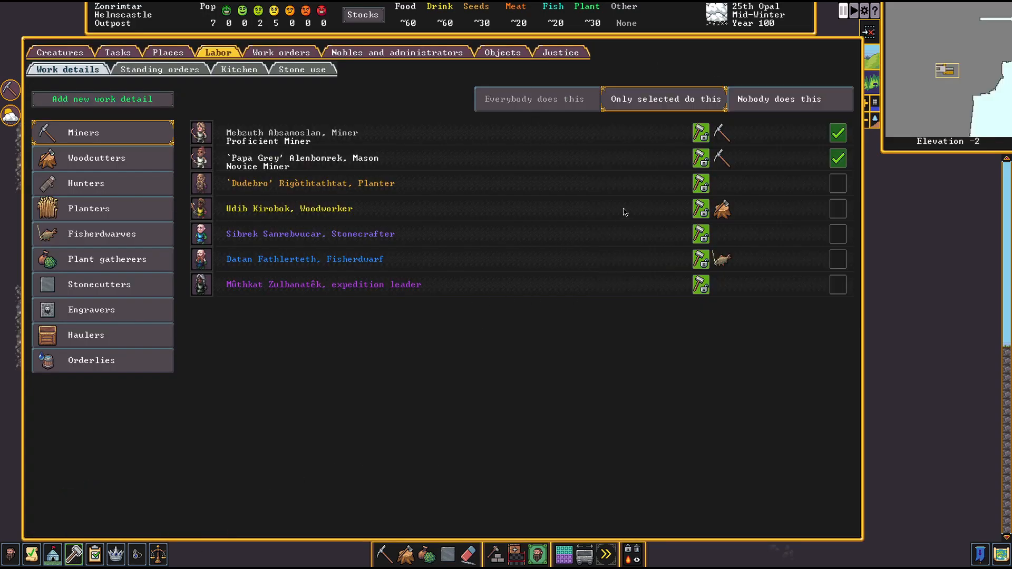
click(536, 99)
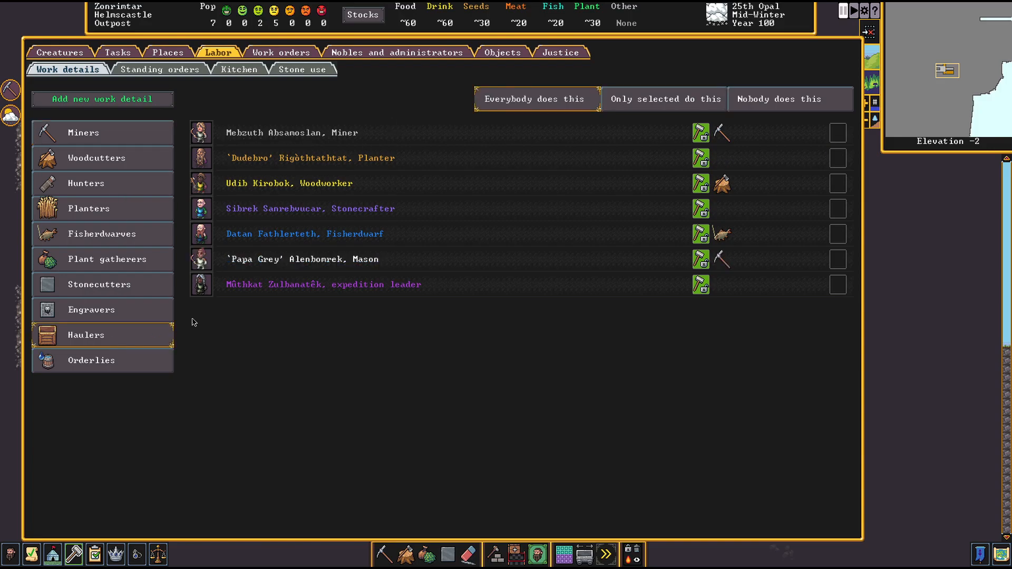
mouse_move(674, 164)
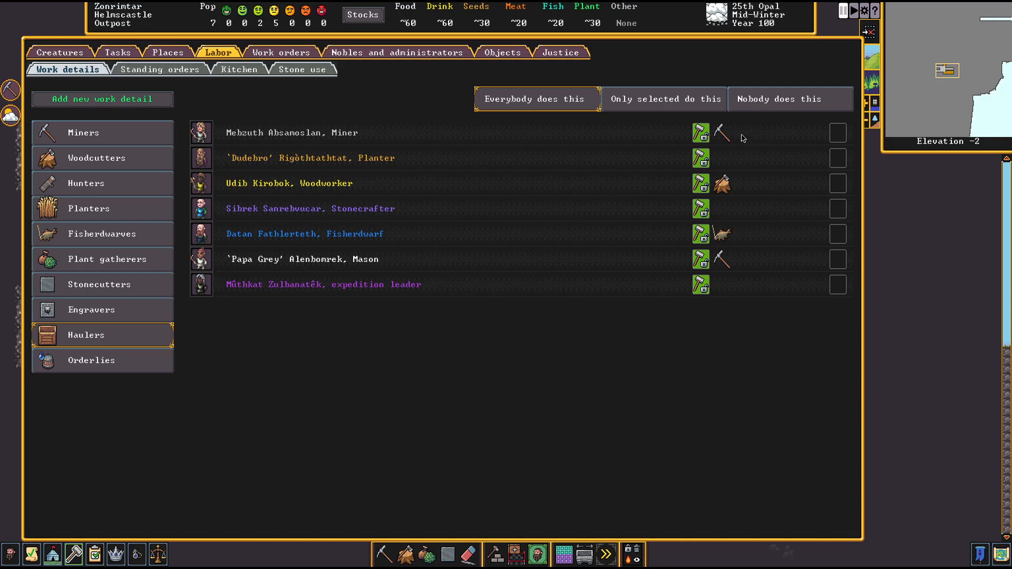
mouse_move(813, 144)
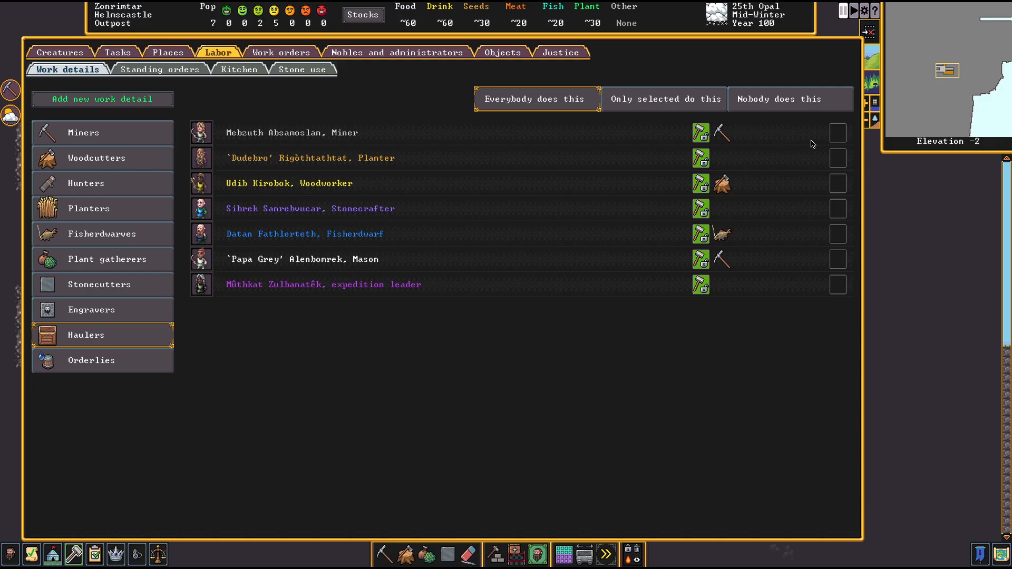
mouse_move(839, 139)
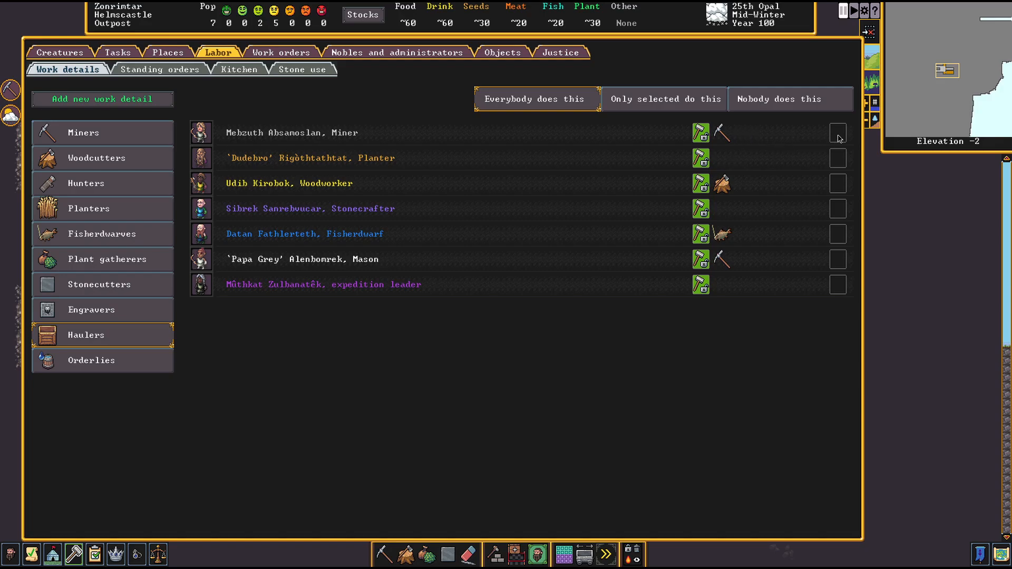
click(837, 133)
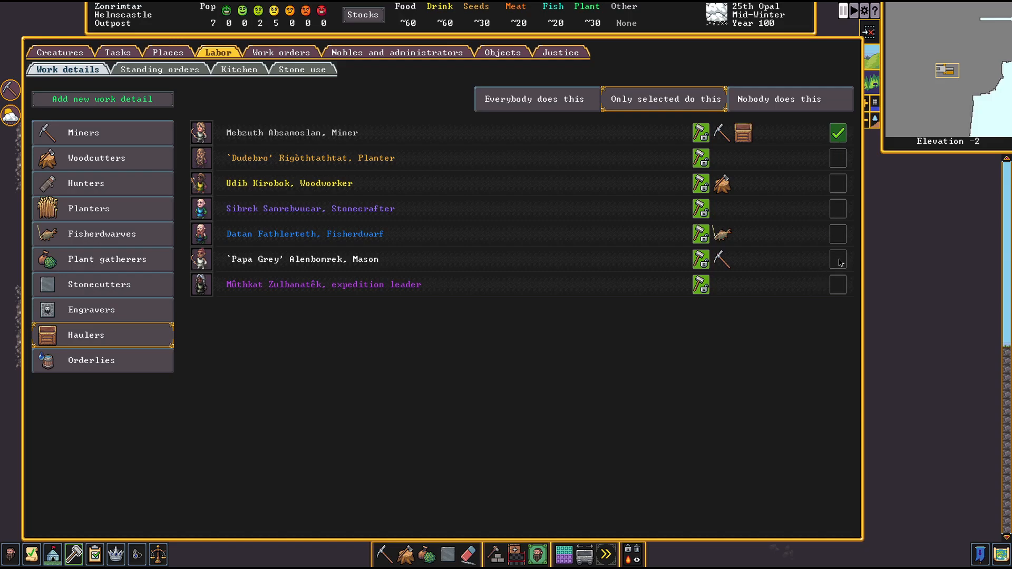
click(837, 259)
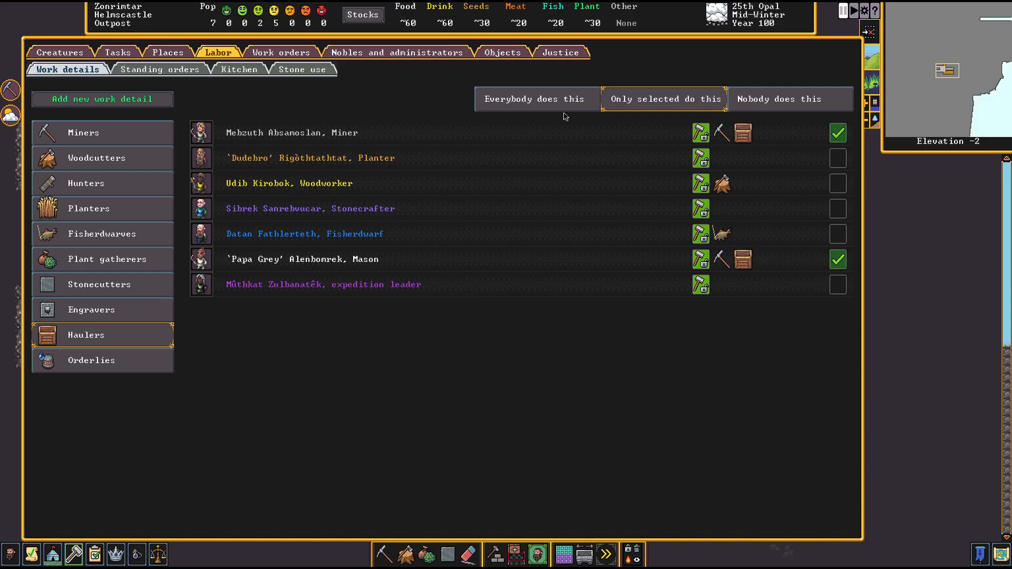
click(536, 99)
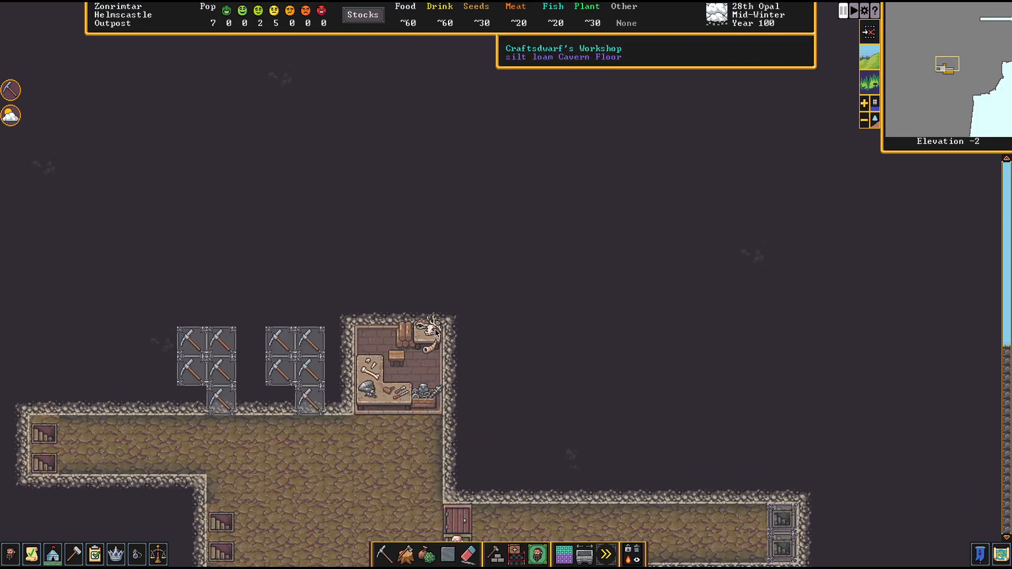
mouse_move(72, 554)
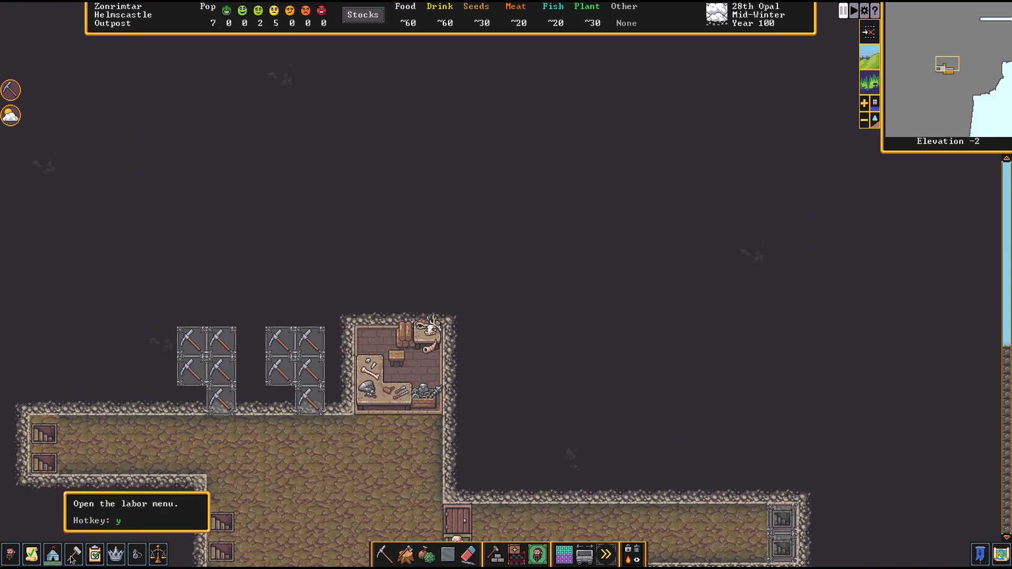
mouse_move(382, 554)
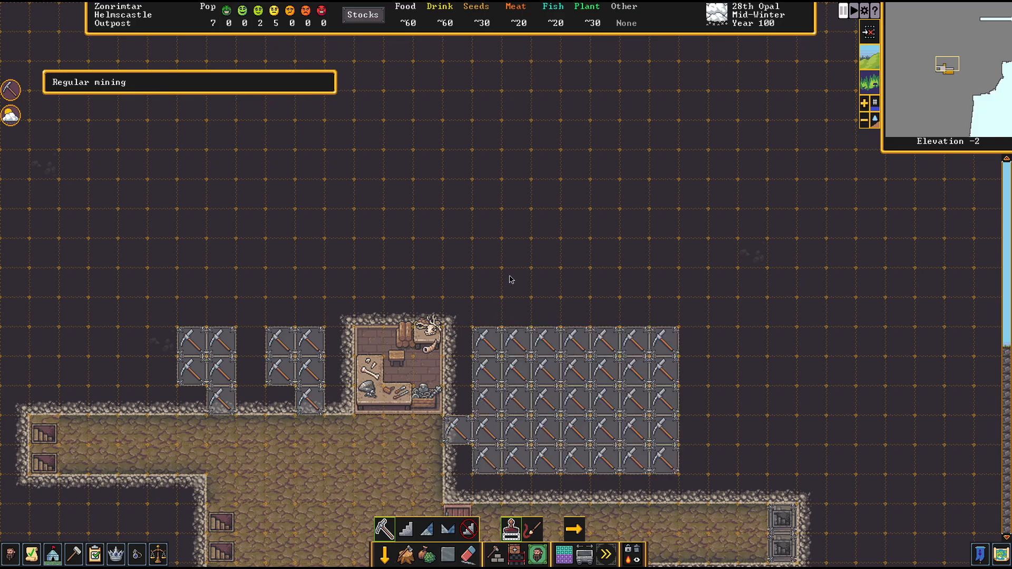
Scroll the map while miners dig out the large room east of the Craftsdwarf's Workshop
scroll(down, 3)
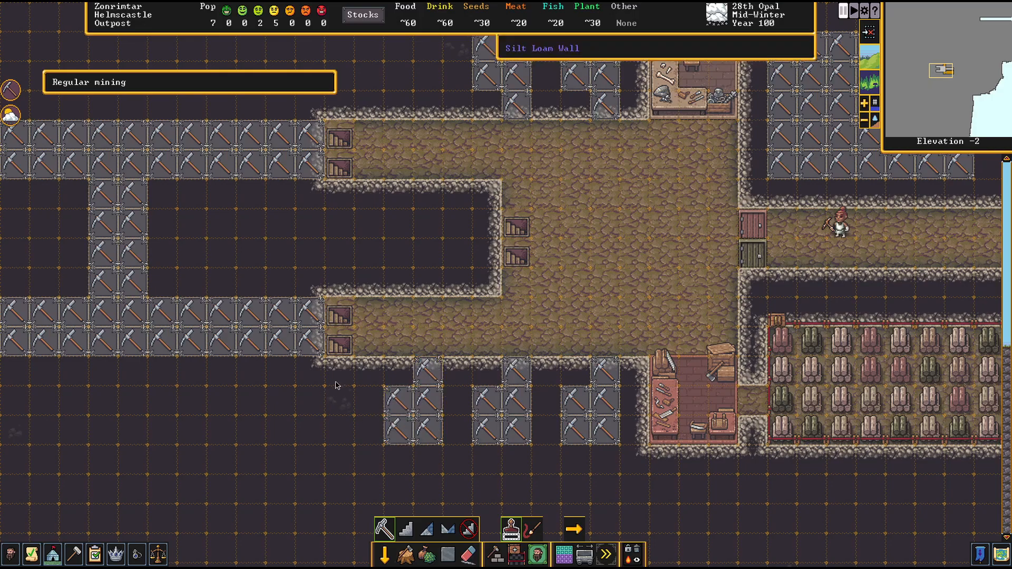
mouse_move(347, 373)
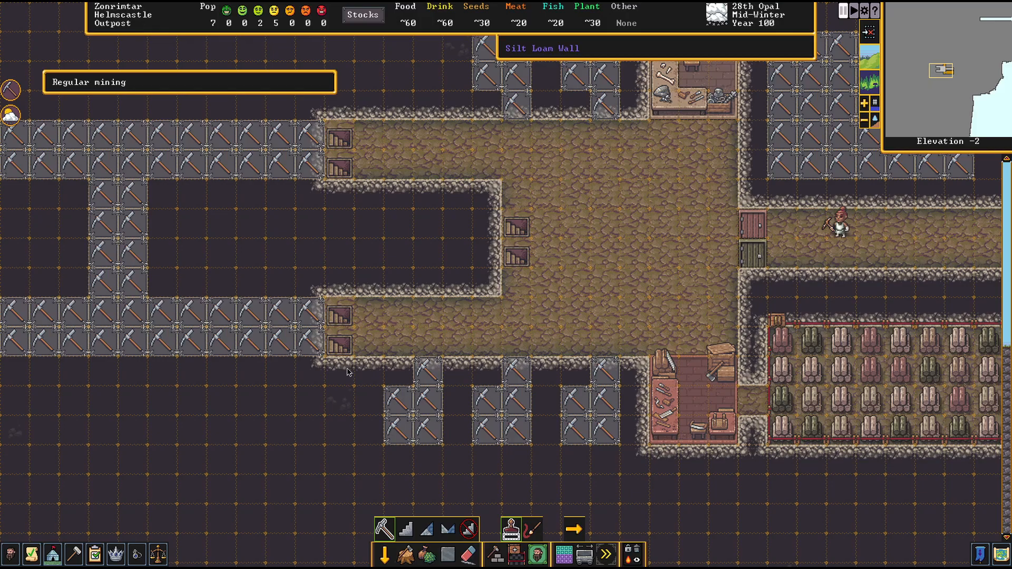
scroll(down, 3)
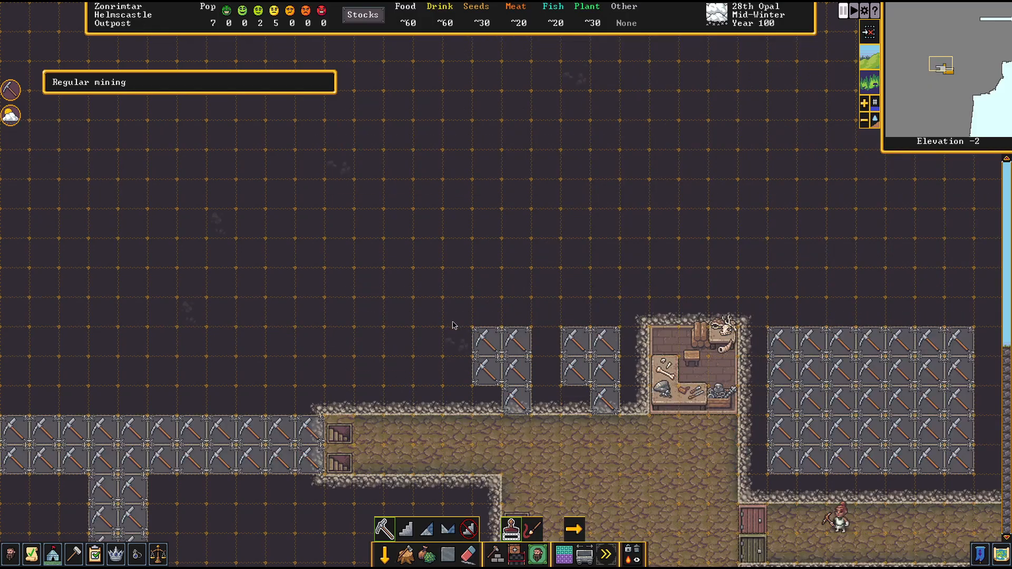
mouse_move(425, 400)
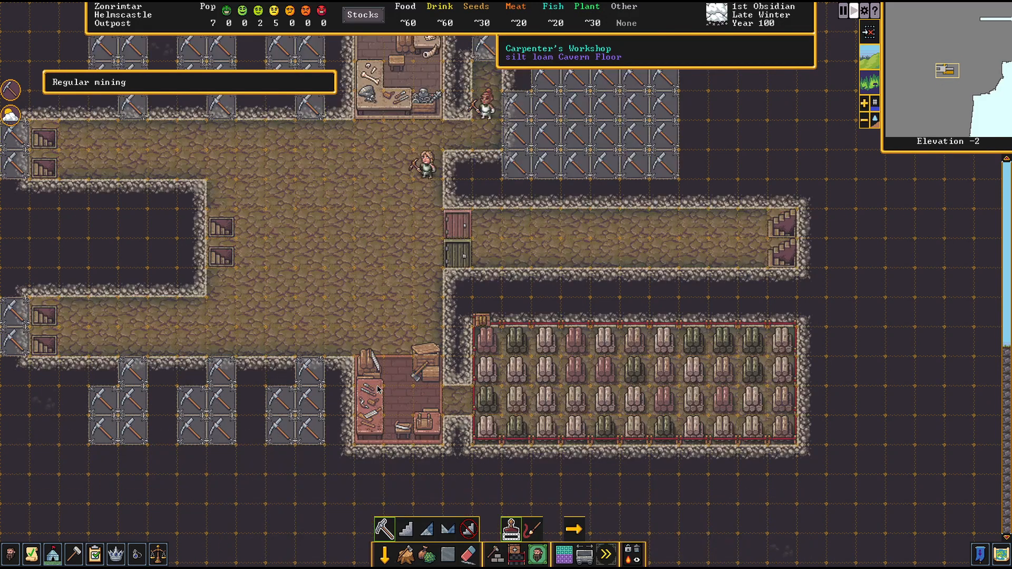
scroll(down, 3)
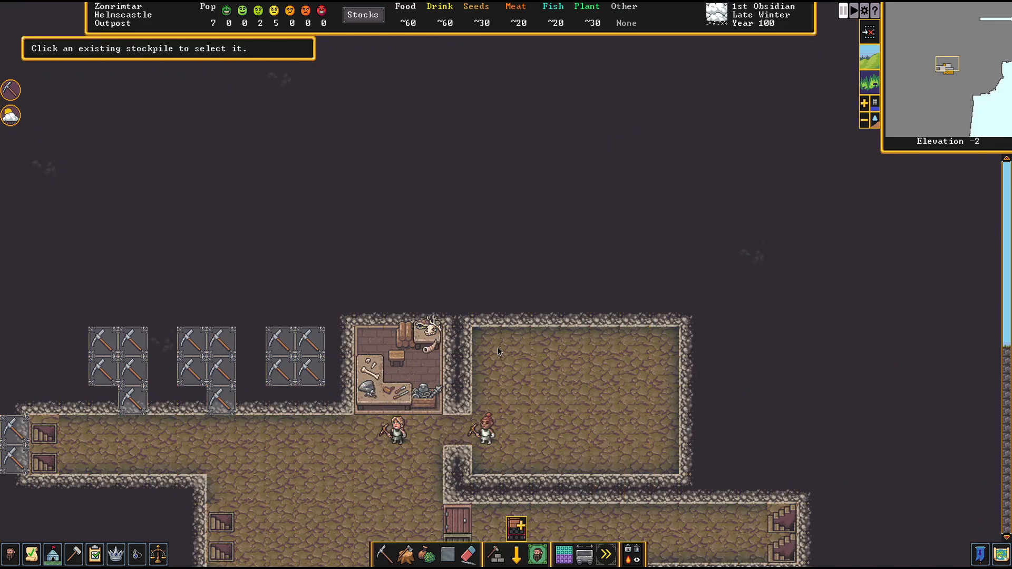
mouse_move(525, 532)
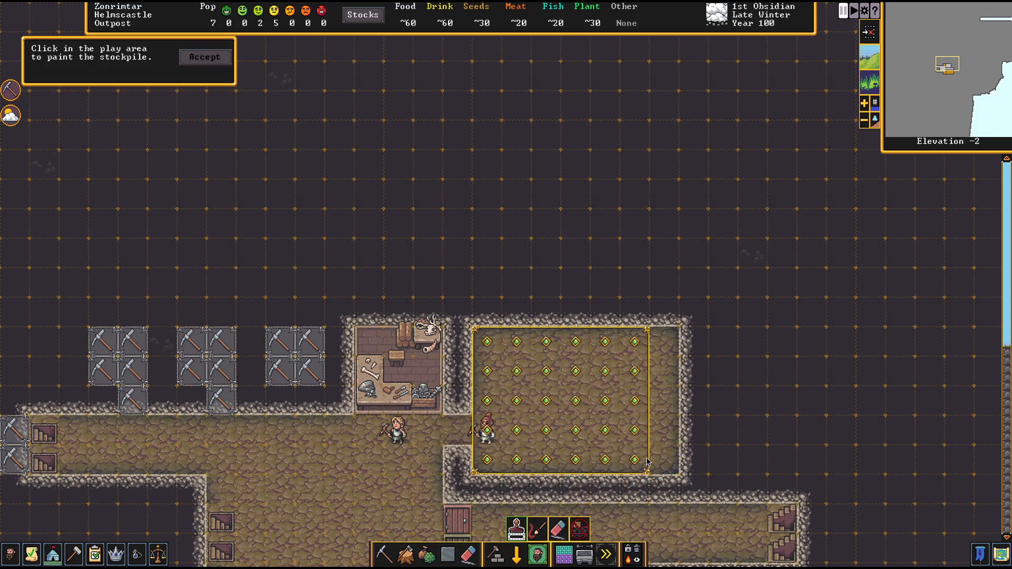
Create stockpile #3 over the dug room, accepting finished goods and furniture/siege ammo
click(205, 57)
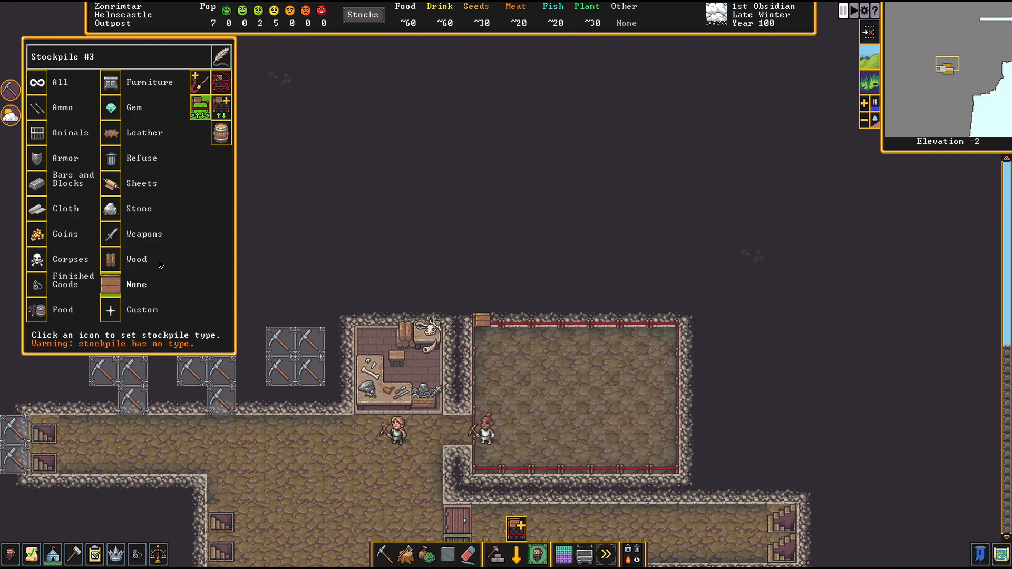
mouse_move(164, 122)
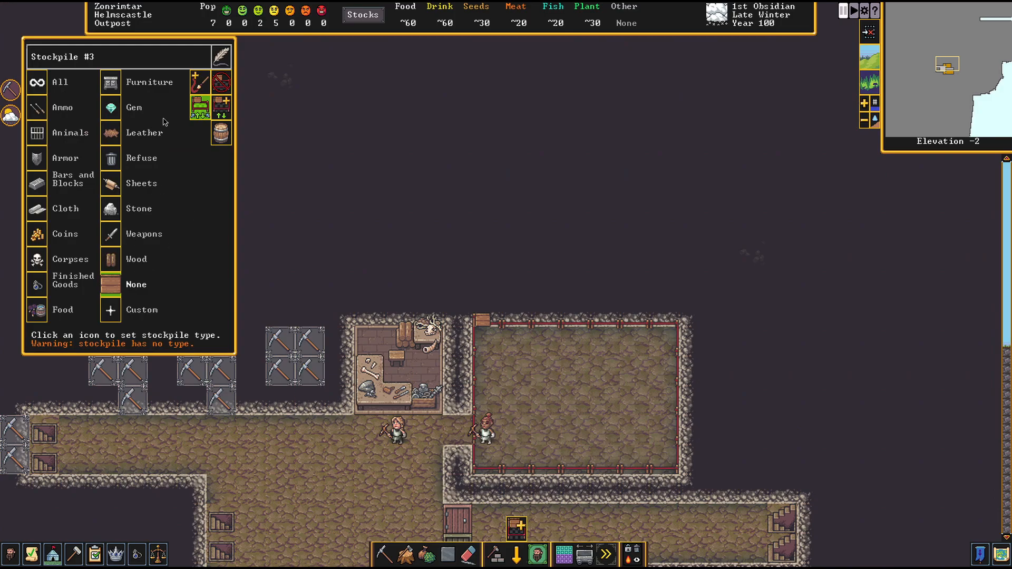
mouse_move(160, 133)
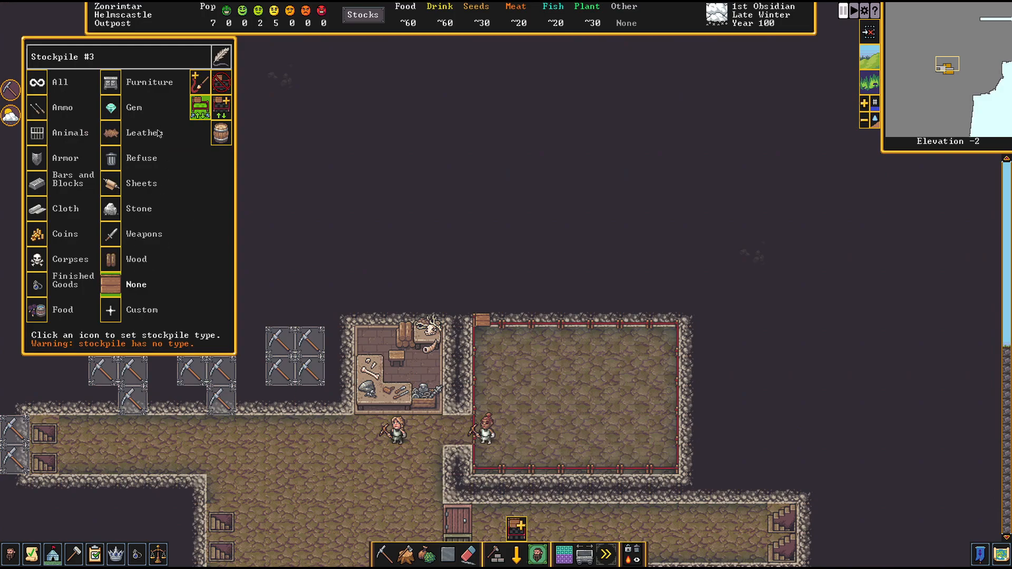
click(37, 280)
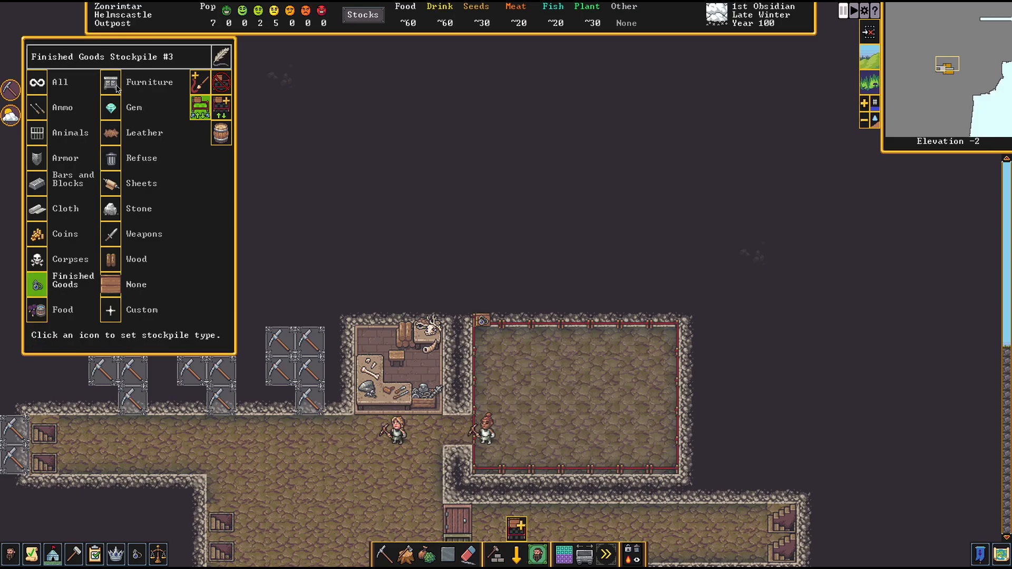
click(37, 280)
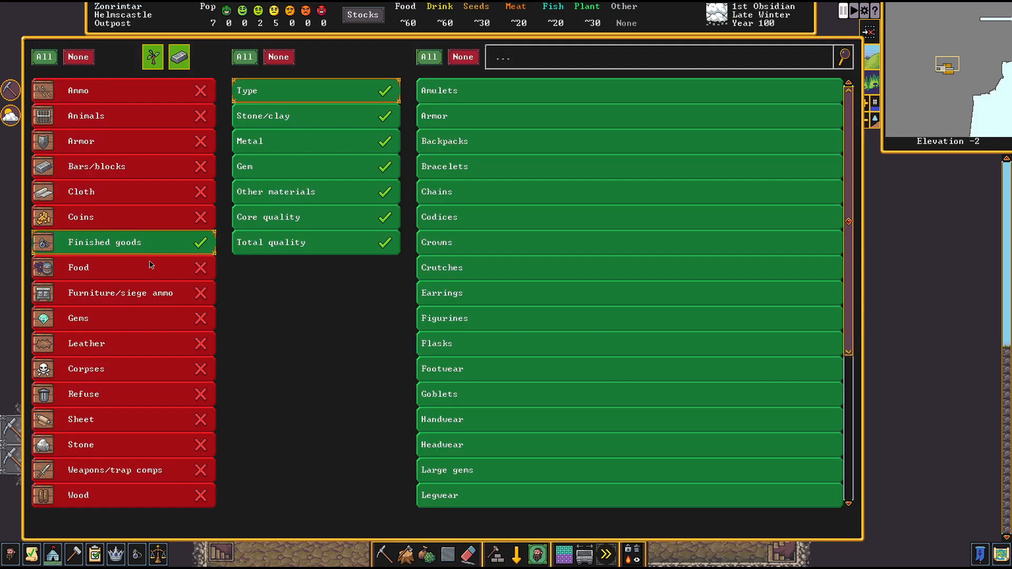
mouse_move(177, 341)
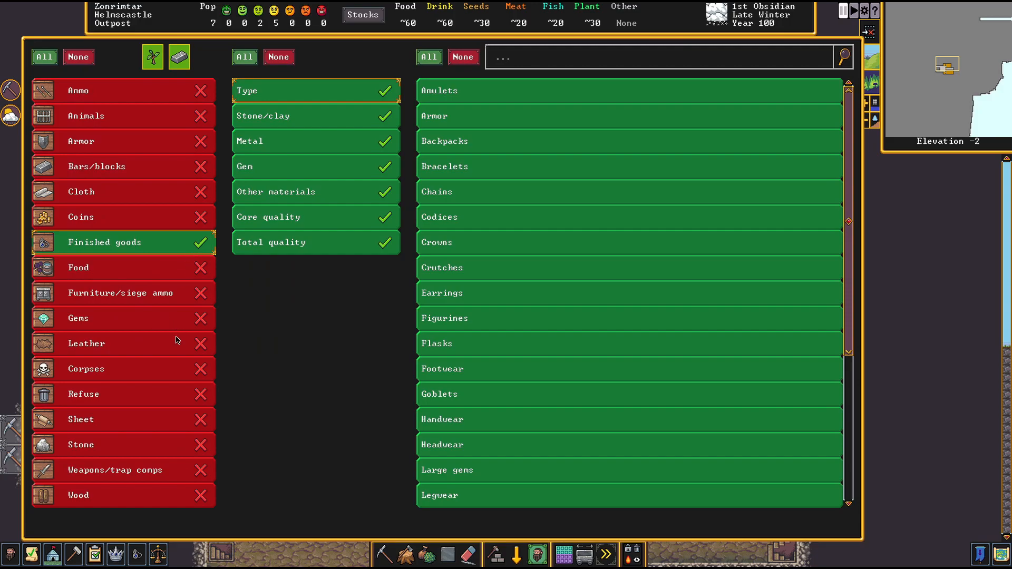
click(123, 293)
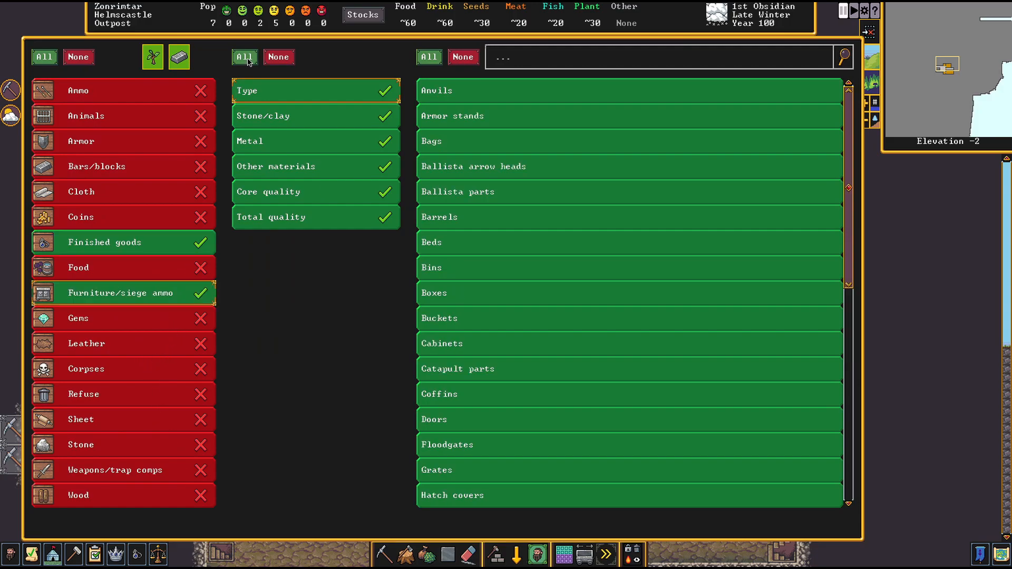
mouse_move(163, 246)
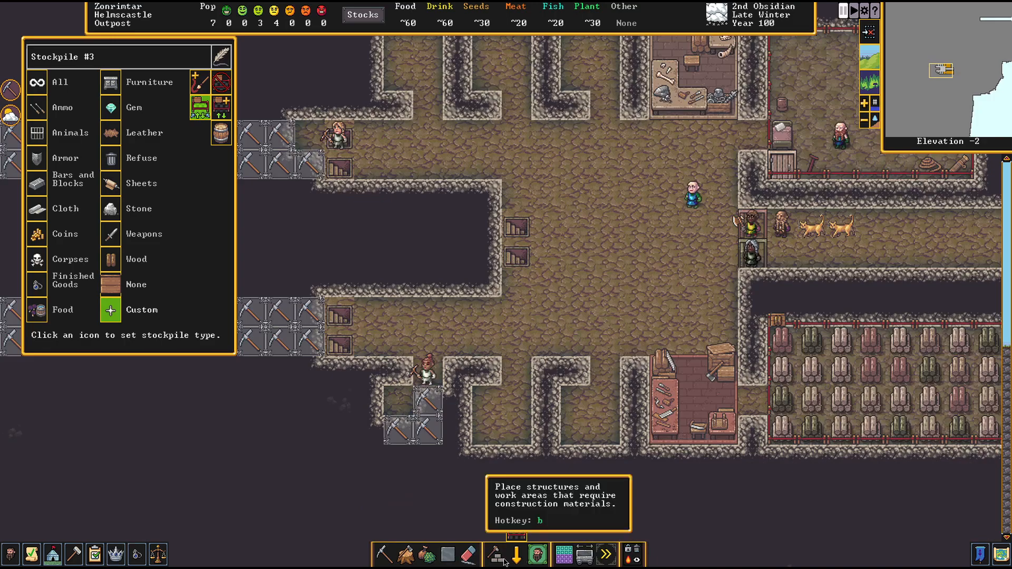
Place a cedar bed in a small northern room off the main hall
click(515, 554)
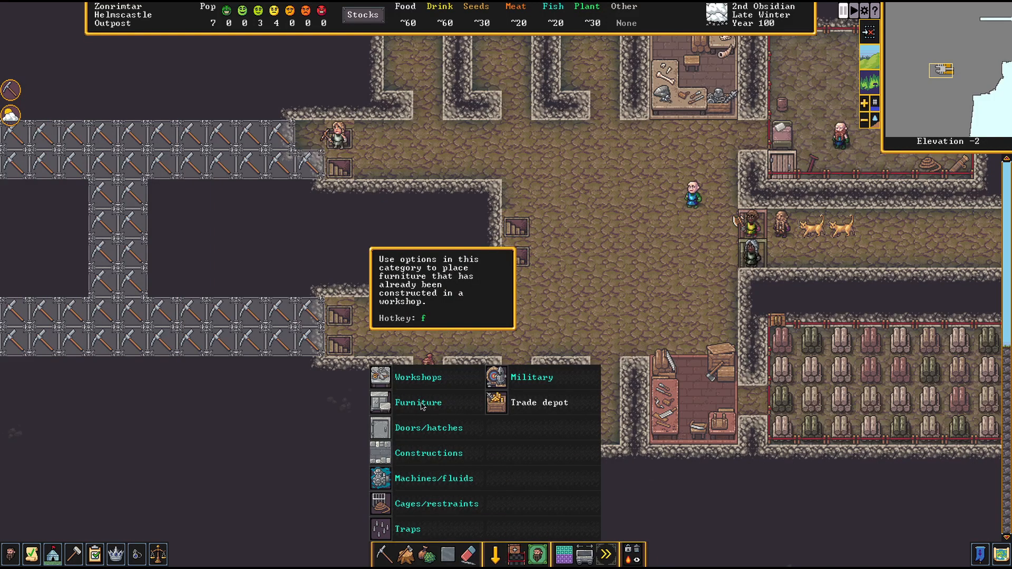
click(417, 402)
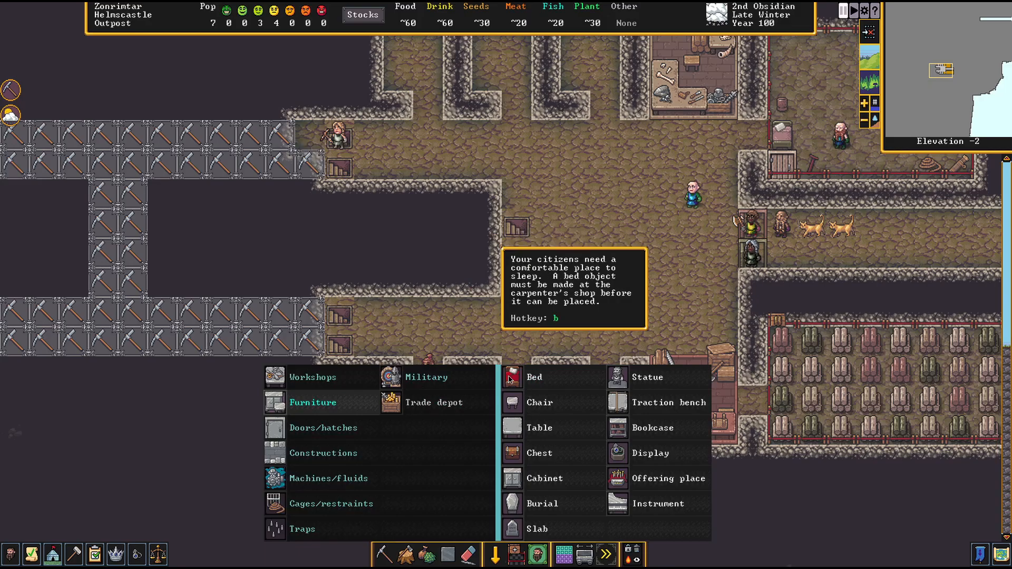
click(532, 377)
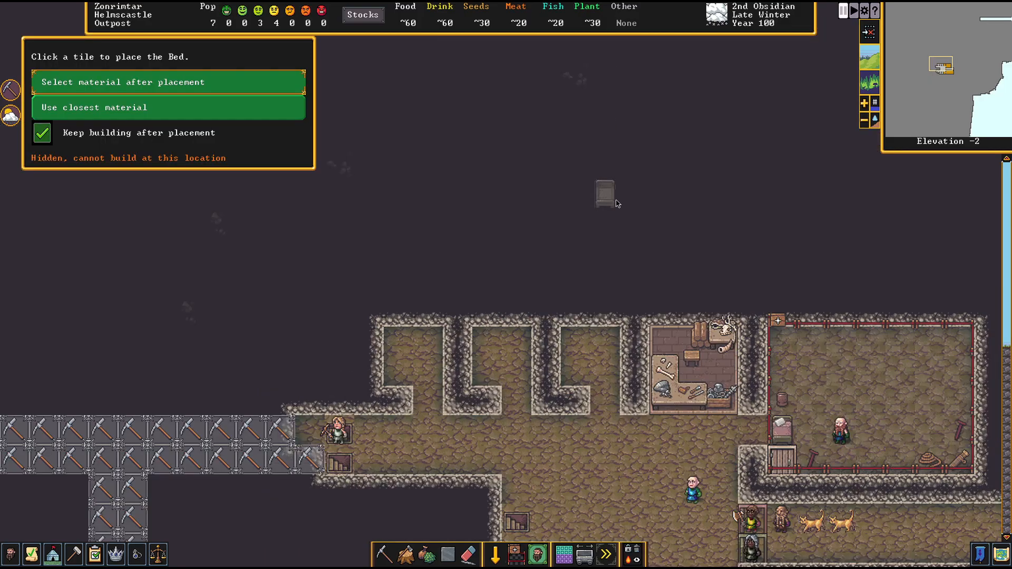
mouse_move(610, 349)
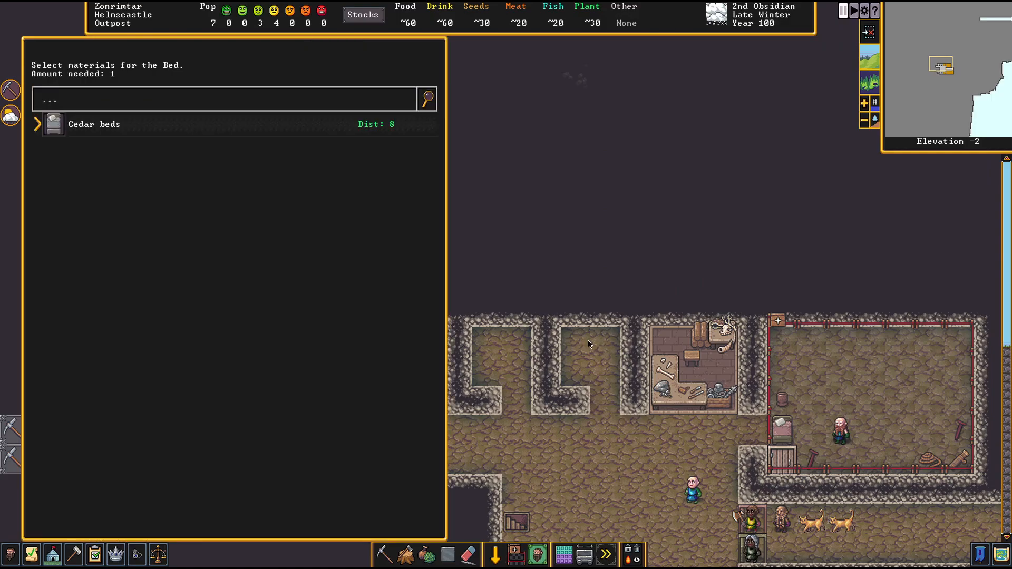
click(94, 124)
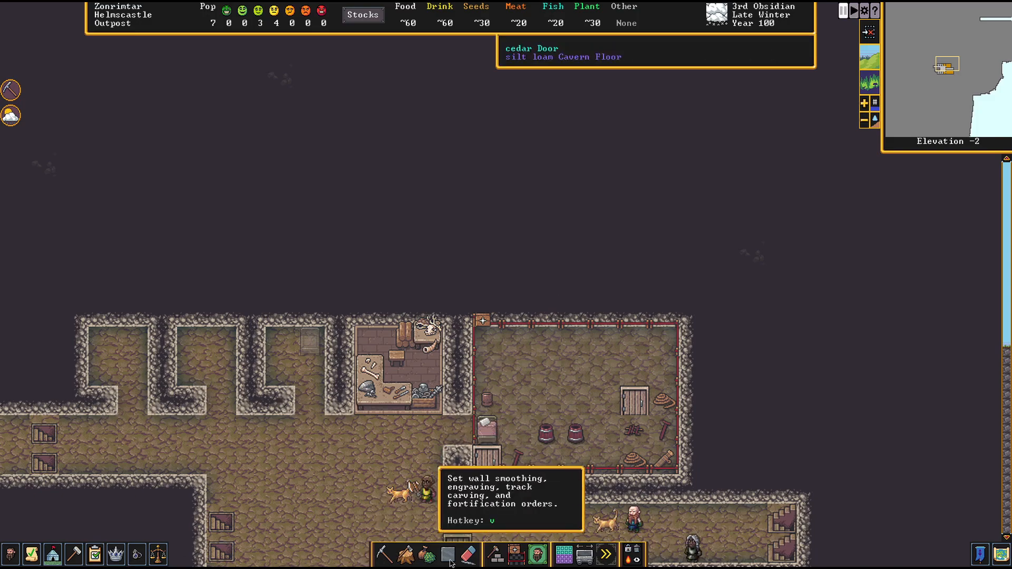
mouse_move(405, 554)
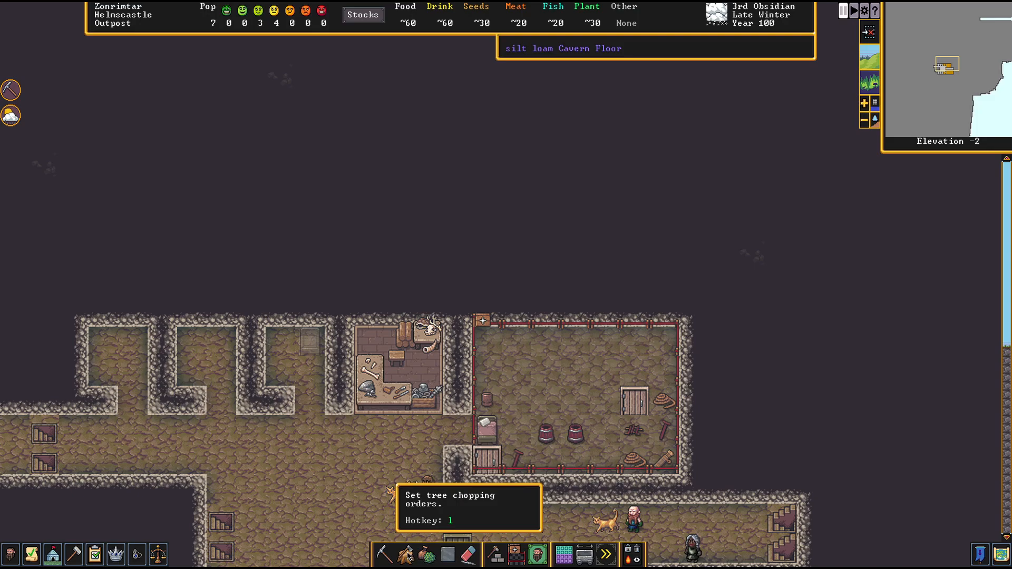
Install larch doors in the entrances of both small northern rooms
click(495, 553)
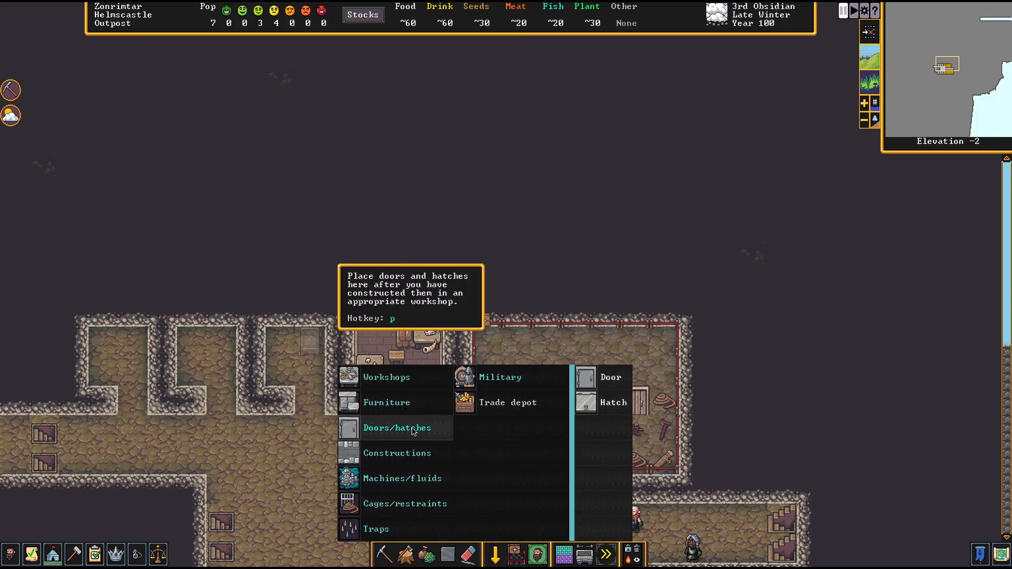
mouse_move(491, 423)
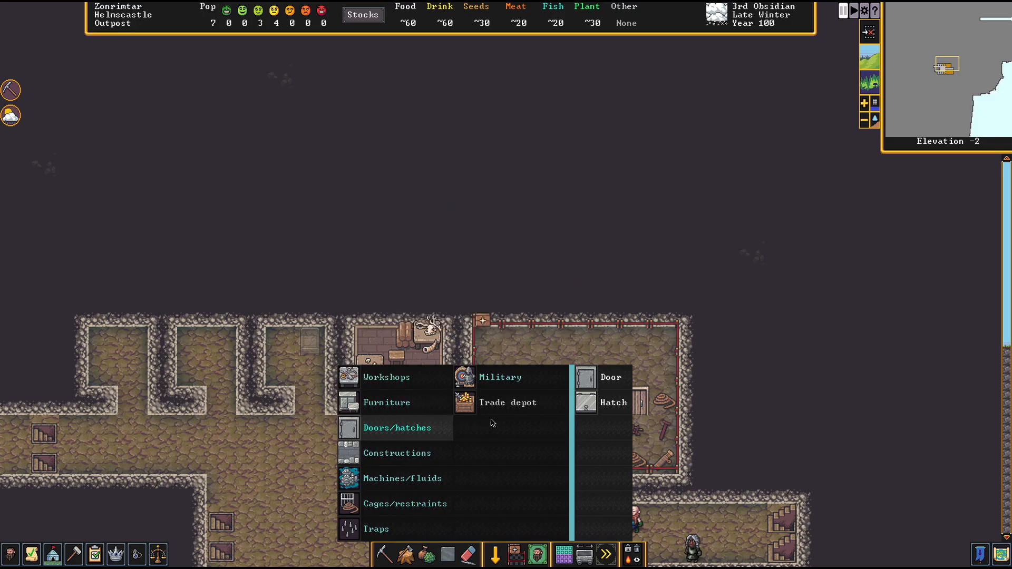
mouse_move(455, 437)
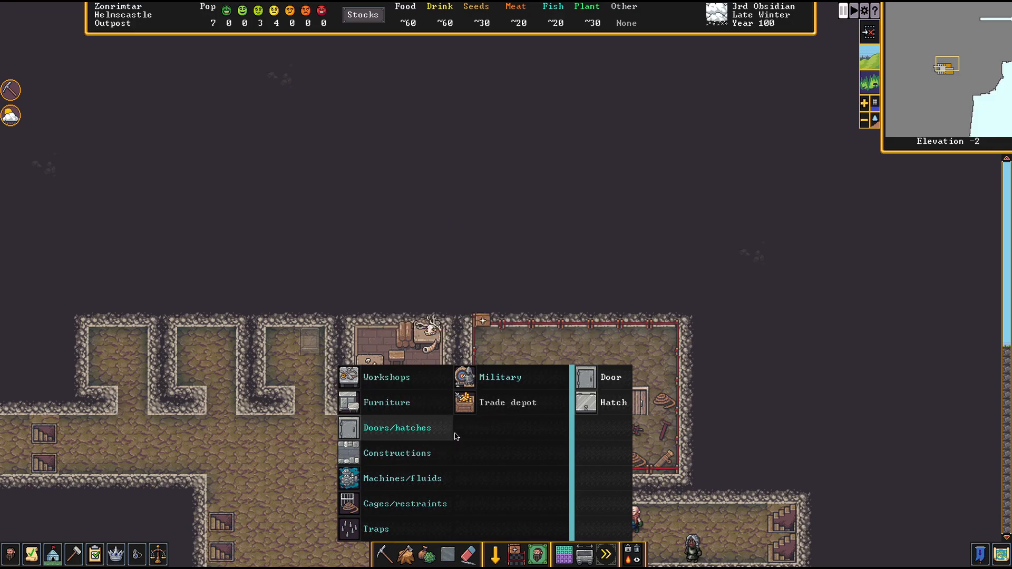
mouse_move(410, 427)
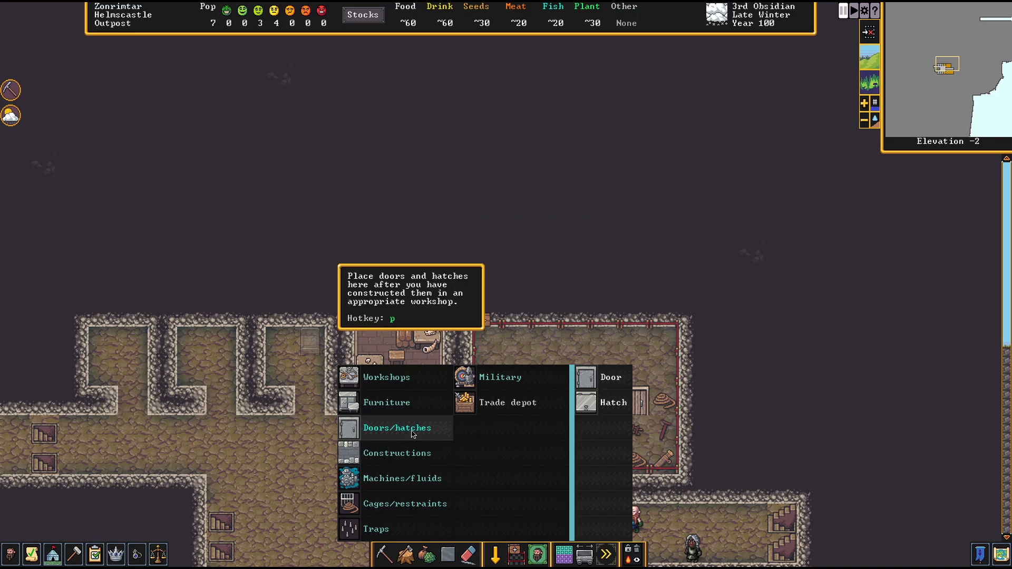
click(609, 377)
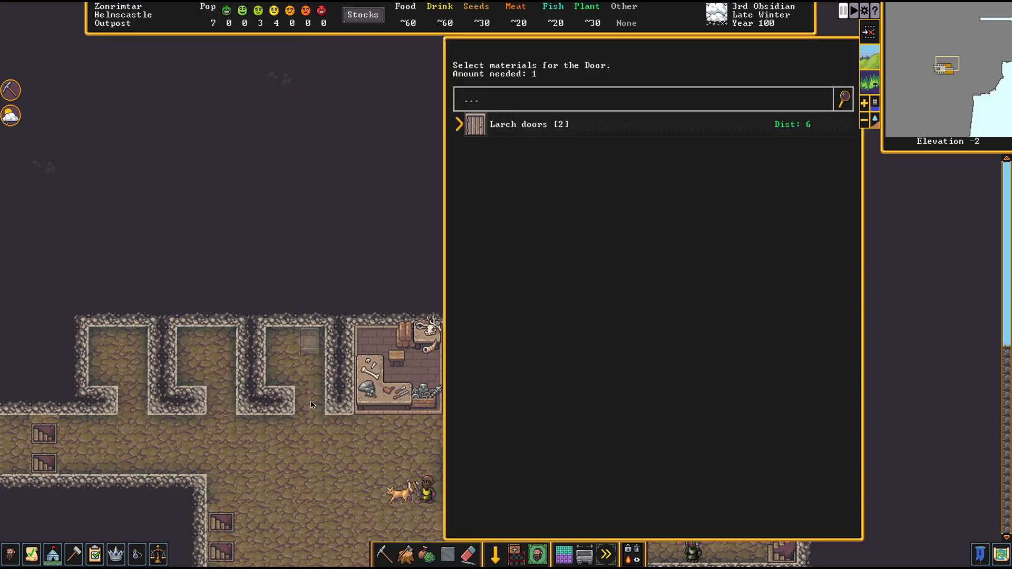
click(518, 124)
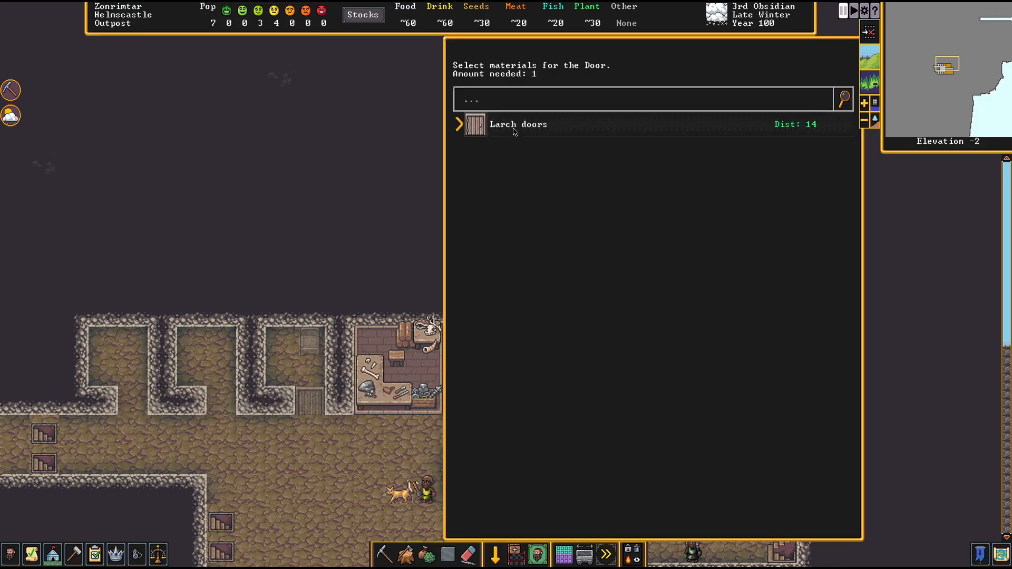
click(518, 124)
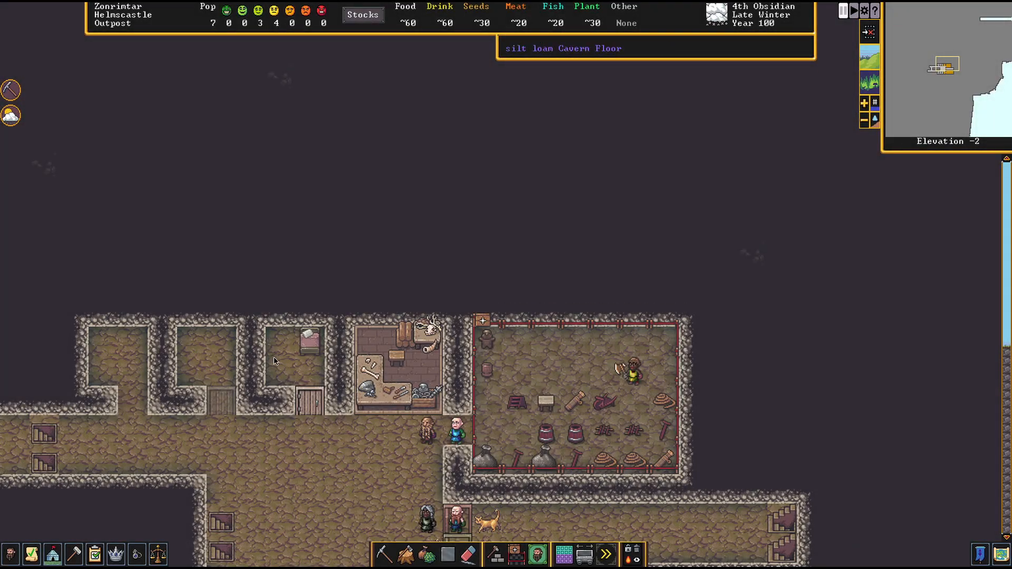
mouse_move(512, 497)
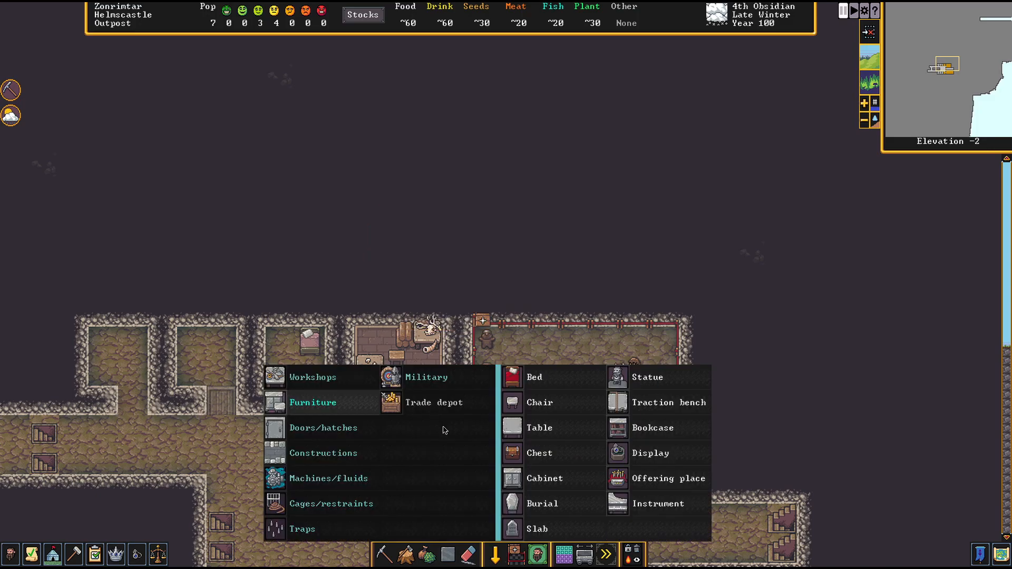
Place a table in another small room and a seat beside it
click(538, 428)
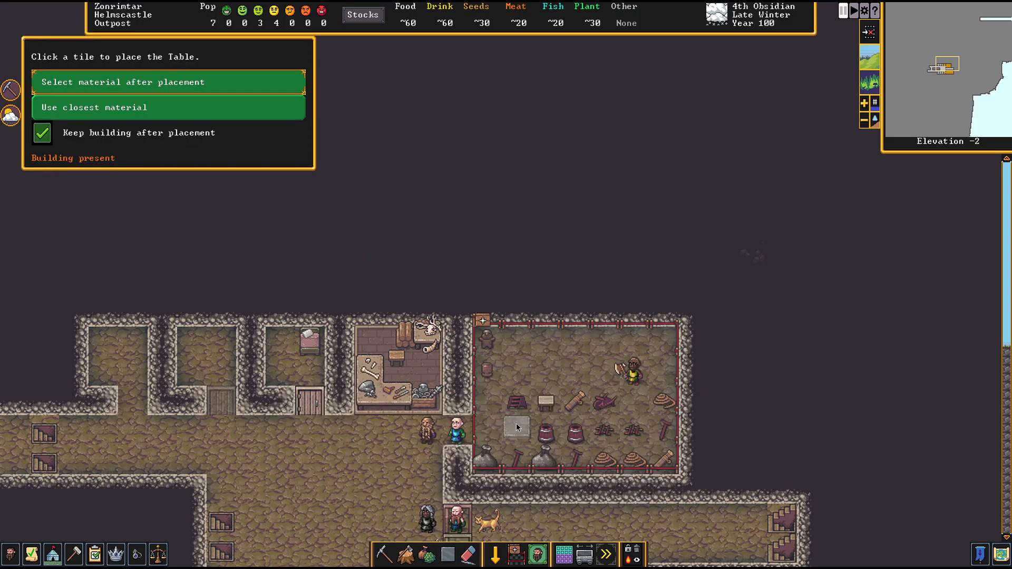
mouse_move(191, 374)
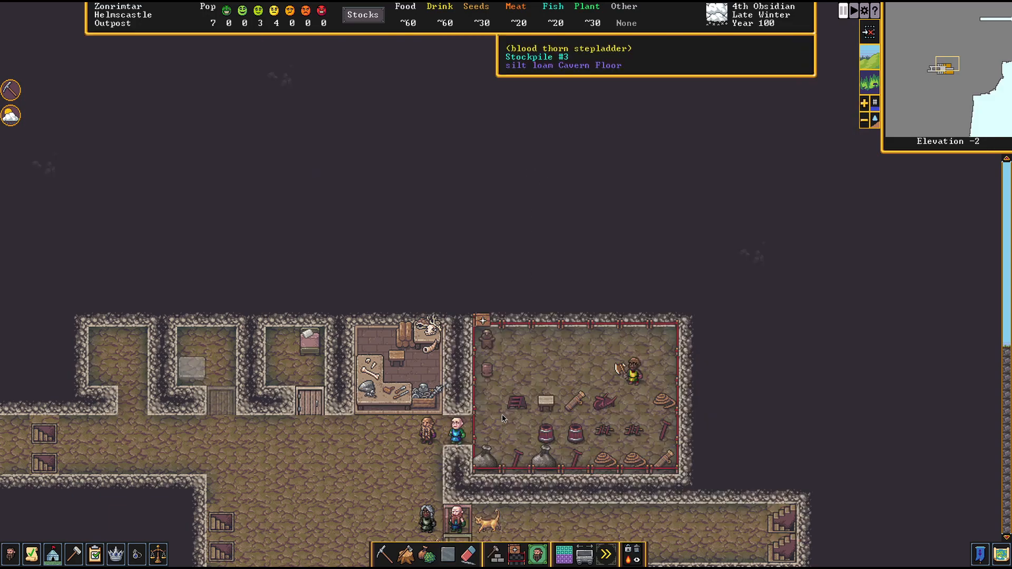
click(495, 555)
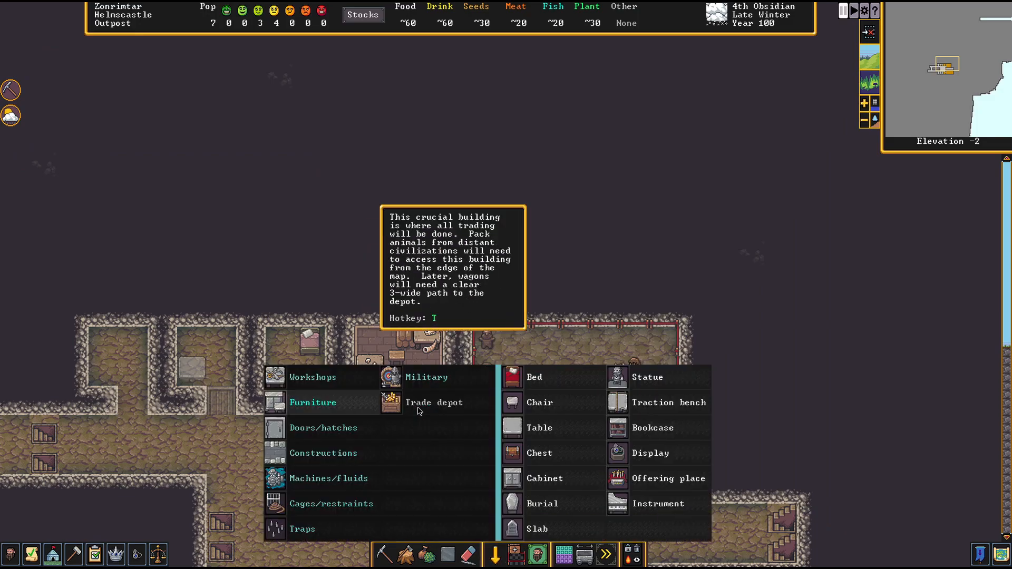
click(538, 402)
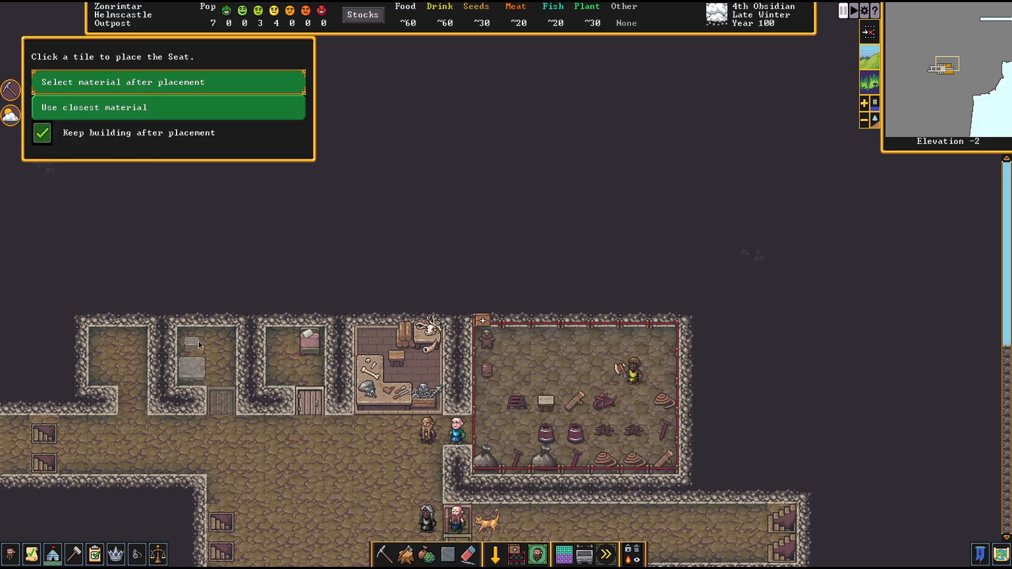
mouse_move(345, 454)
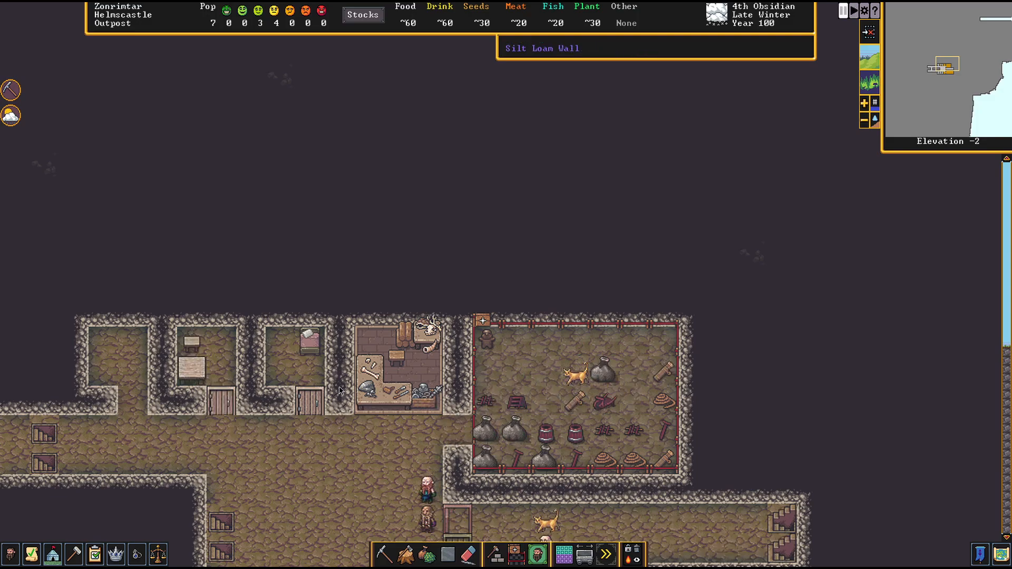
Designate the room with the bed as a bedroom zone using Multi
click(536, 554)
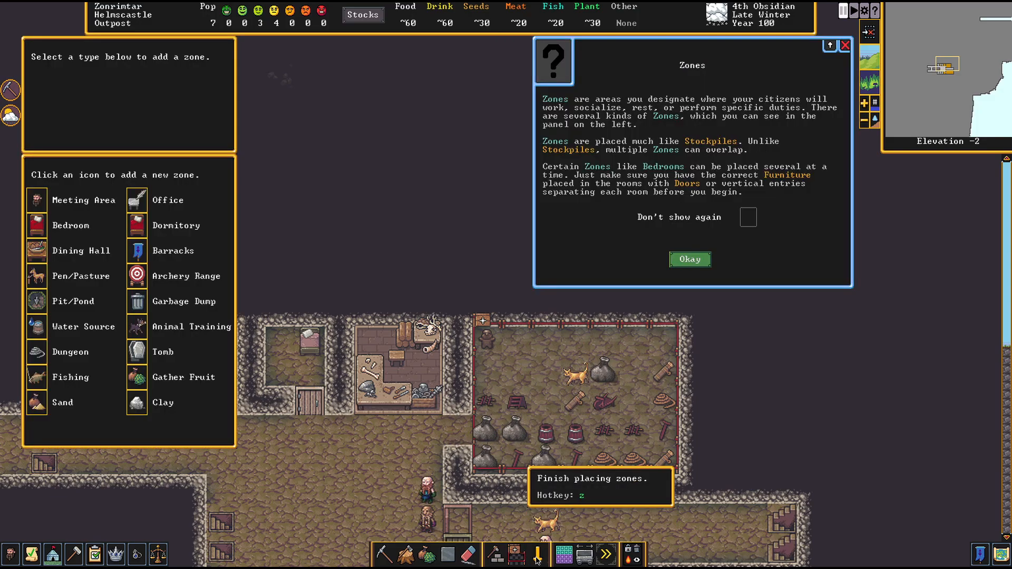
click(37, 225)
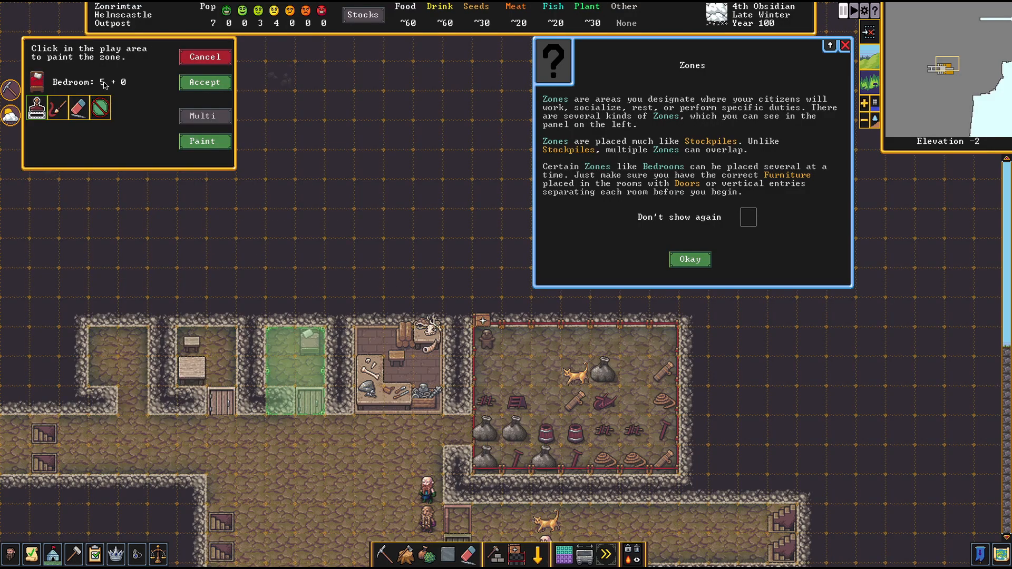
mouse_move(205, 116)
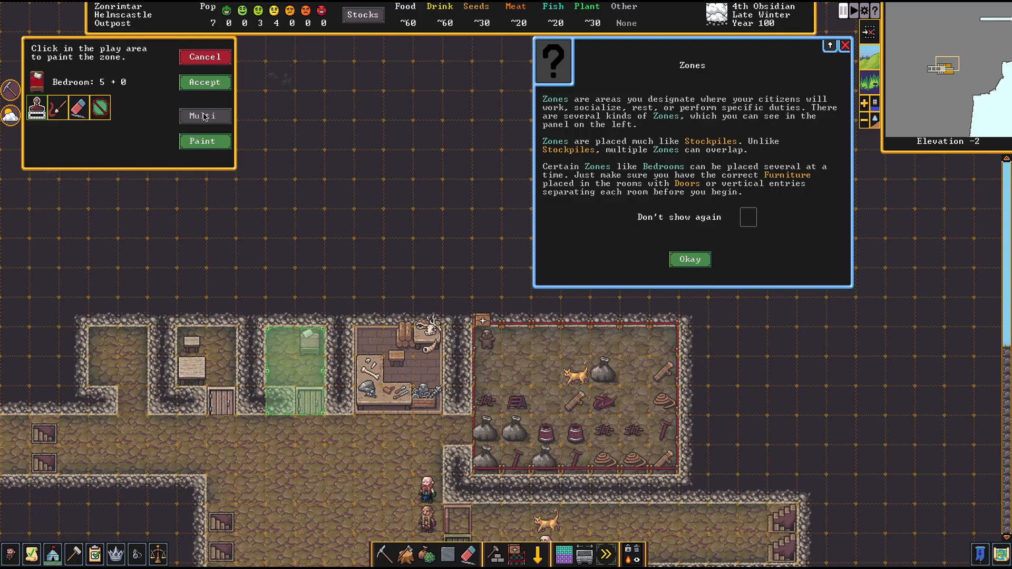
click(205, 115)
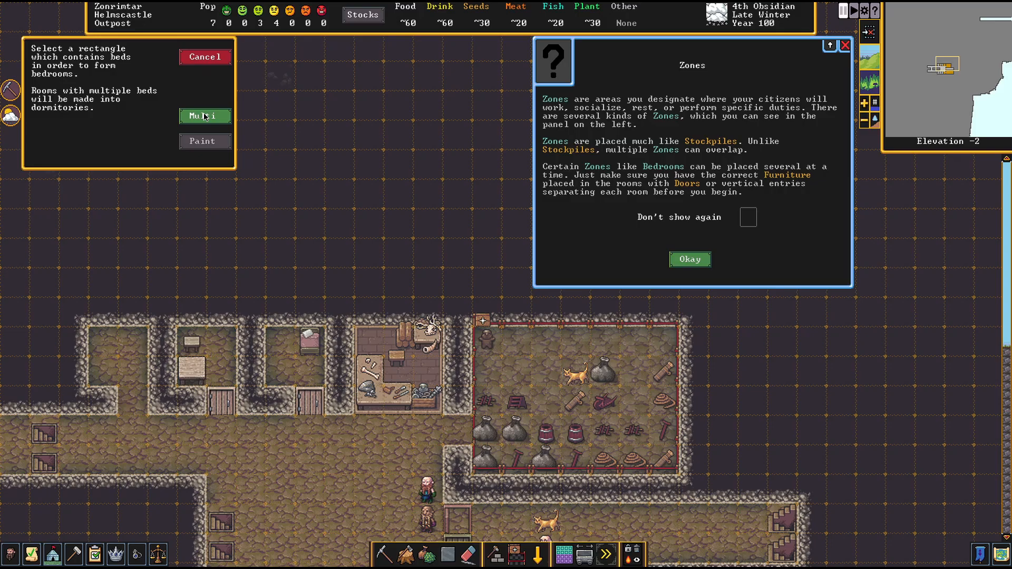
click(204, 57)
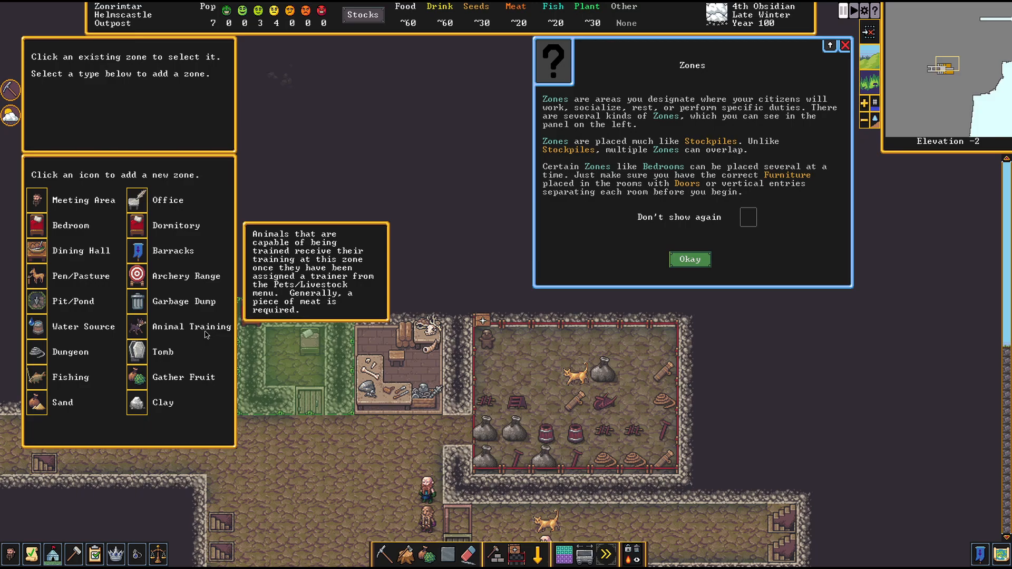
mouse_move(136, 199)
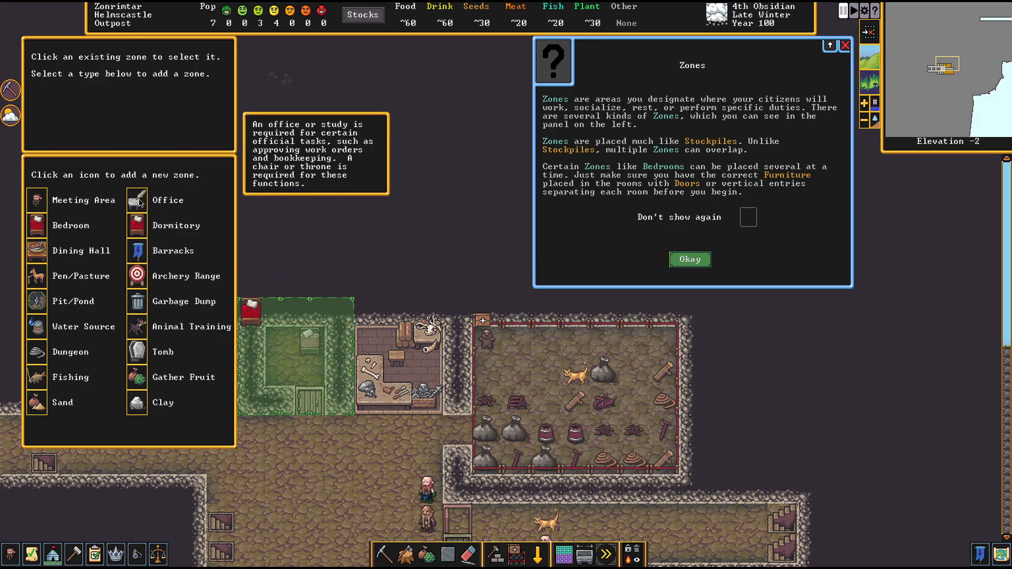
Add an office zone over the chair room assigned to the expedition leader
click(136, 200)
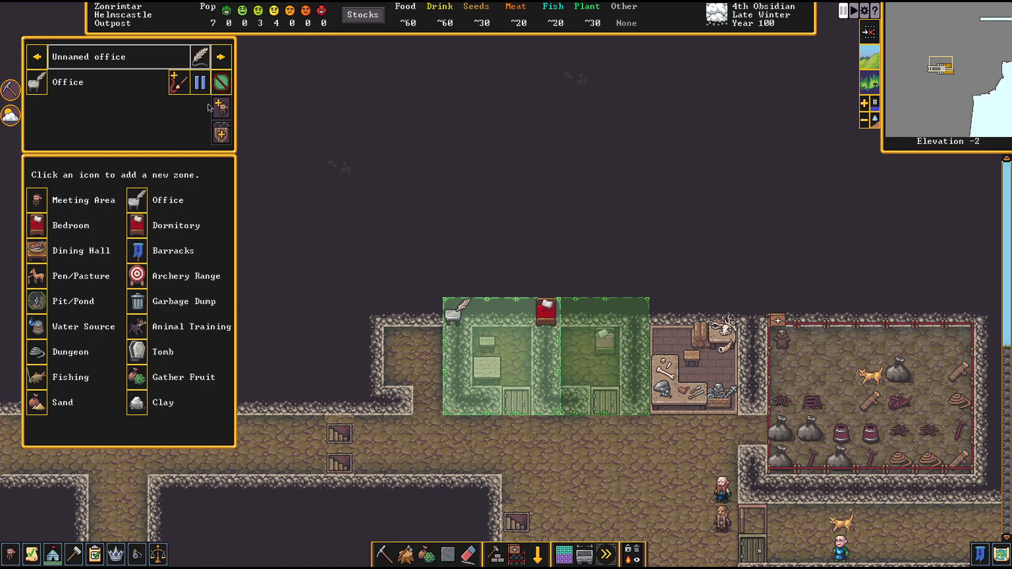
click(221, 107)
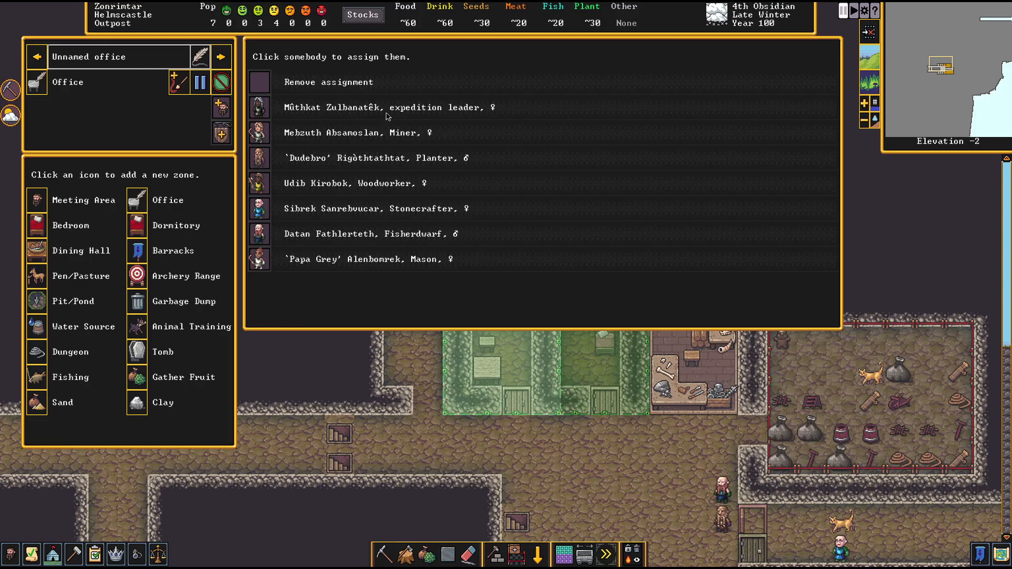
click(387, 107)
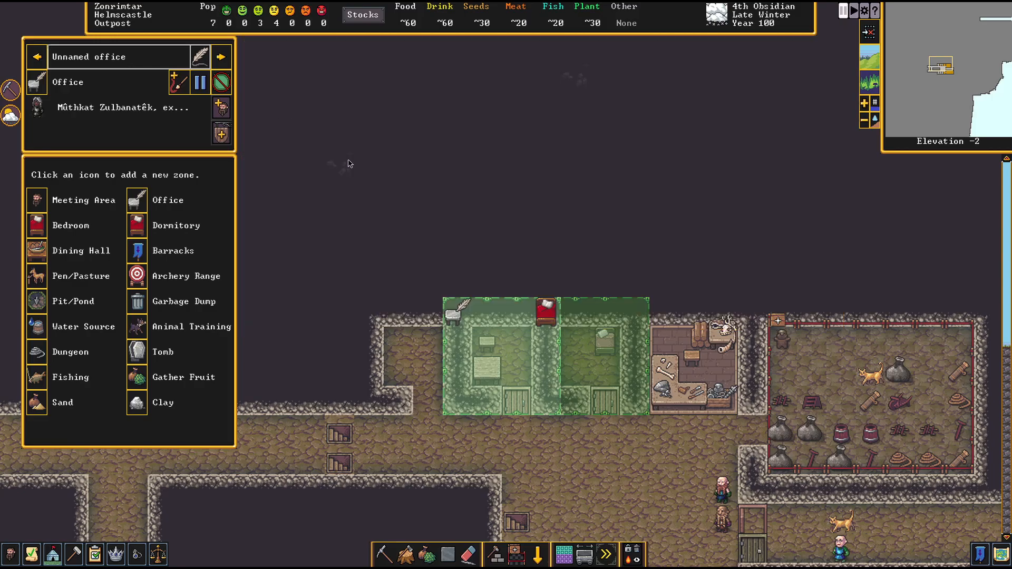
mouse_move(553, 313)
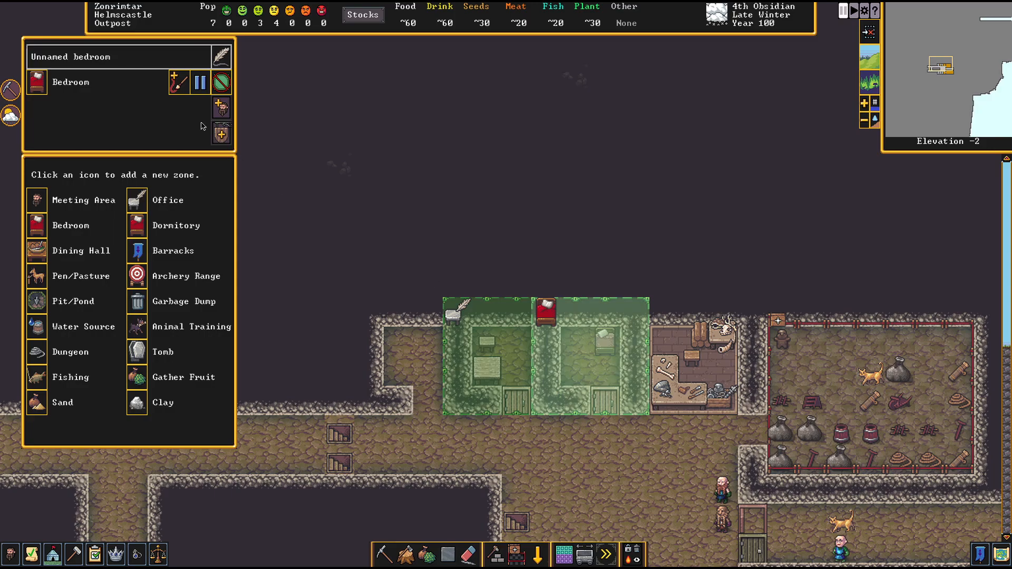
click(221, 107)
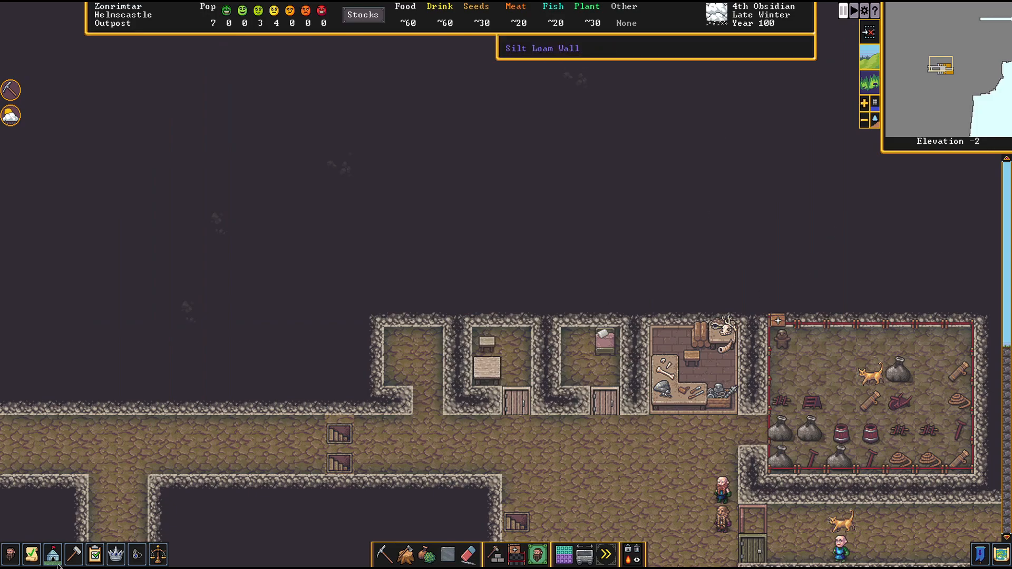
click(115, 554)
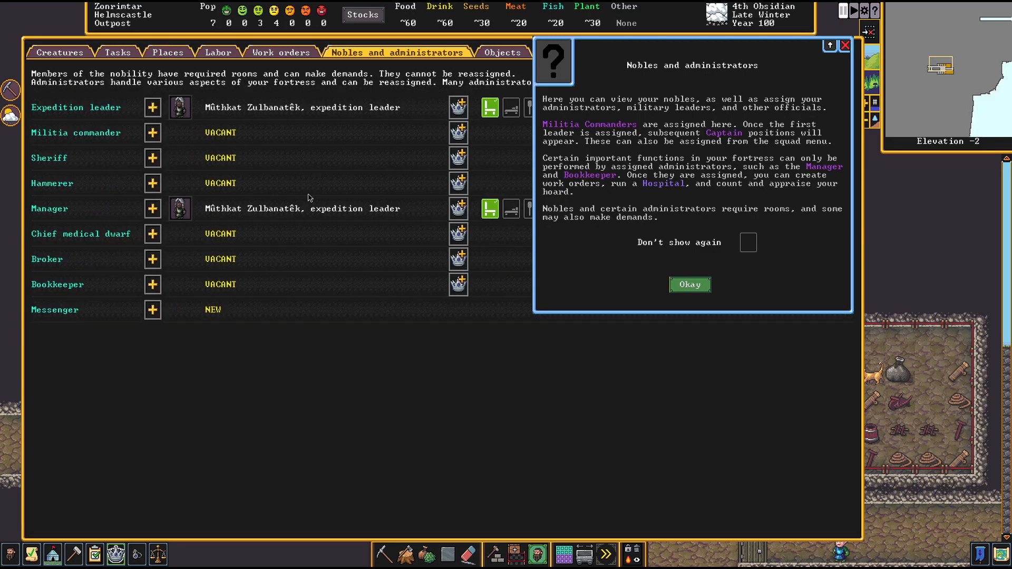
mouse_move(689, 285)
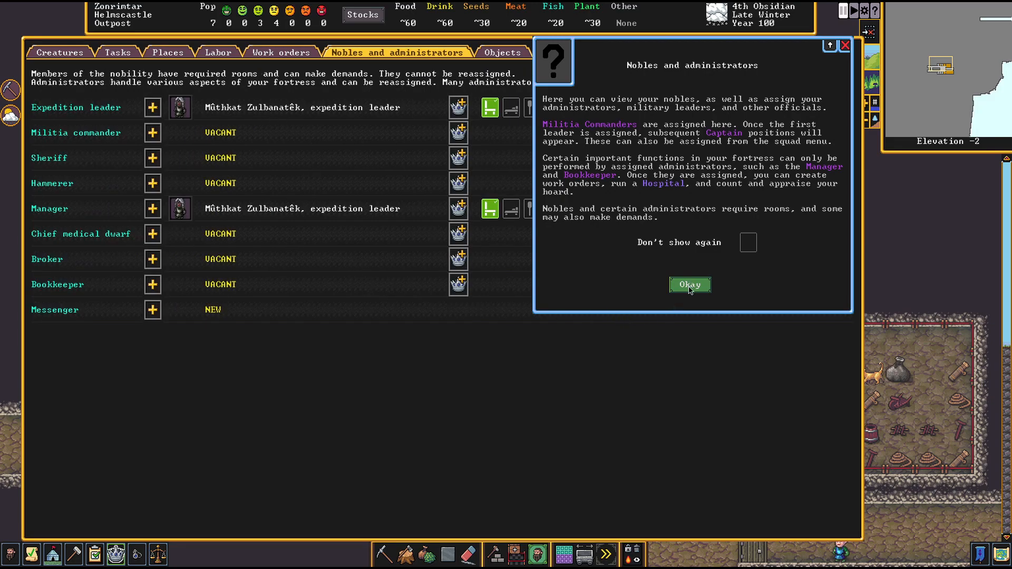
click(689, 285)
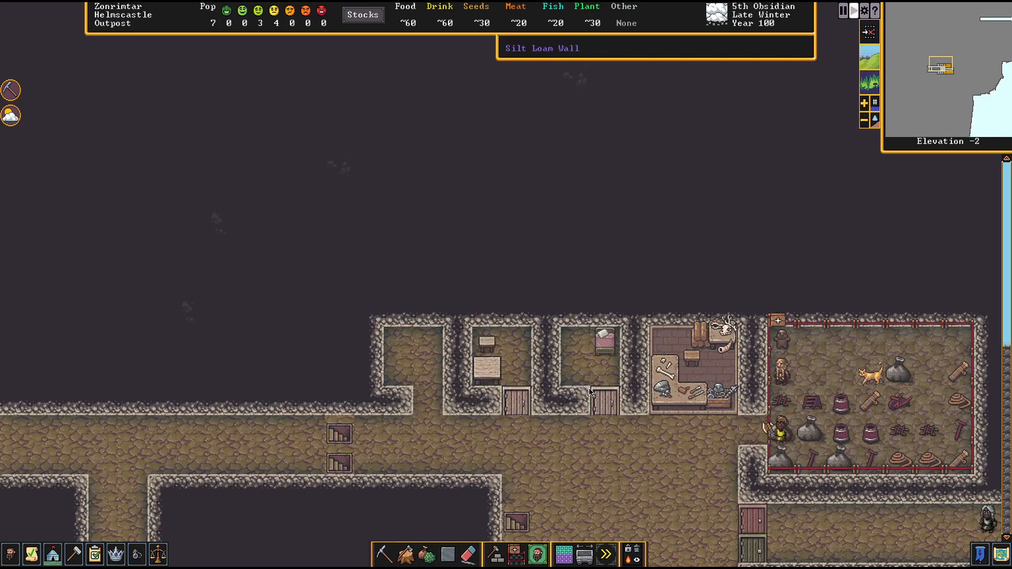
Show the Craftsdwarf's Workshop work orders list
click(694, 362)
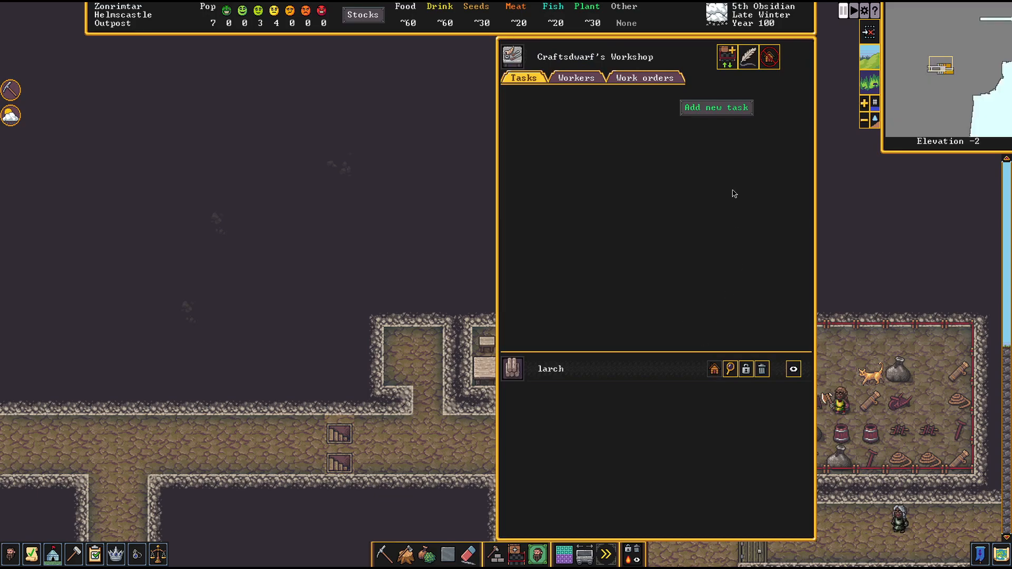
click(644, 78)
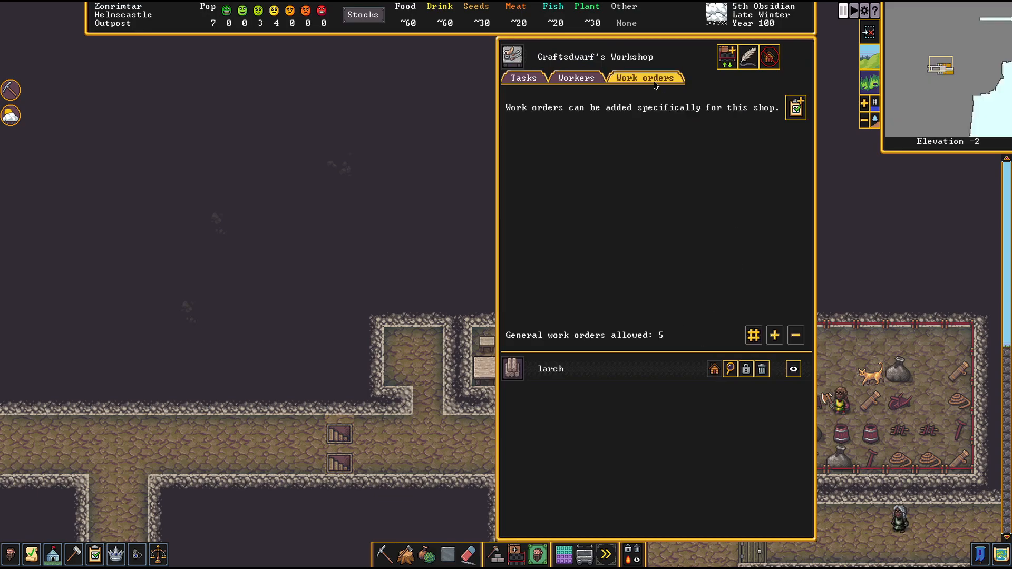
click(523, 77)
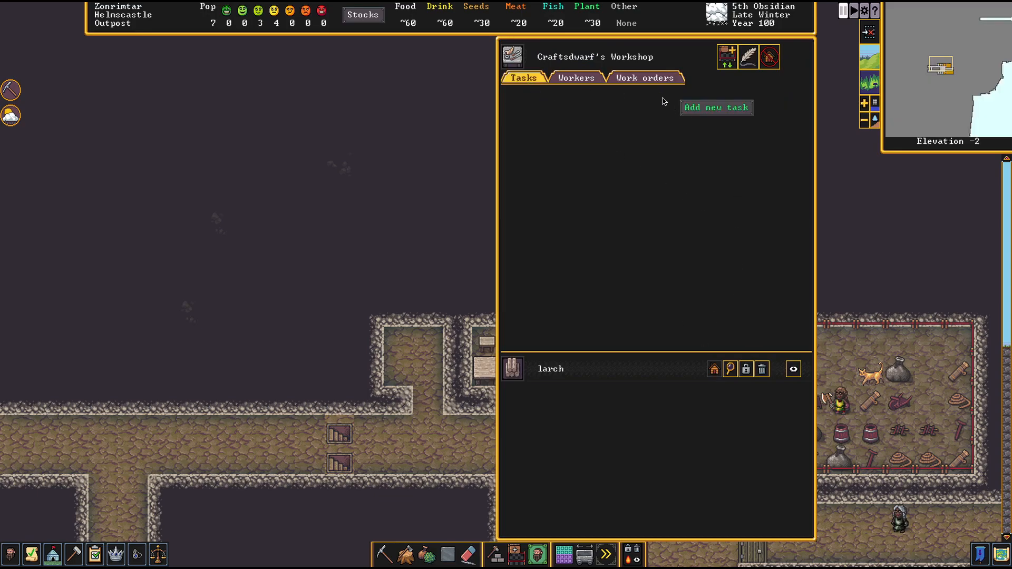
click(641, 78)
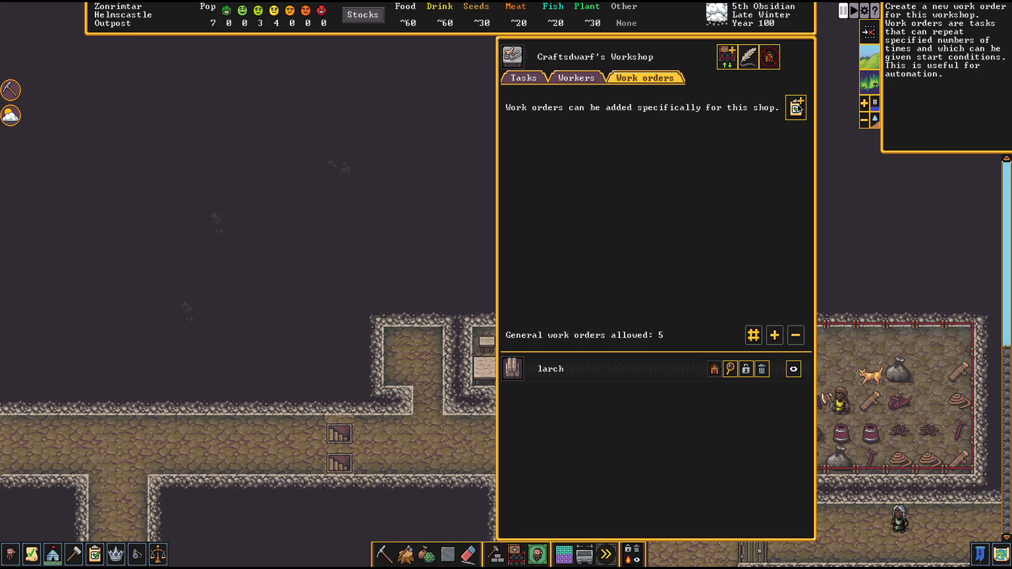
Add a 'Make wooden figurine' order, found by searching WOOD
click(795, 108)
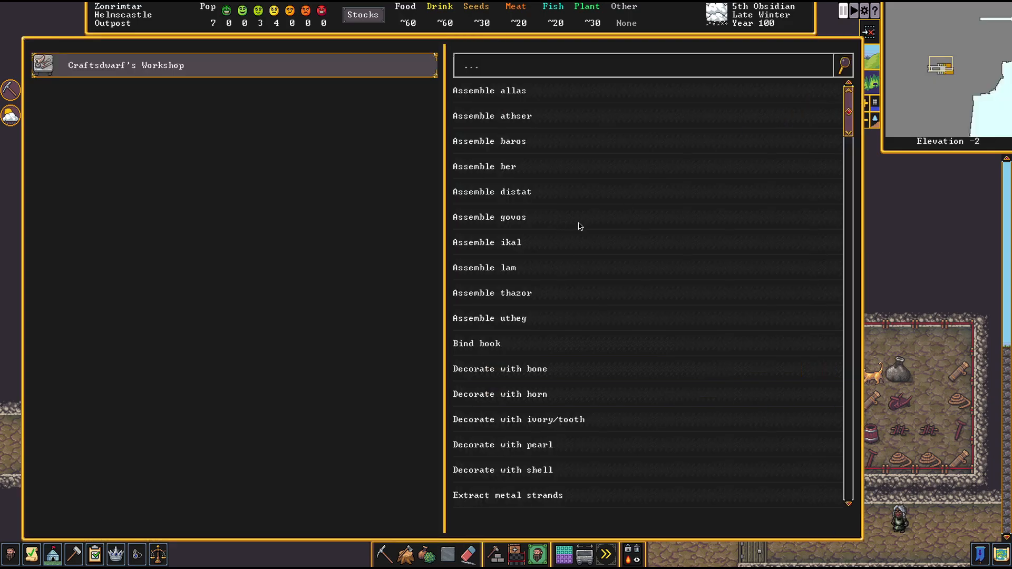
scroll(down, 3)
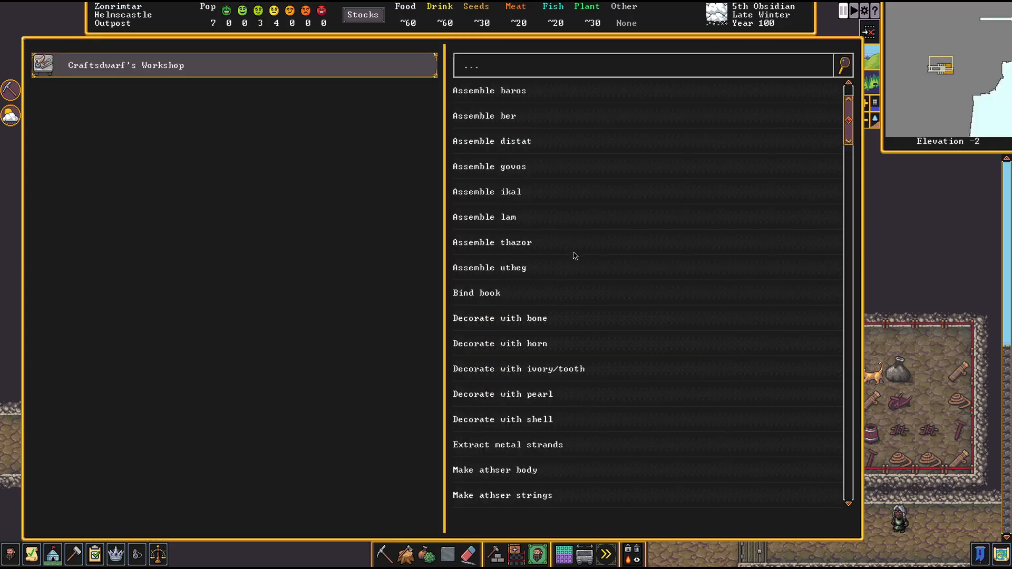
scroll(down, 3)
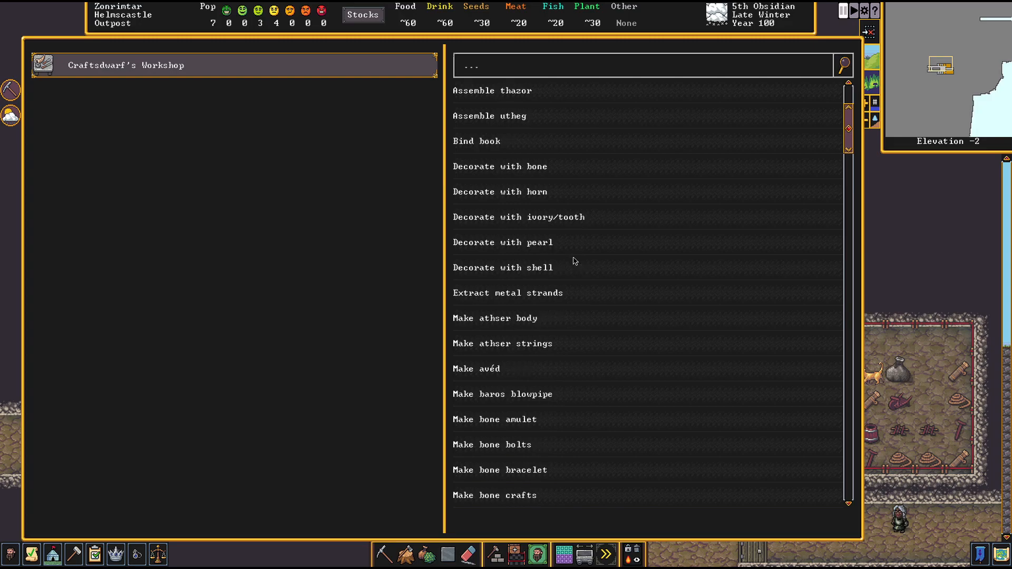
scroll(down, 3)
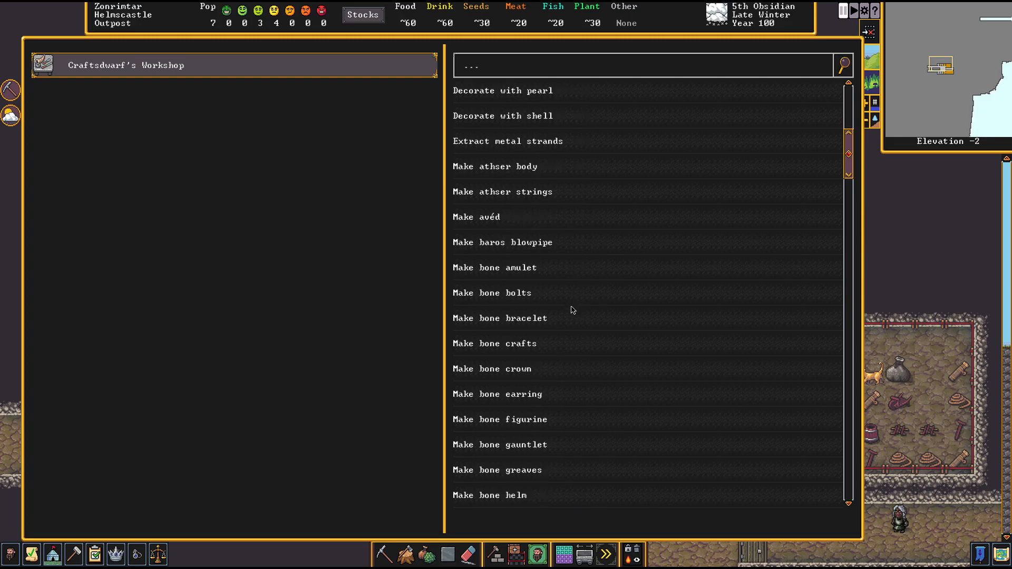
scroll(down, 3)
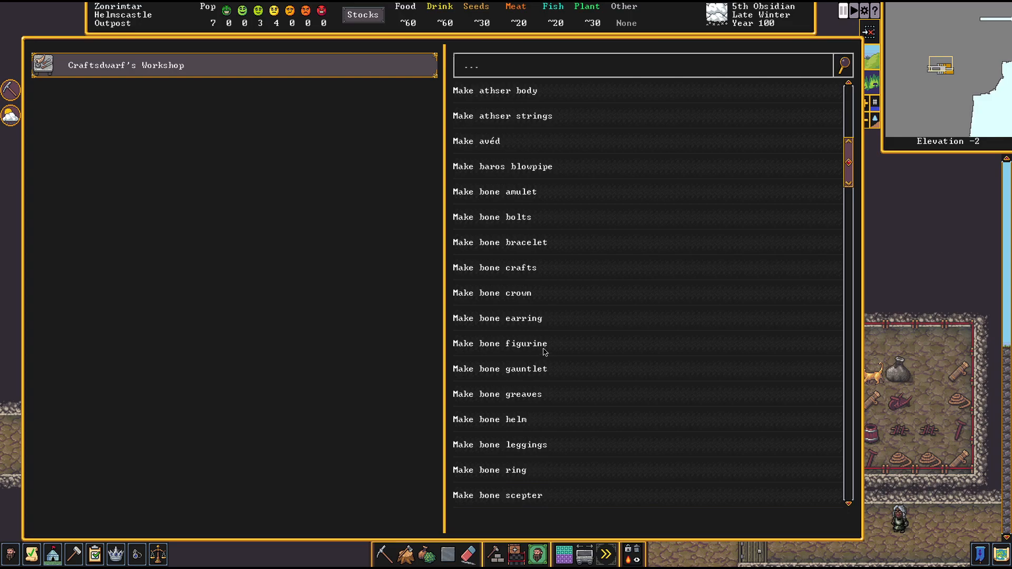
scroll(down, 3)
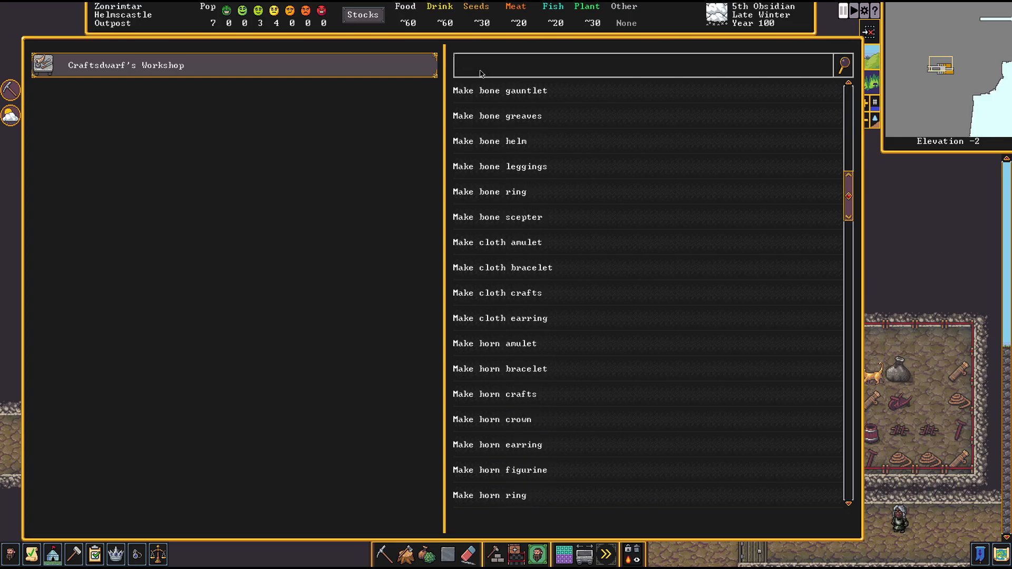
text(WOOD)
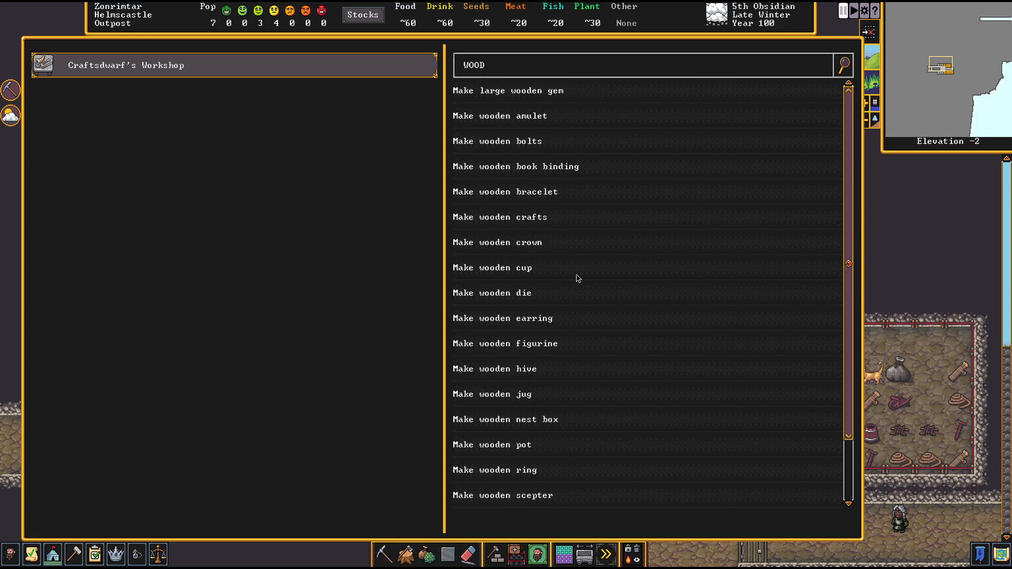
mouse_move(562, 295)
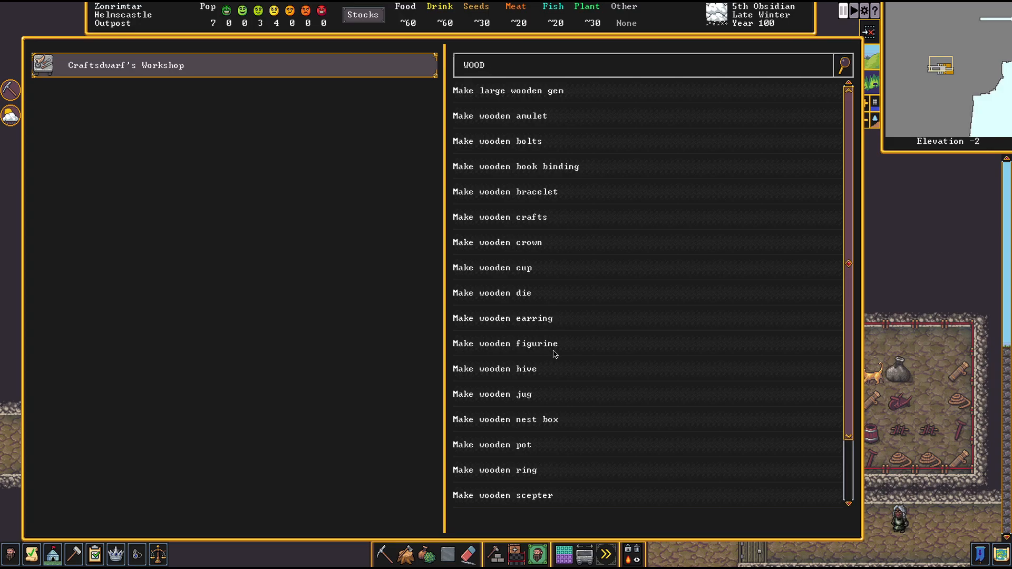
click(523, 342)
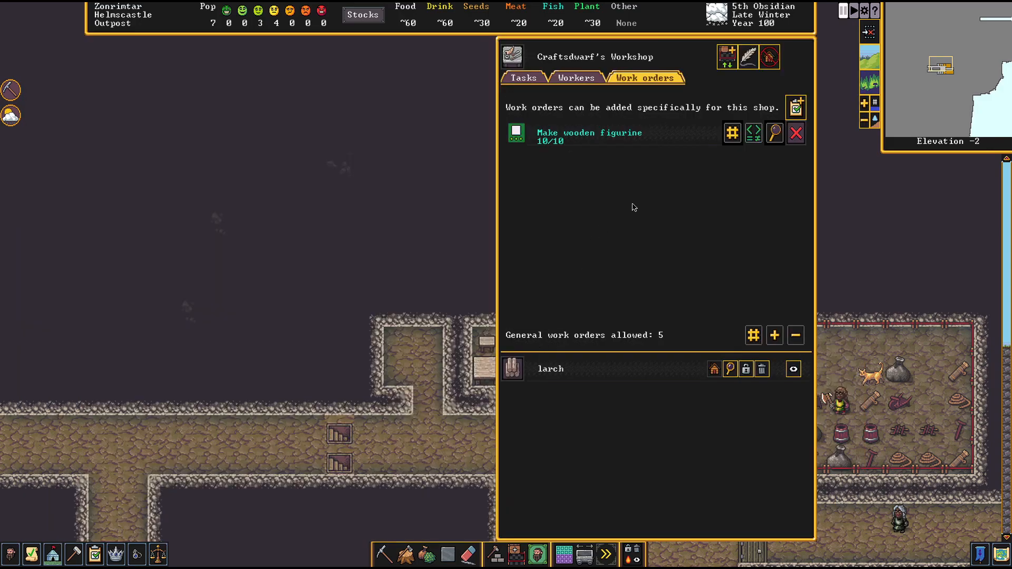
mouse_move(696, 181)
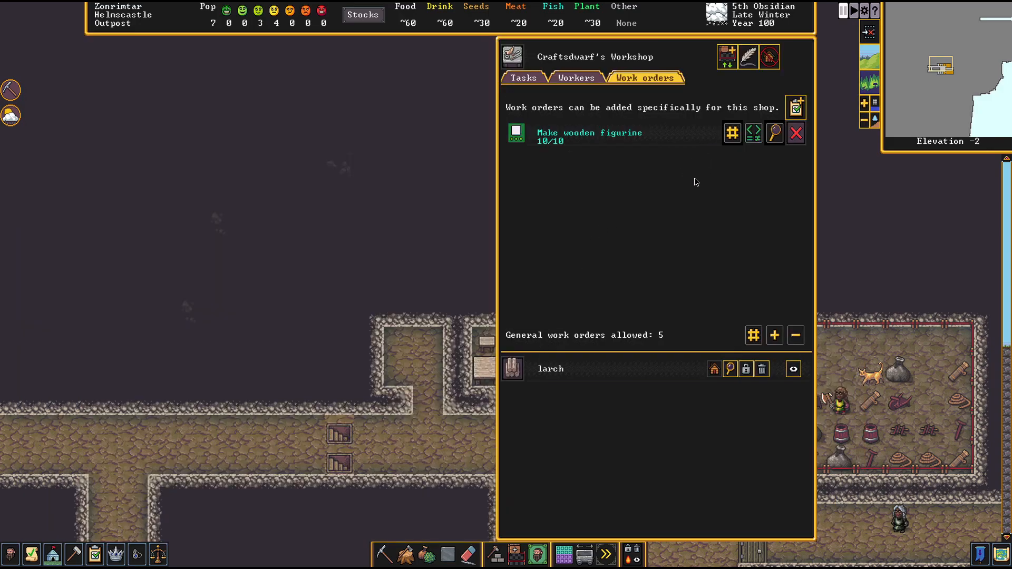
mouse_move(690, 272)
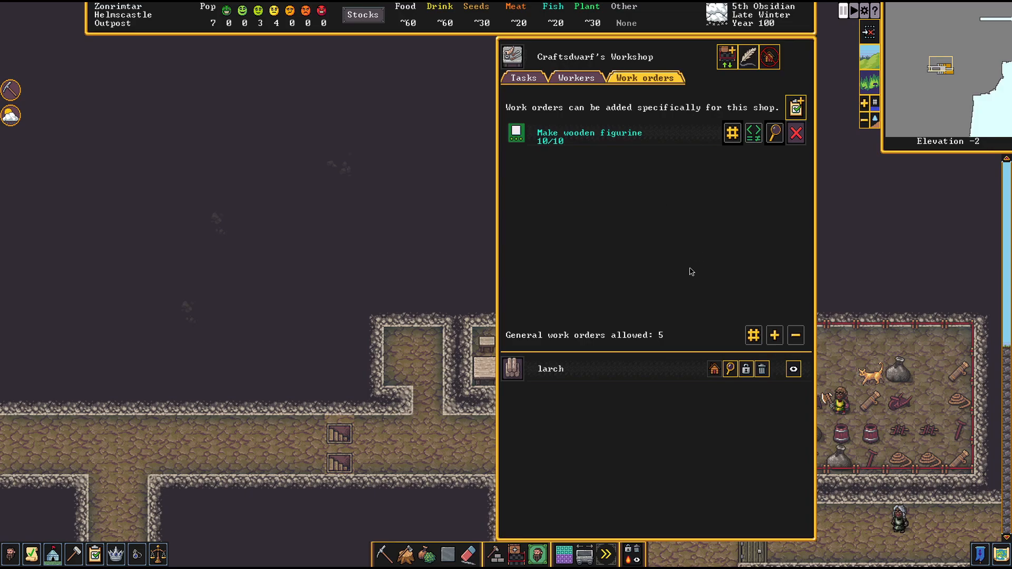
mouse_move(686, 272)
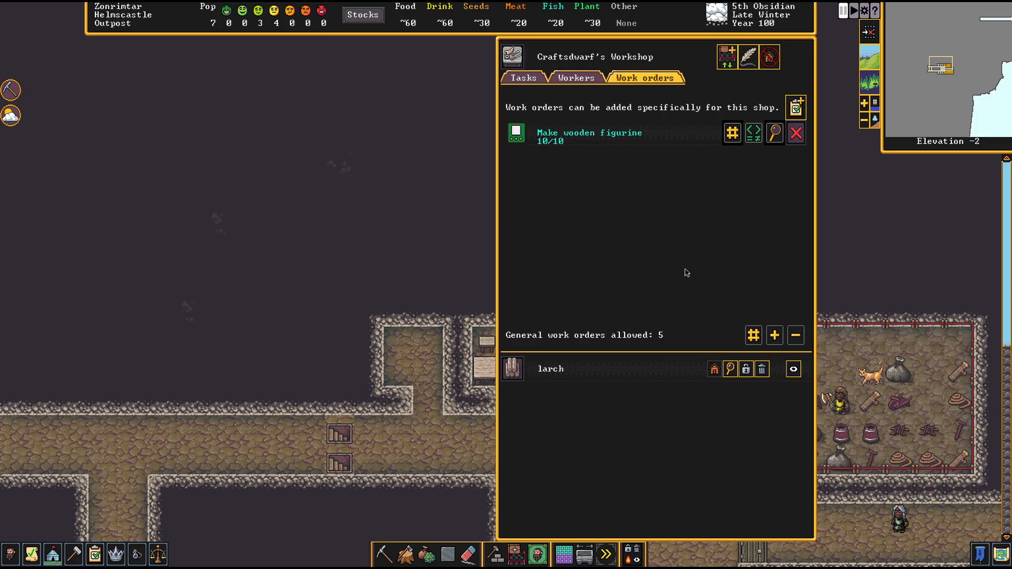
mouse_move(472, 251)
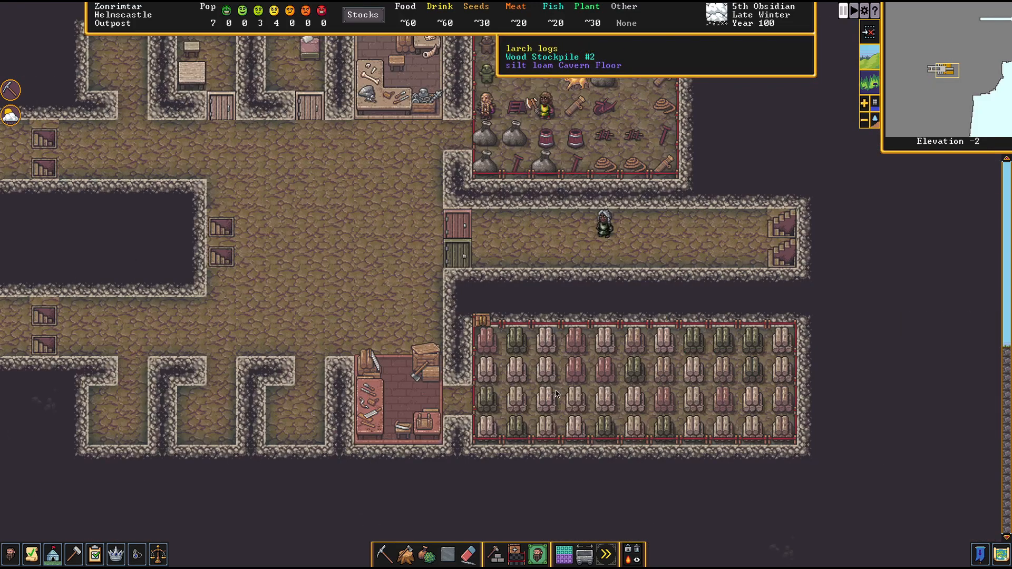
Add a Carpenter's Workshop 'Make bed' order, then search DOOR for another order
click(387, 387)
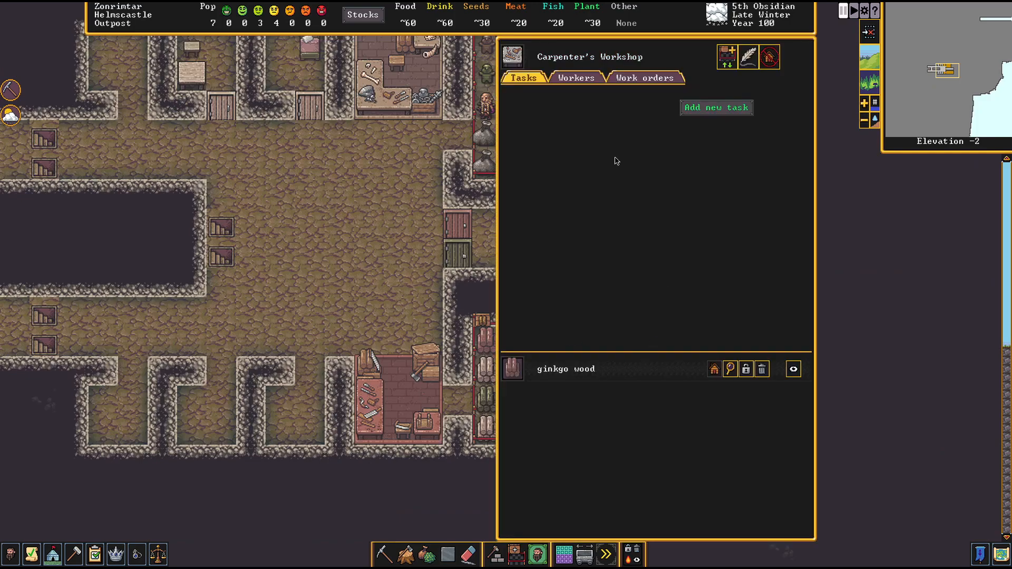
click(644, 77)
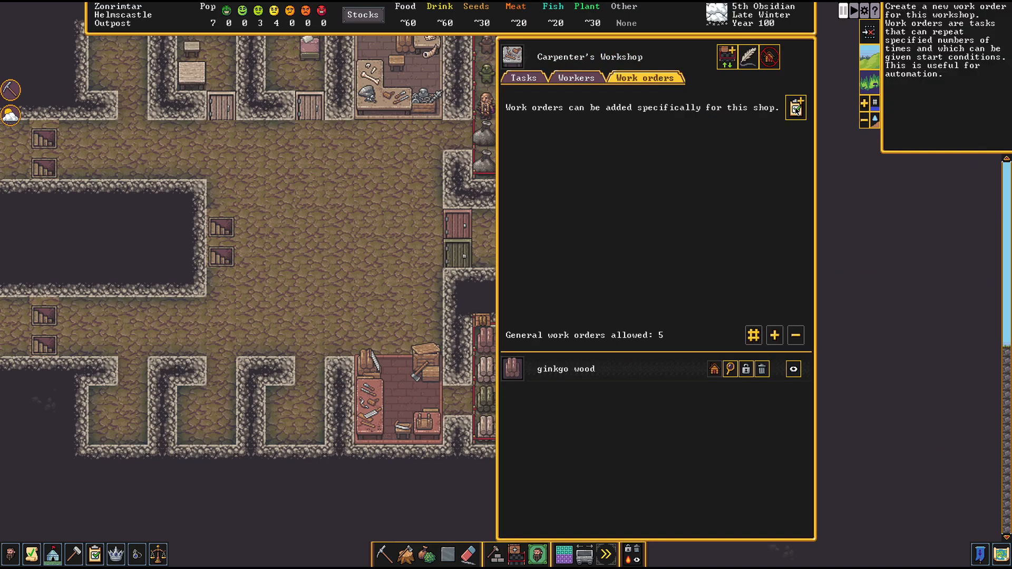
click(796, 108)
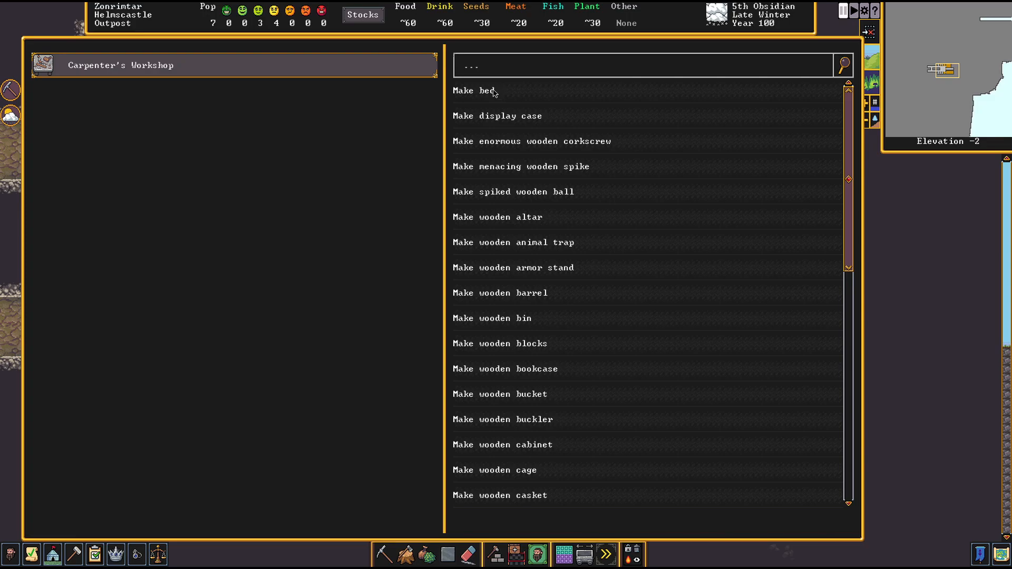
click(483, 90)
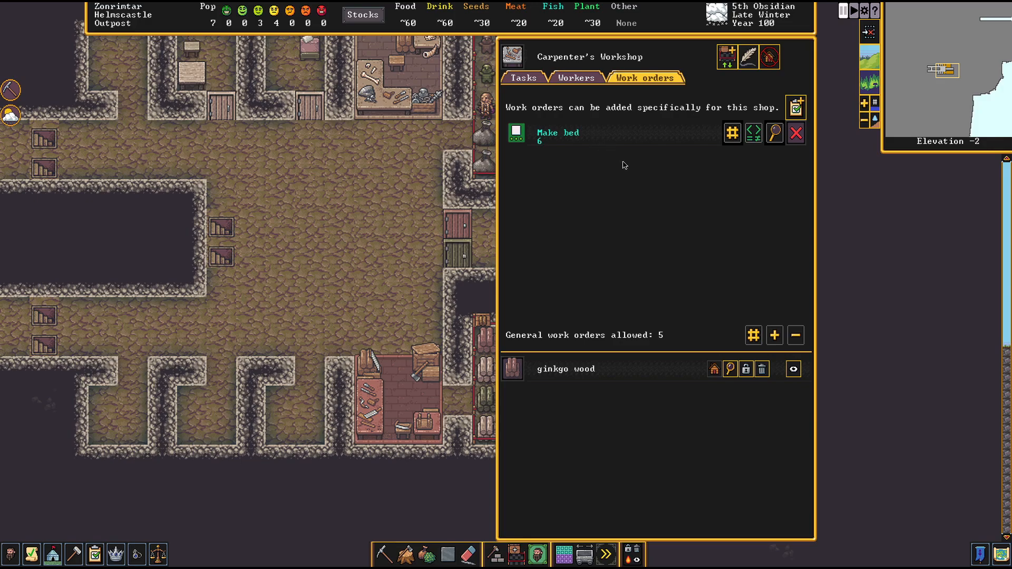
mouse_move(617, 142)
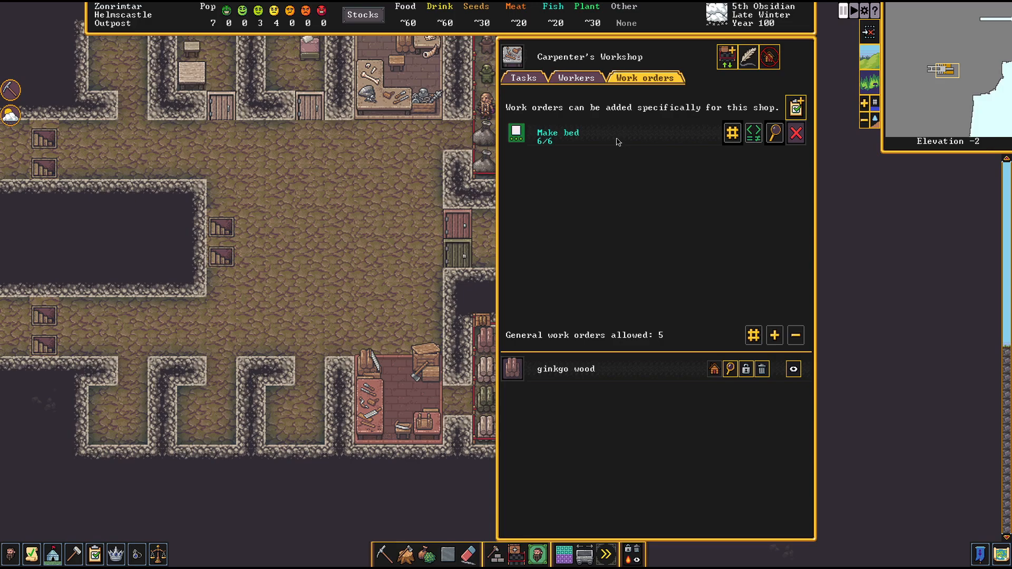
mouse_move(710, 231)
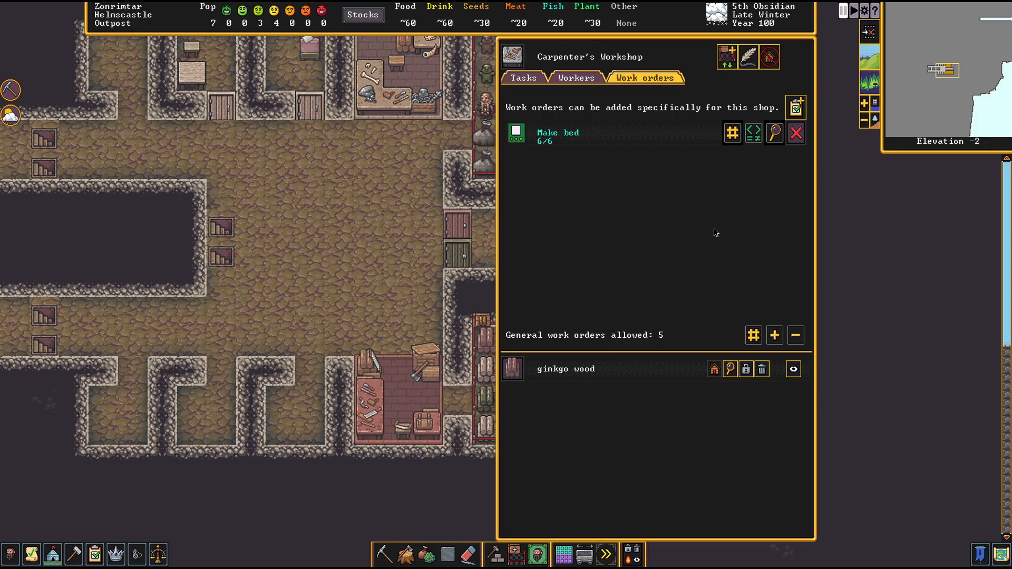
mouse_move(775, 201)
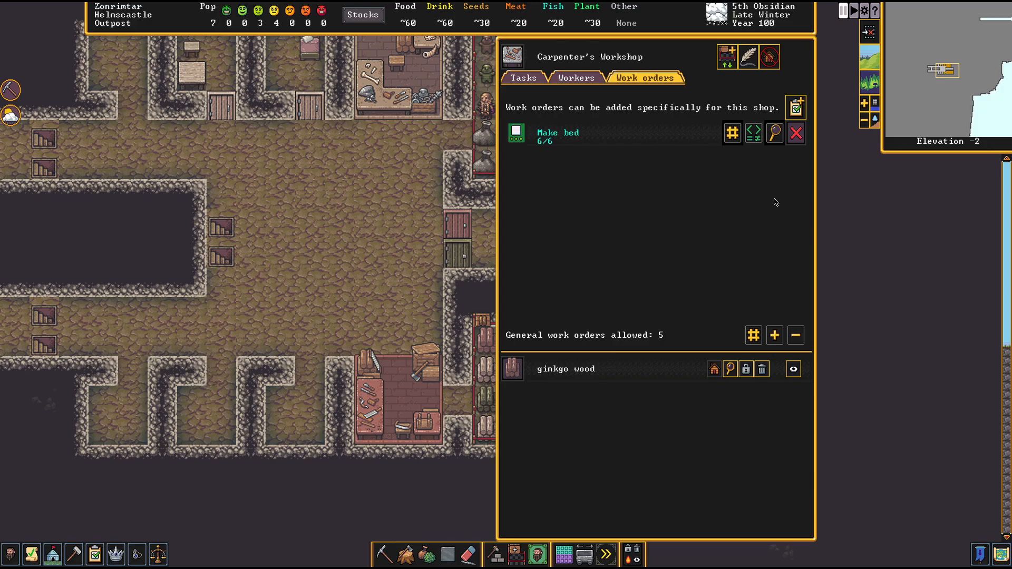
click(796, 107)
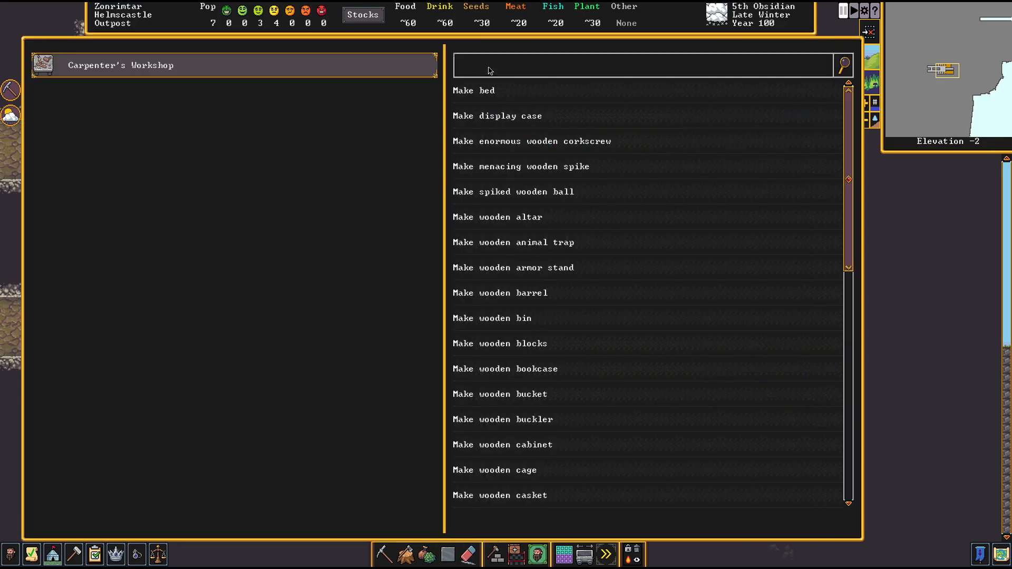
text(DOOR)
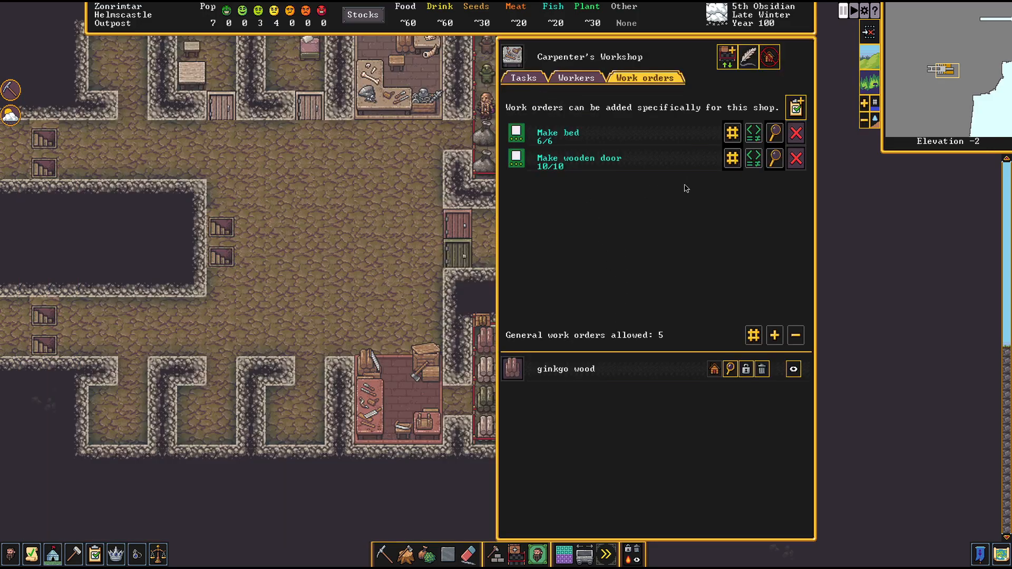
mouse_move(606, 248)
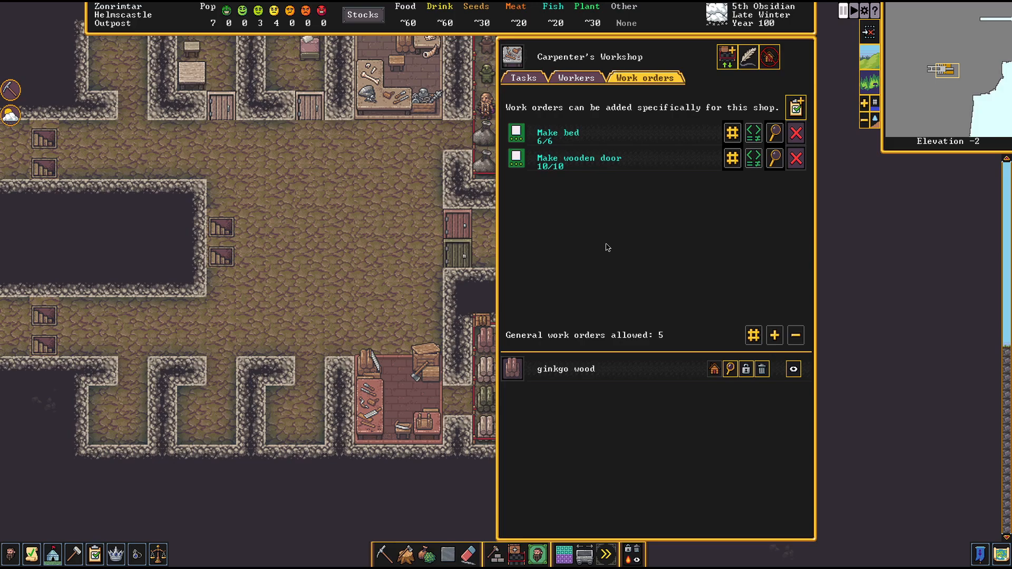
mouse_move(602, 196)
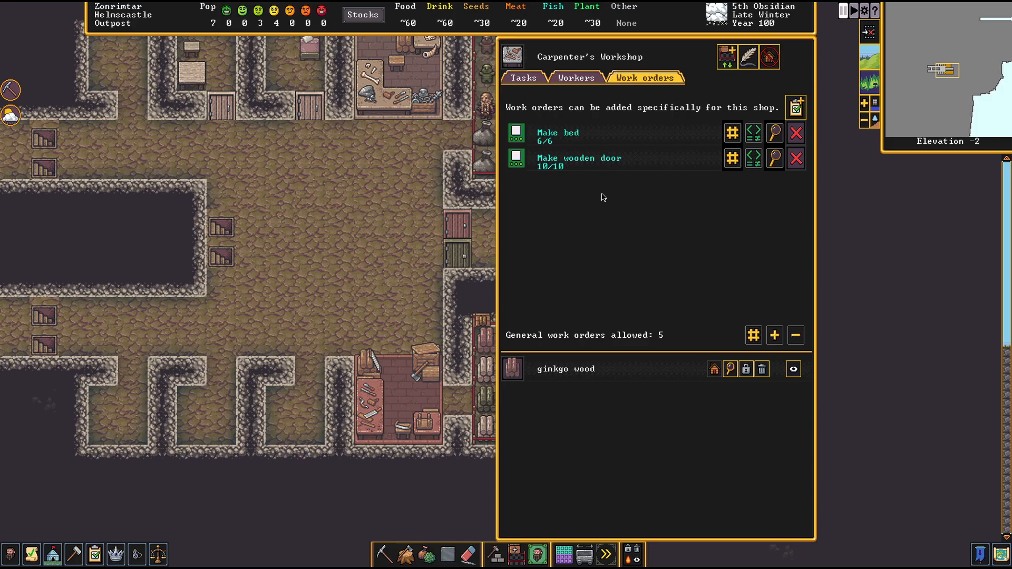
mouse_move(595, 165)
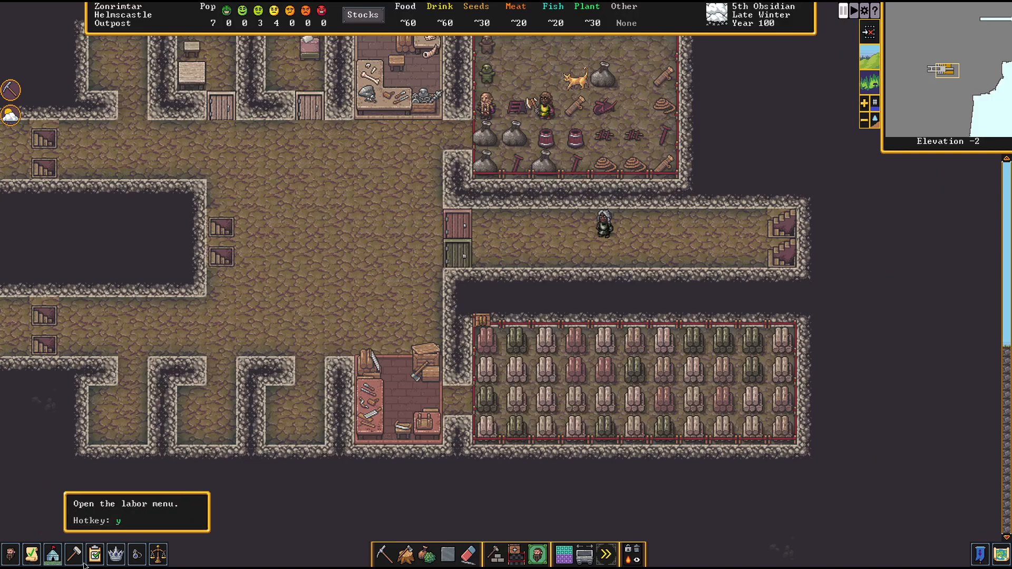
mouse_move(495, 554)
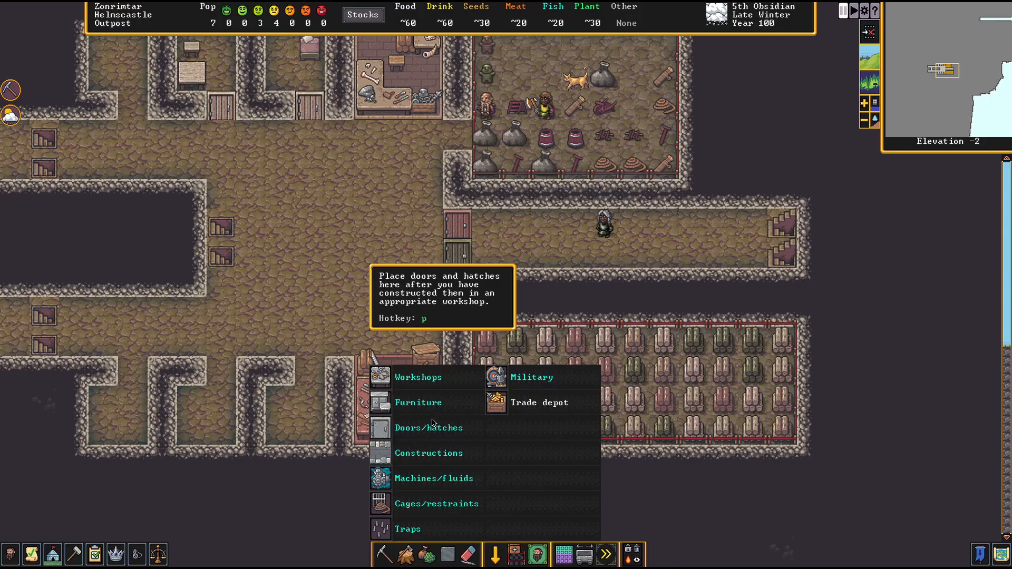
mouse_move(434, 478)
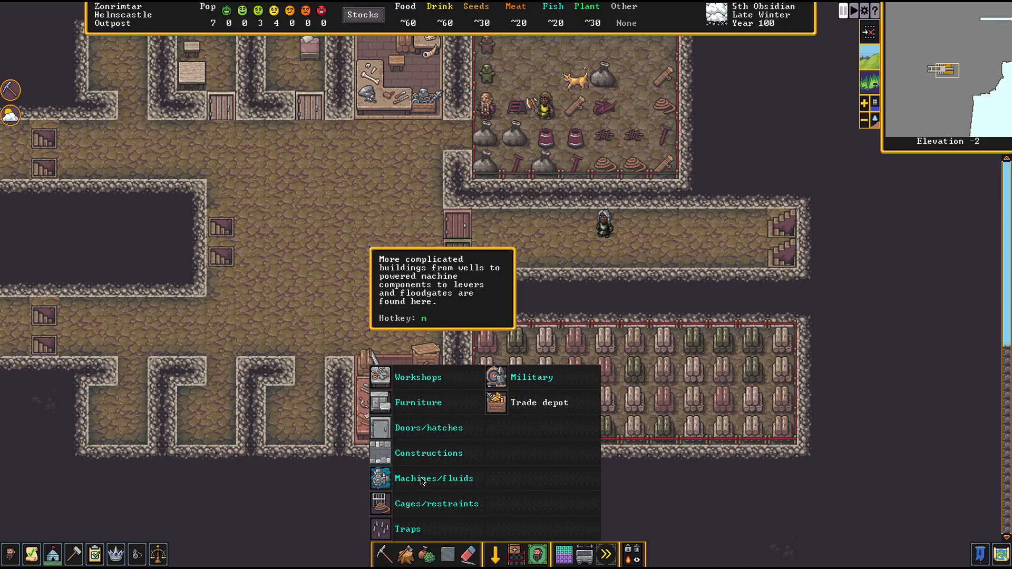
Pick Well from the Machines/fluids build list to preview placement
click(433, 478)
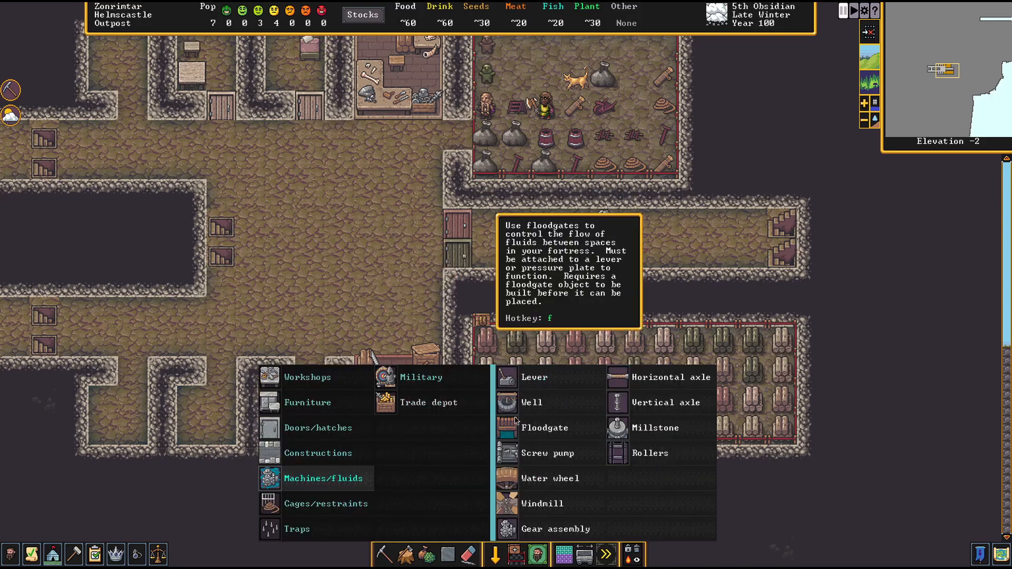
click(531, 402)
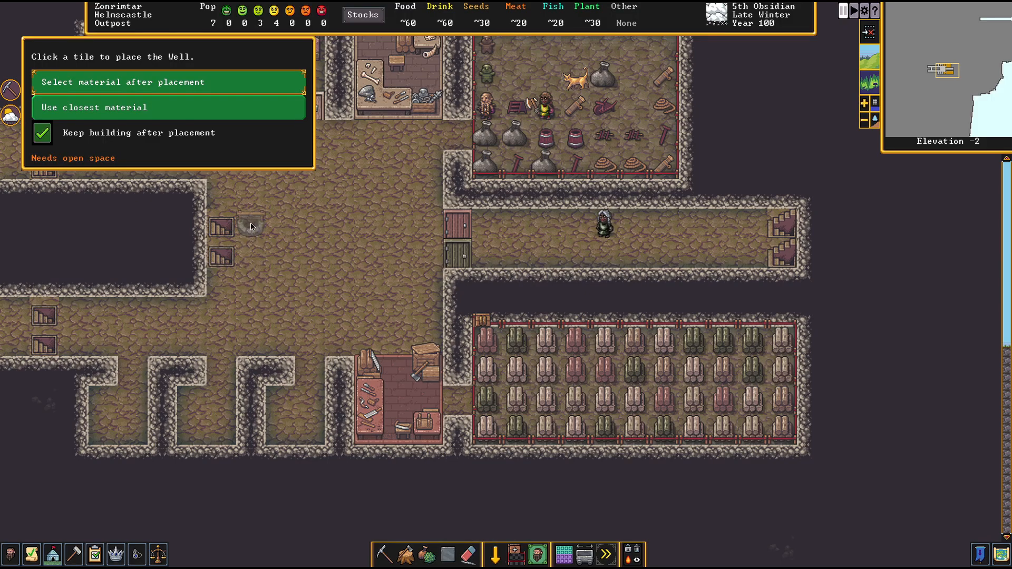
mouse_move(223, 205)
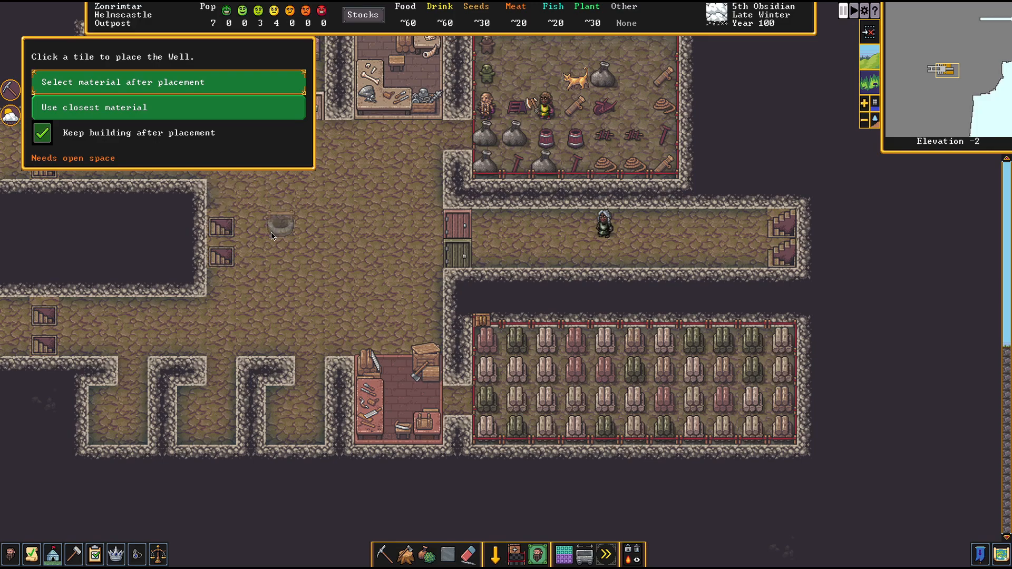
mouse_move(339, 241)
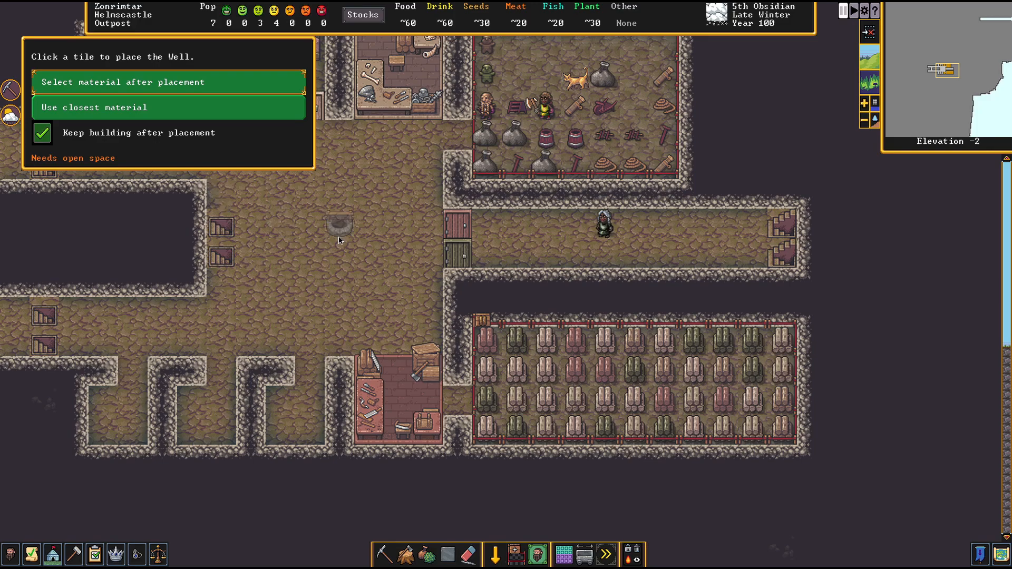
mouse_move(219, 313)
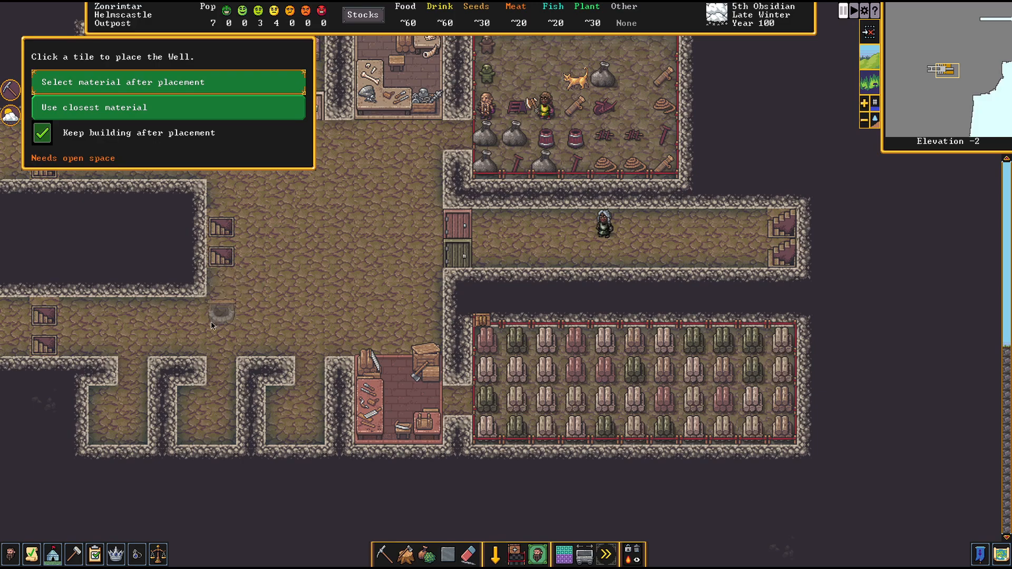
mouse_move(239, 251)
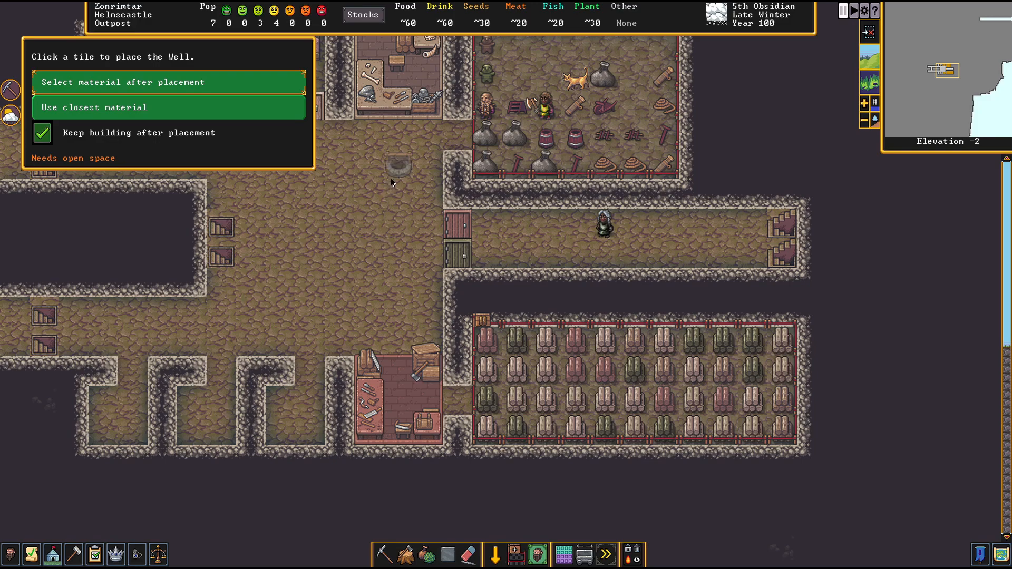
mouse_move(330, 246)
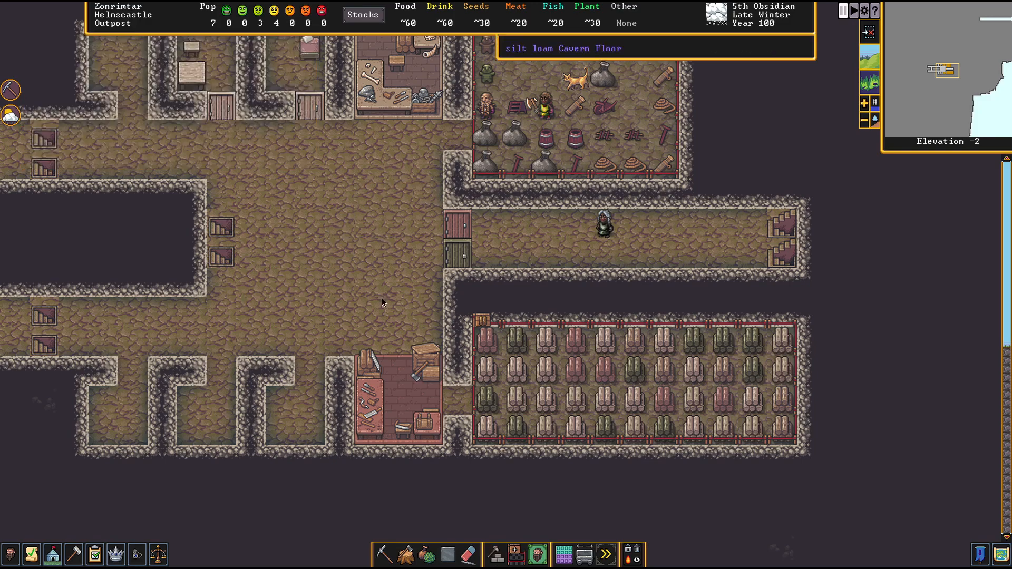
mouse_move(371, 302)
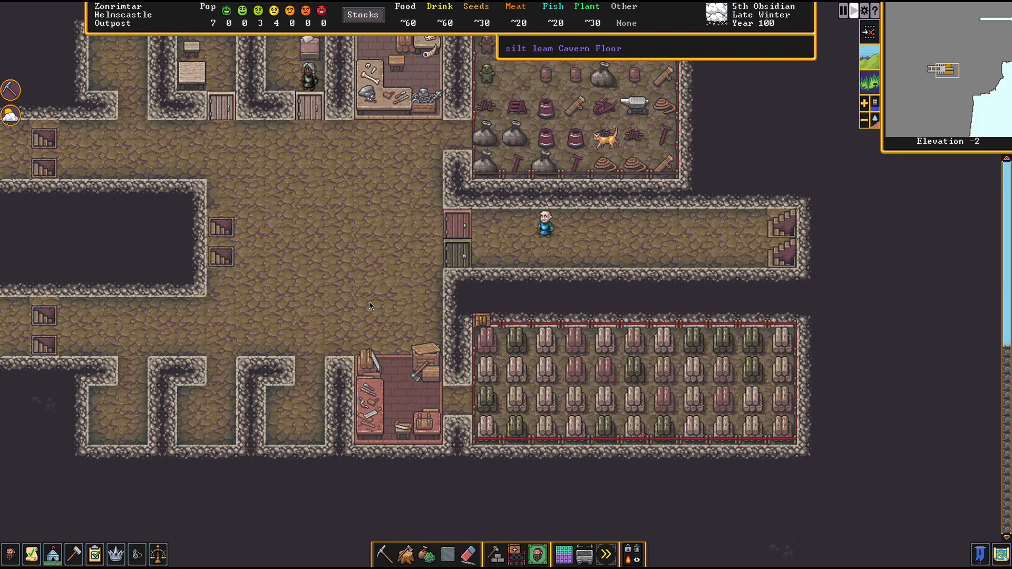
Scroll the map to show the western corridor loop and its stairways
scroll(down, 3)
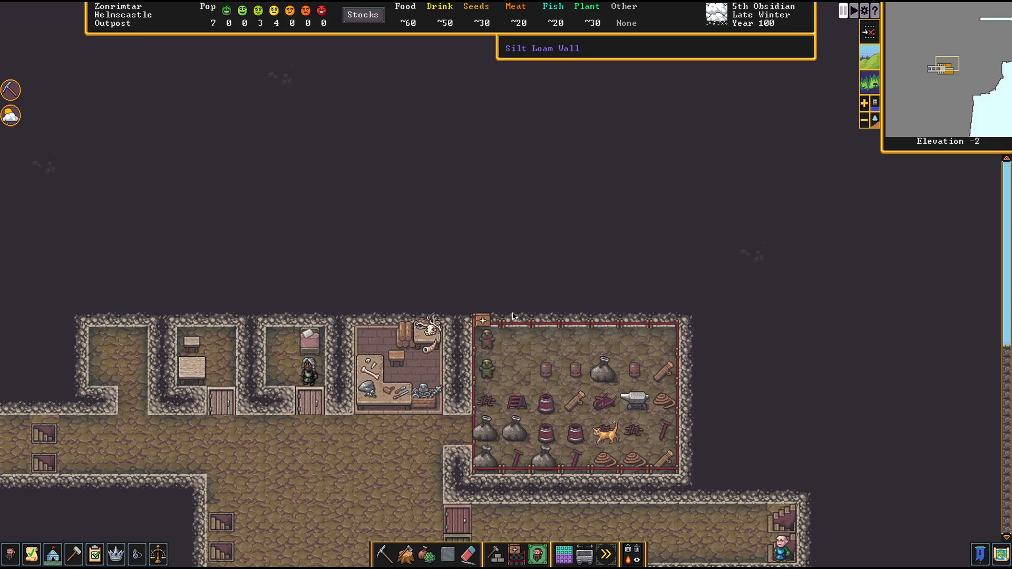
mouse_move(523, 319)
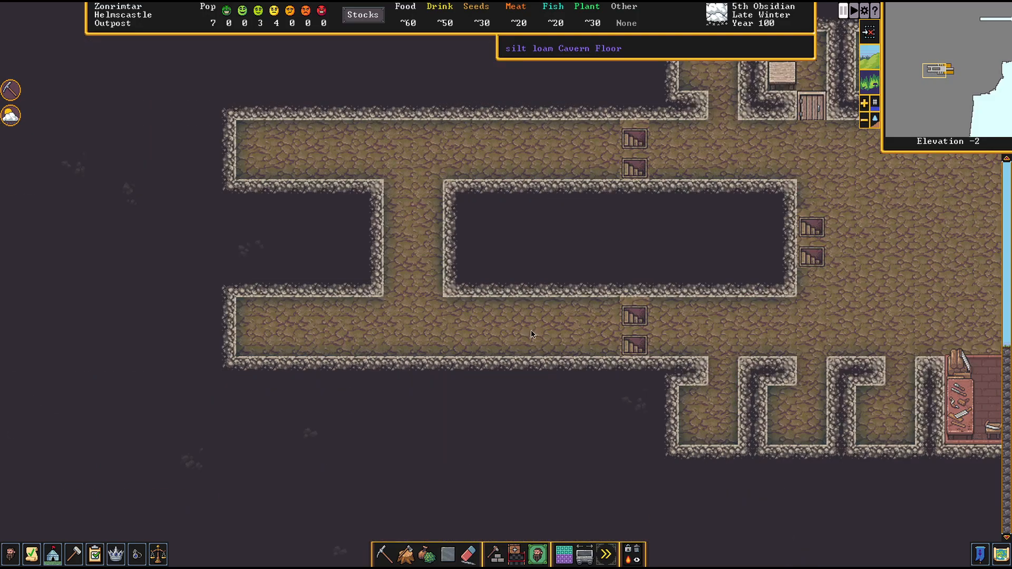
Mark wall tiles beside the corridors for regular mining as new side rooms
click(383, 553)
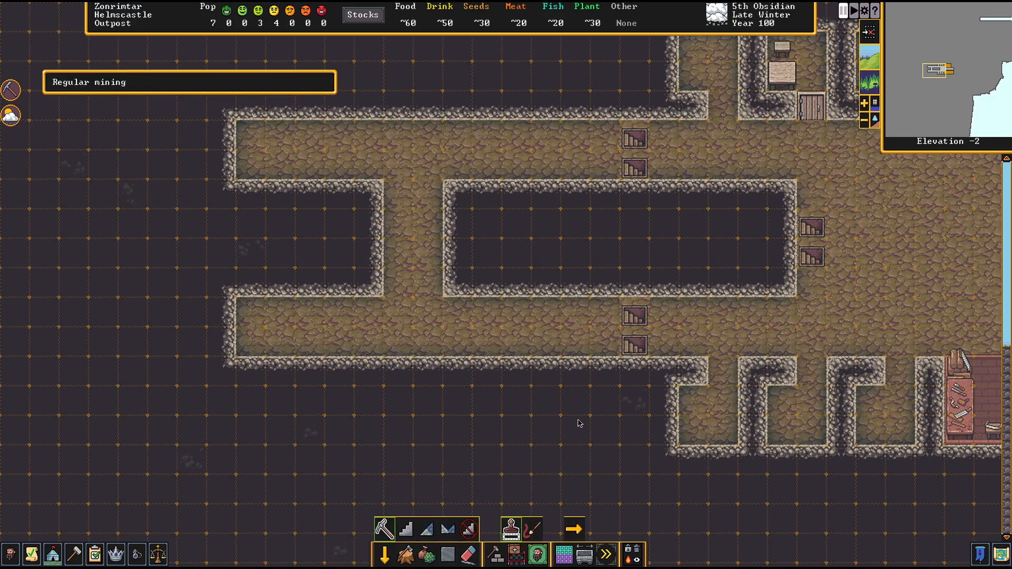
mouse_move(605, 376)
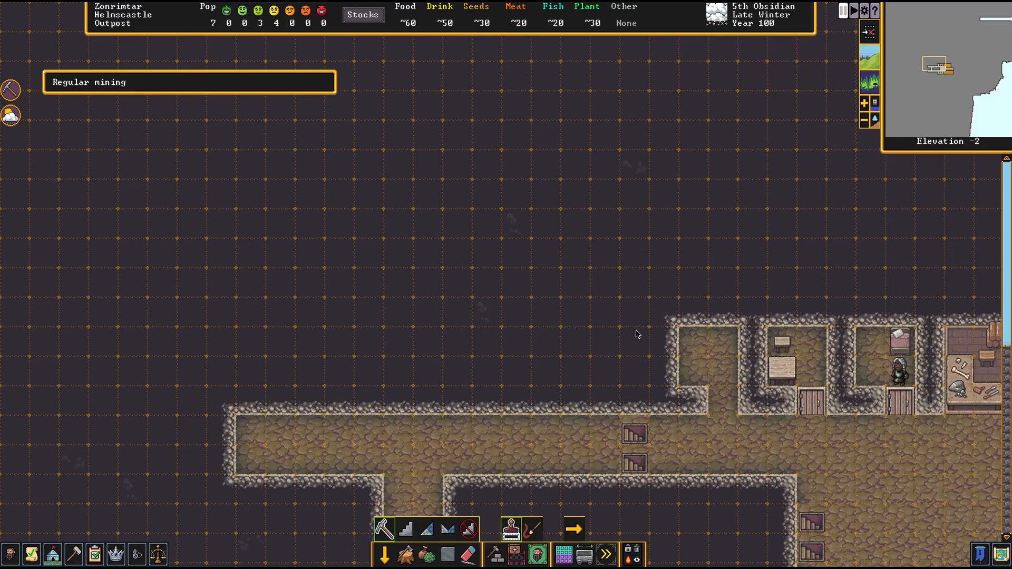
click(604, 398)
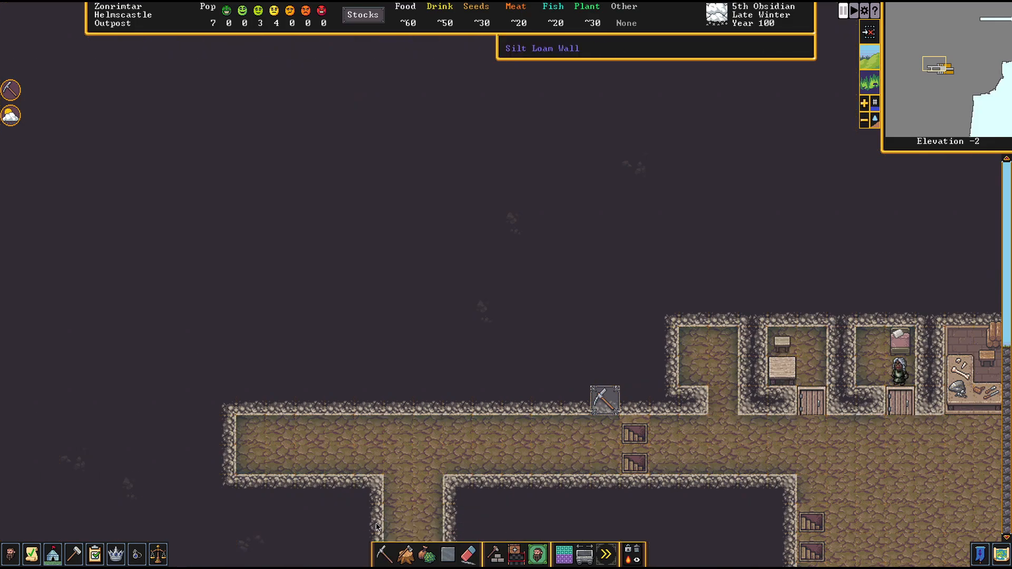
click(383, 554)
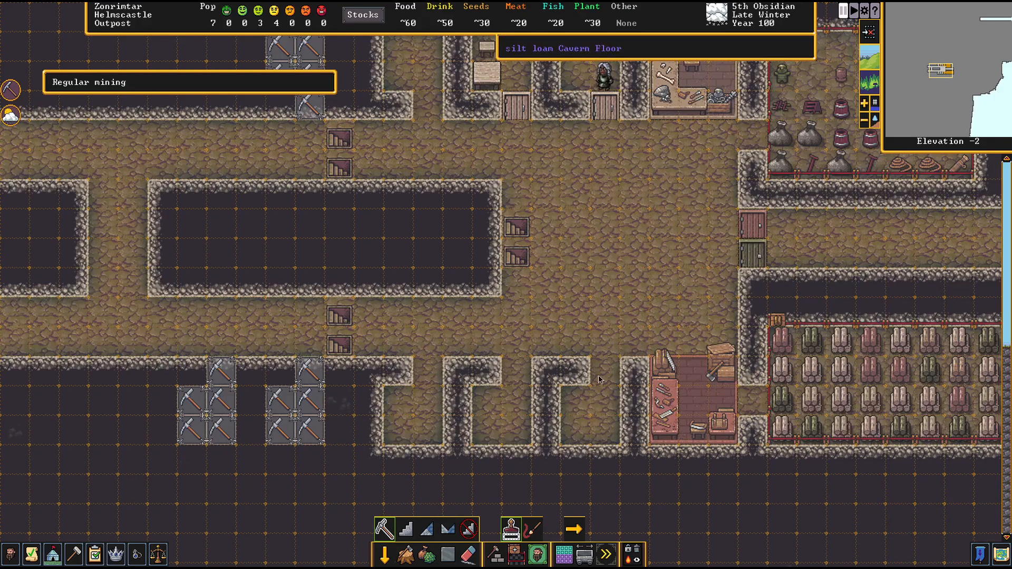
mouse_move(623, 304)
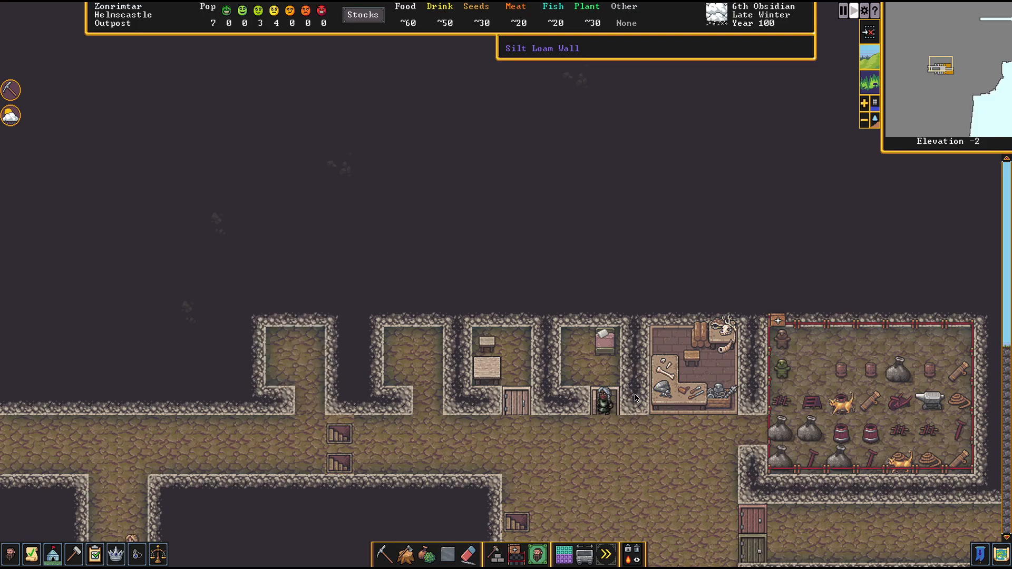
scroll(up, 3)
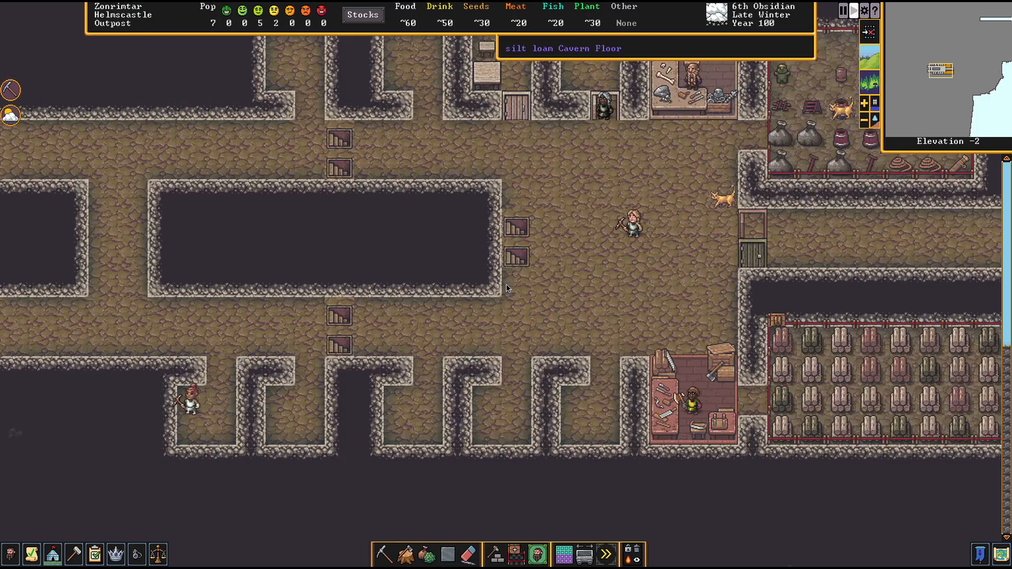
mouse_move(797, 458)
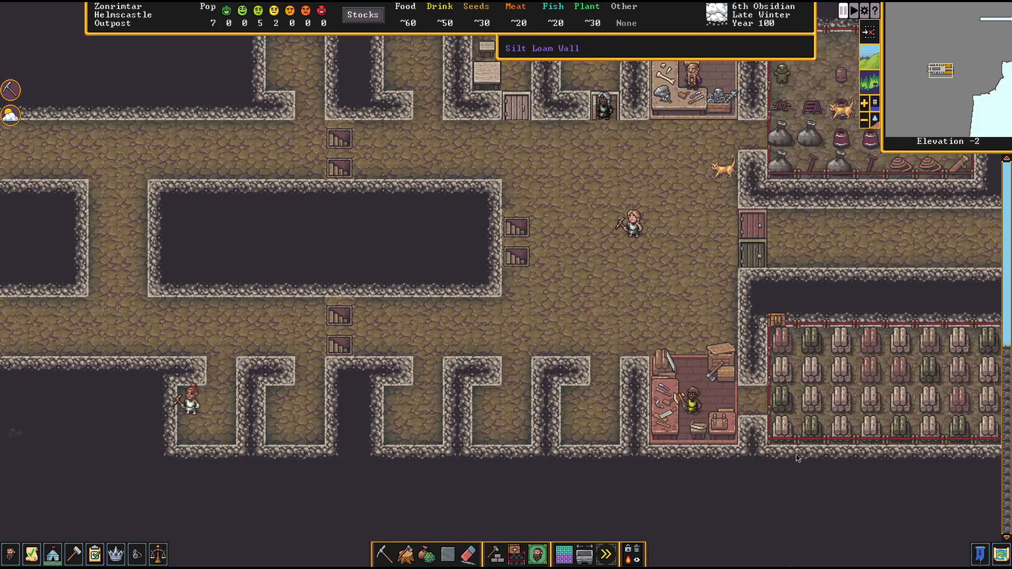
mouse_move(908, 529)
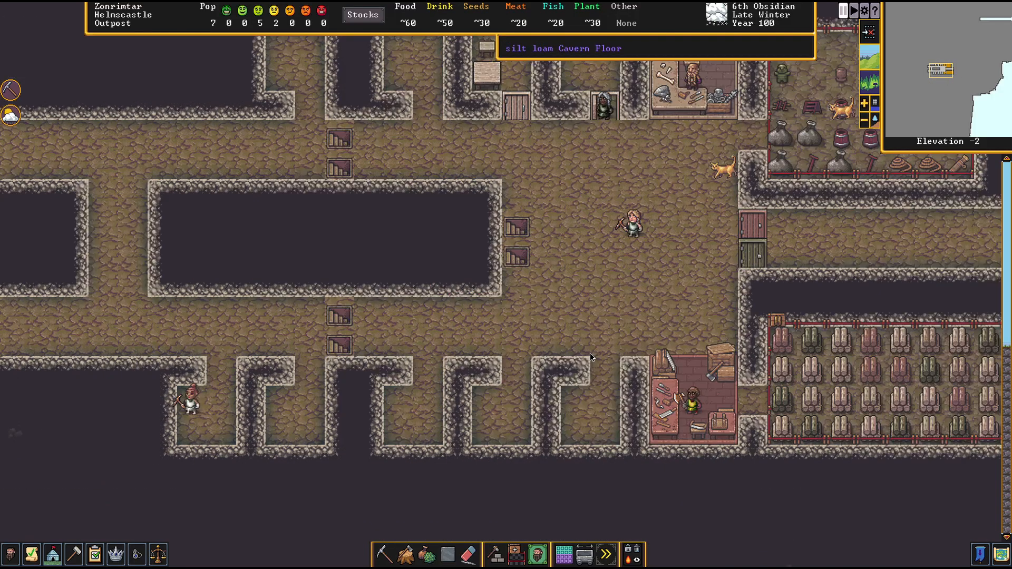
mouse_move(581, 349)
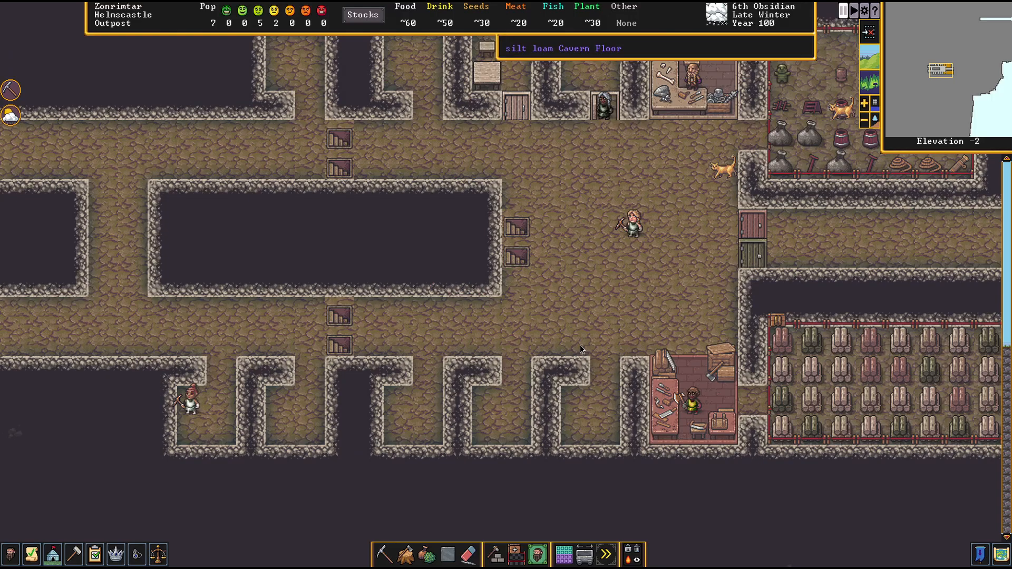
mouse_move(613, 368)
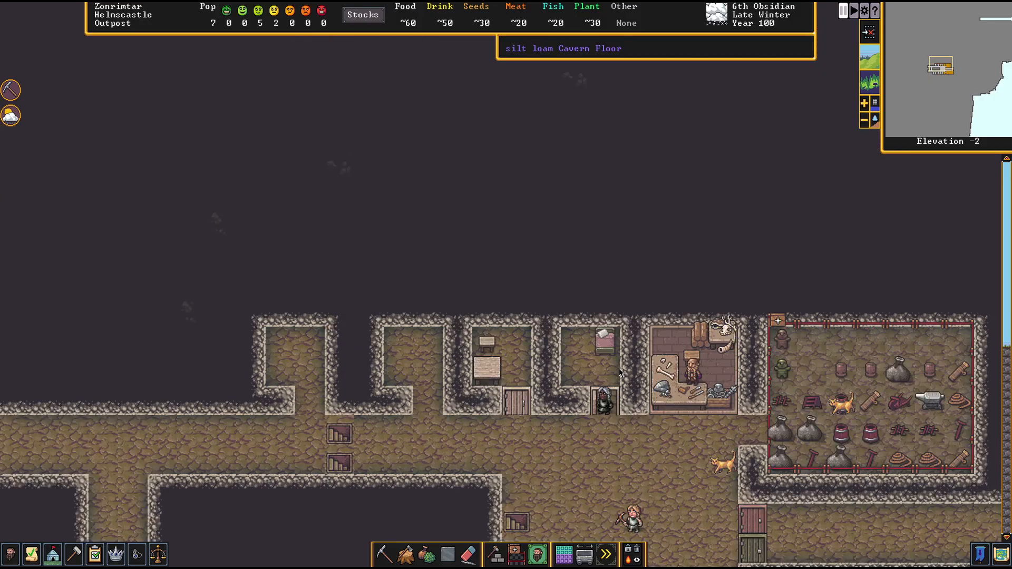
scroll(down, 3)
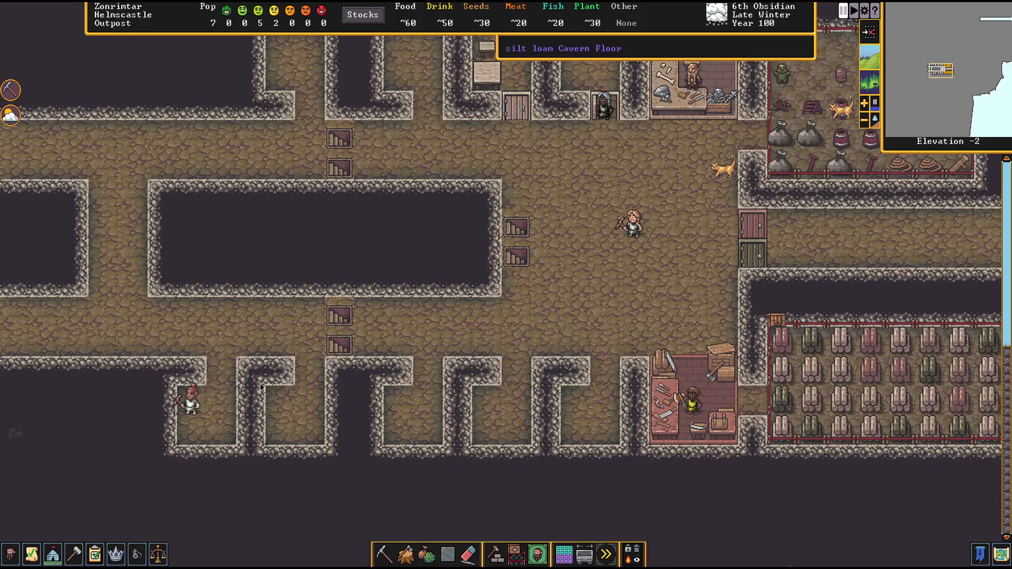
mouse_move(328, 380)
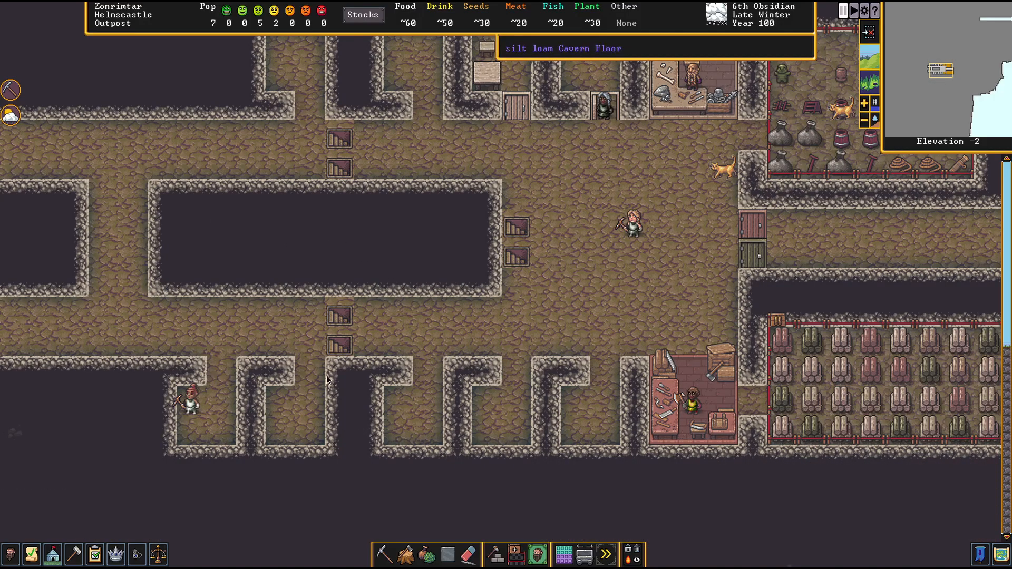
mouse_move(416, 423)
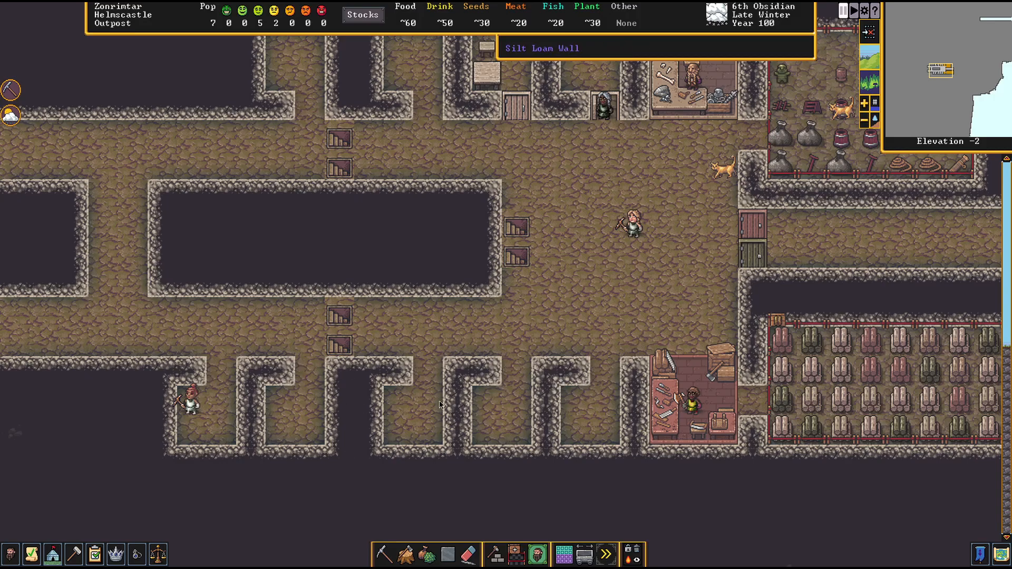
scroll(down, 3)
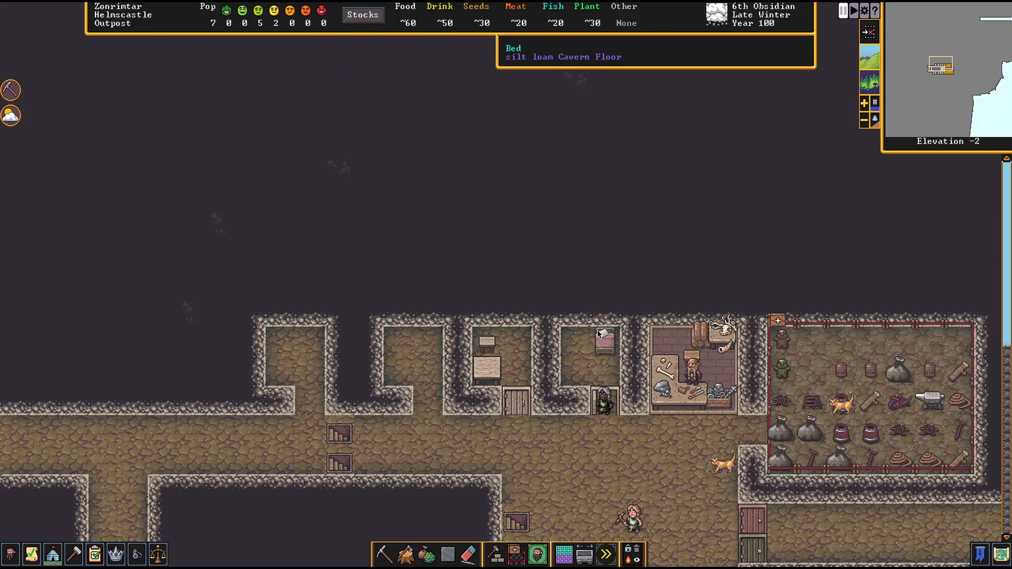
mouse_move(575, 342)
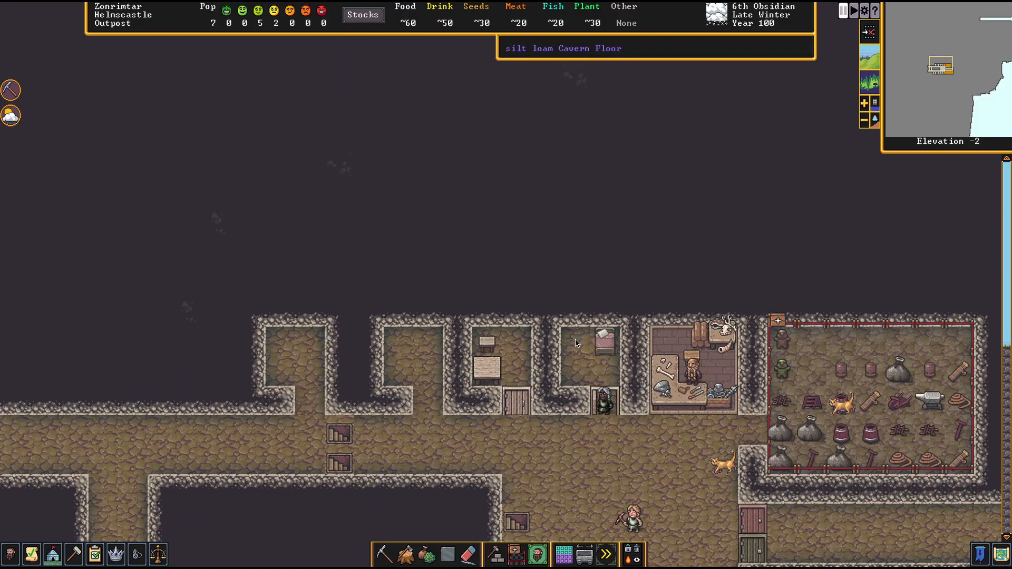
mouse_move(503, 369)
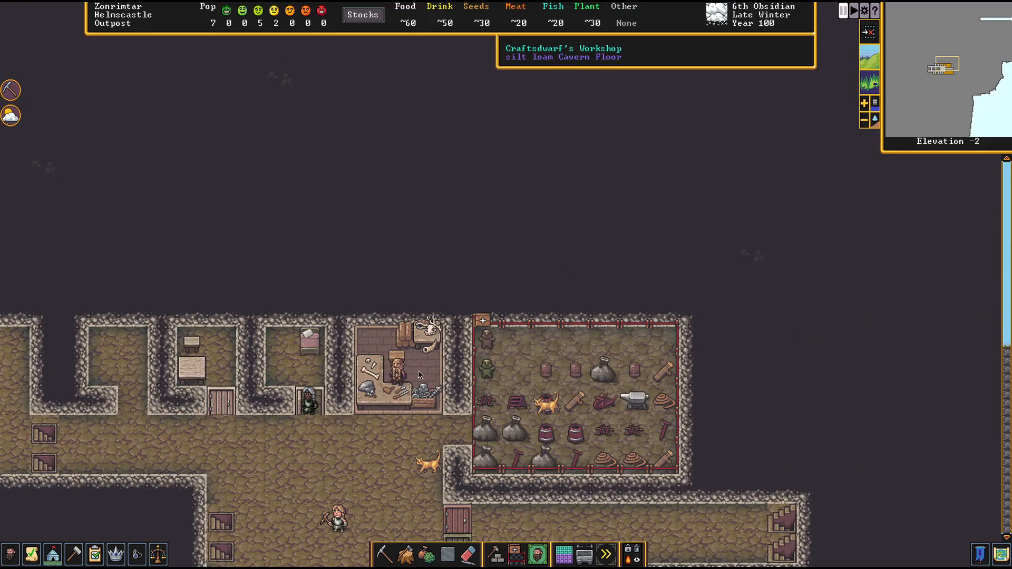
Scroll around the surface to inspect the wood stockpile, wagon and animals
scroll(down, 3)
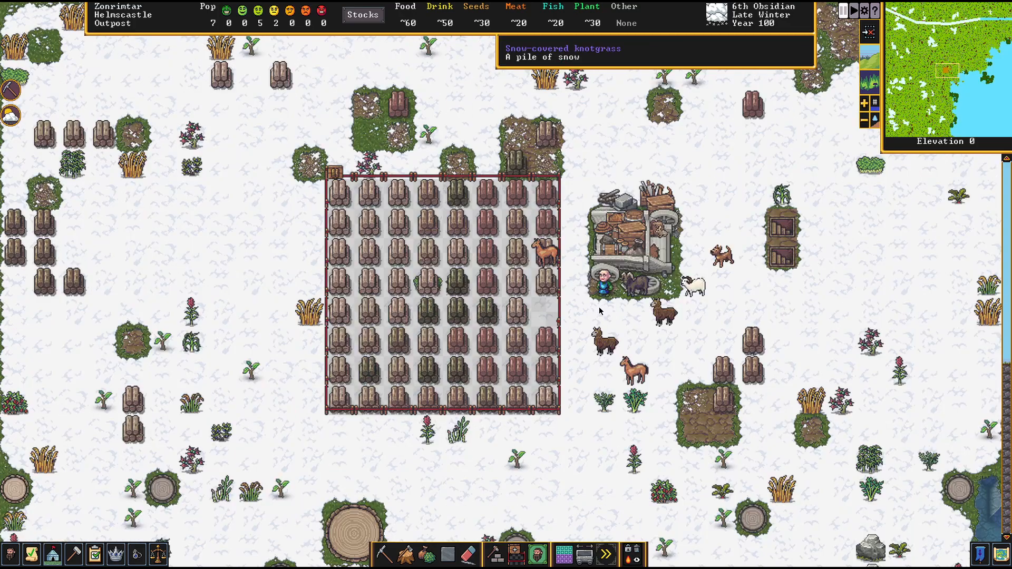
mouse_move(629, 320)
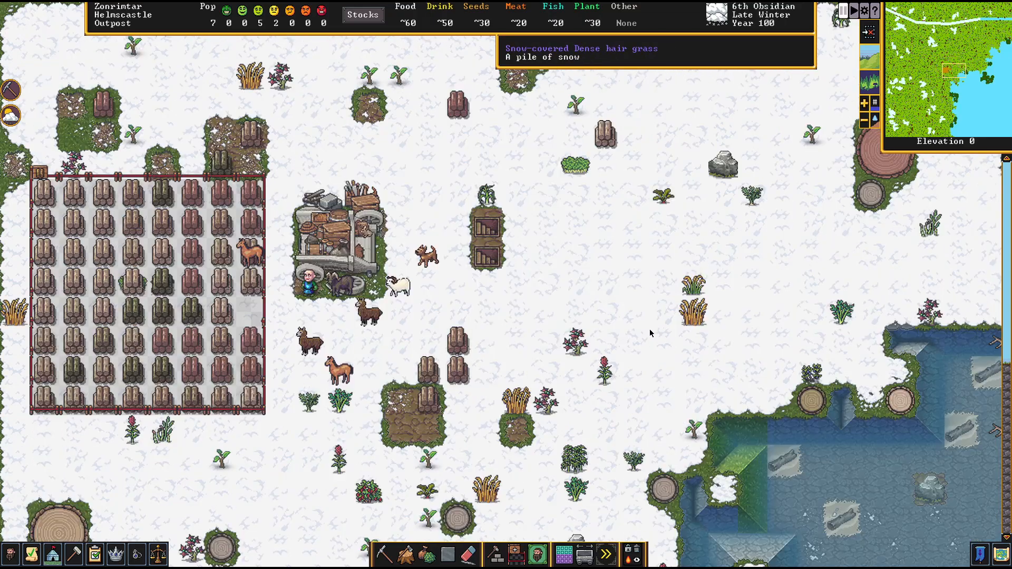
mouse_move(542, 378)
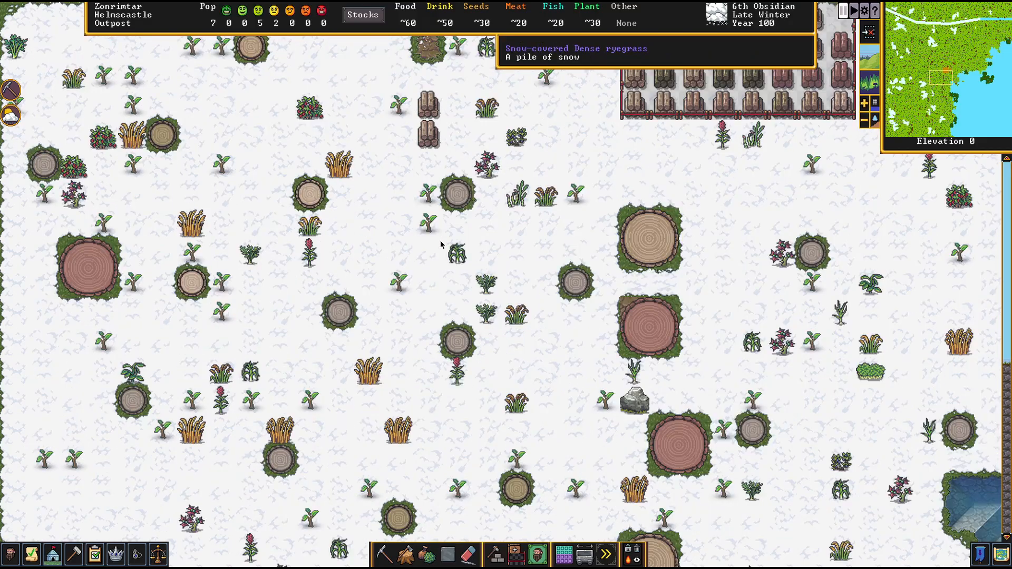
scroll(down, 3)
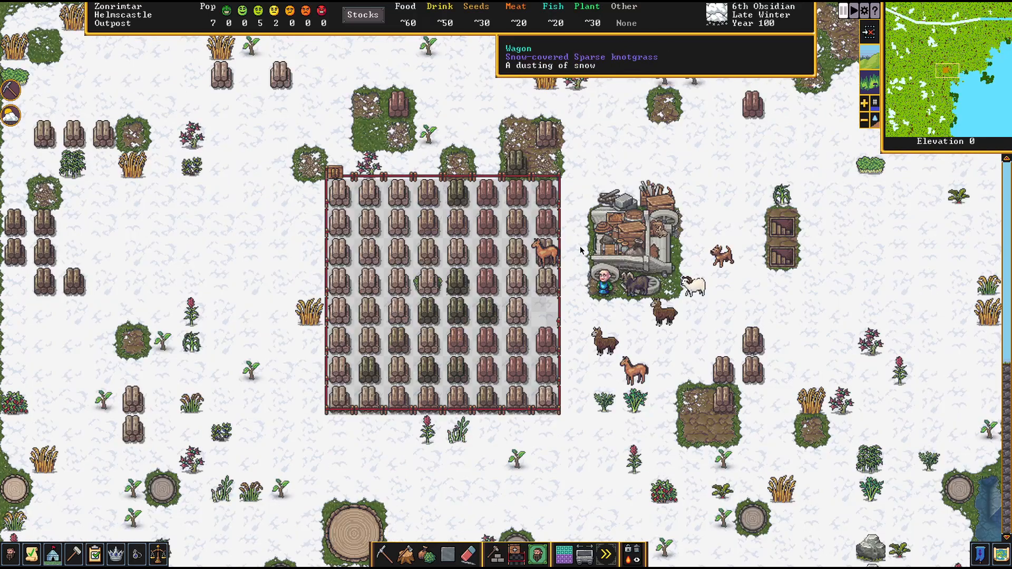
scroll(right, 3)
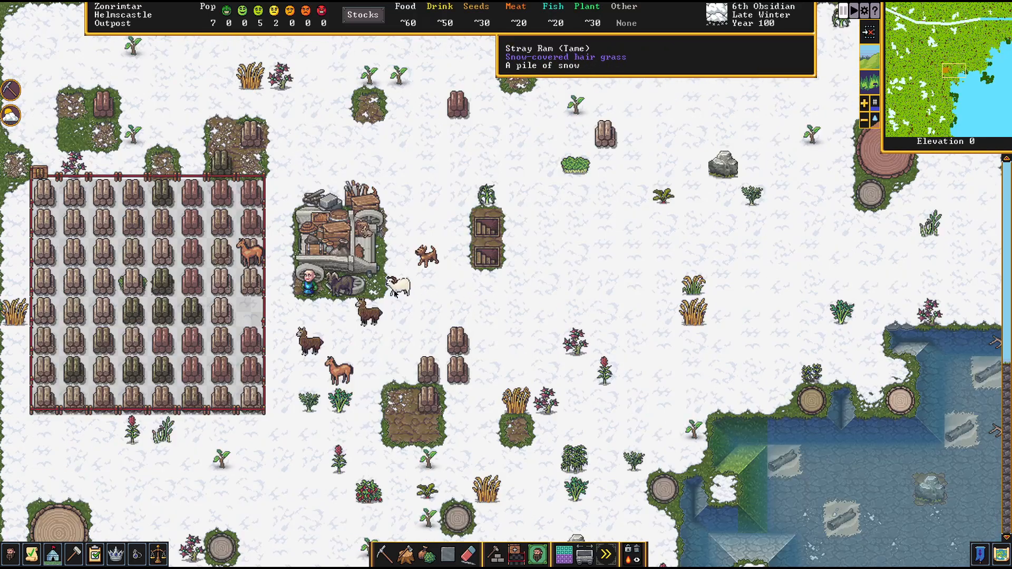
mouse_move(509, 309)
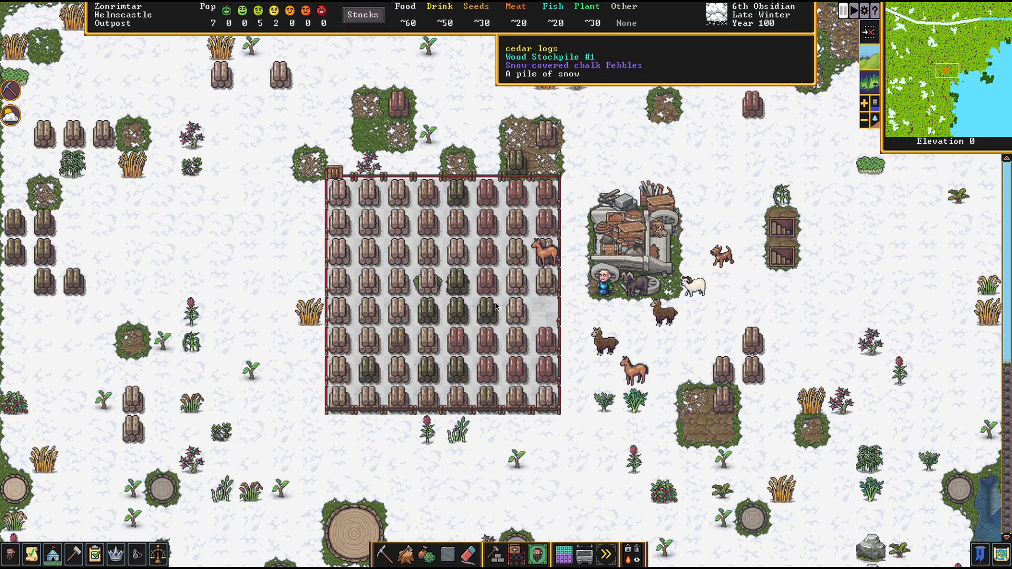
mouse_move(549, 274)
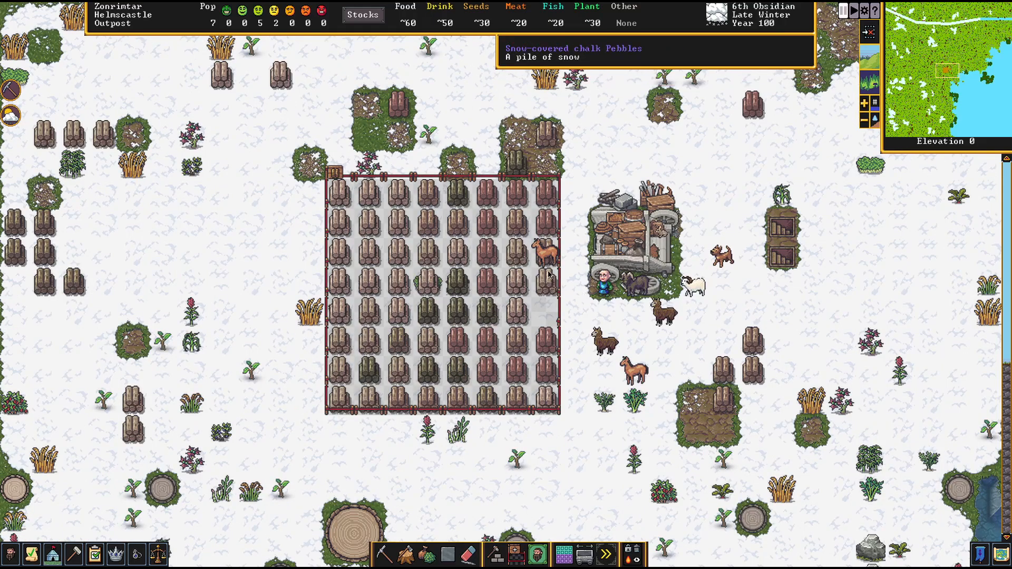
mouse_move(656, 322)
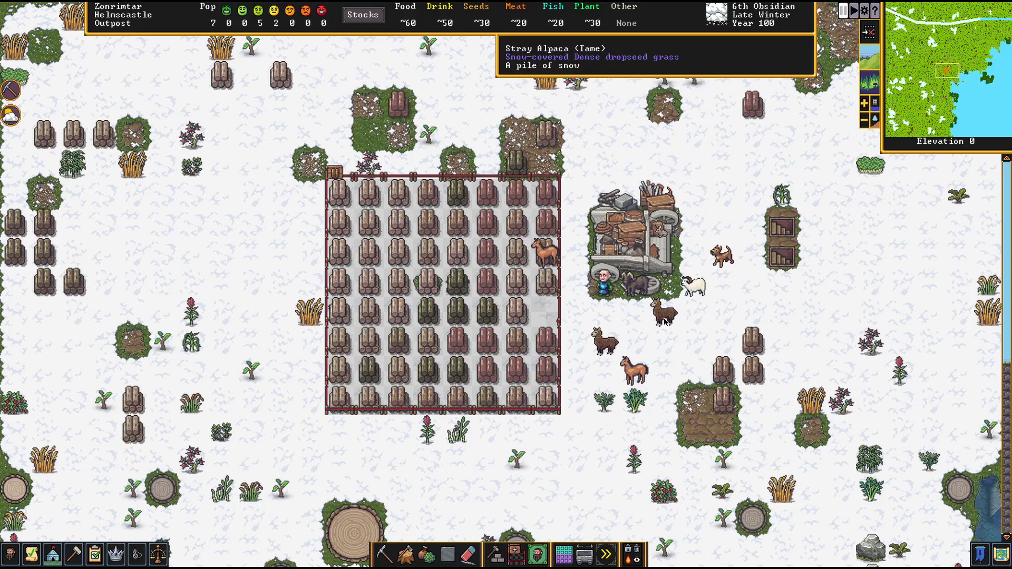
mouse_move(586, 339)
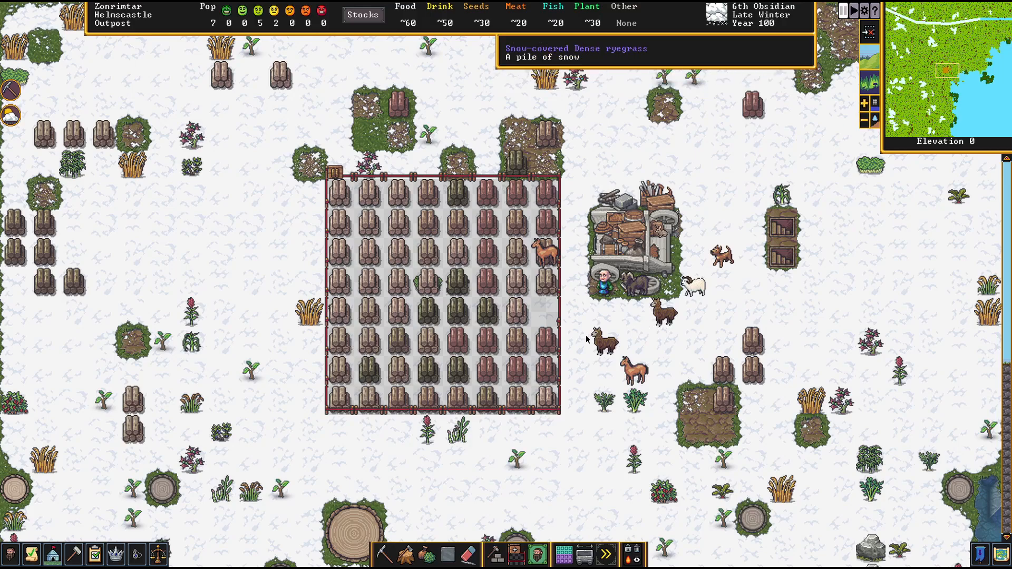
mouse_move(623, 319)
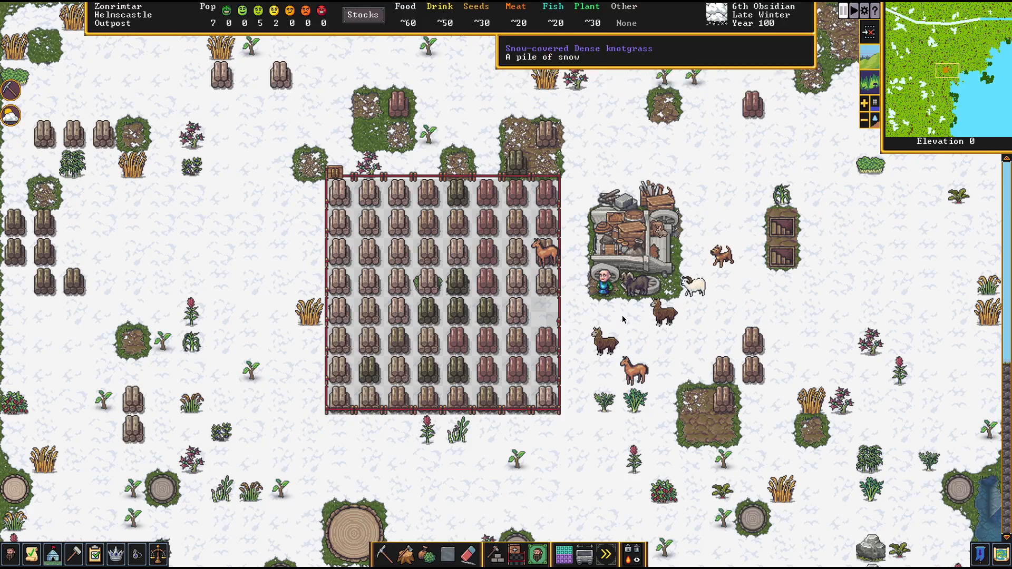
mouse_move(610, 321)
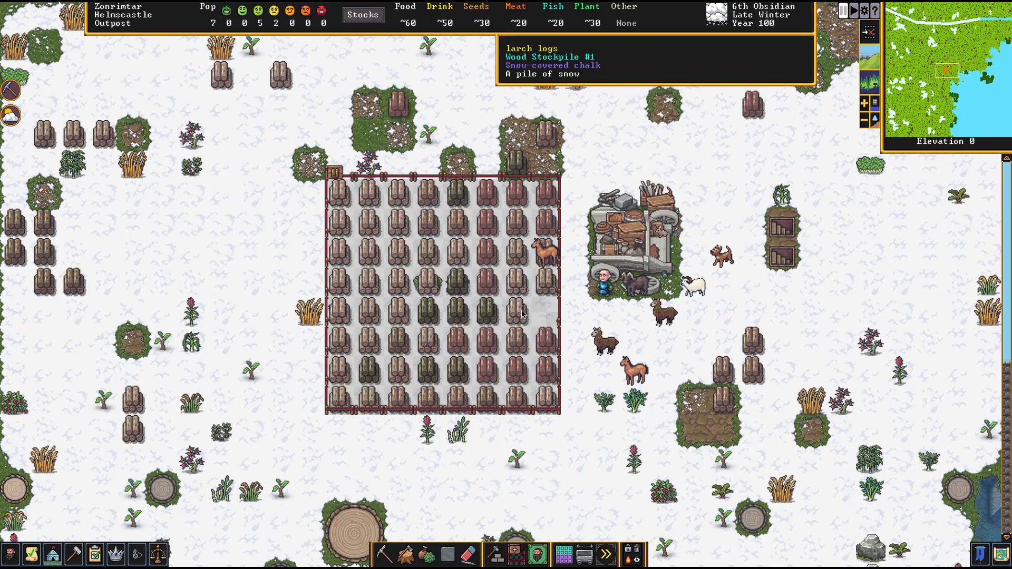
mouse_move(527, 336)
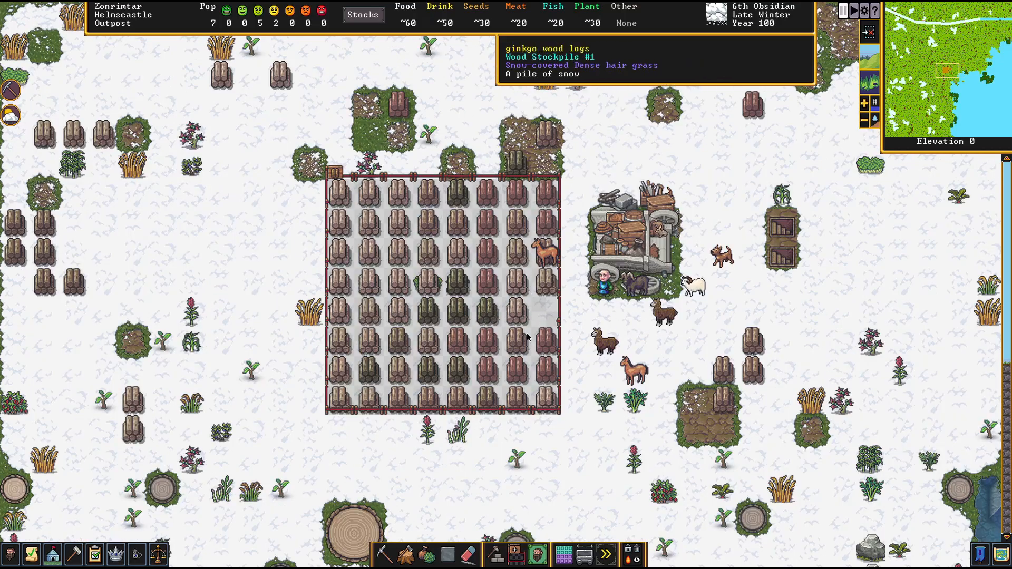
mouse_move(561, 281)
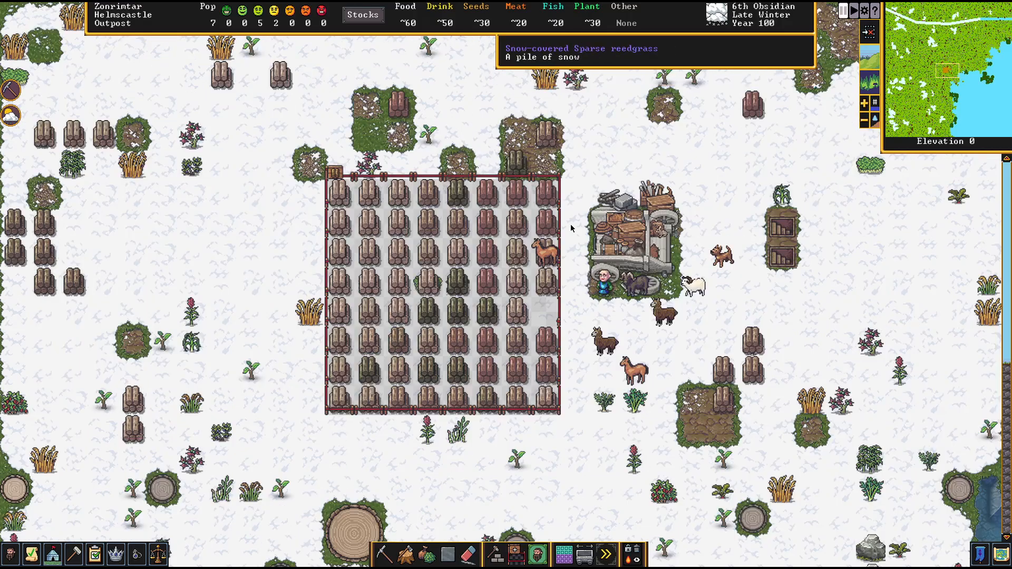
mouse_move(560, 264)
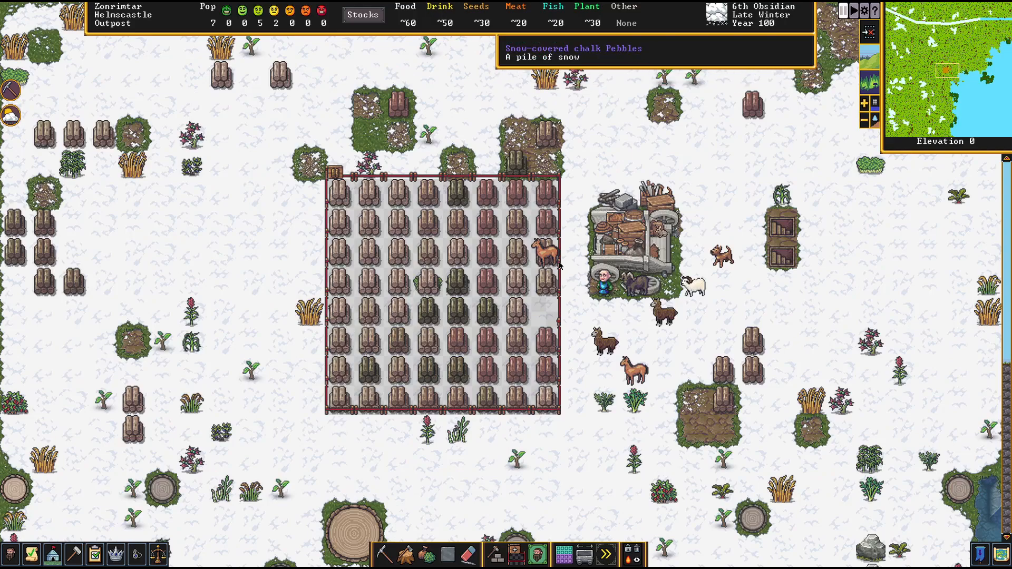
mouse_move(458, 200)
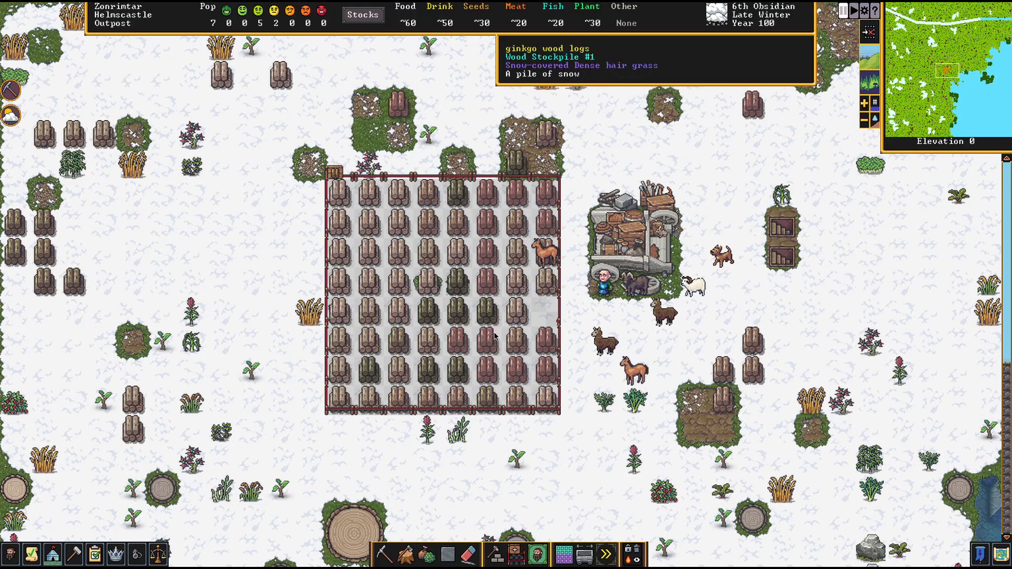
mouse_move(479, 294)
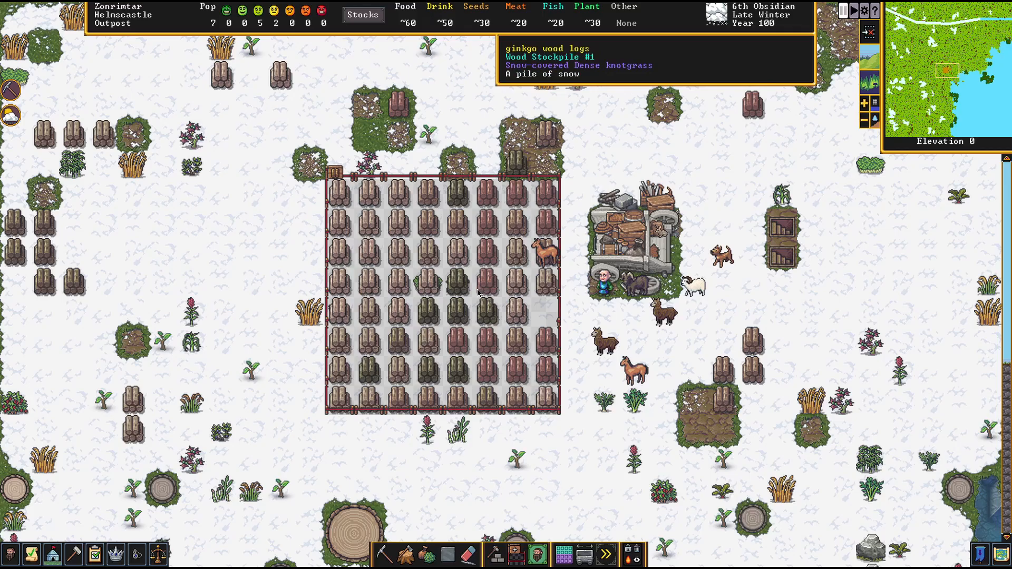